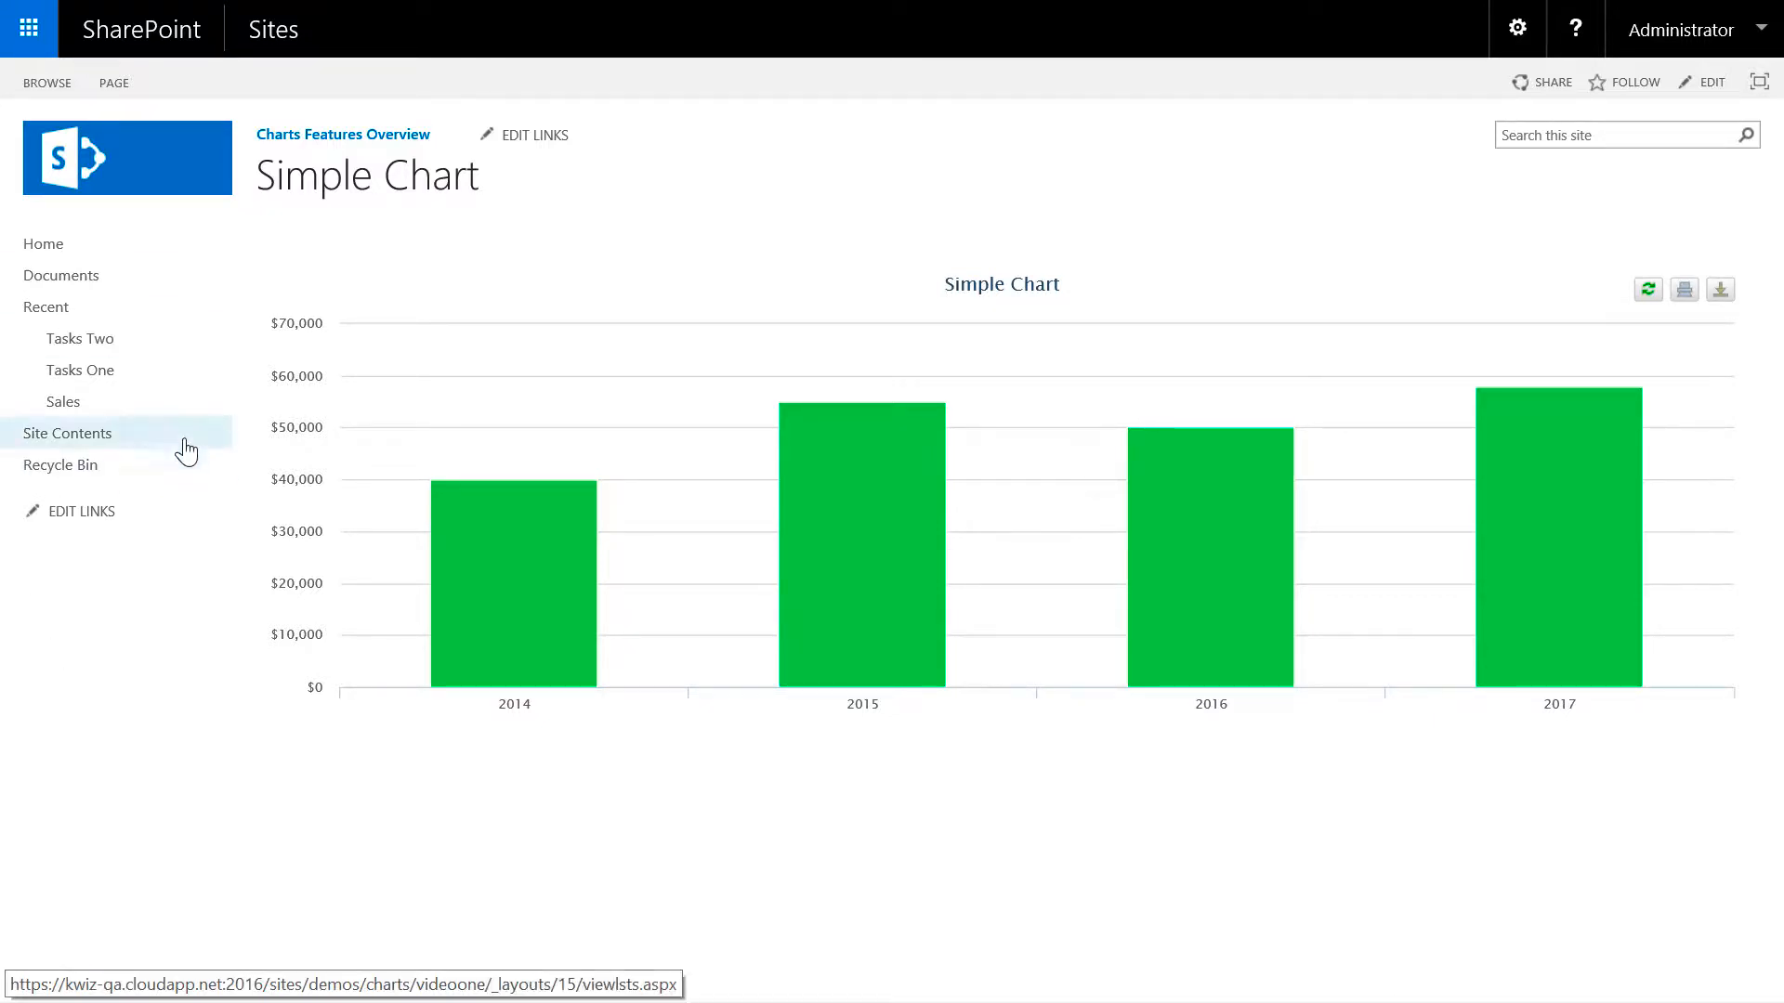
Go to Site Contents on the way to the blank Chart Training page
click(62, 402)
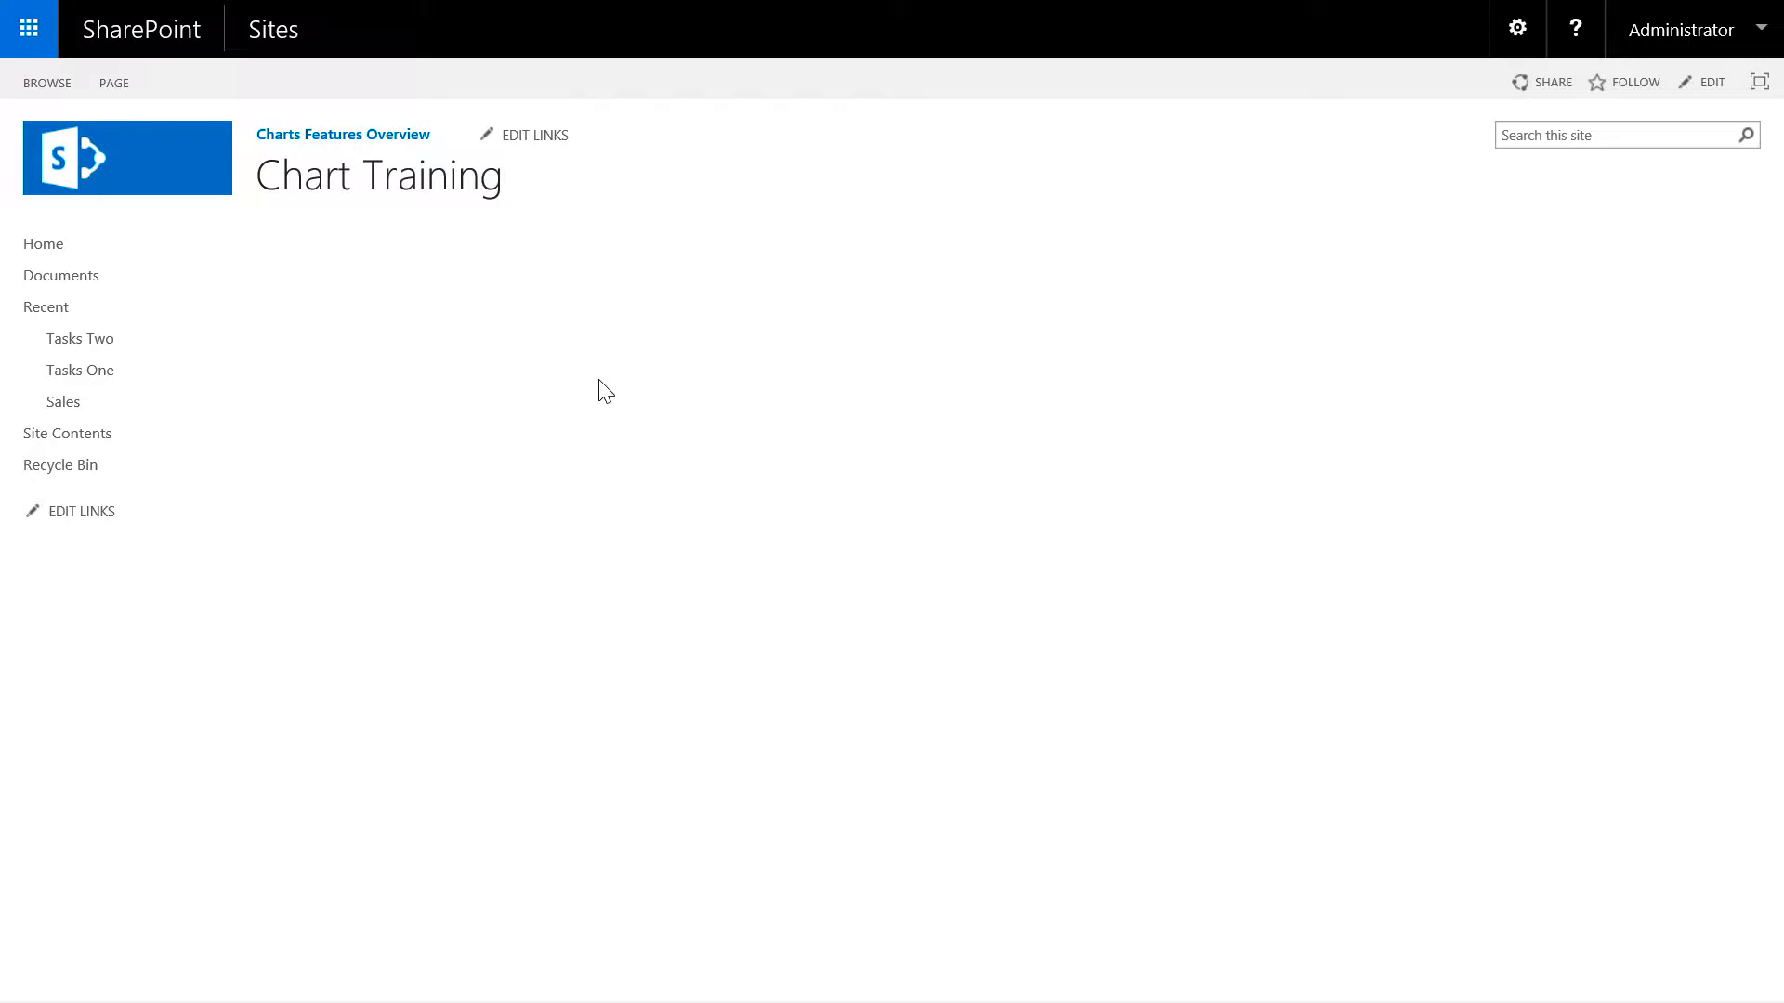
In edit mode, insert the KWizCom Charts for SharePoint web part from the KWizCom category
click(1711, 81)
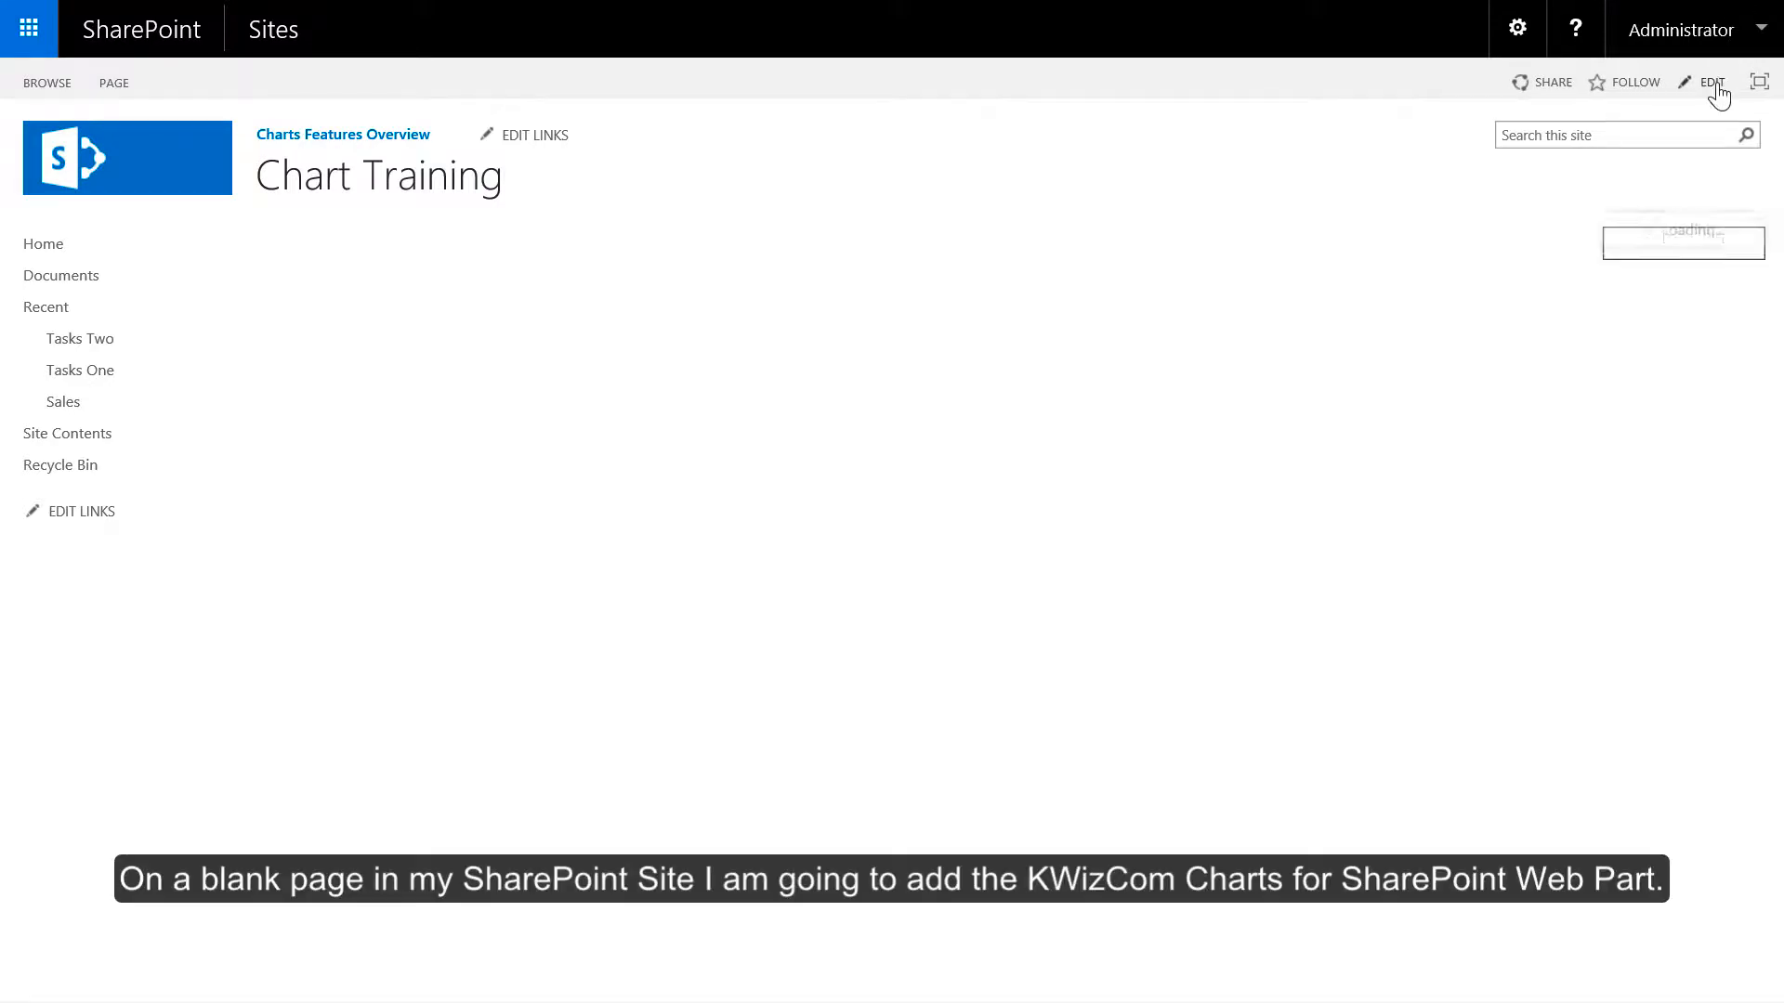
click(1712, 83)
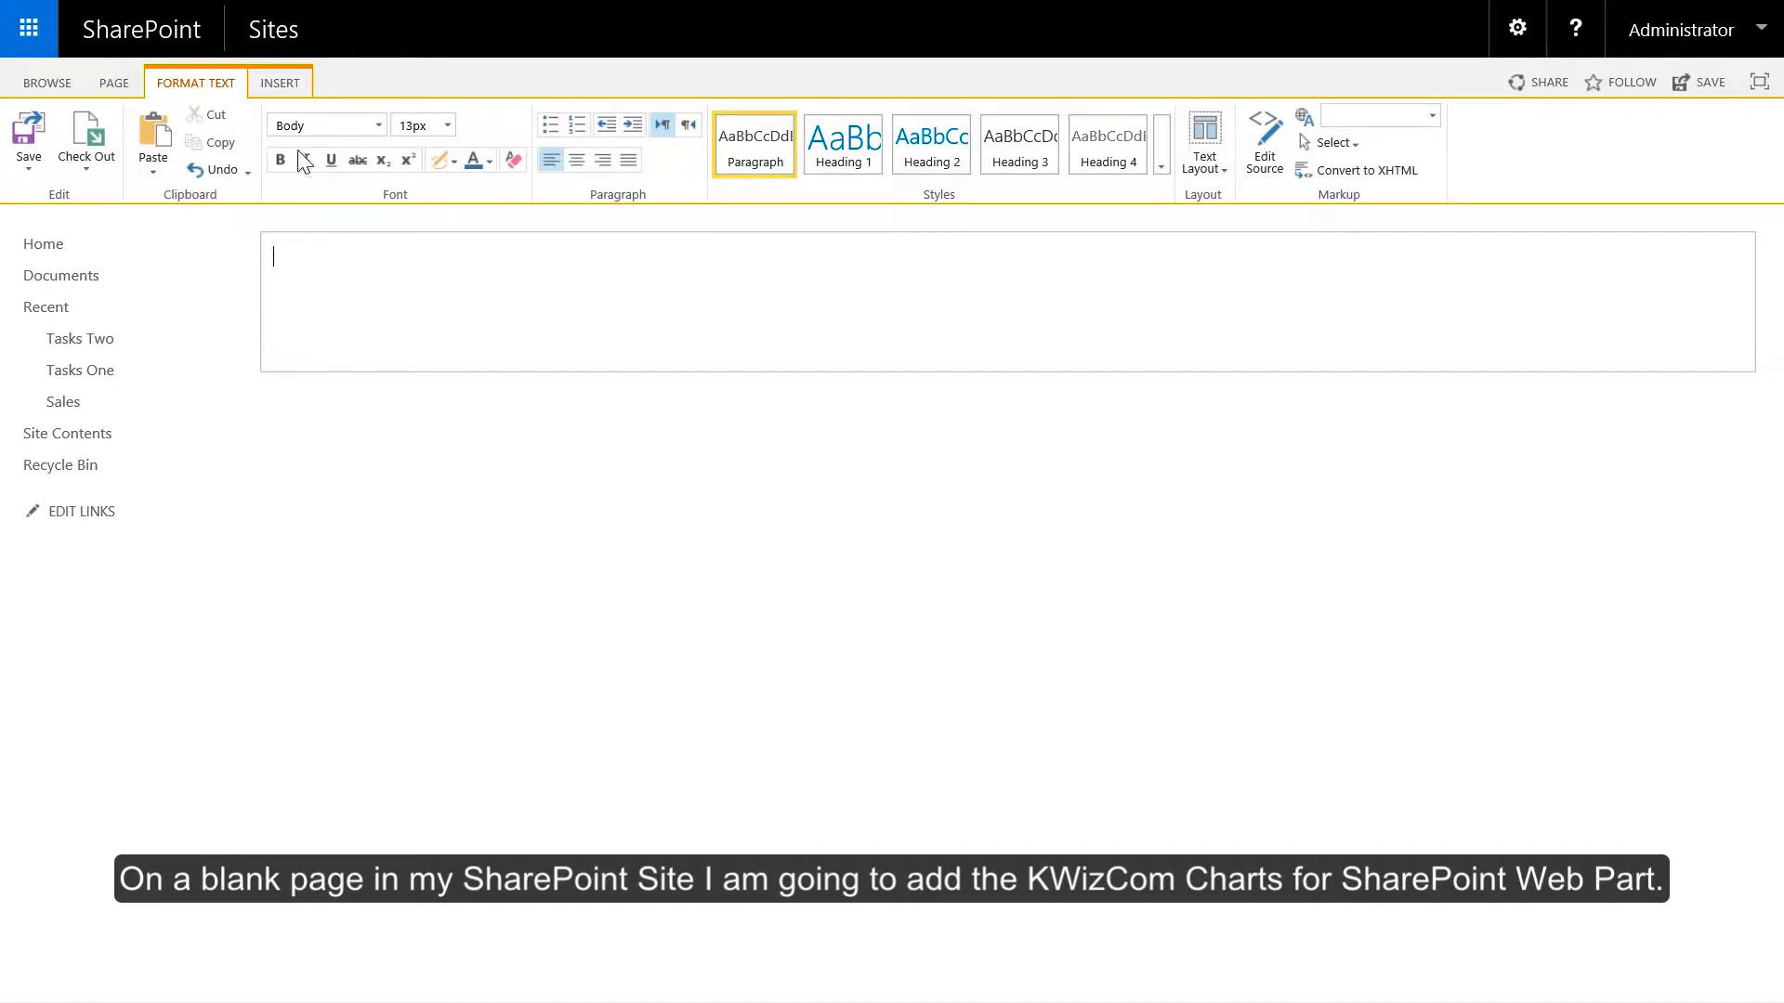
click(280, 83)
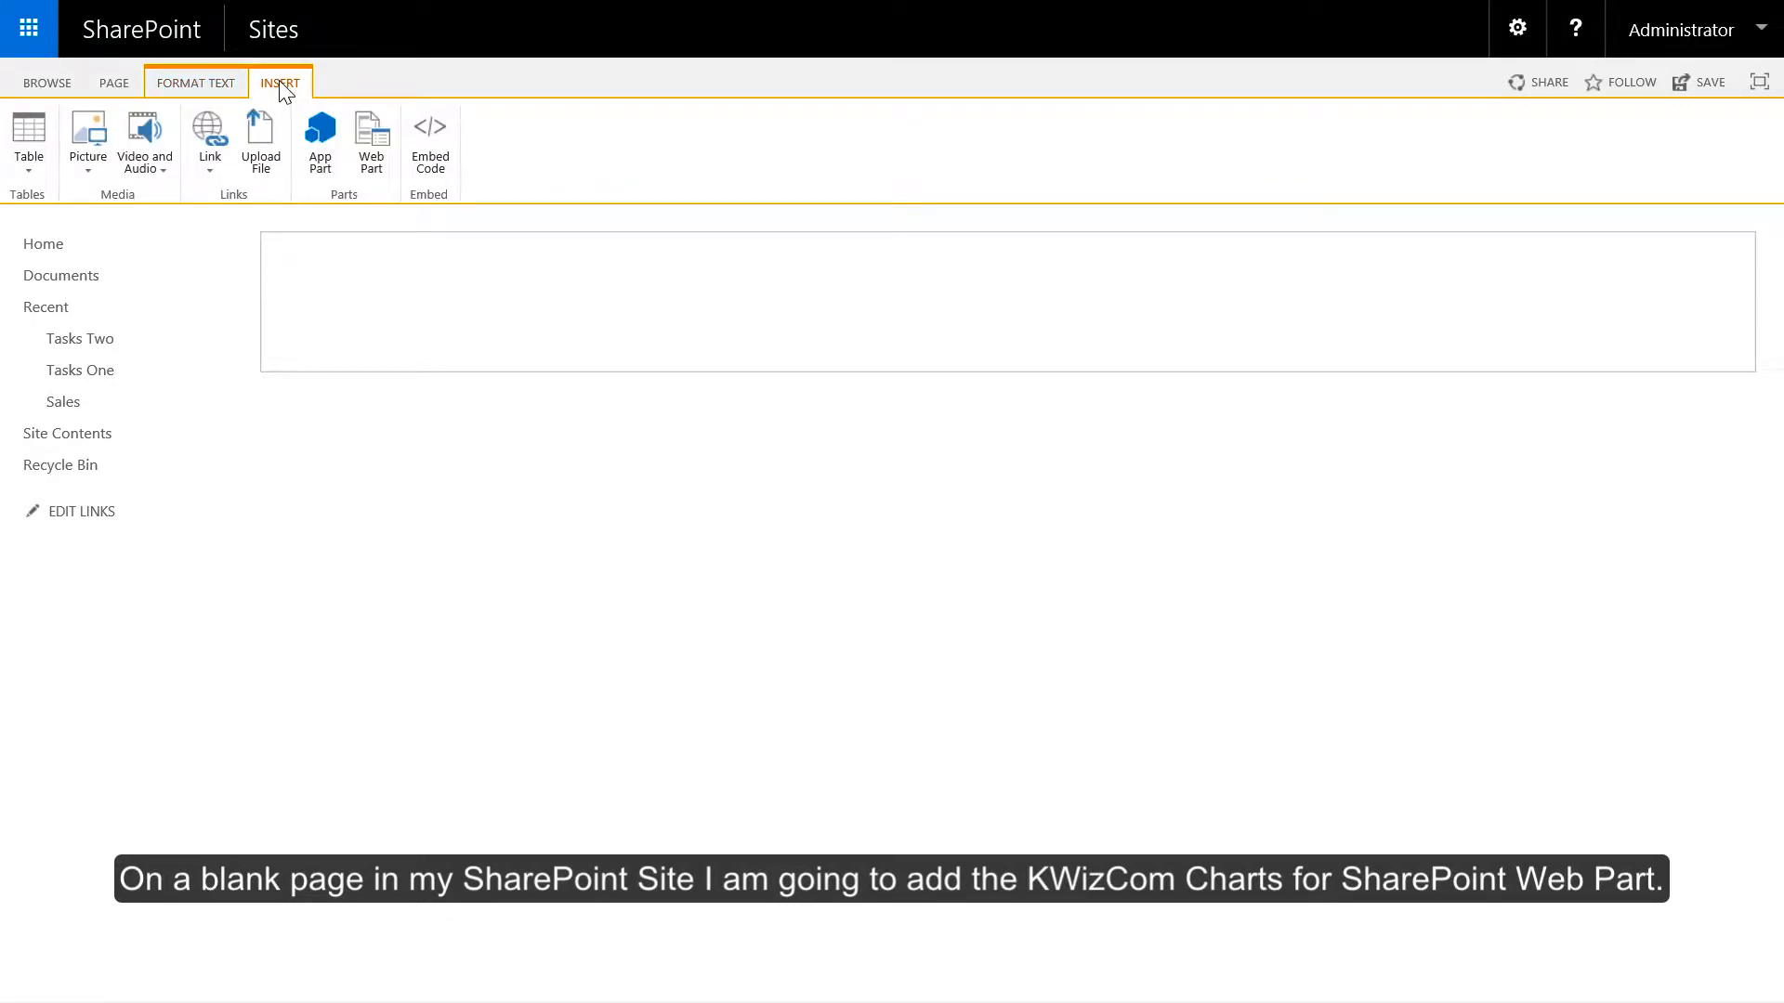
mouse_move(370, 135)
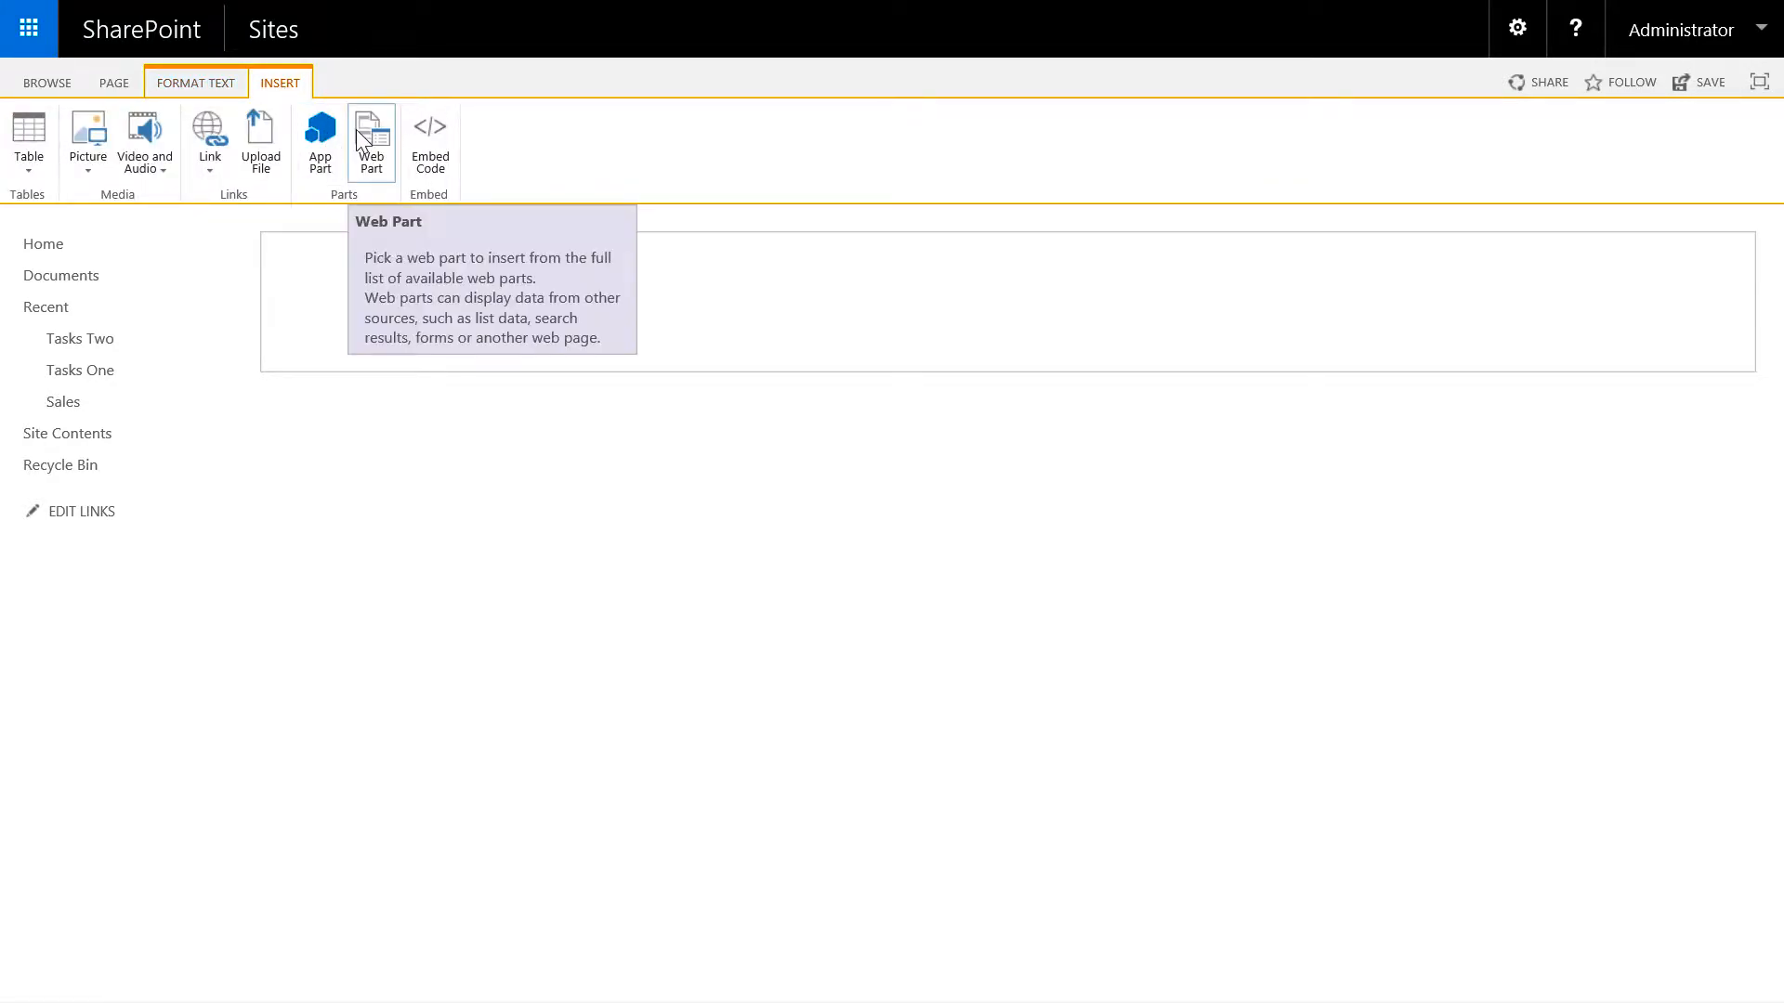
click(371, 130)
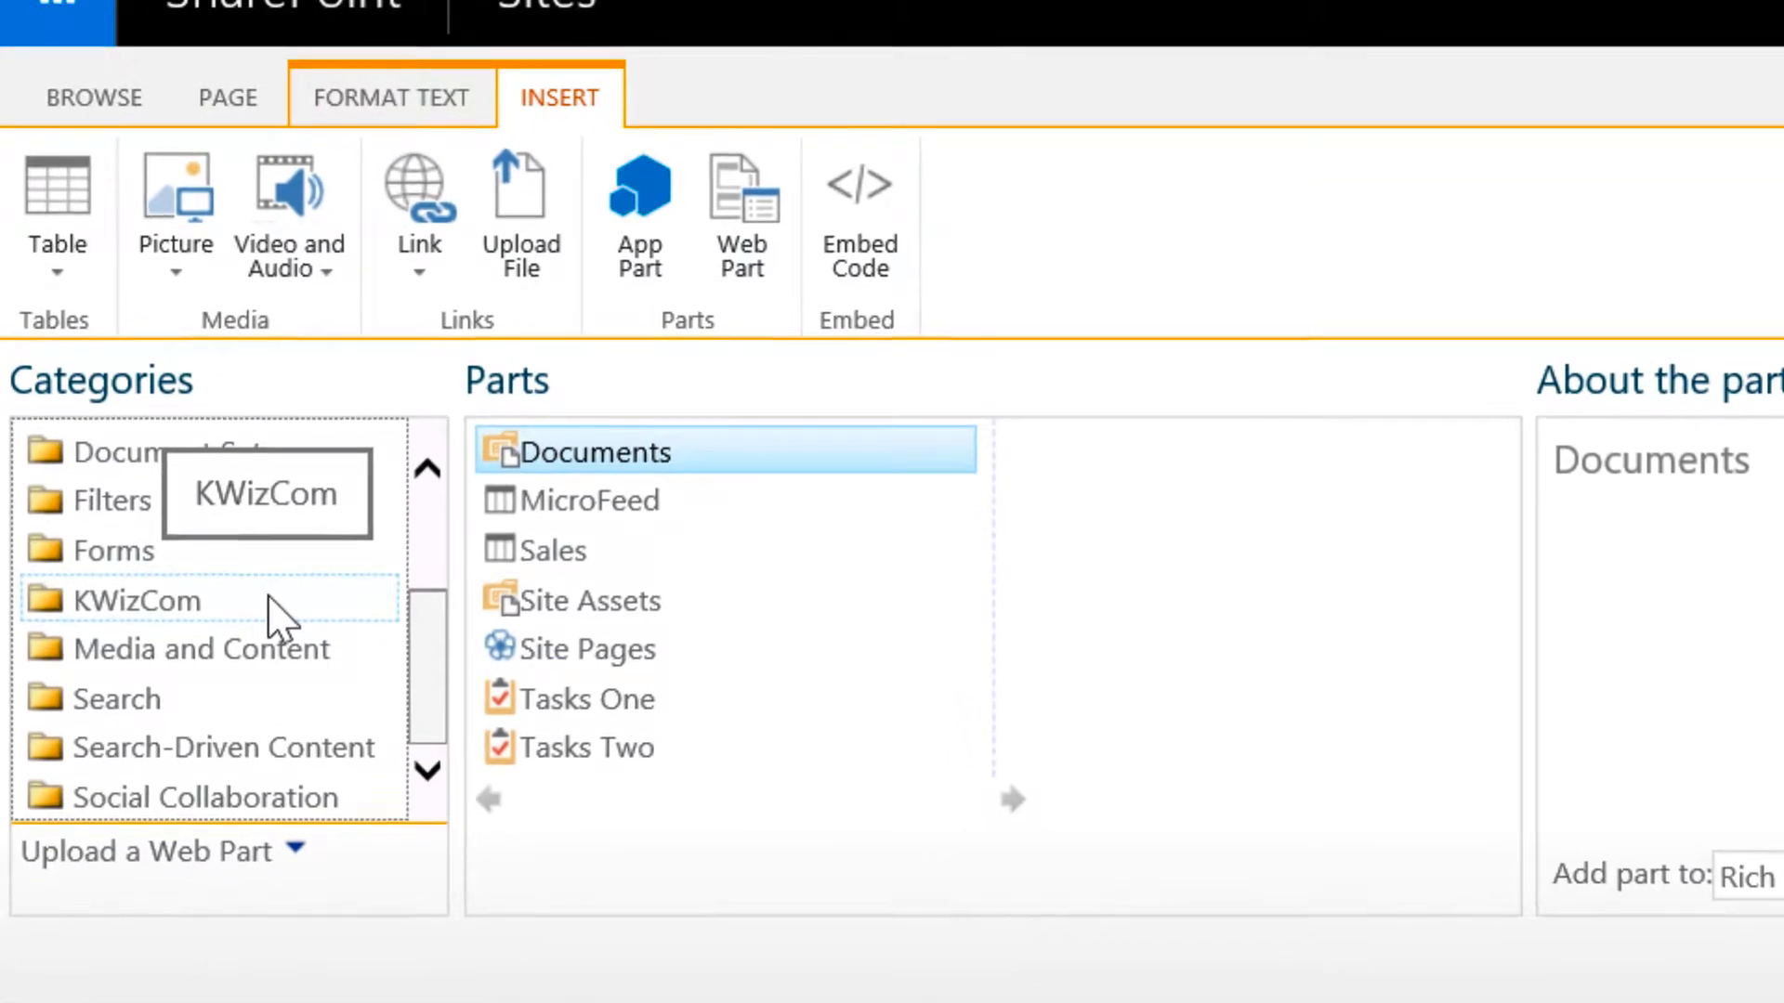
click(137, 600)
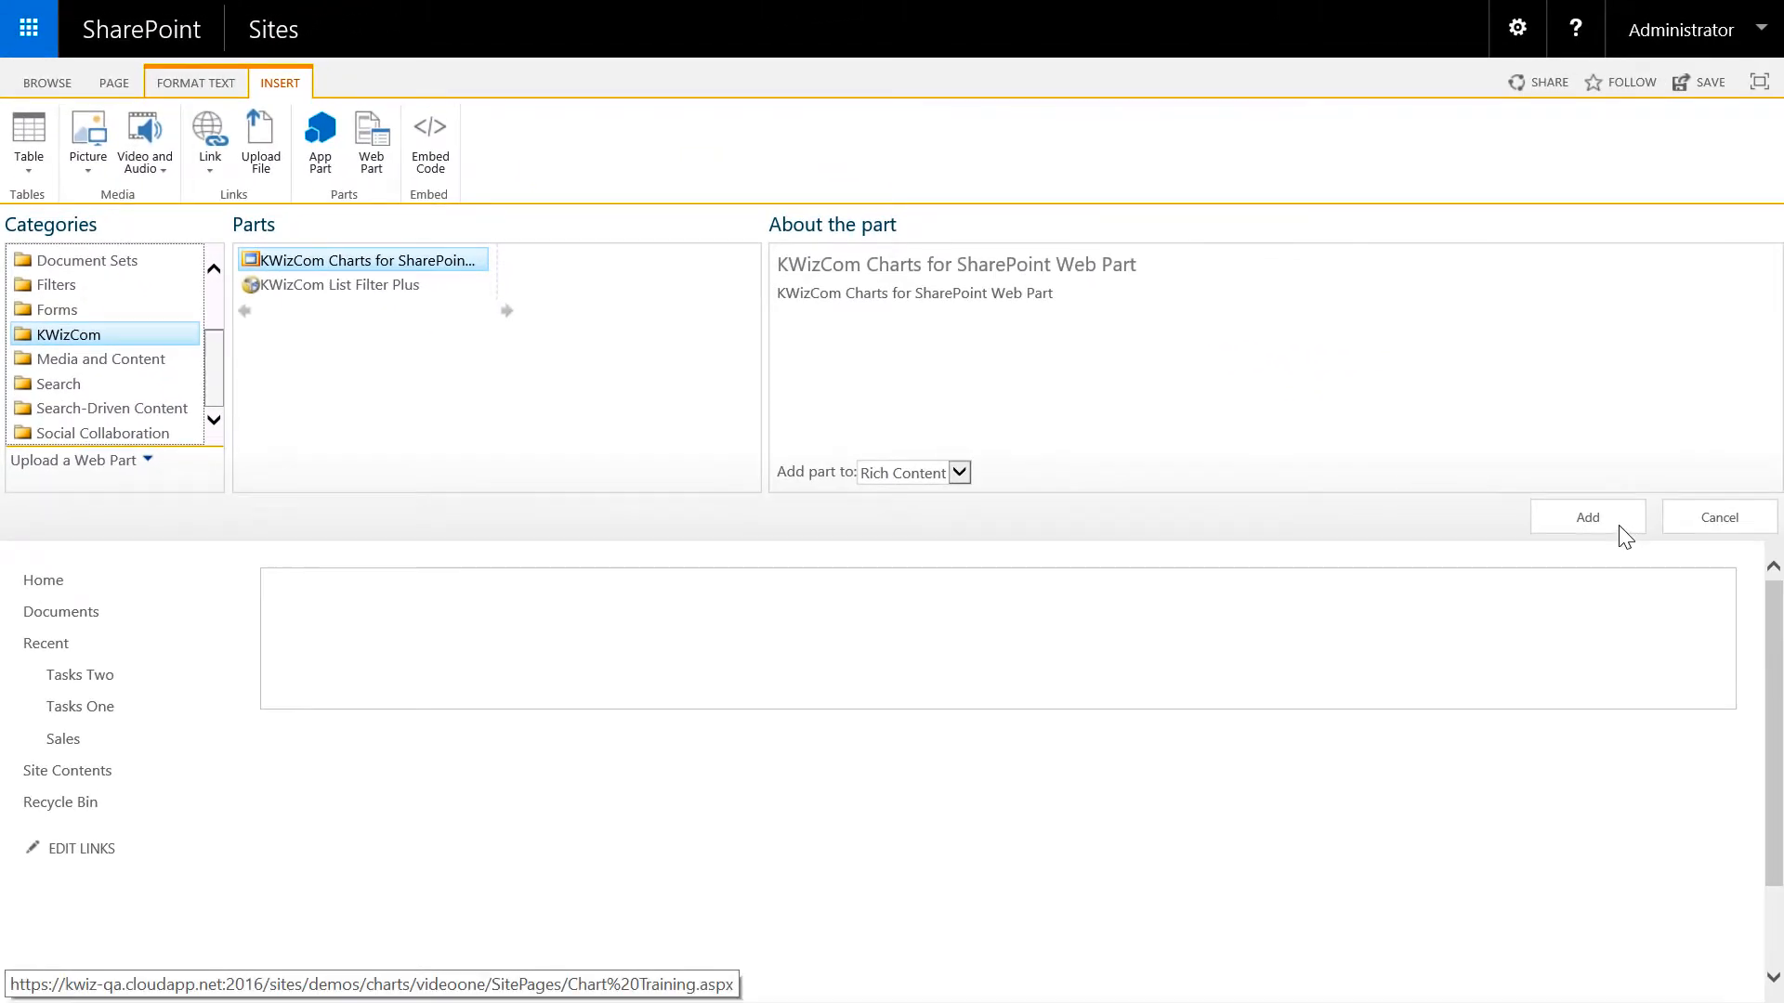
click(1588, 516)
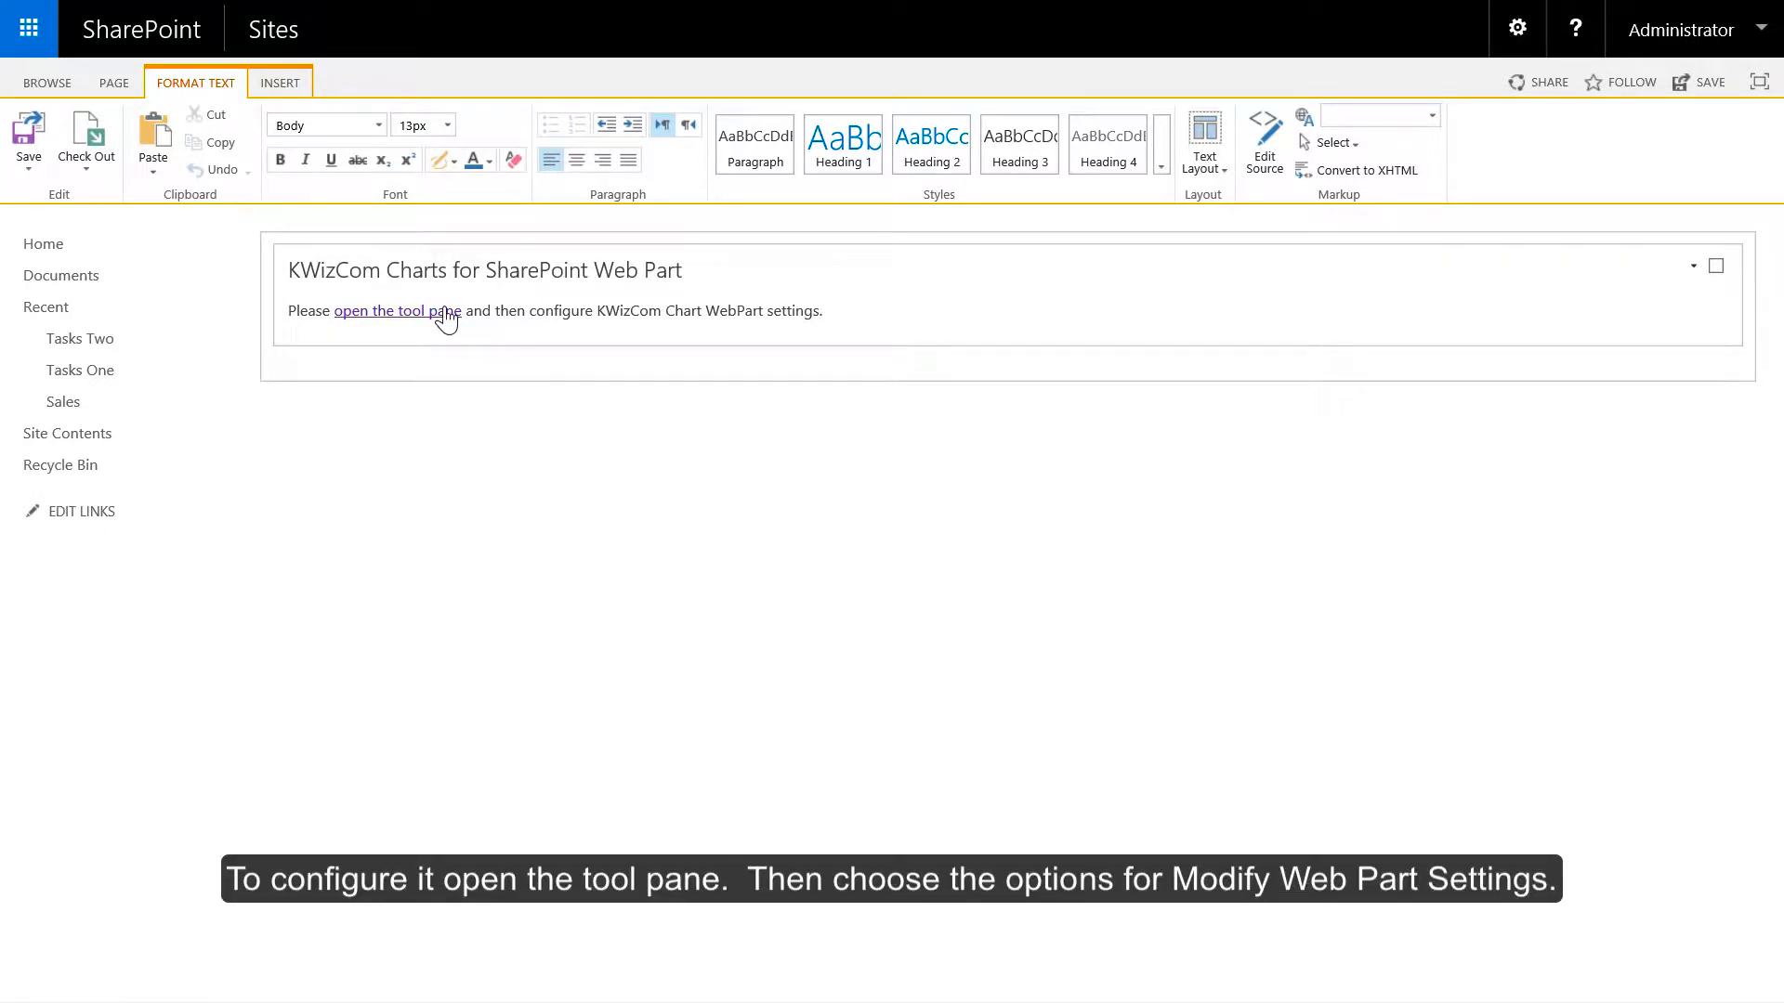
Open the web part's tool pane and its Modify Web Part Settings window
click(392, 311)
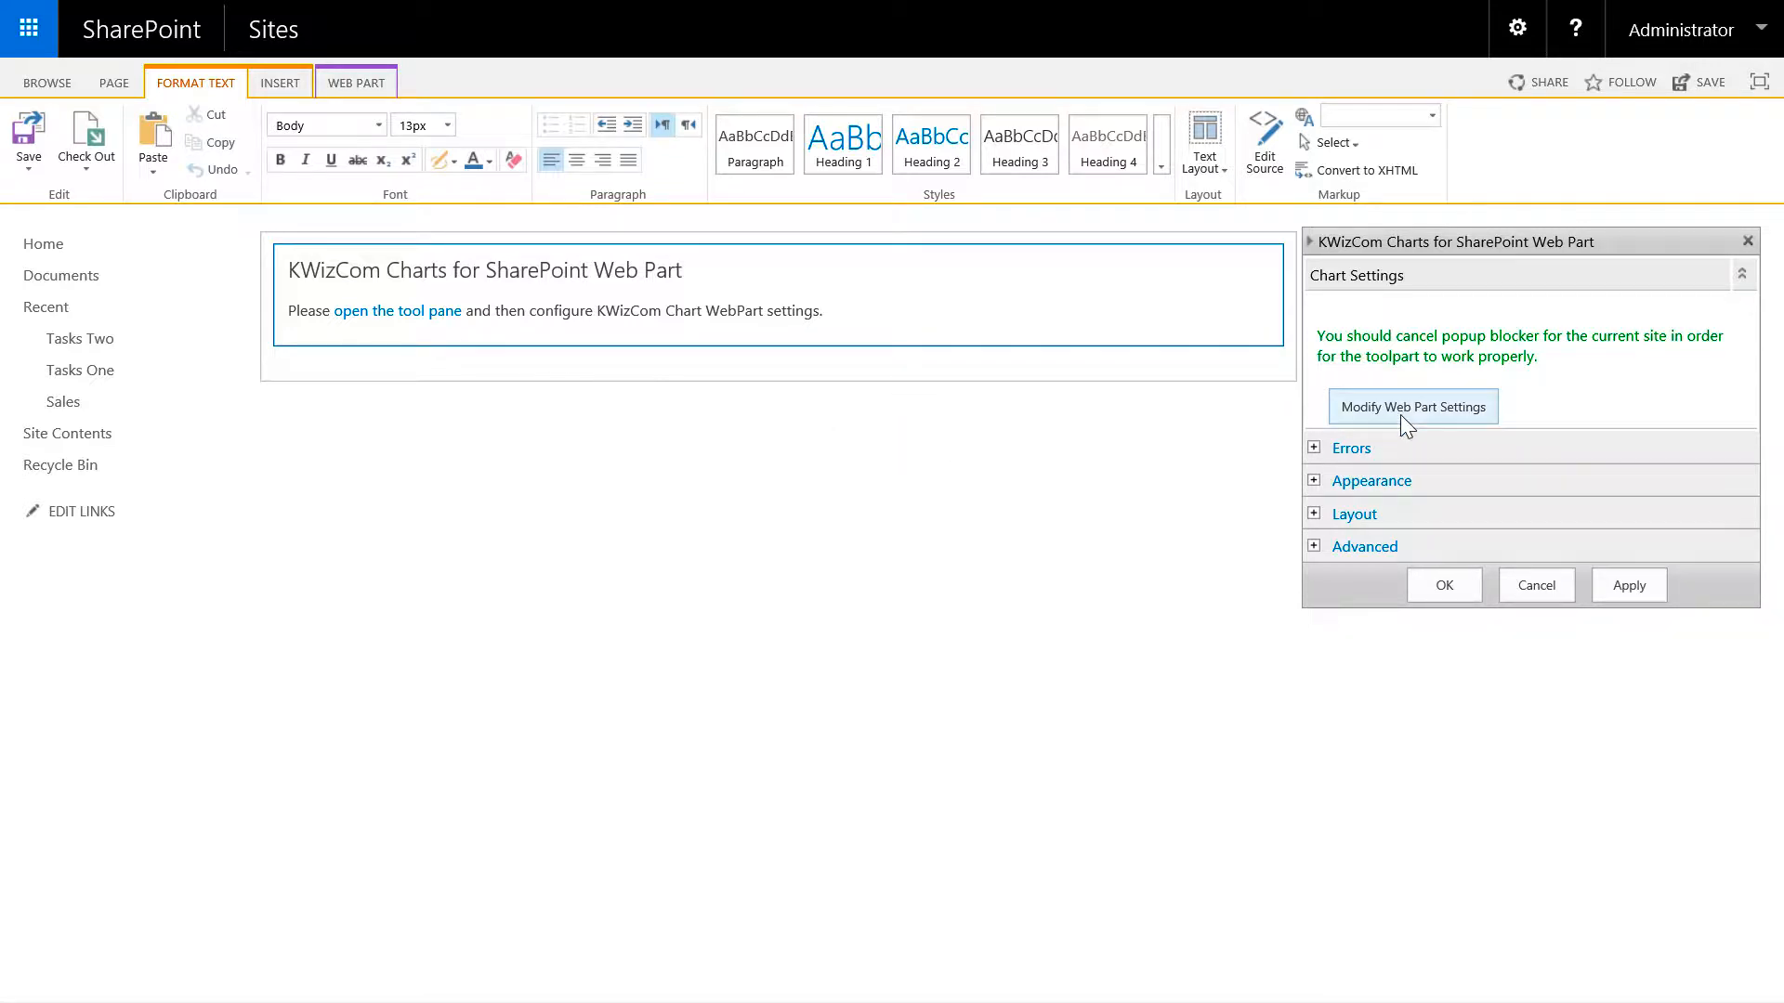
click(1413, 406)
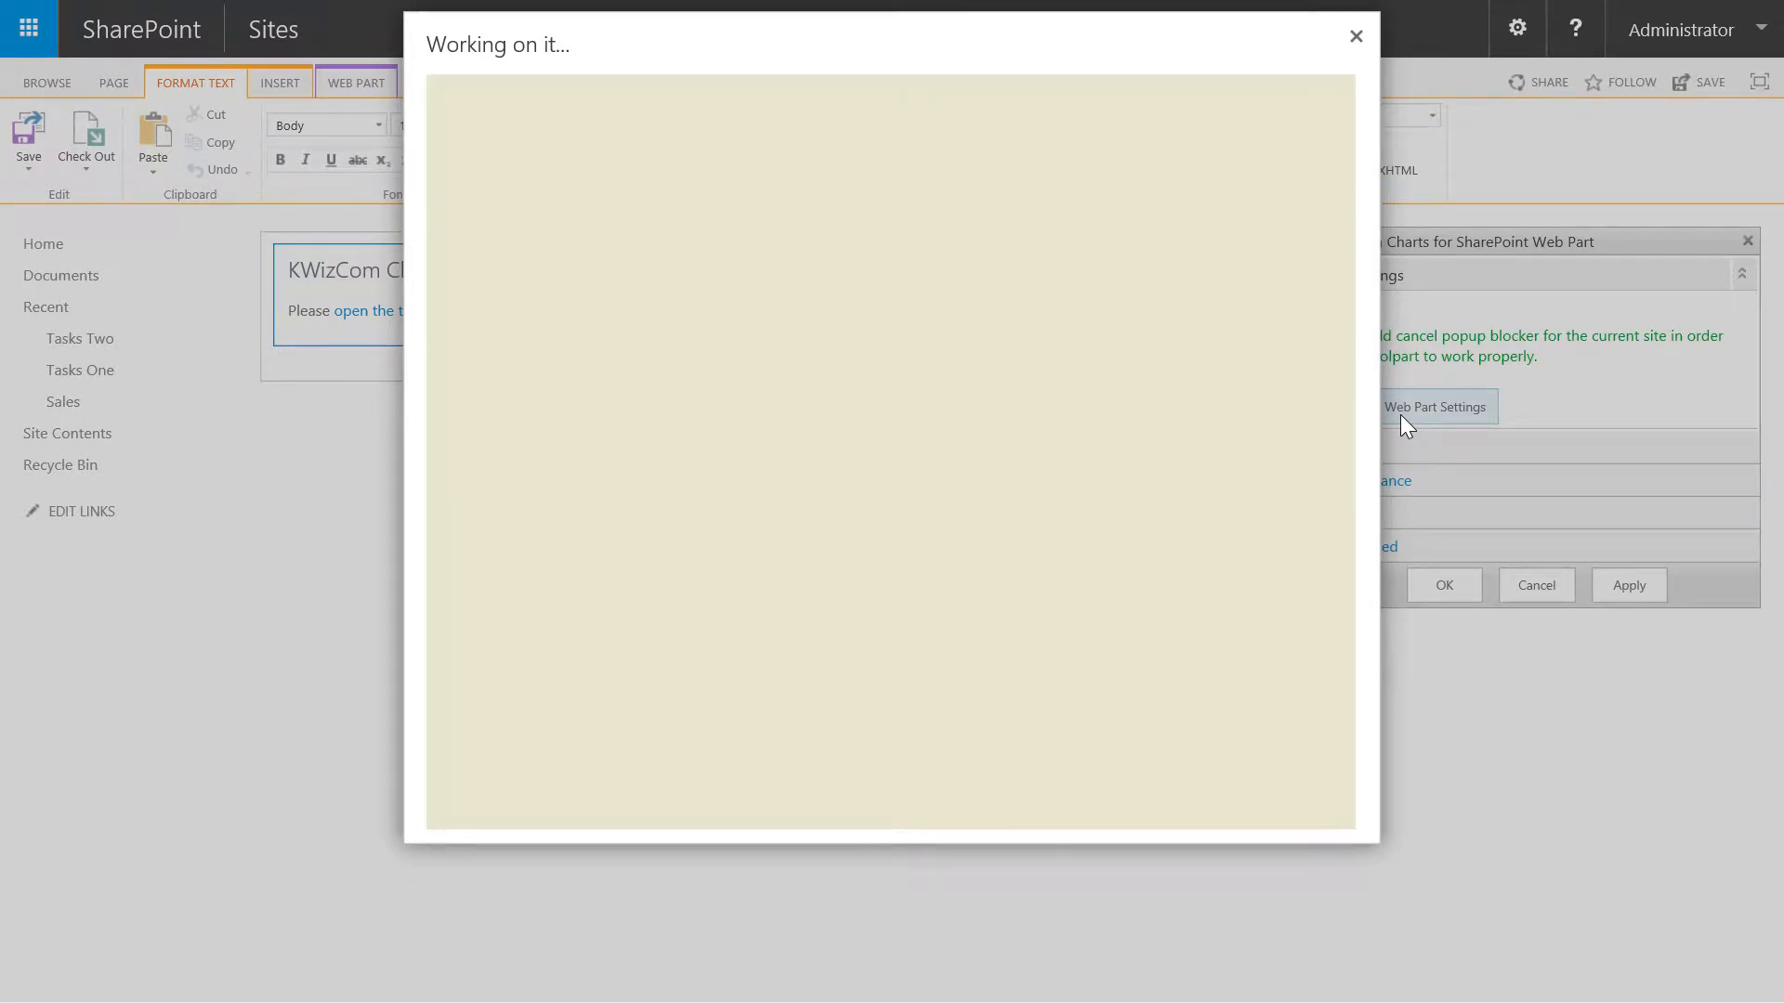
Choose SharePoint List as the chart's data source type
click(1435, 407)
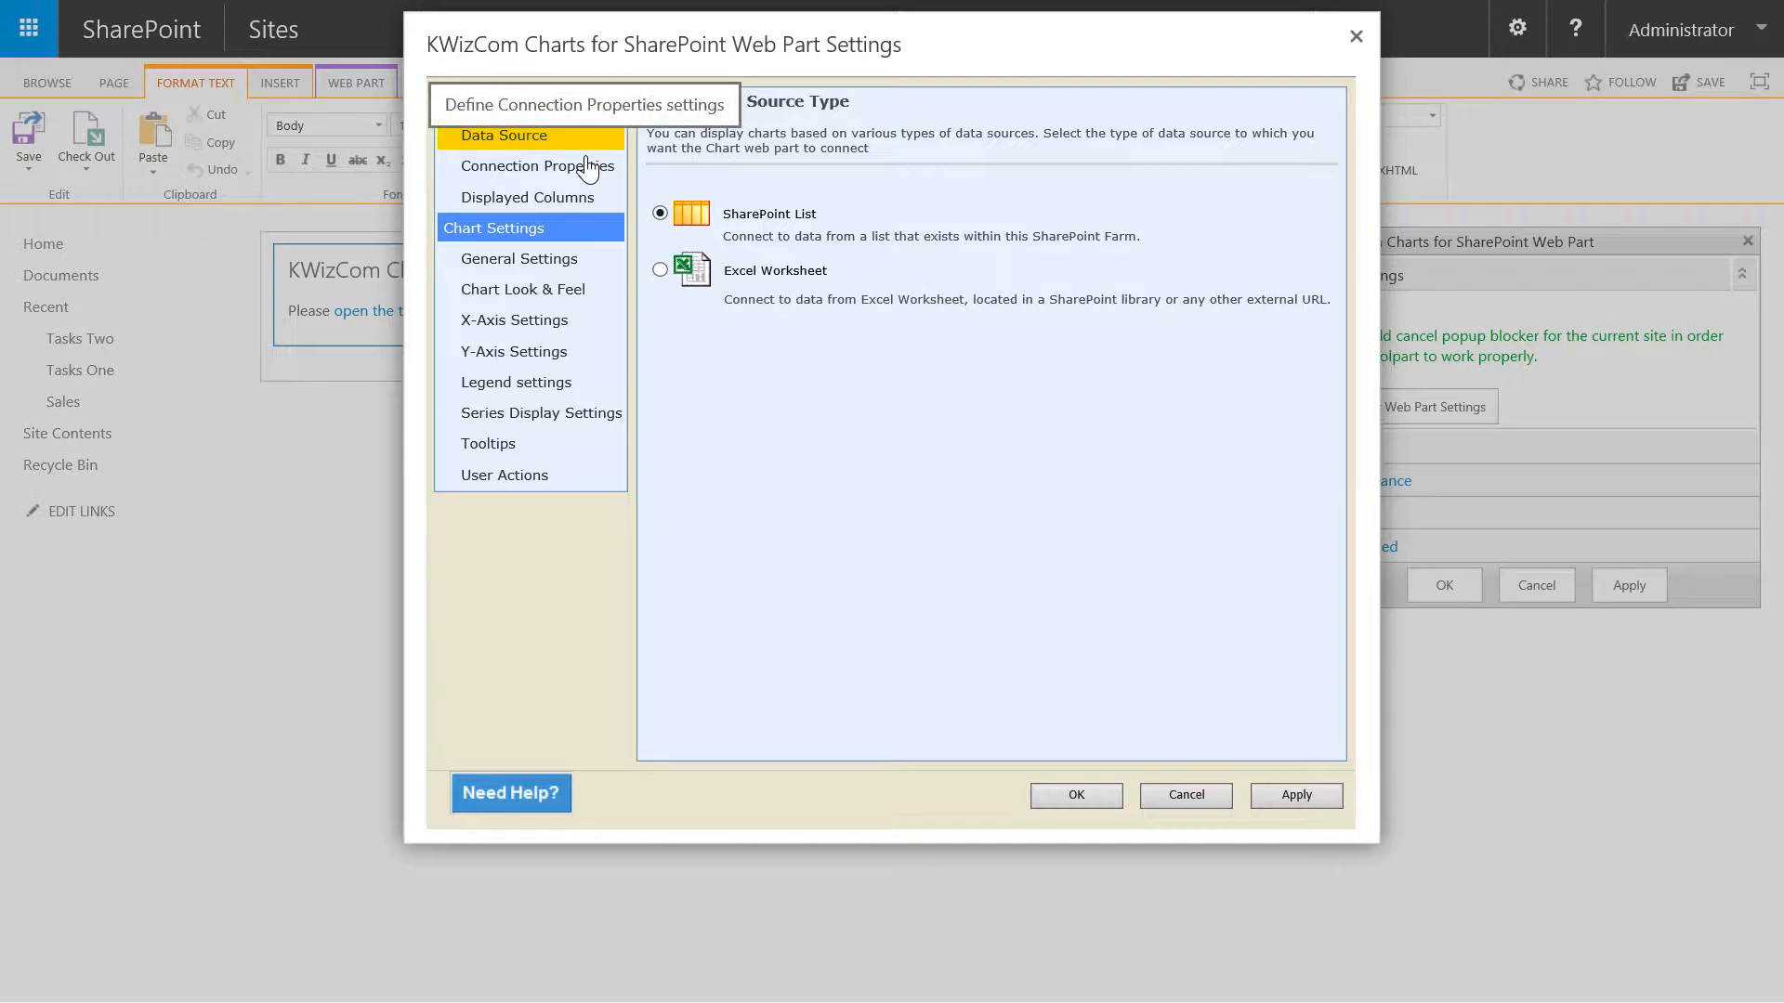
Set the connection properties to the Sales list and the USA Sales view
click(530, 165)
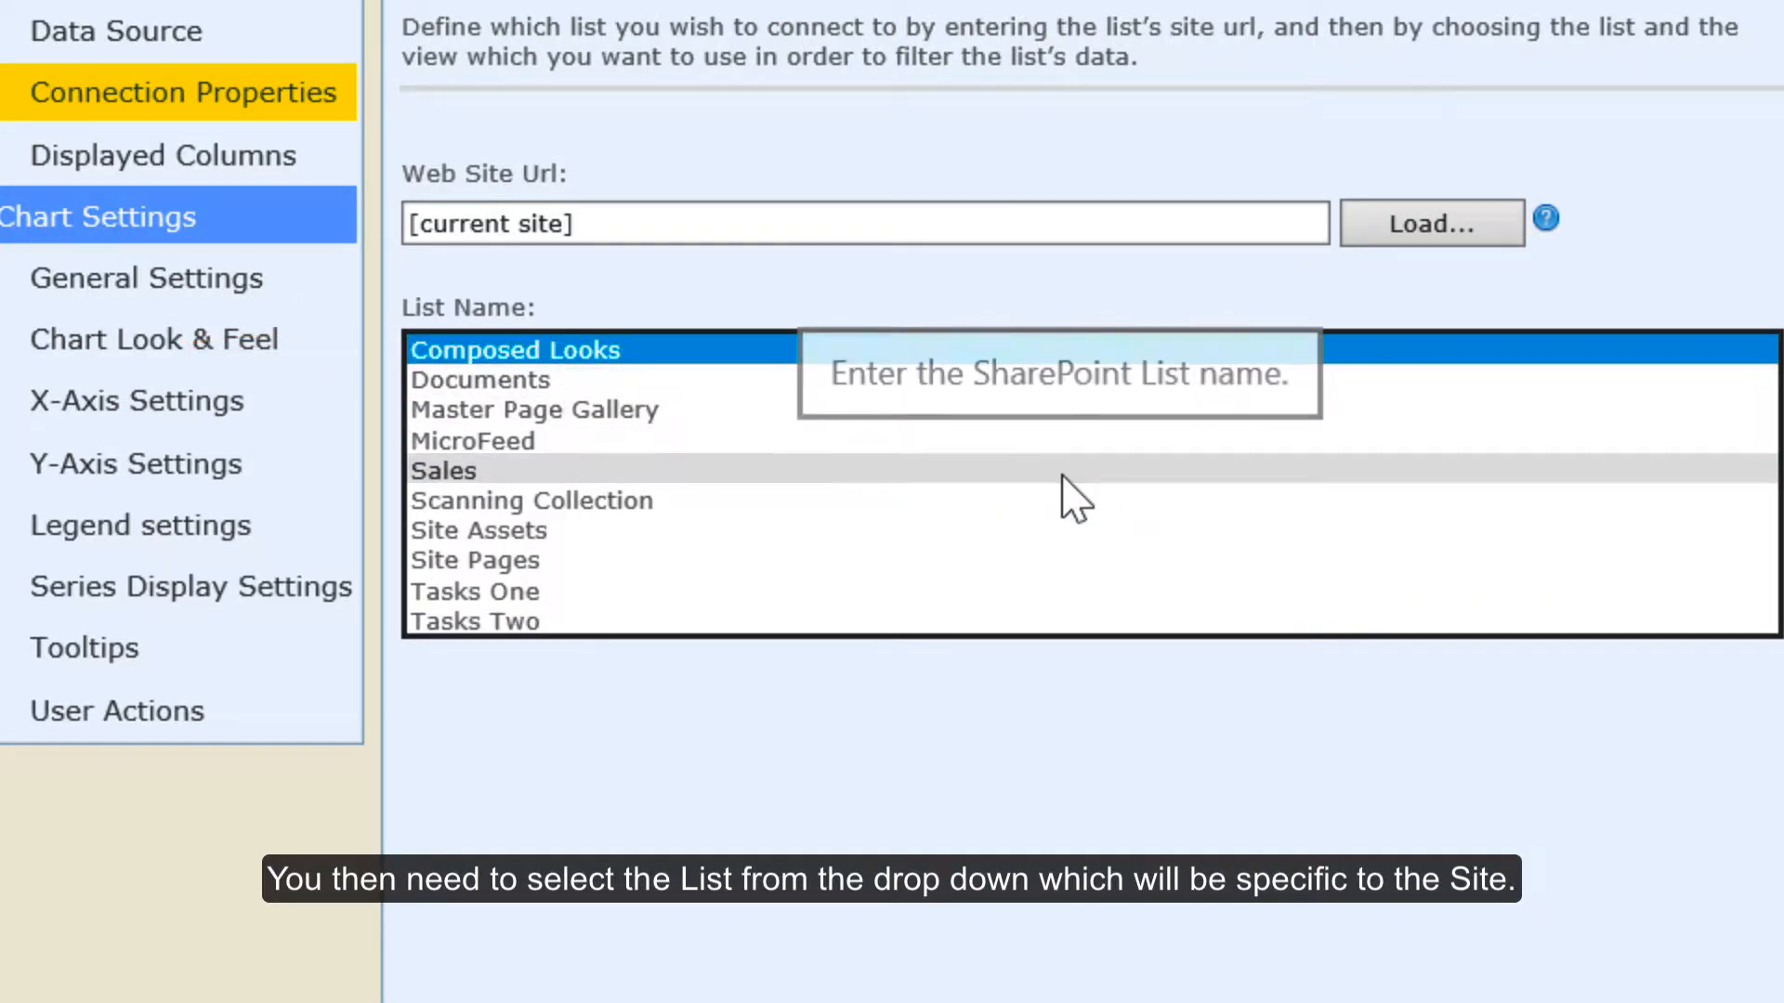
click(443, 470)
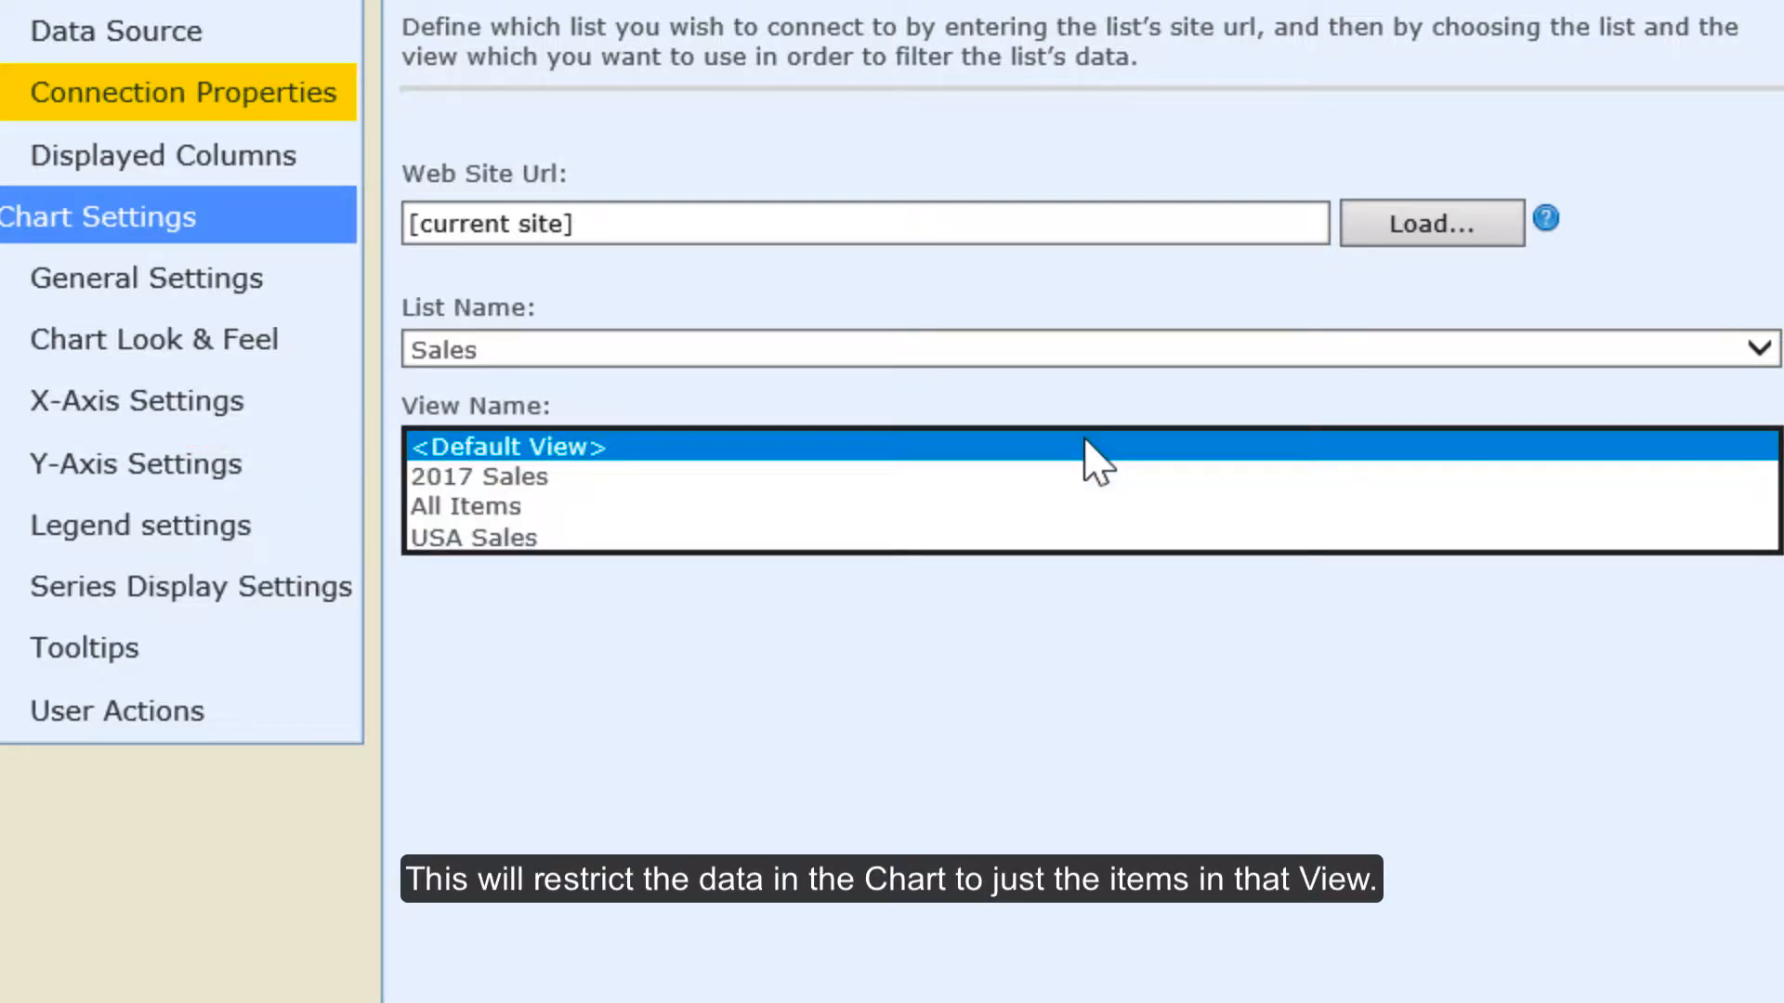
mouse_move(1046, 541)
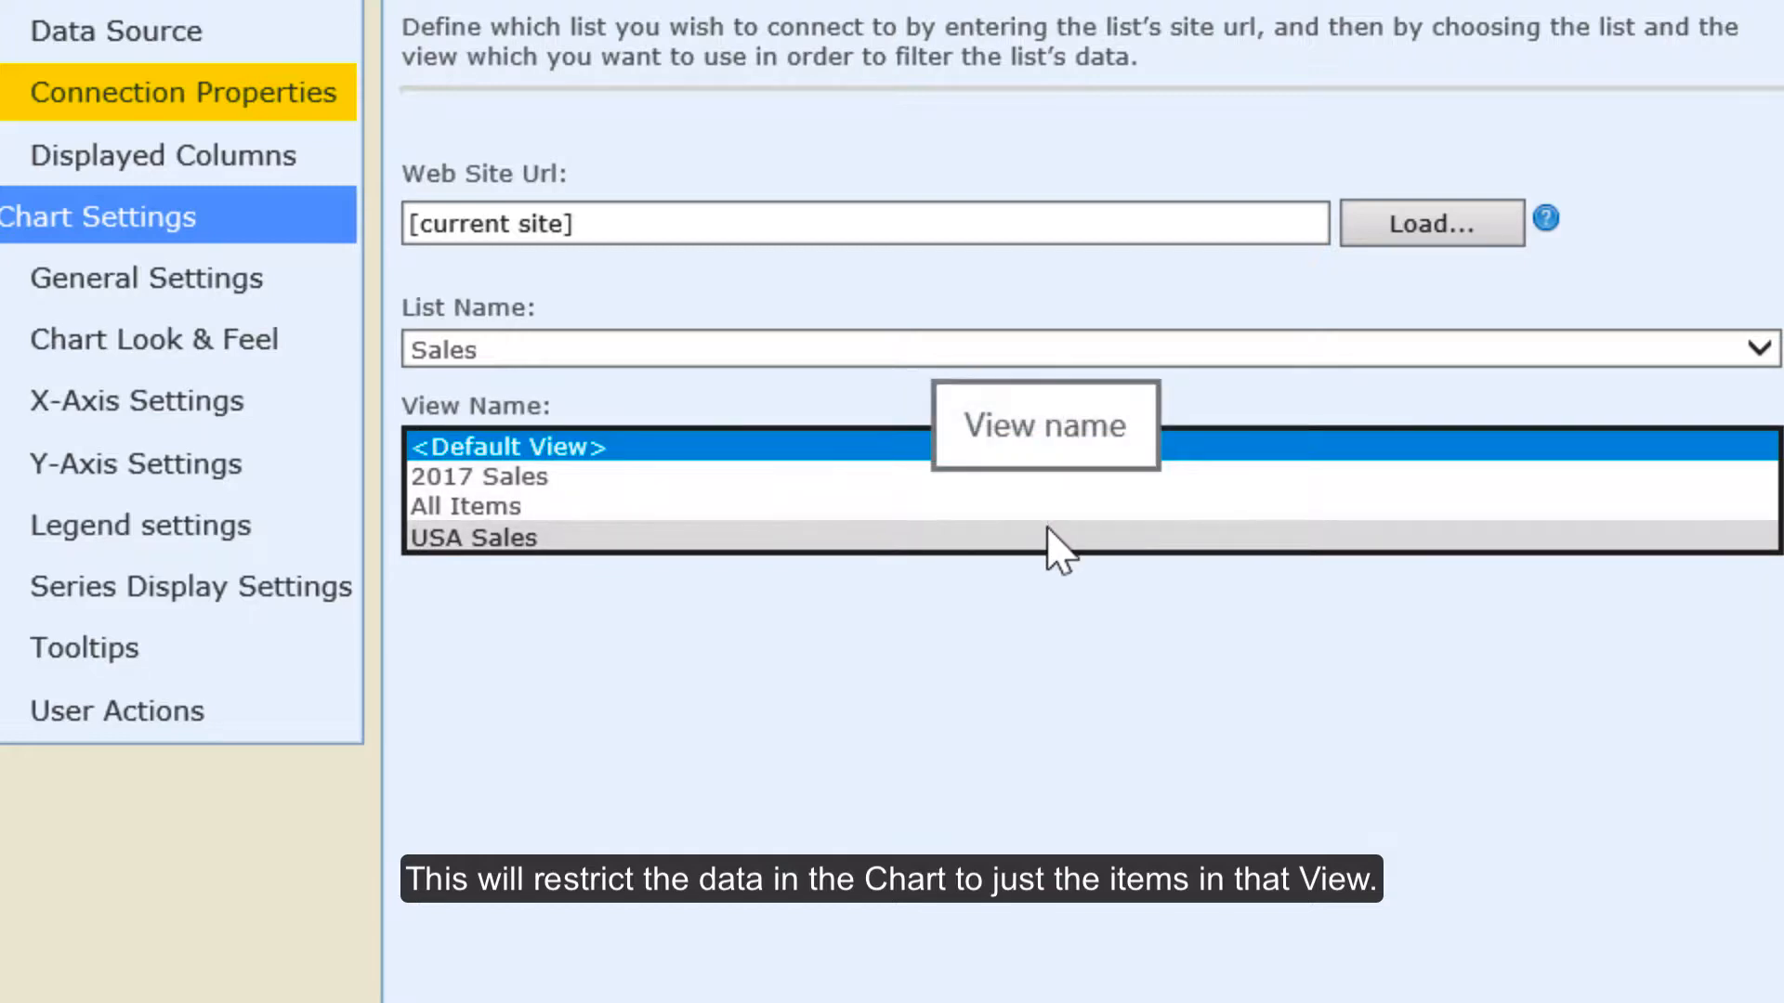
click(474, 537)
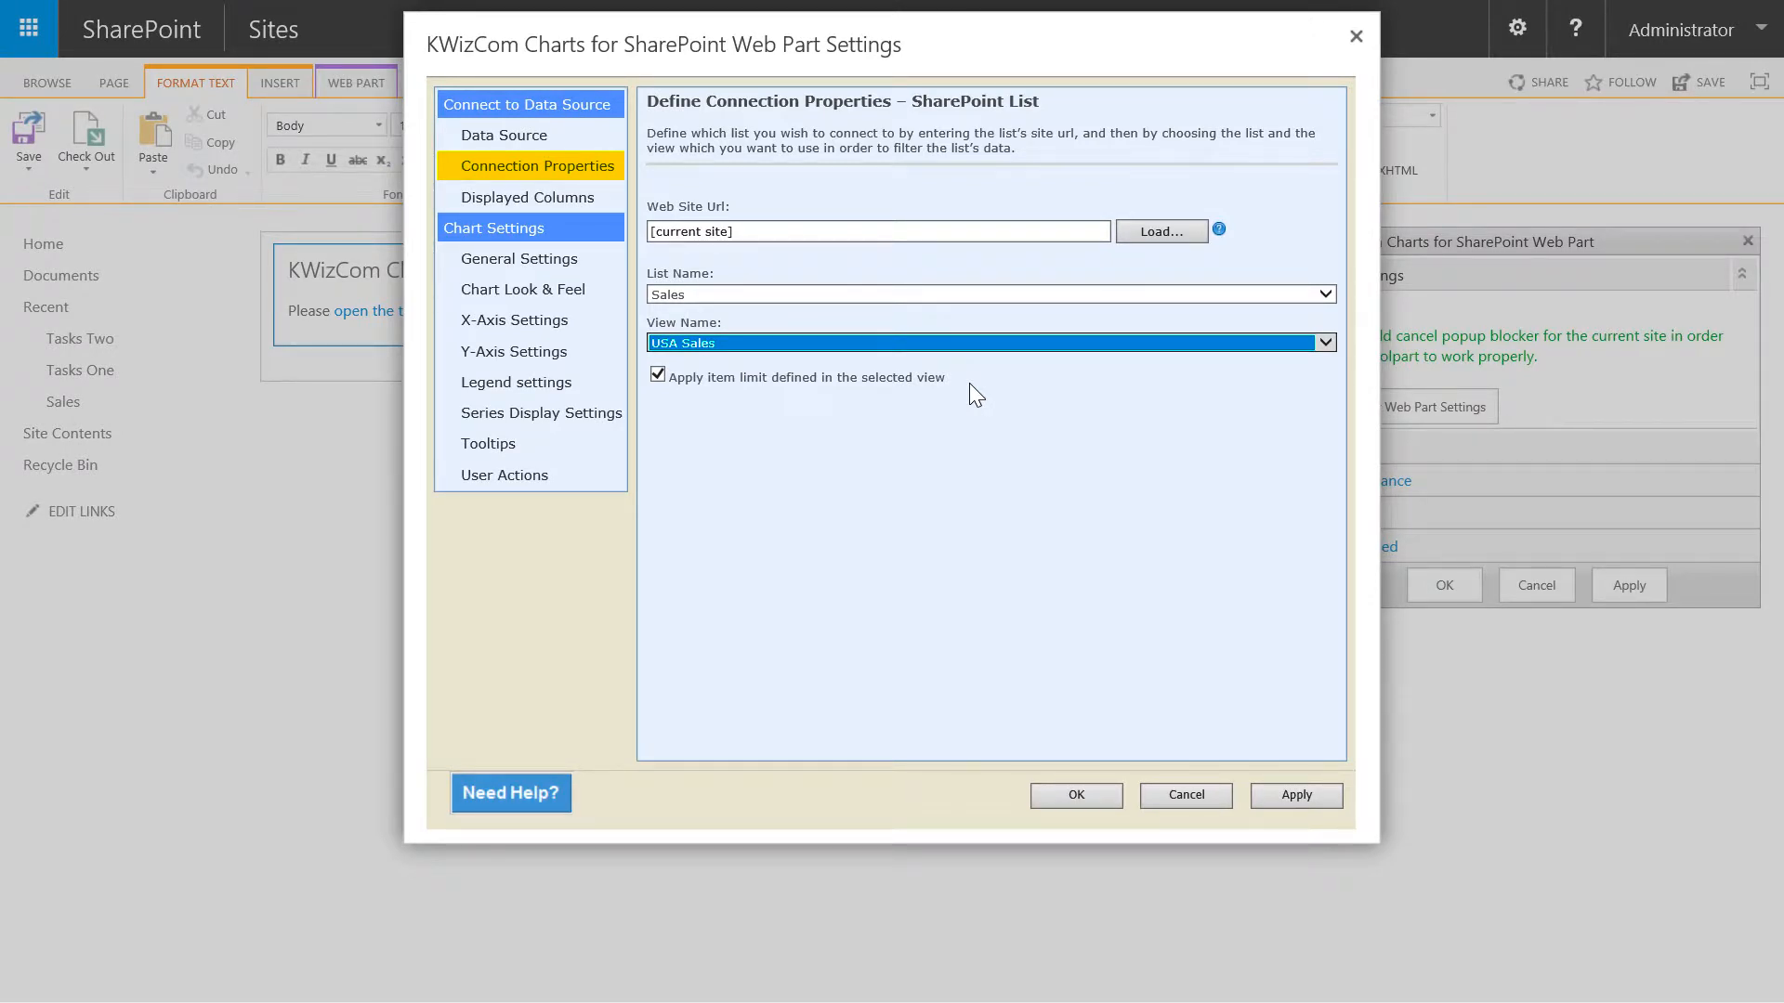
click(527, 197)
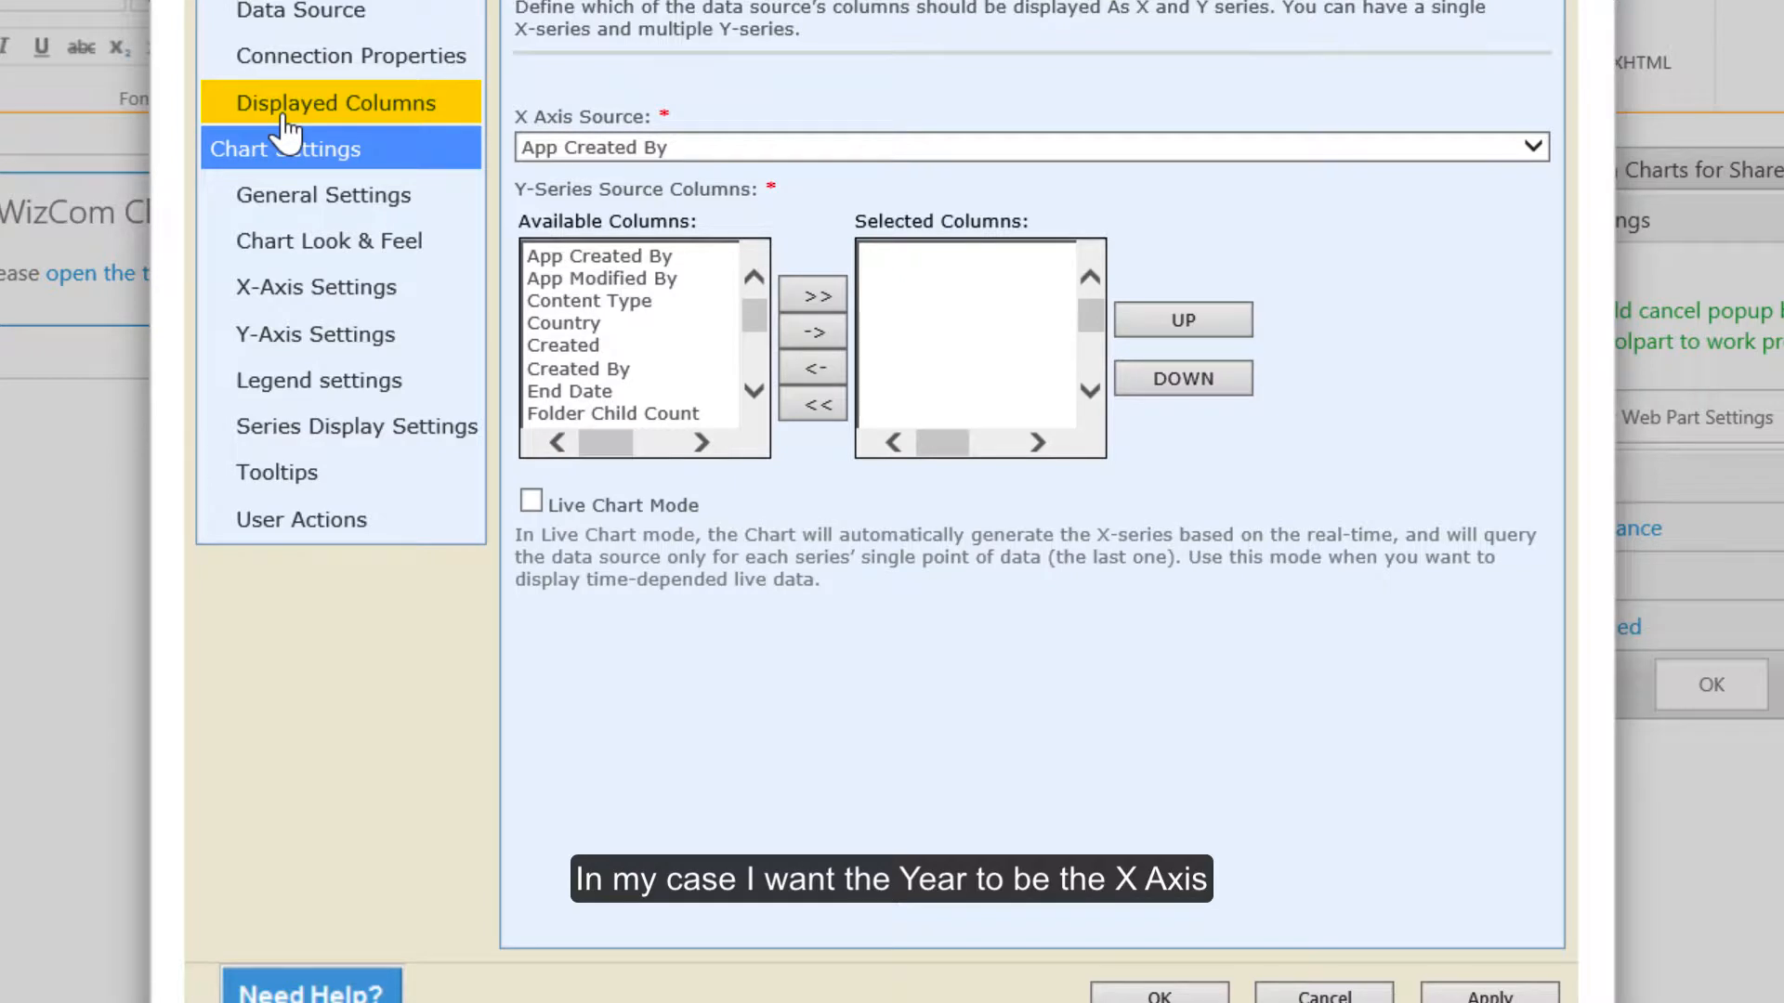
mouse_move(1177, 172)
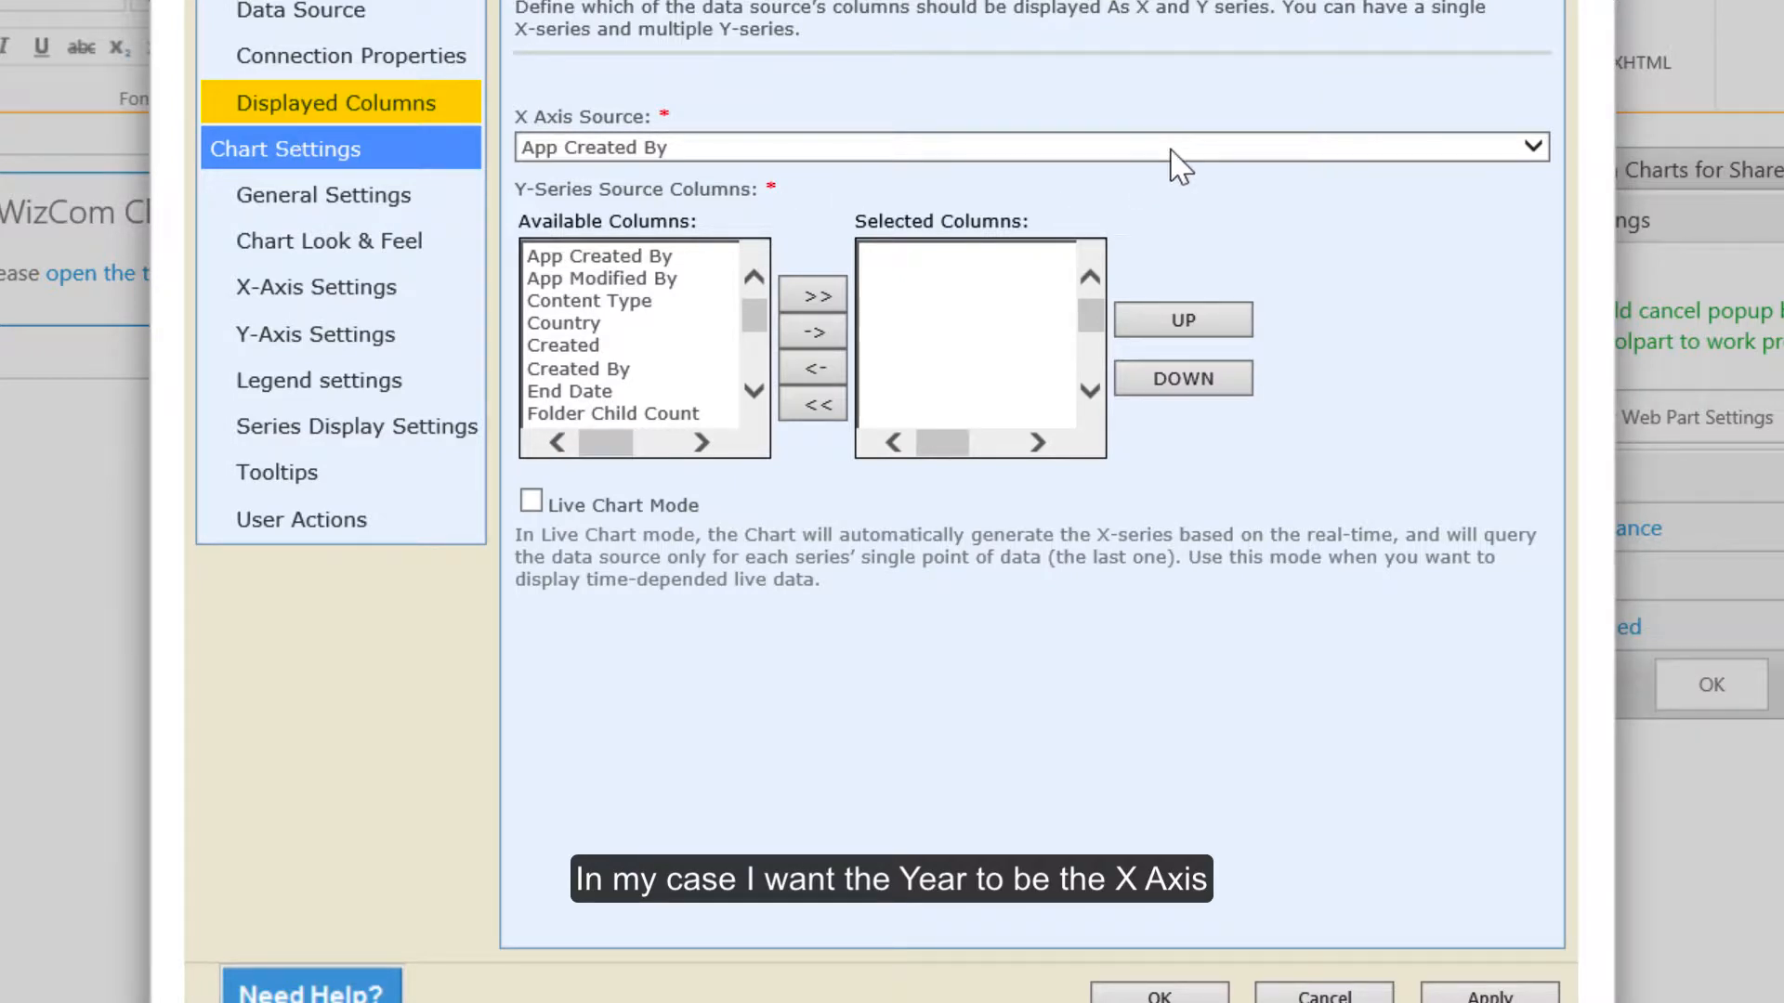
Set Year as the X Axis Source and add Value as the series column
click(1535, 147)
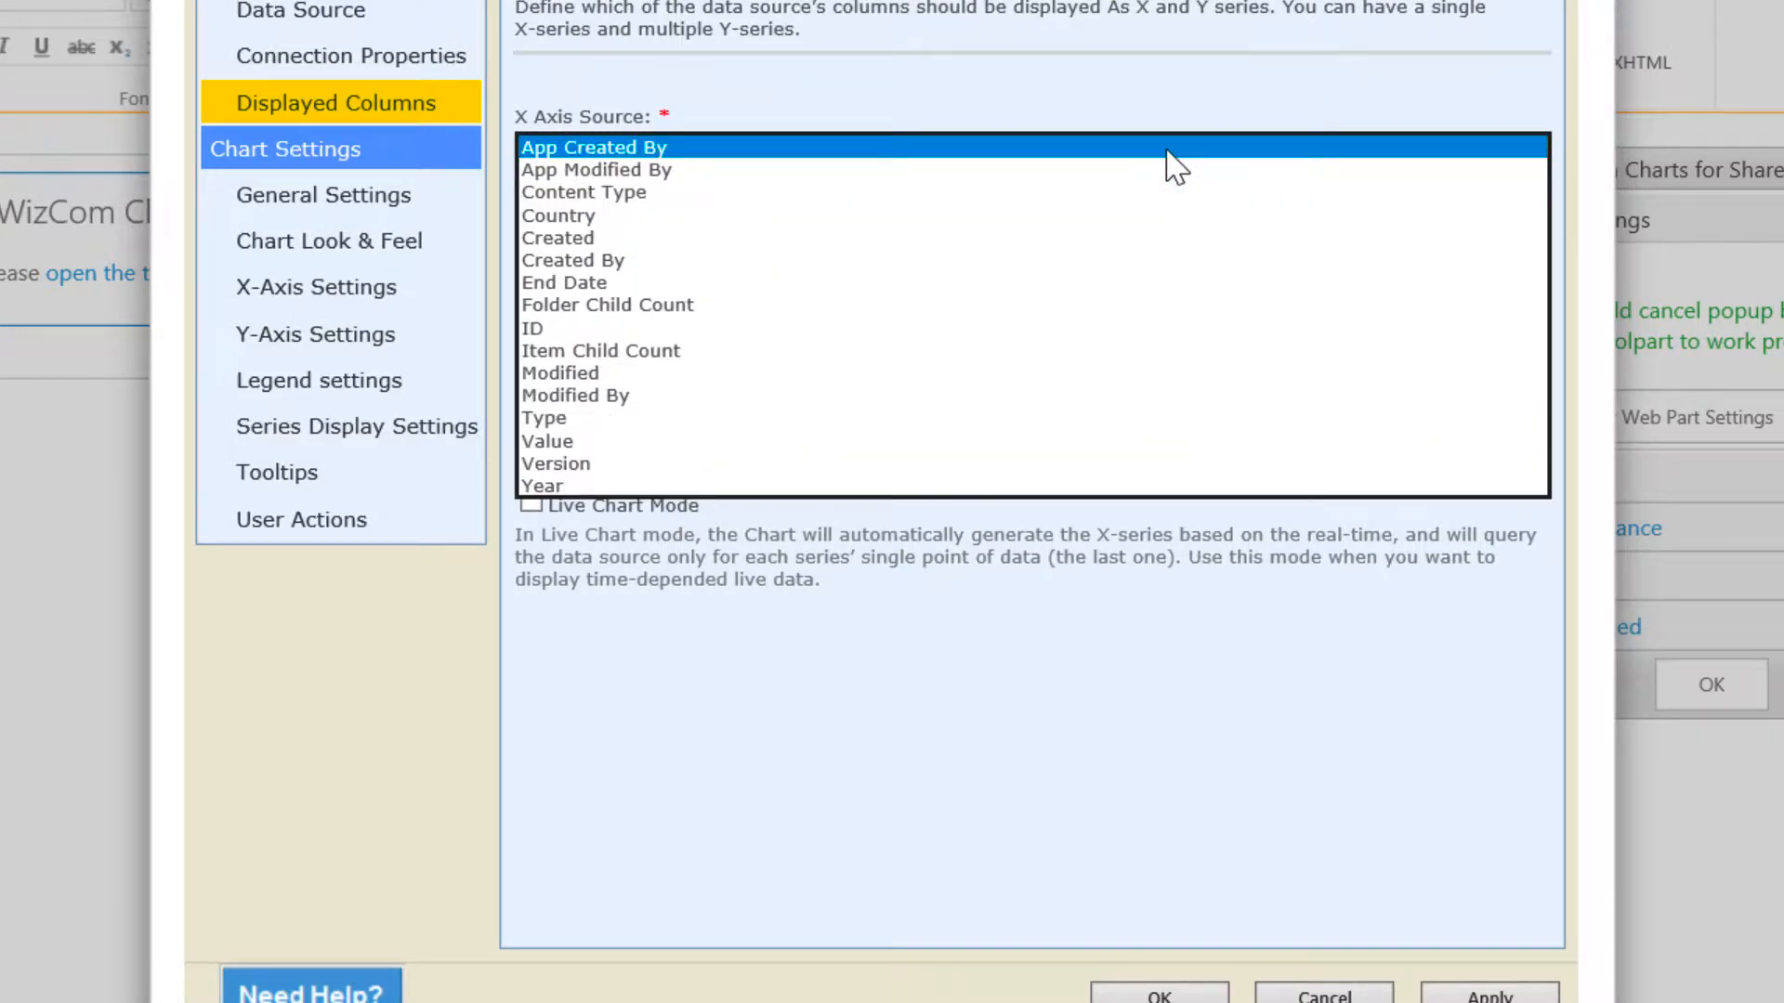
mouse_move(678, 501)
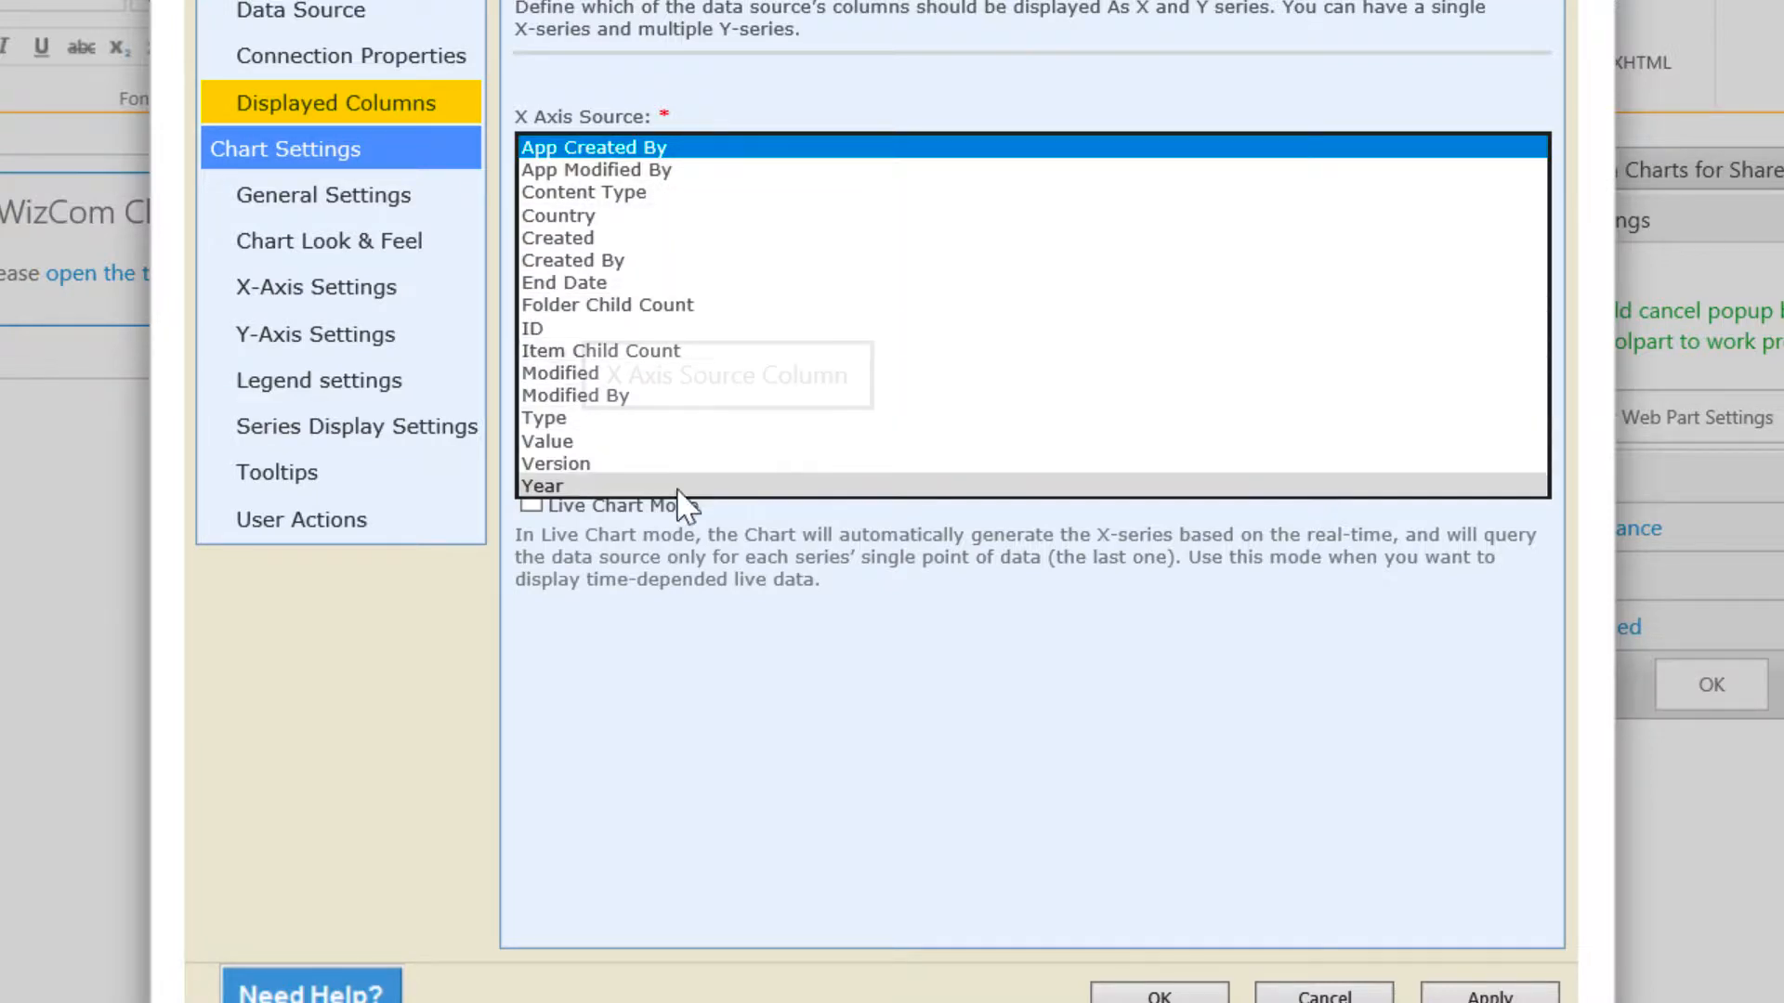
click(542, 486)
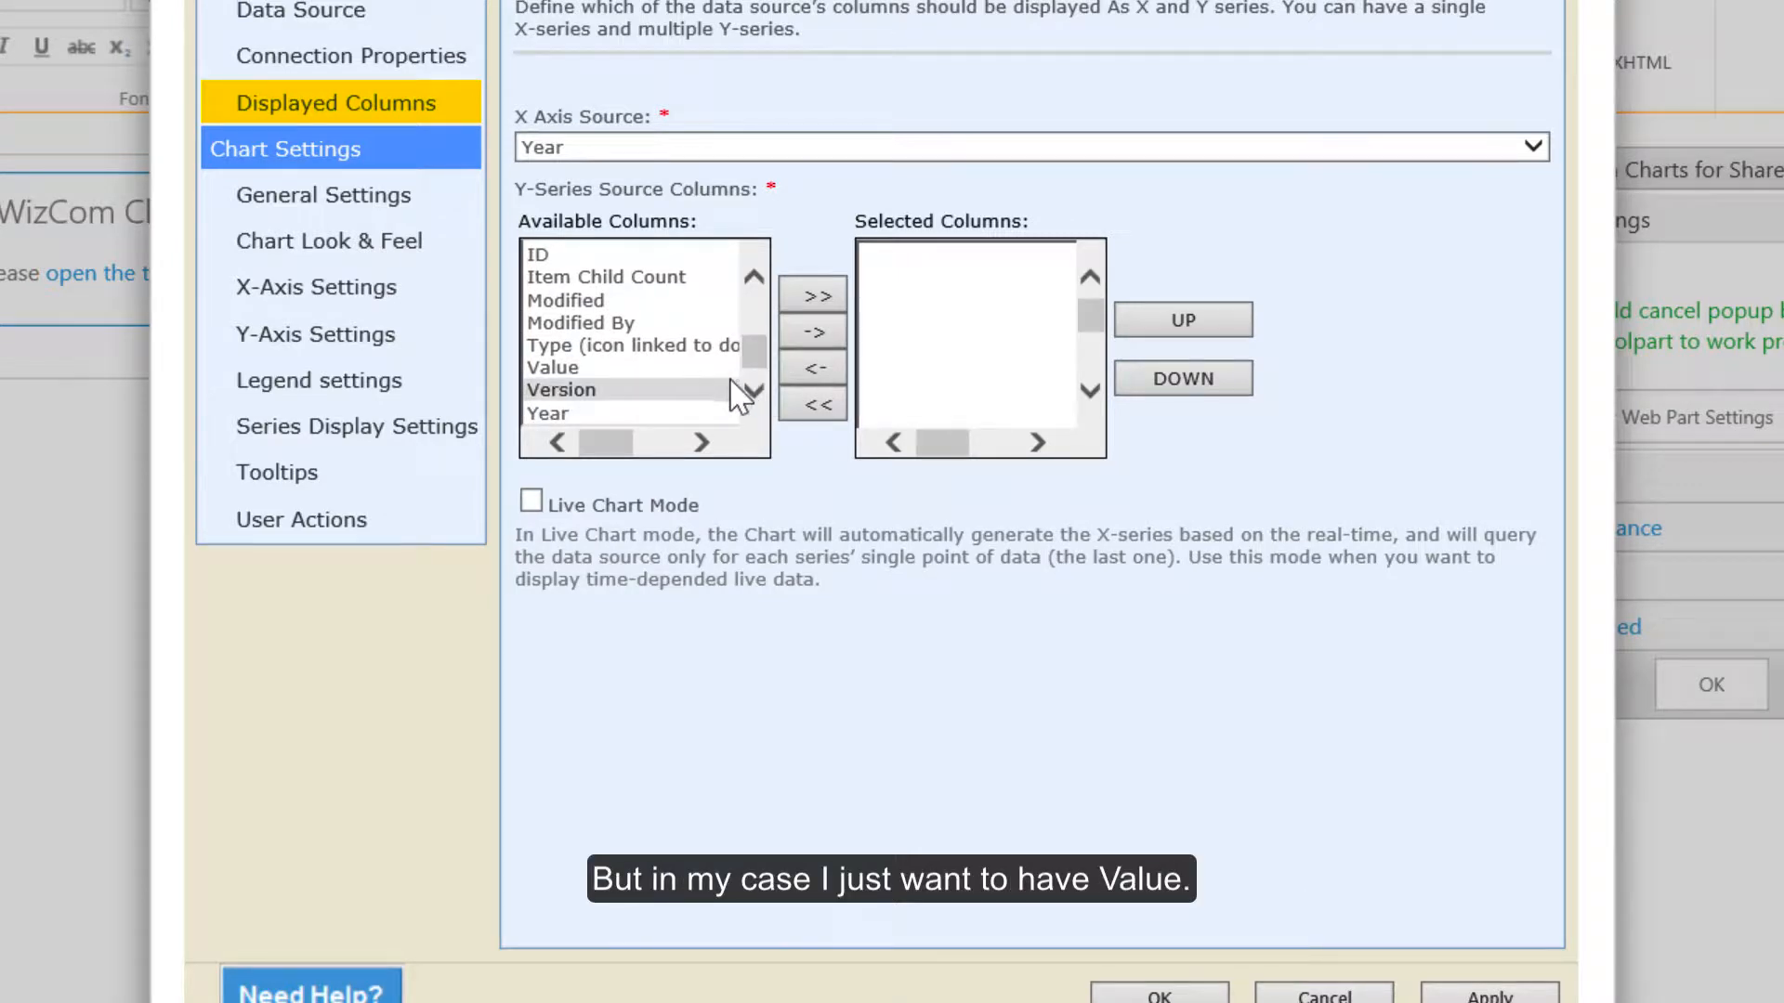
click(551, 367)
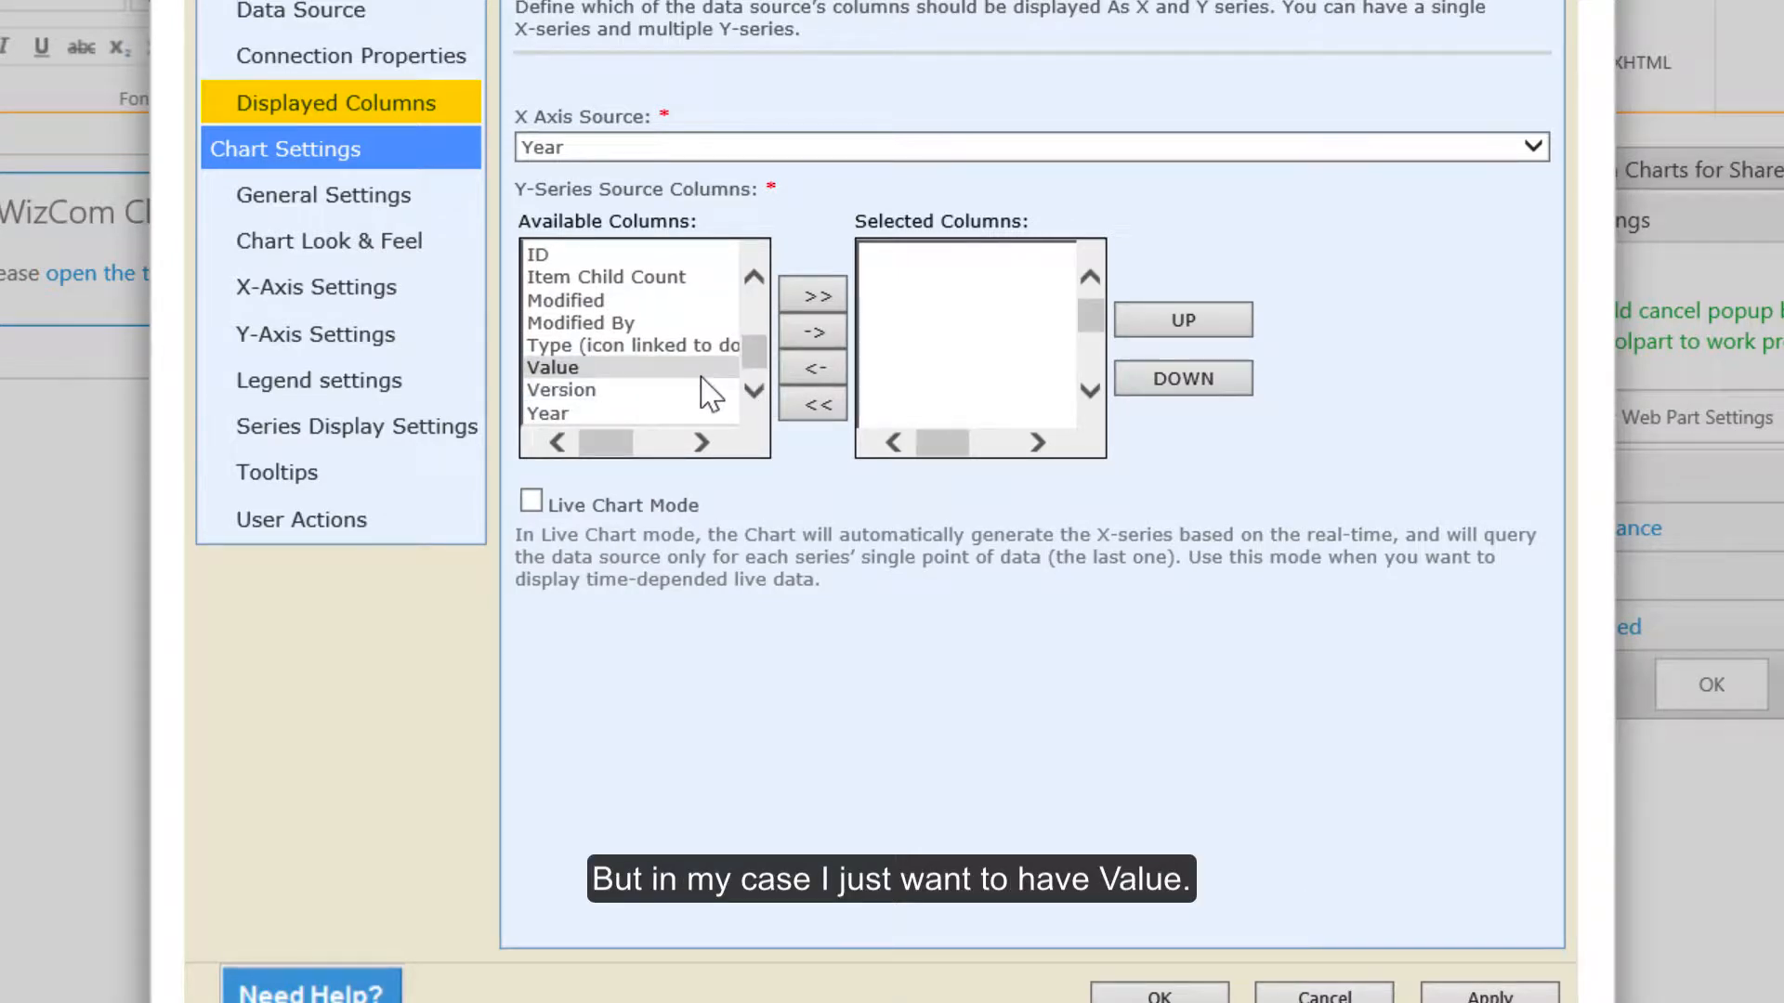
click(553, 367)
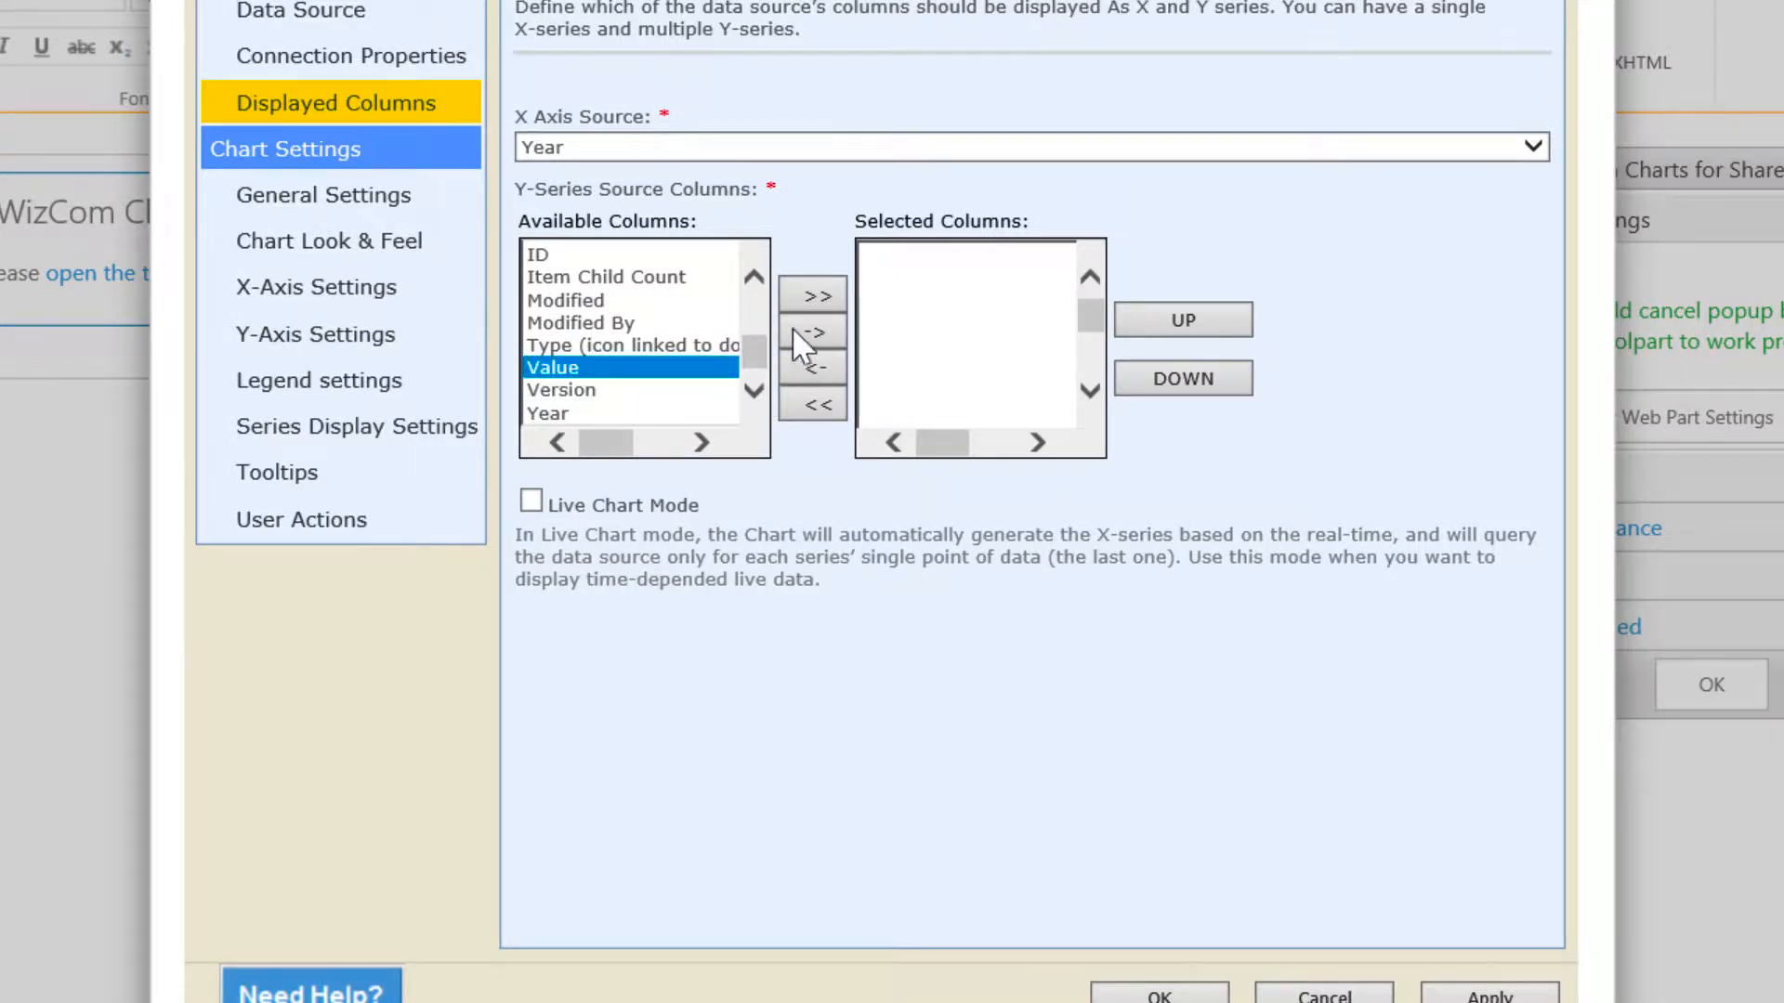
click(812, 332)
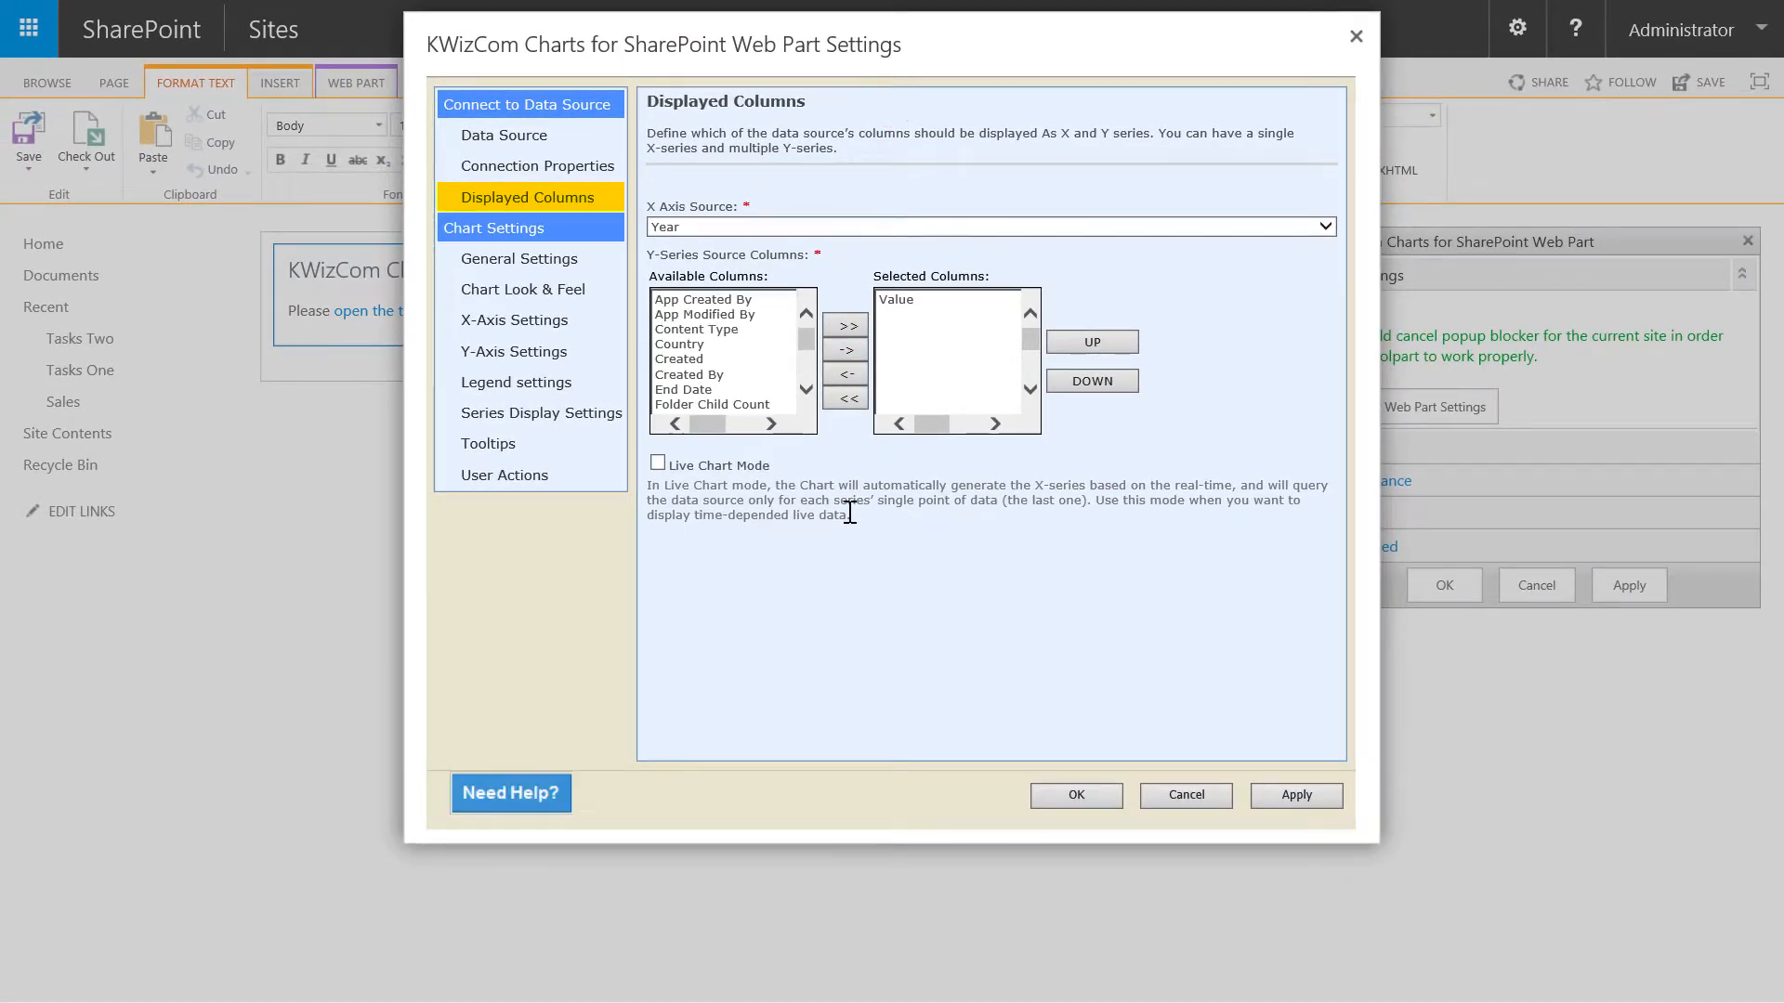
mouse_move(556, 272)
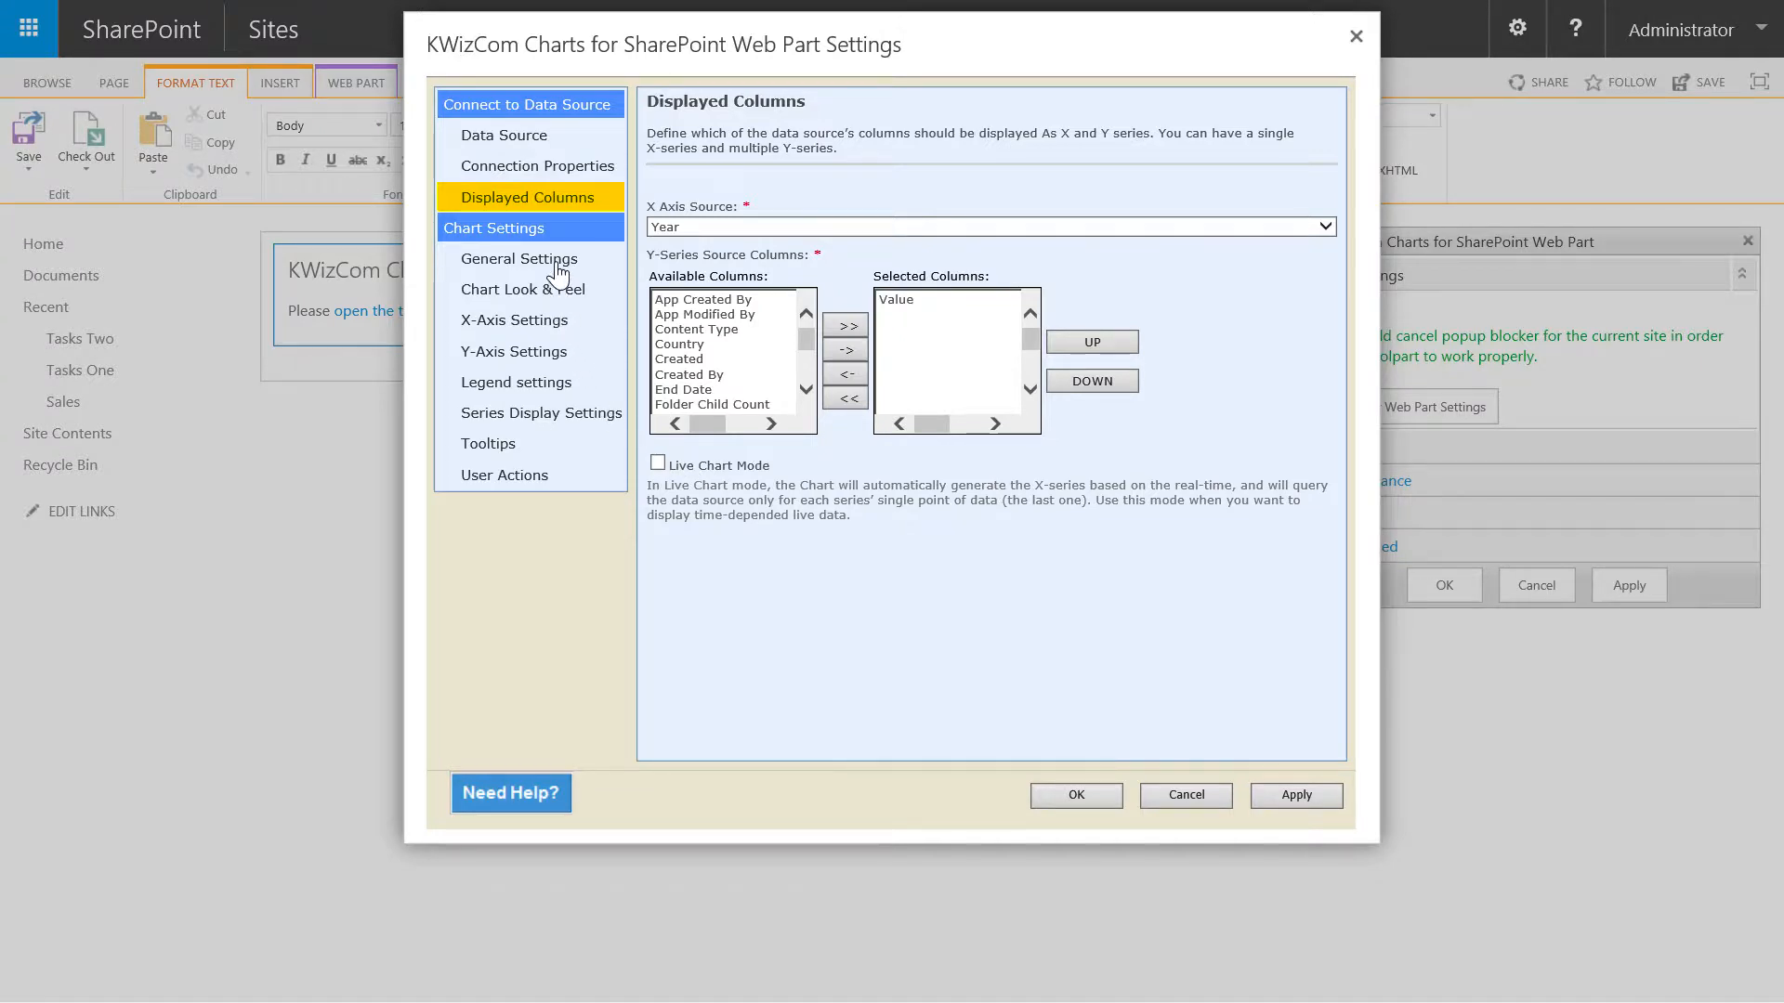
Enter 'USA Sales' as the Chart Title in General Settings
click(519, 259)
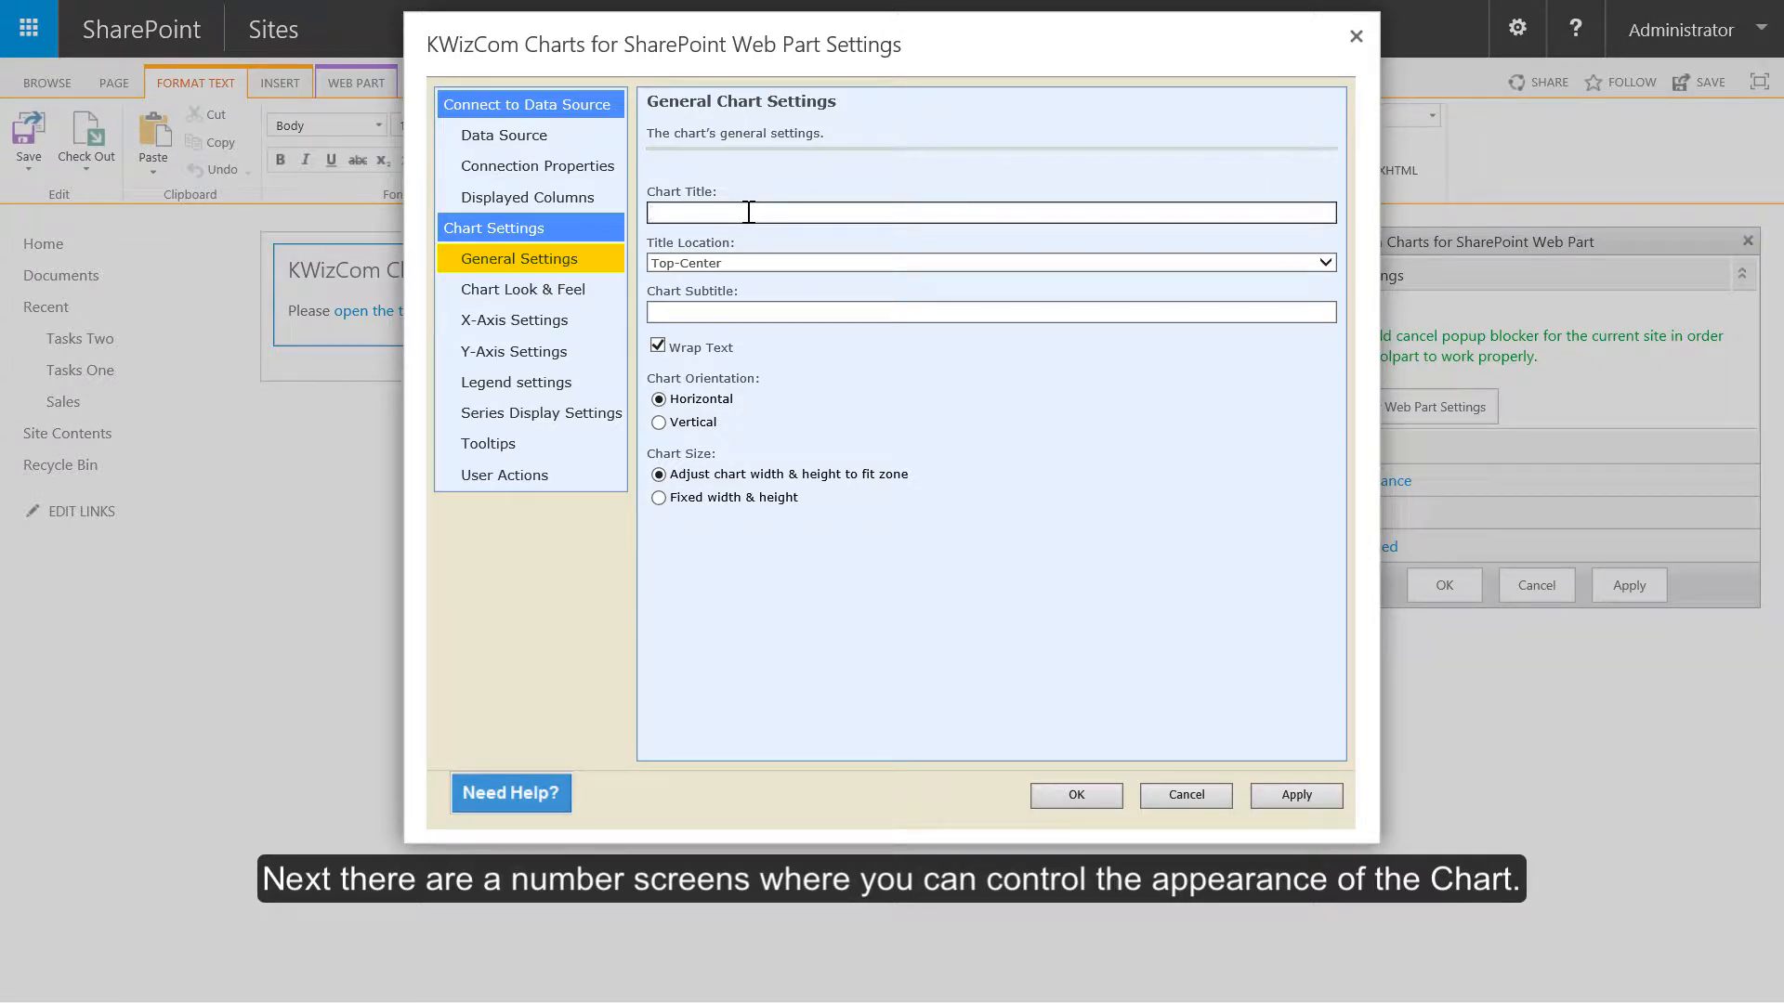
text(USA Sales)
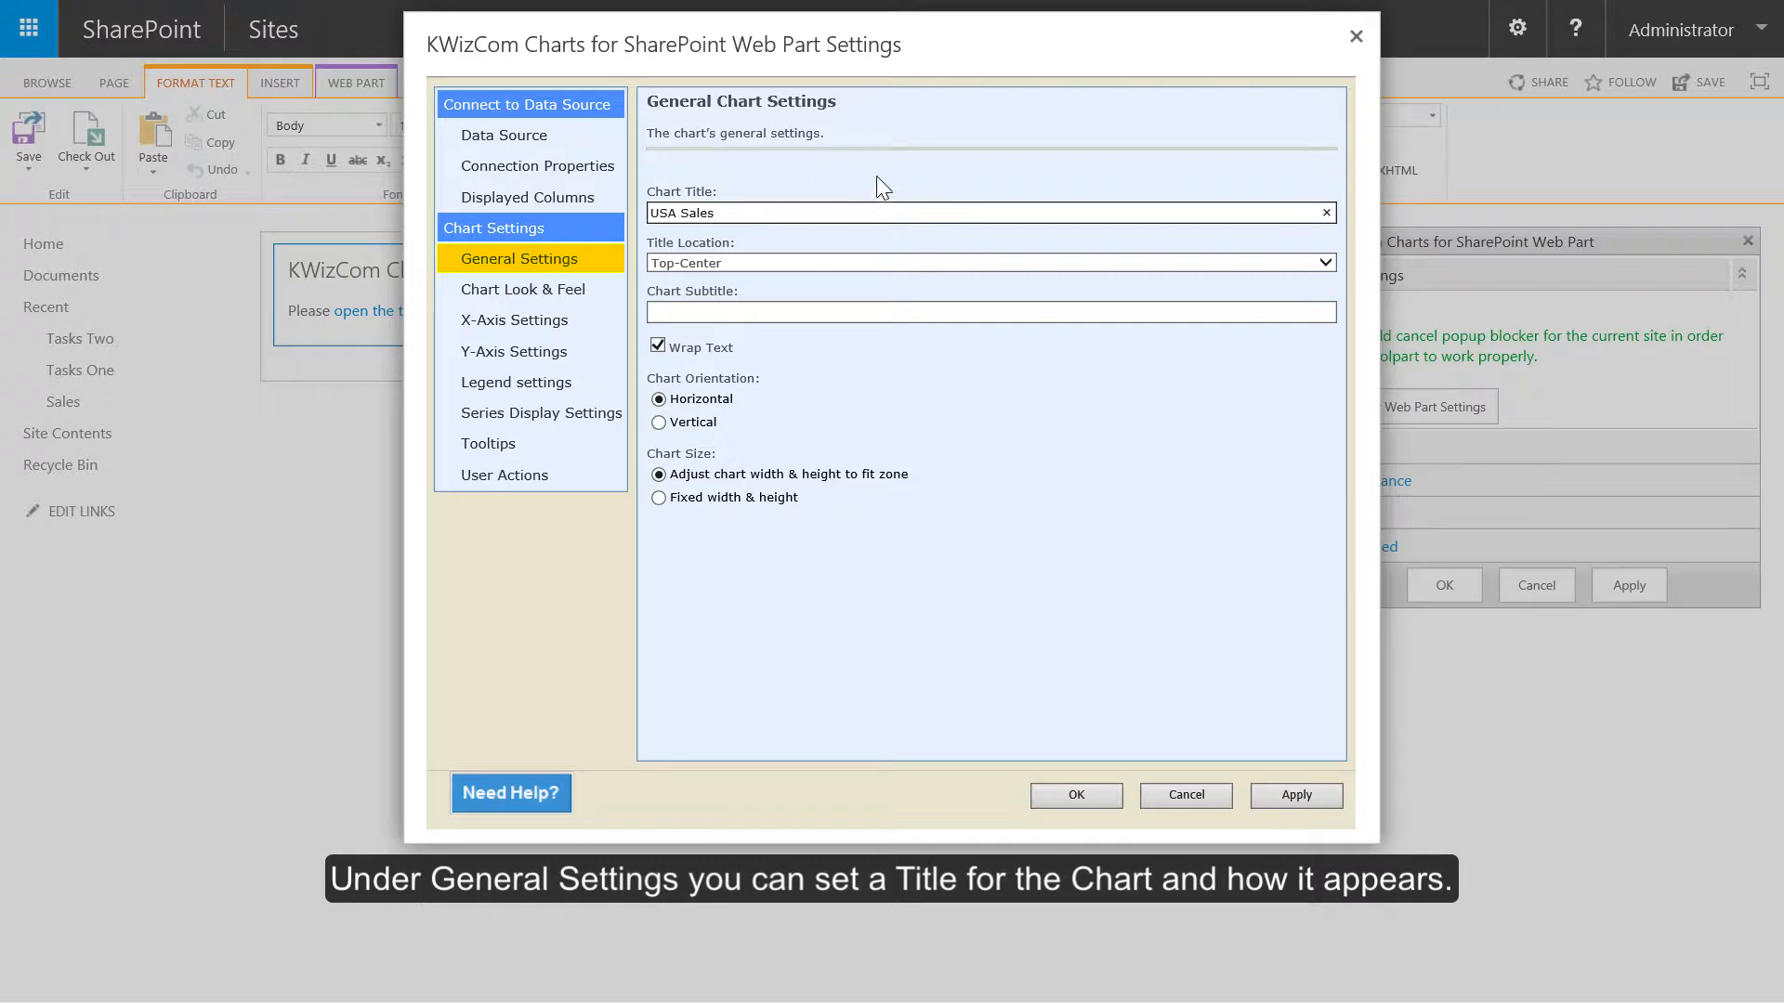
mouse_move(898, 181)
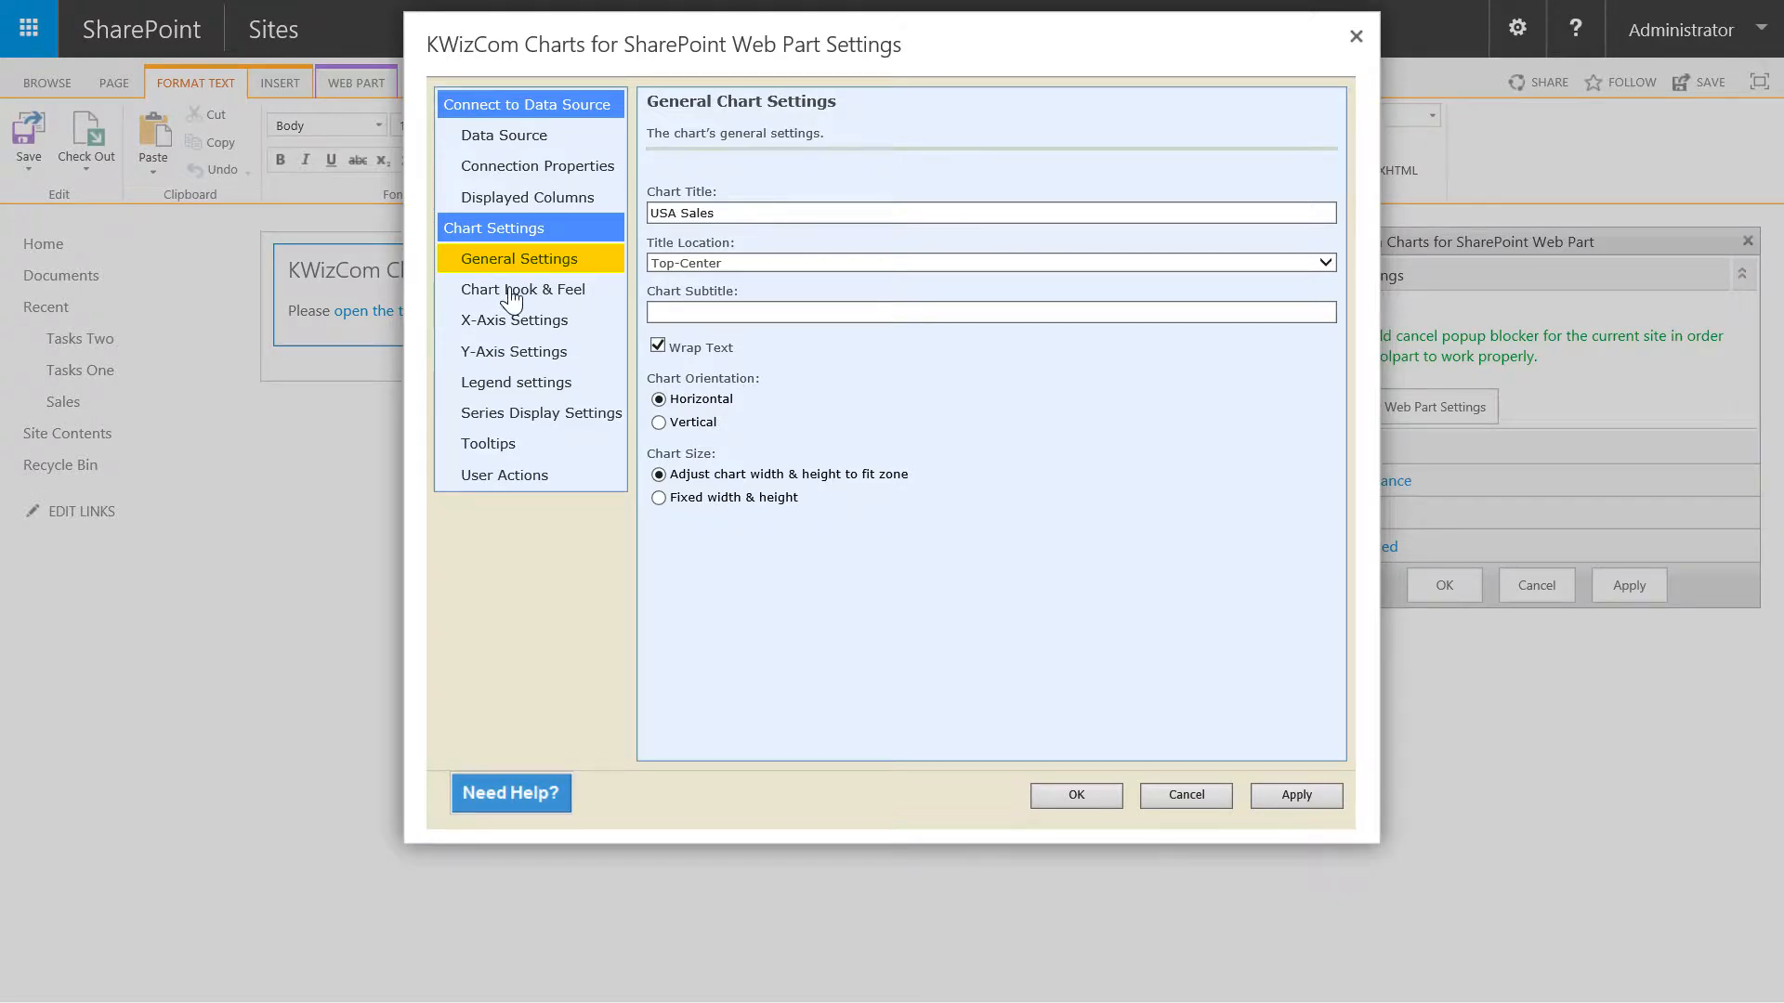
Preview the Dark Green chart skin in Chart Look & Feel, then return to Default
click(522, 289)
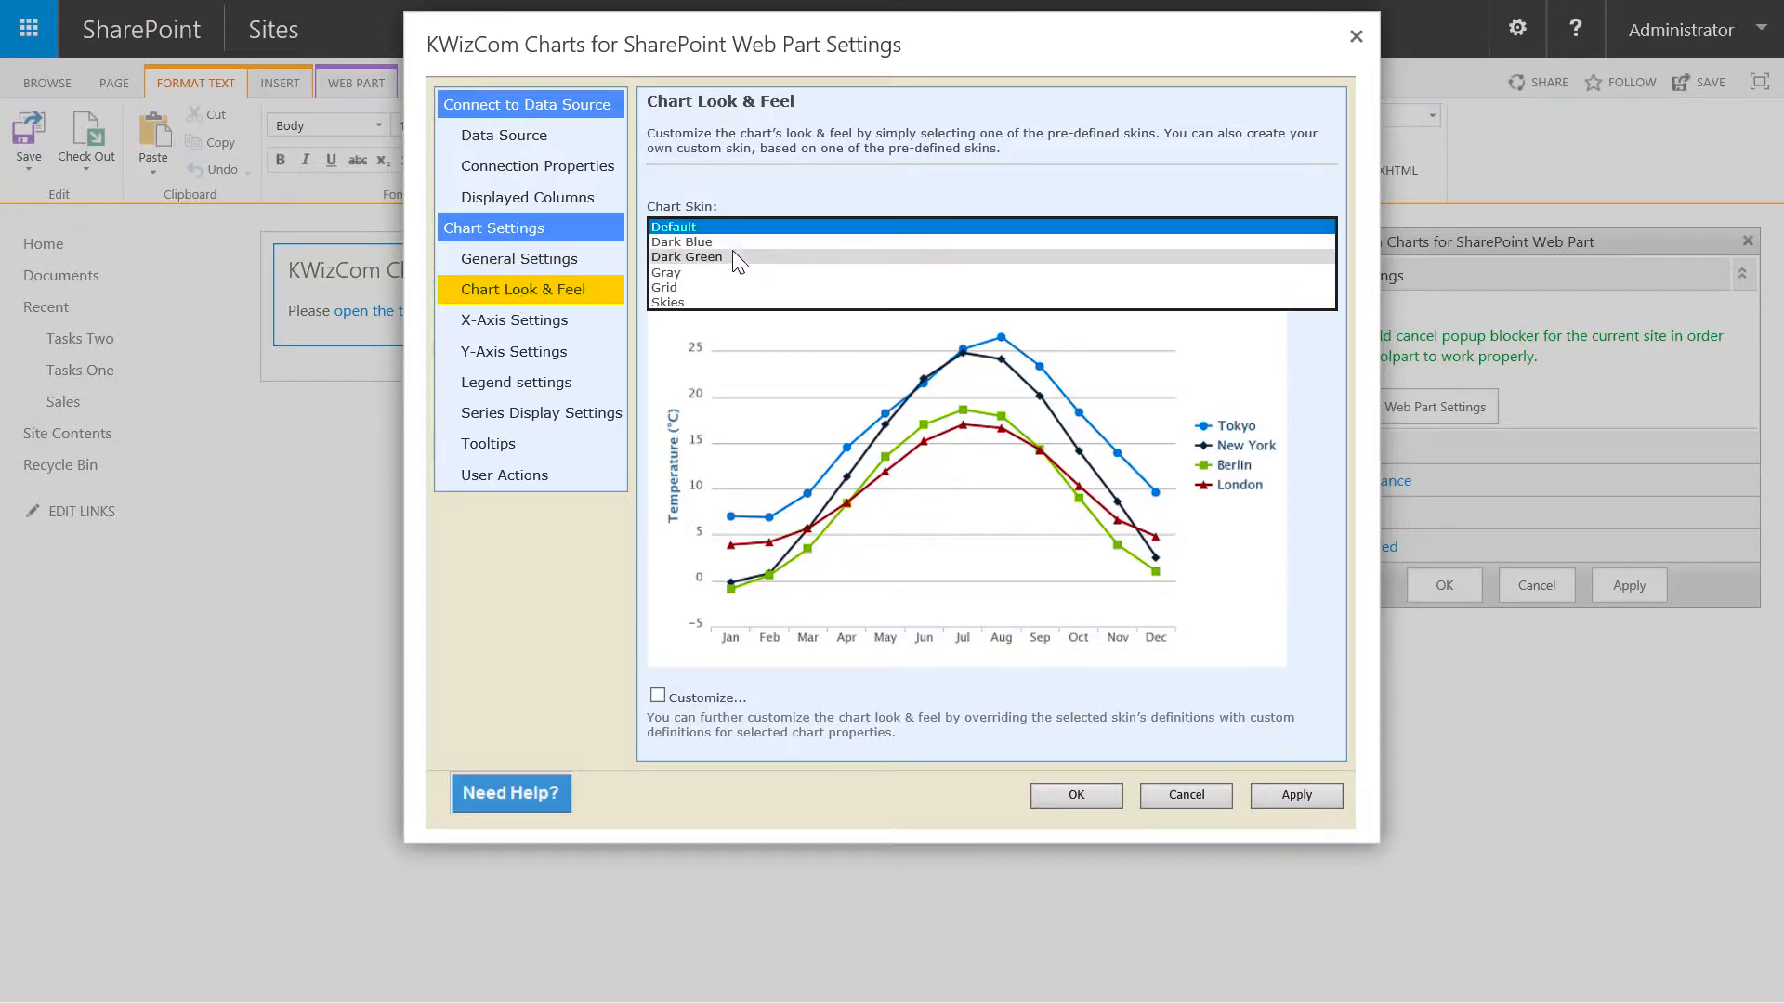
click(687, 257)
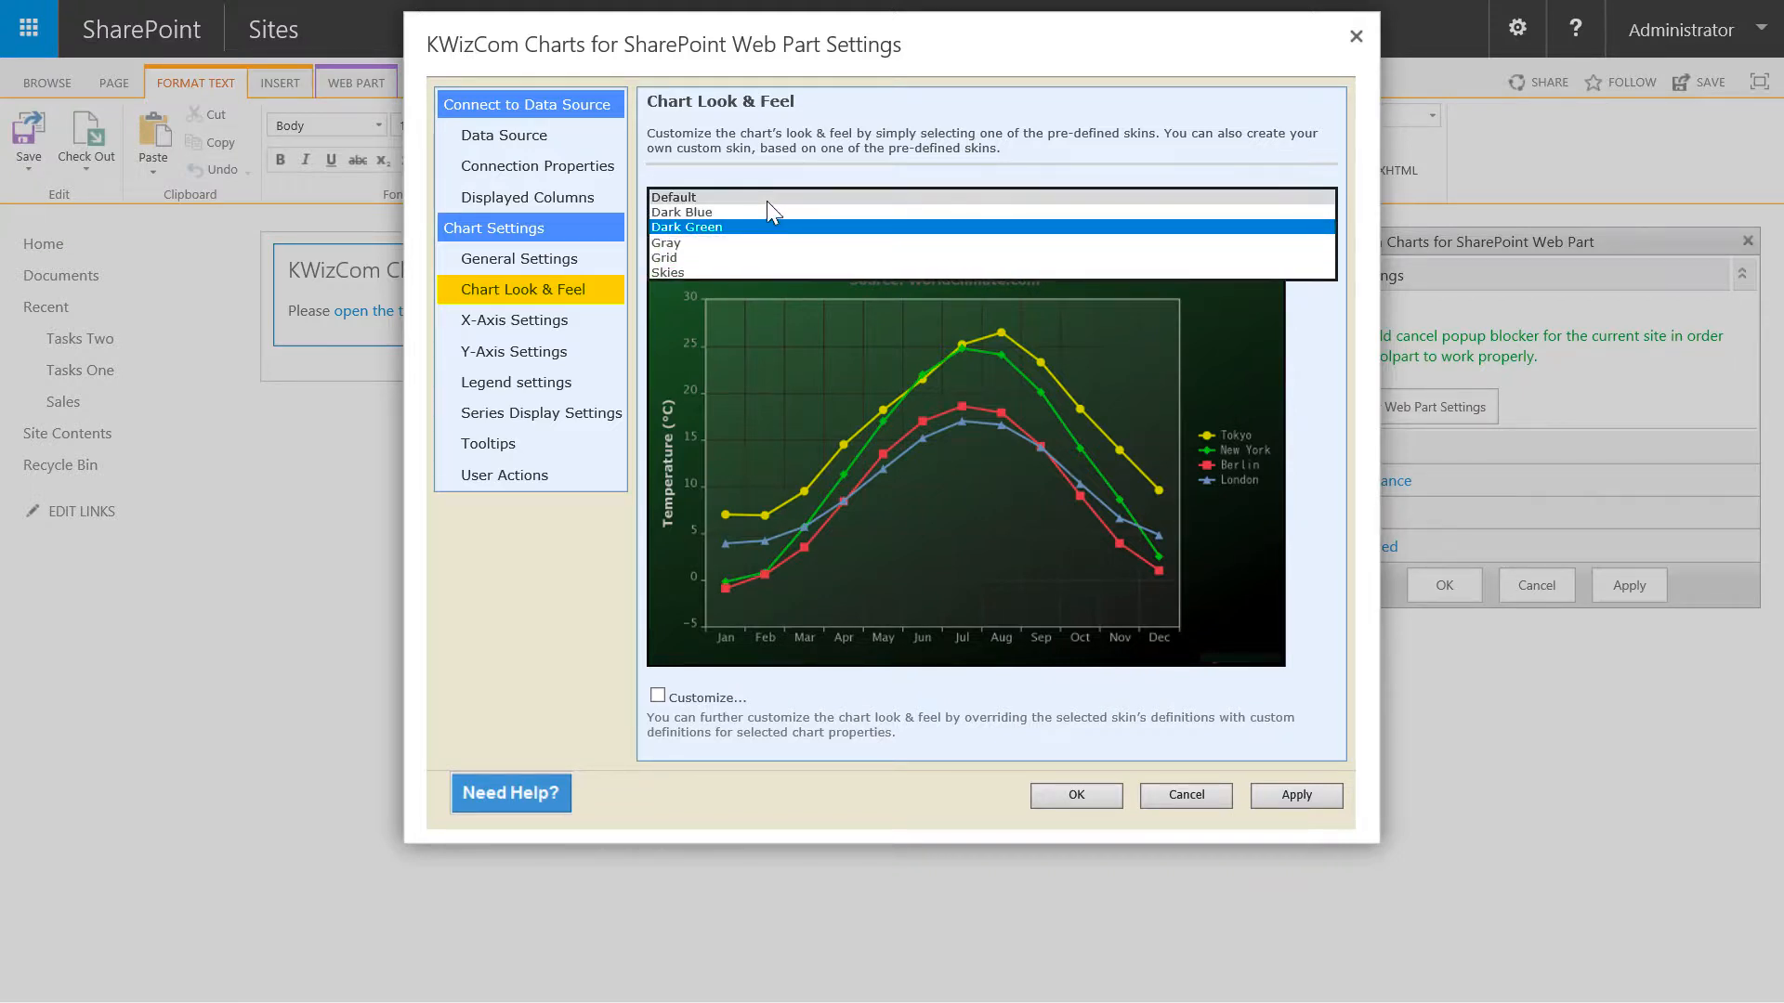
click(674, 197)
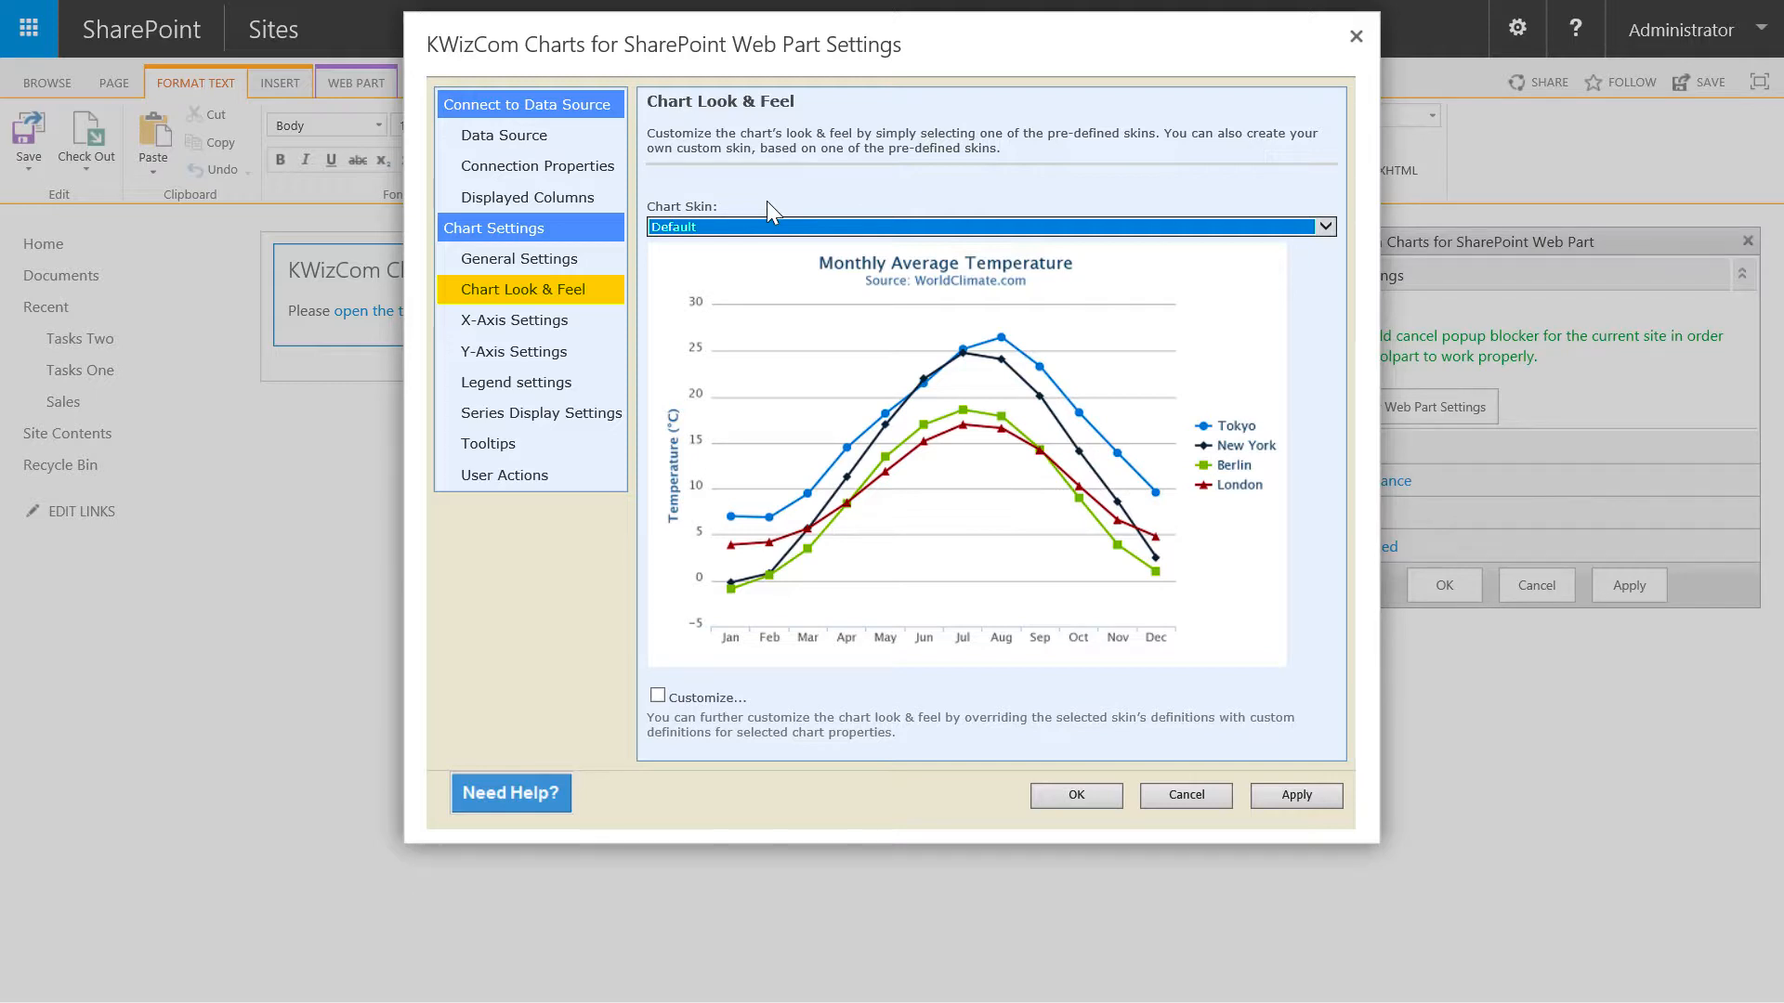
mouse_move(573, 334)
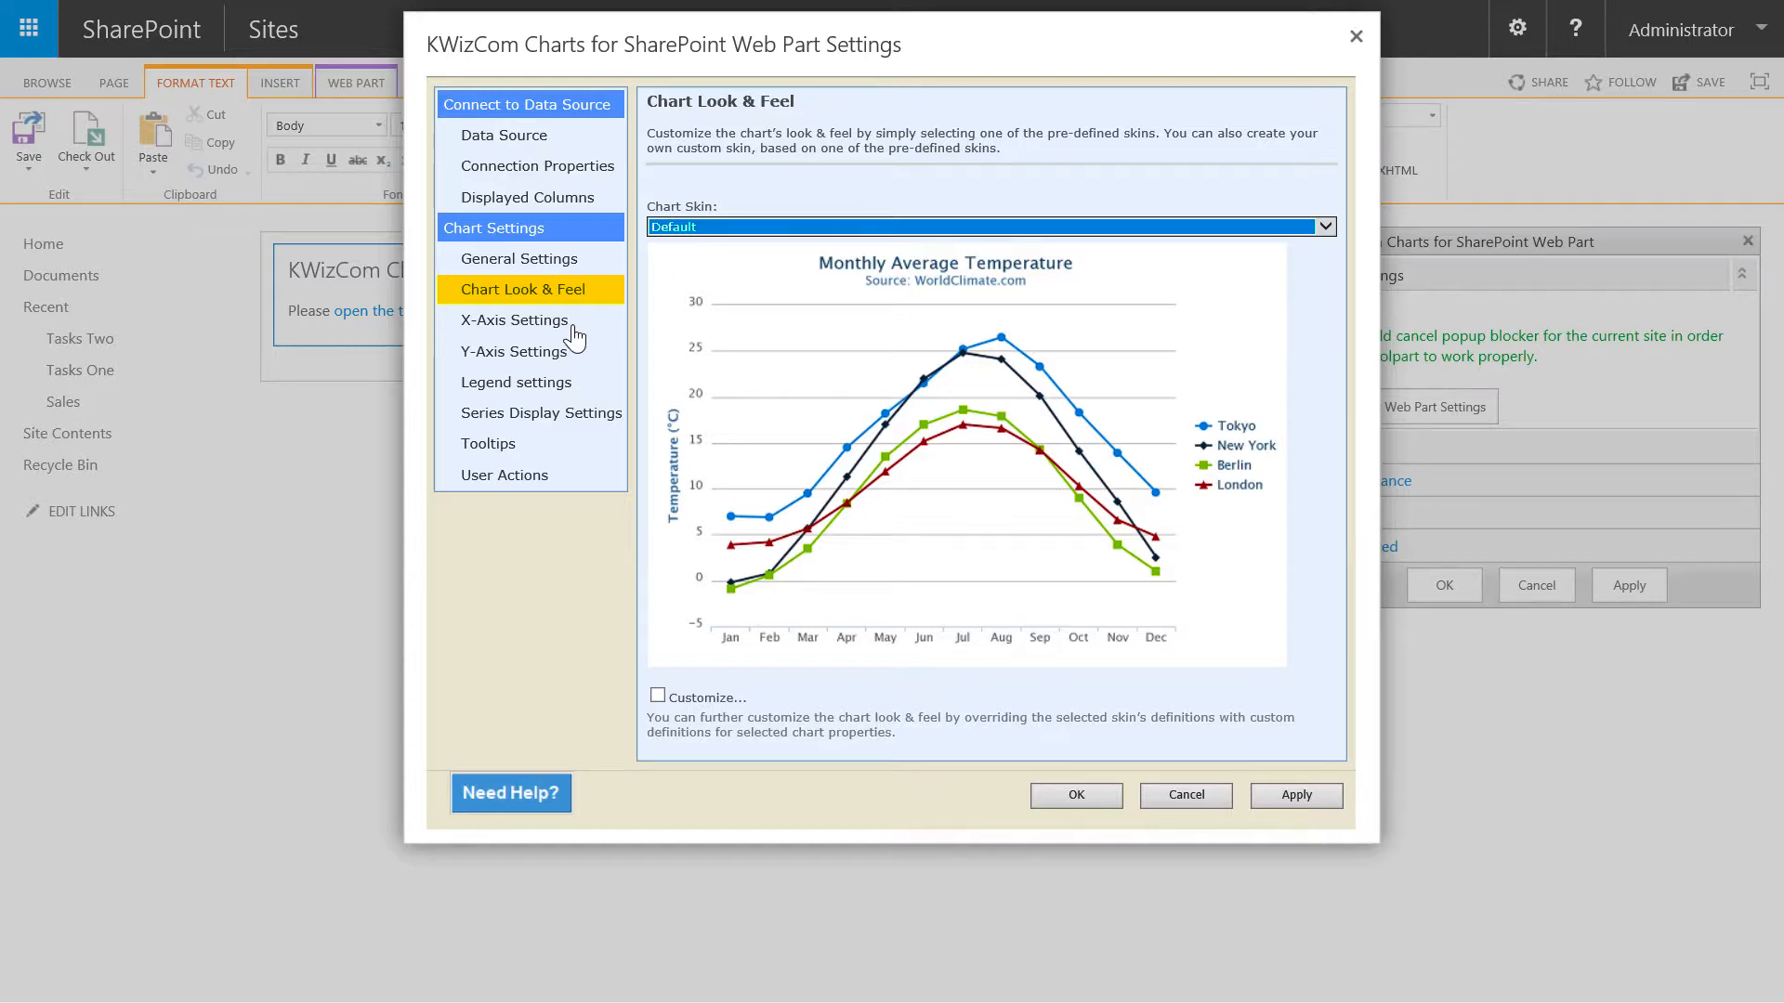
Set the X-Axis Label to 'Year' and go to Y-Axis Settings
click(515, 321)
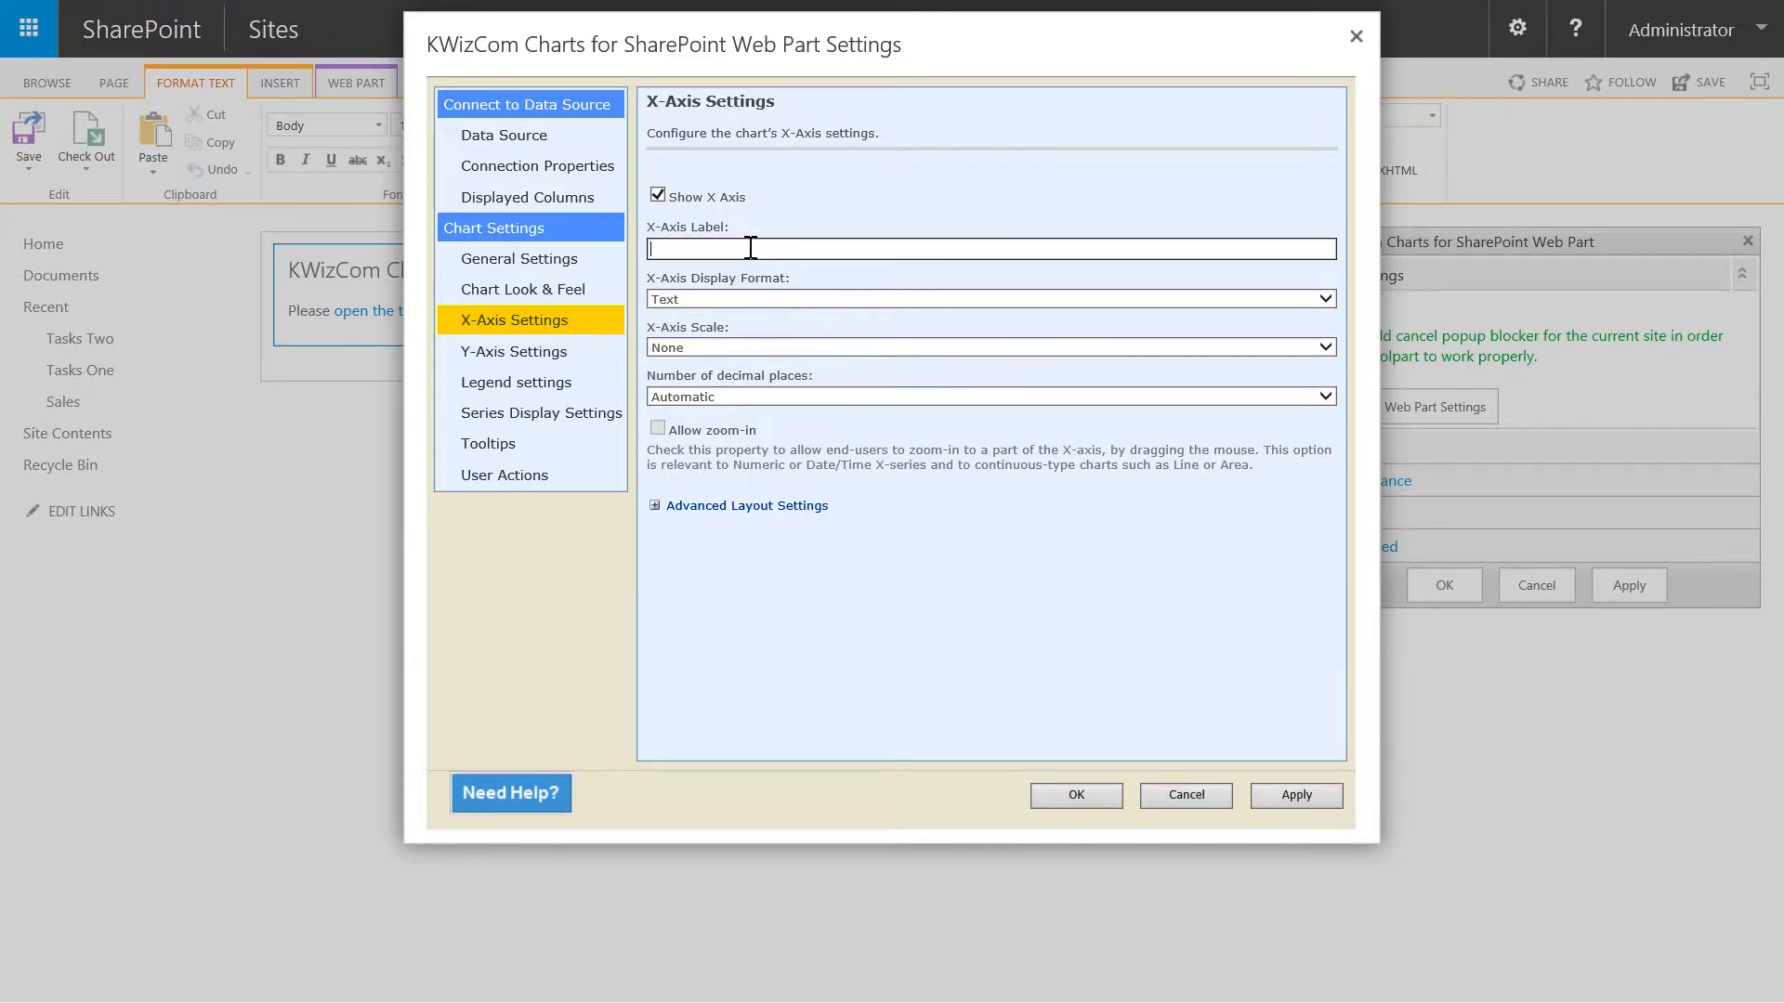
text(Year)
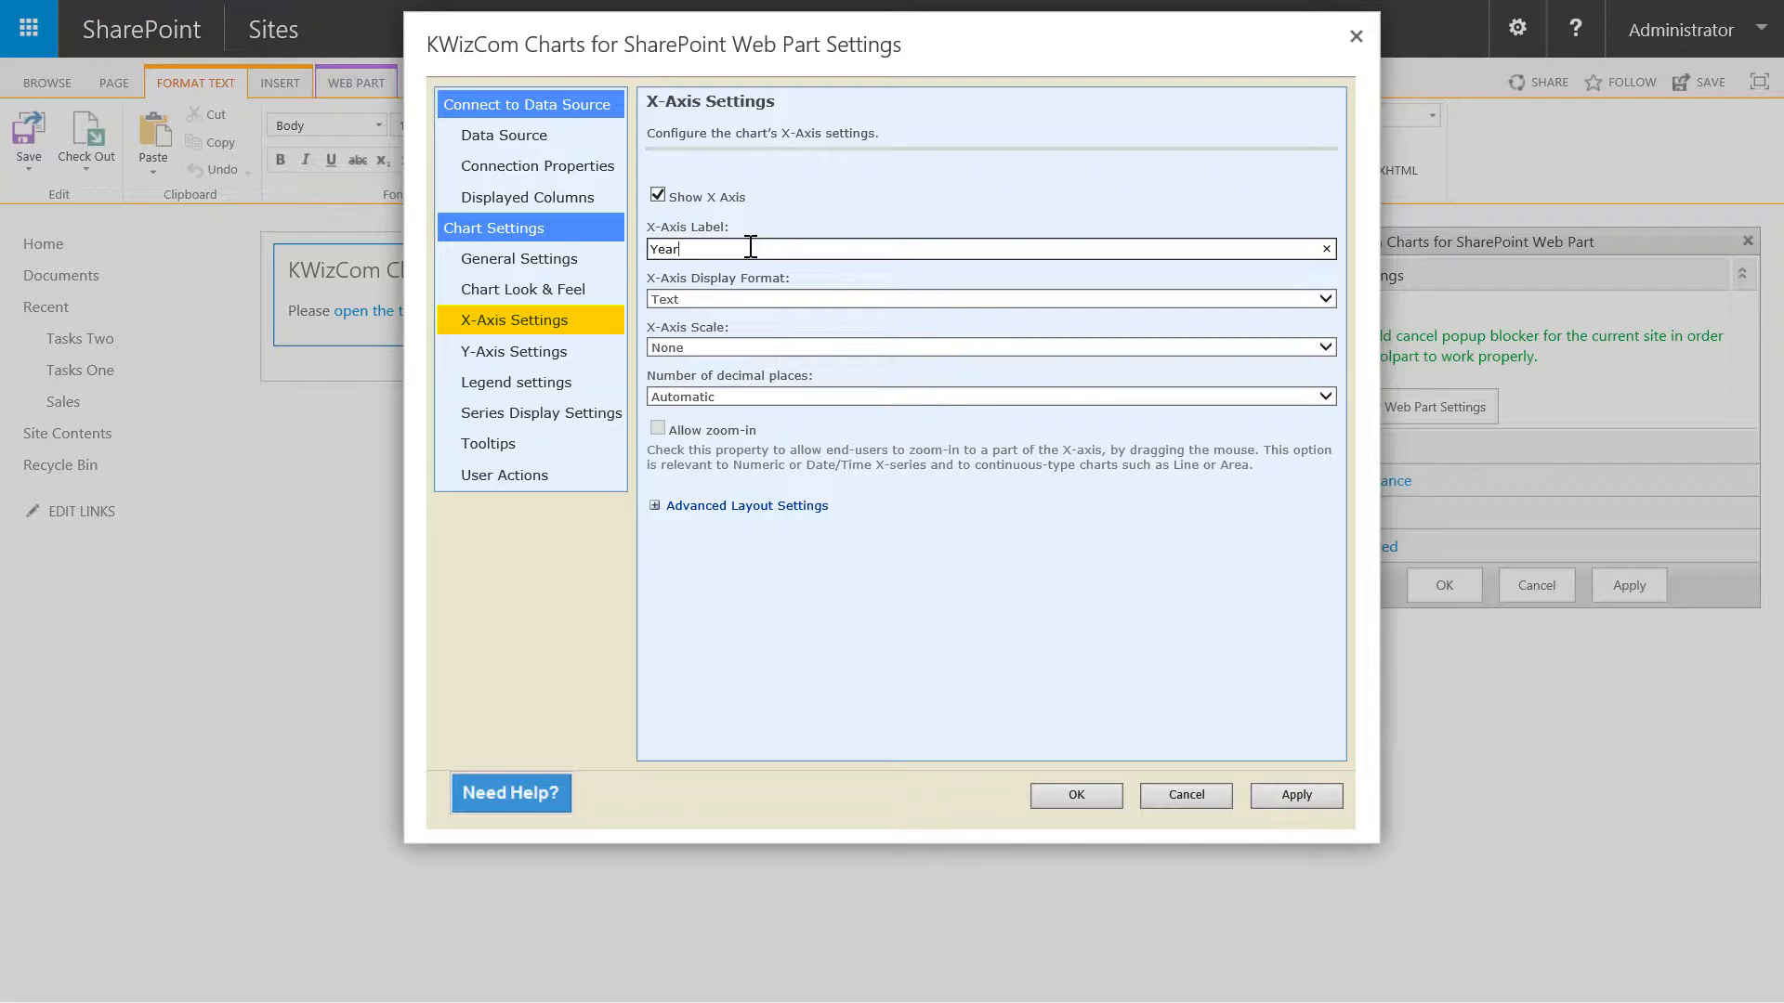
click(513, 351)
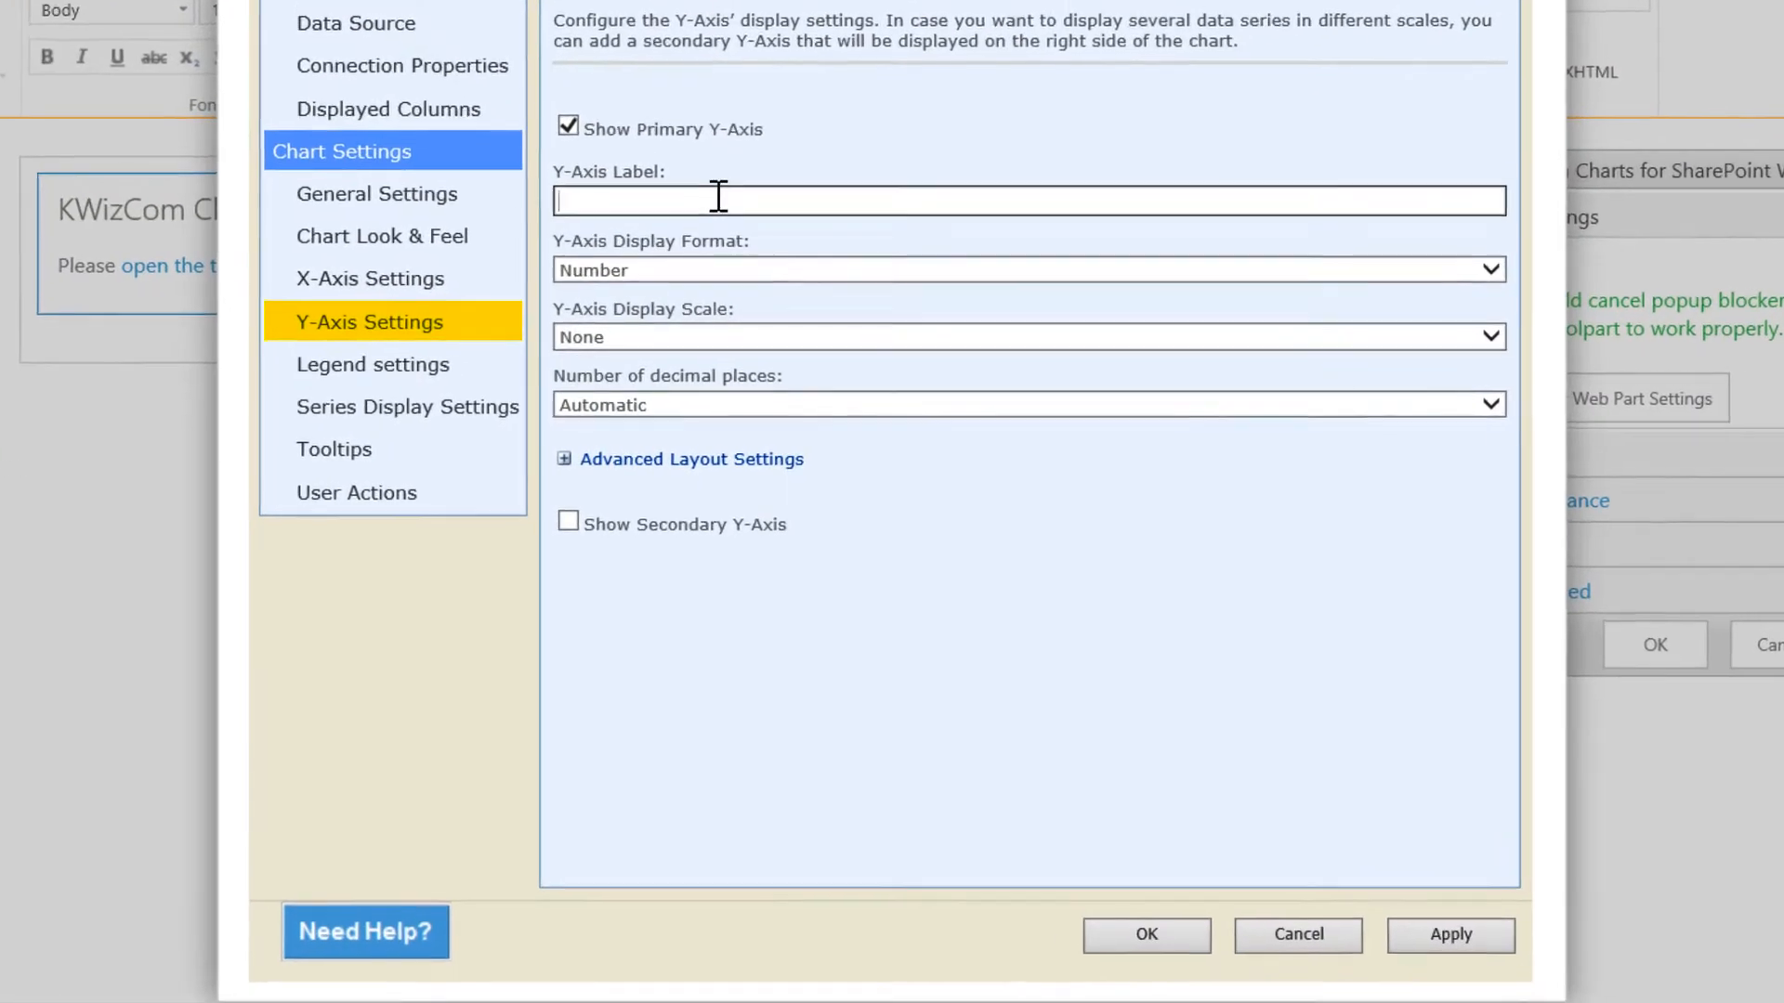
Give the Y axis the label 'Sales Value', Currency format and Display Scale None
text(Sales Value)
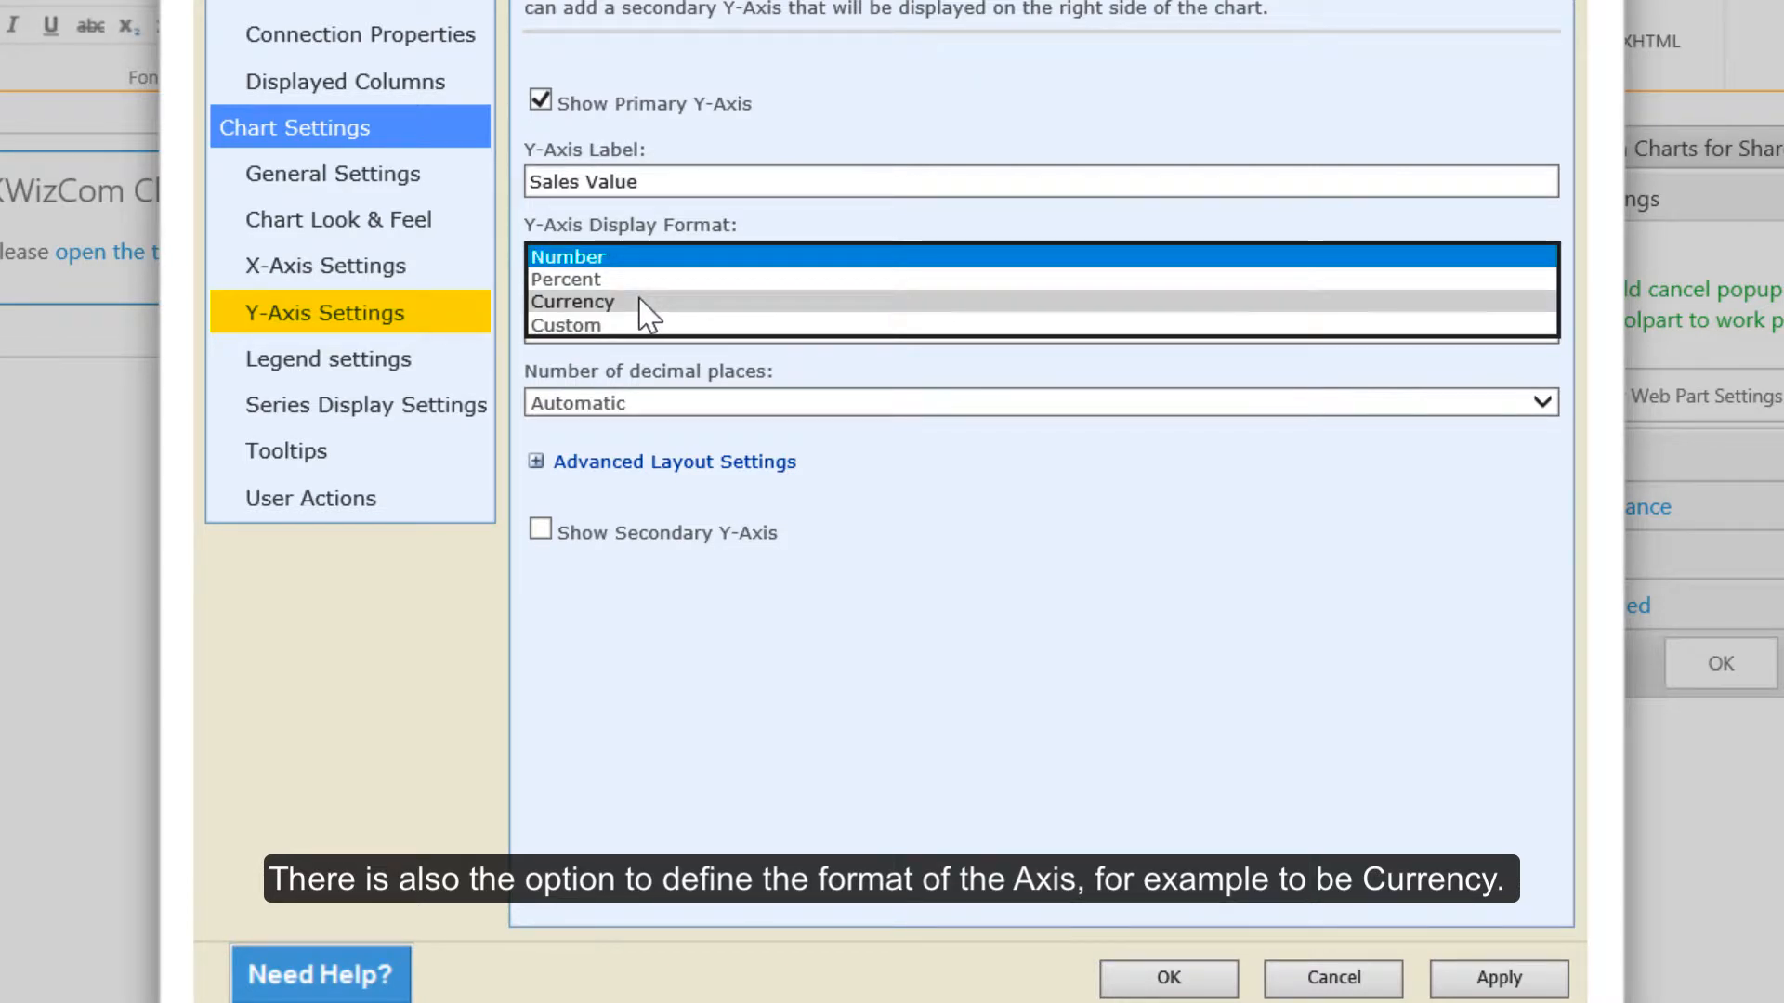
click(572, 301)
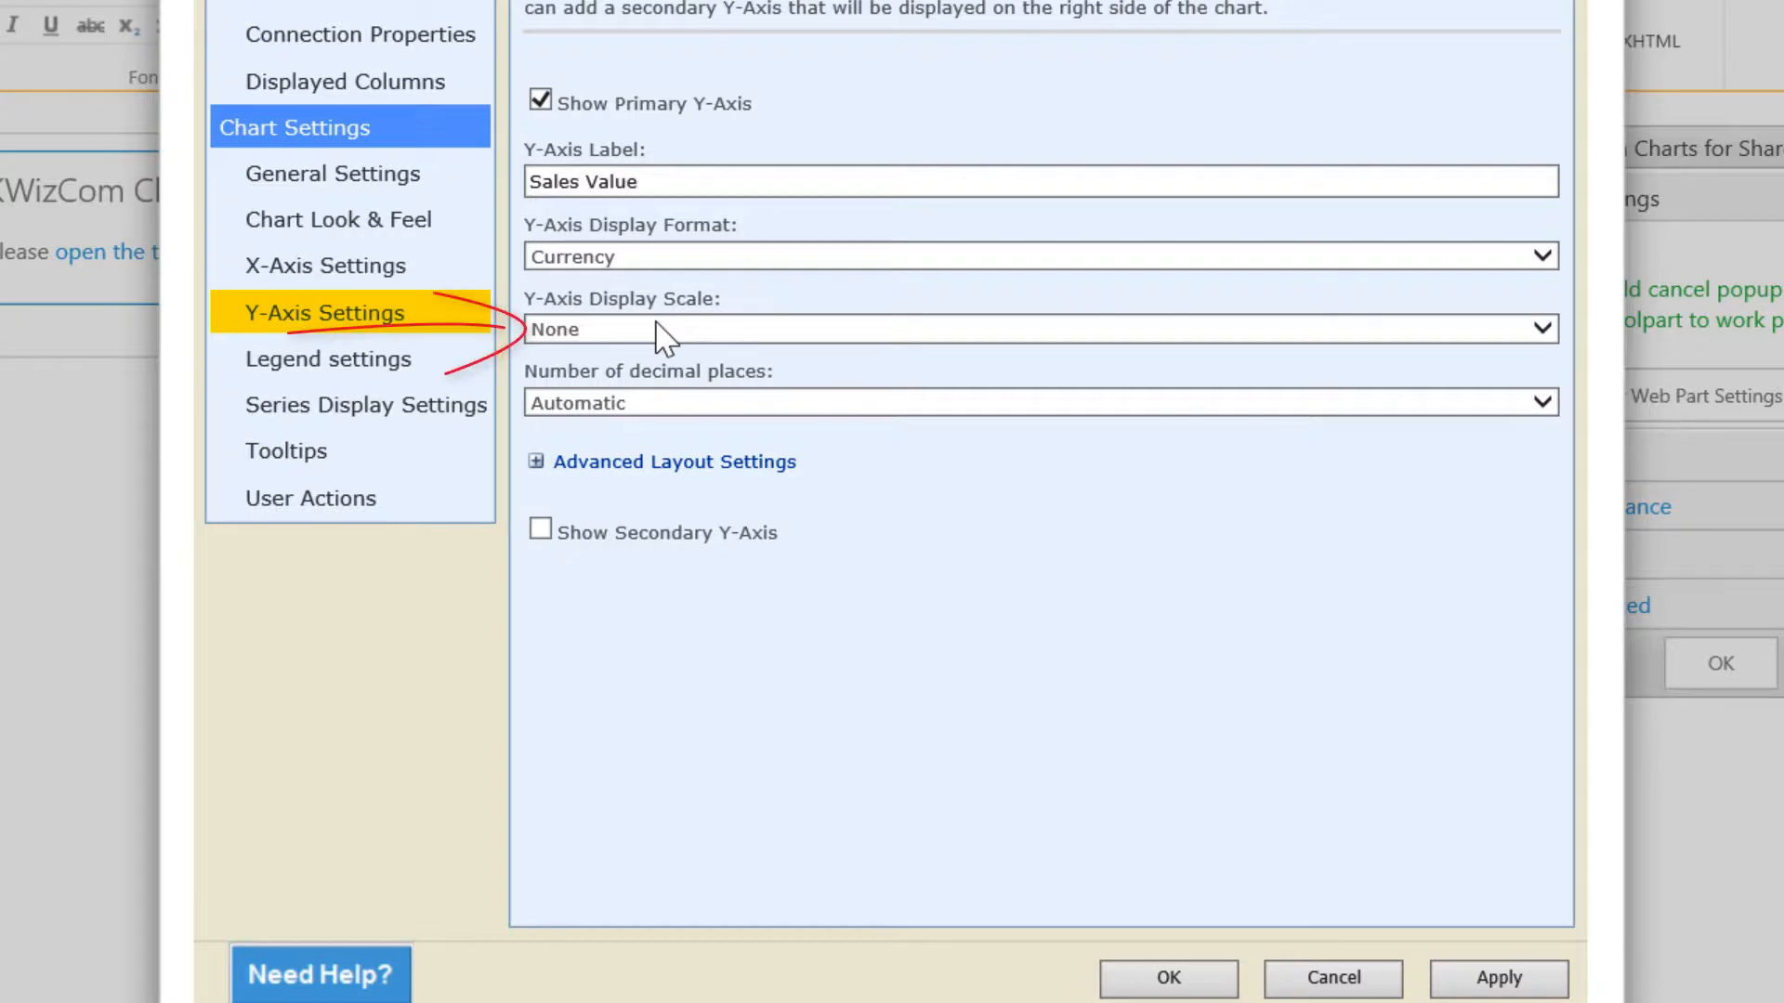
click(1037, 329)
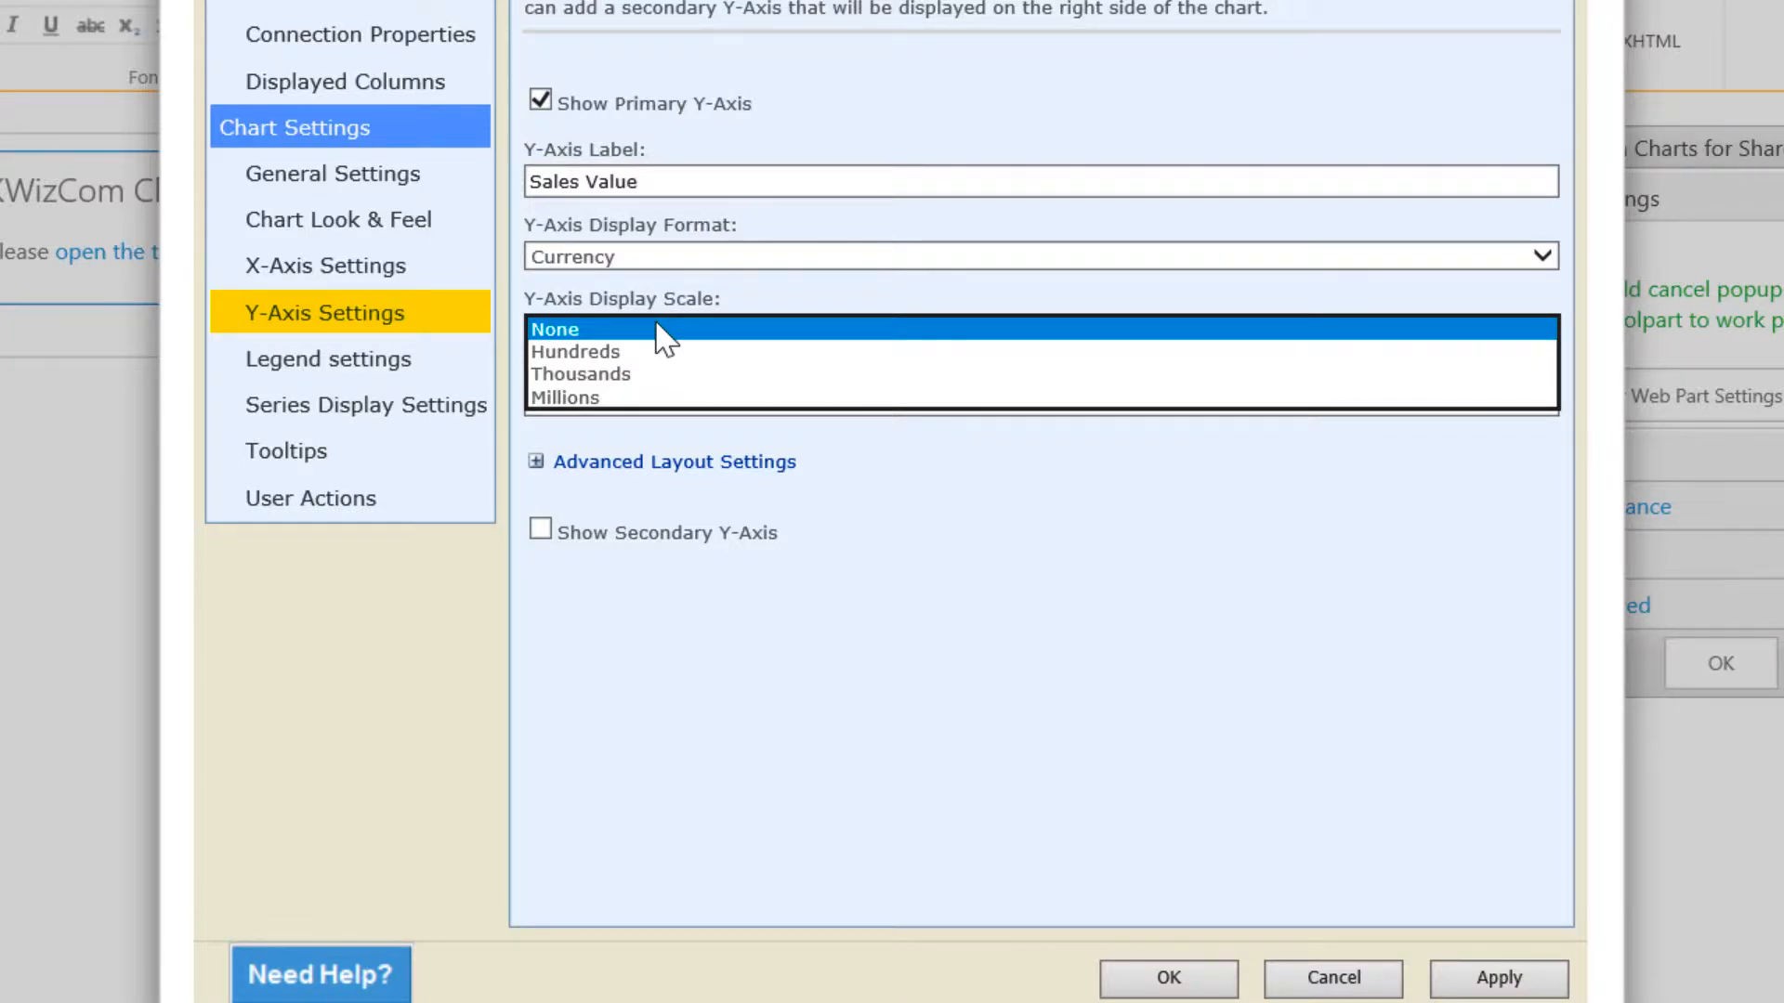
click(592, 329)
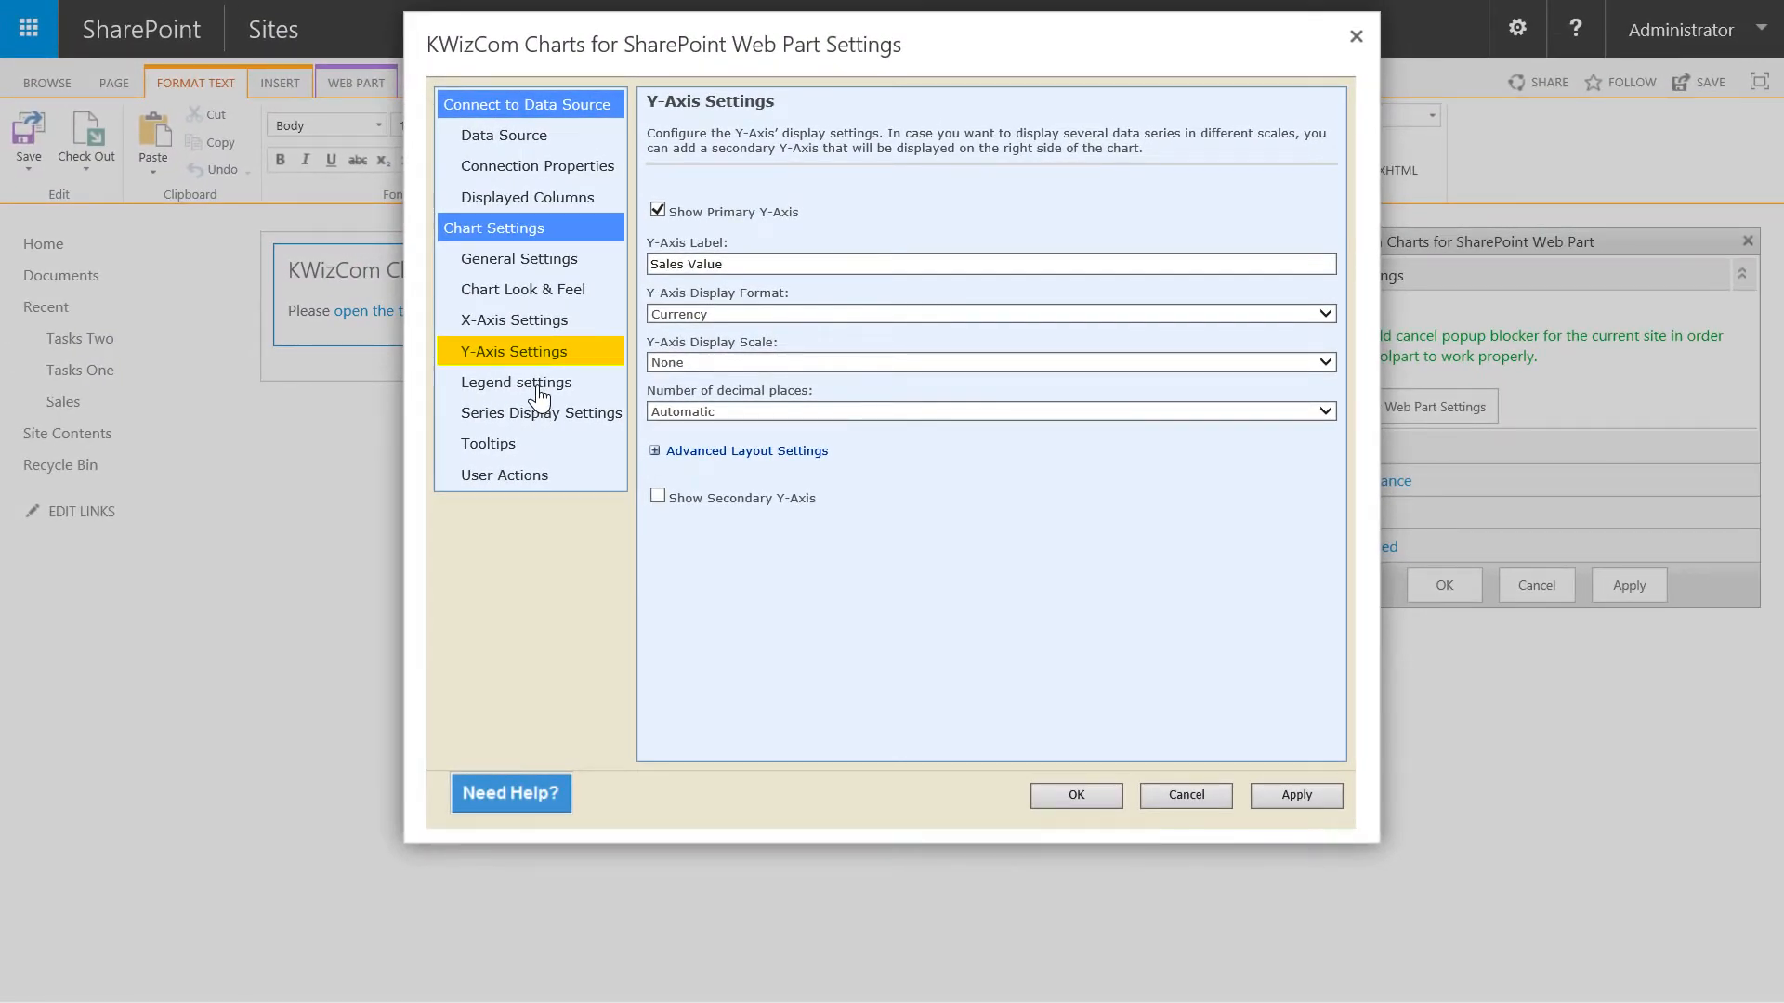
Turn on Show Legend in the chart's legend settings
click(515, 382)
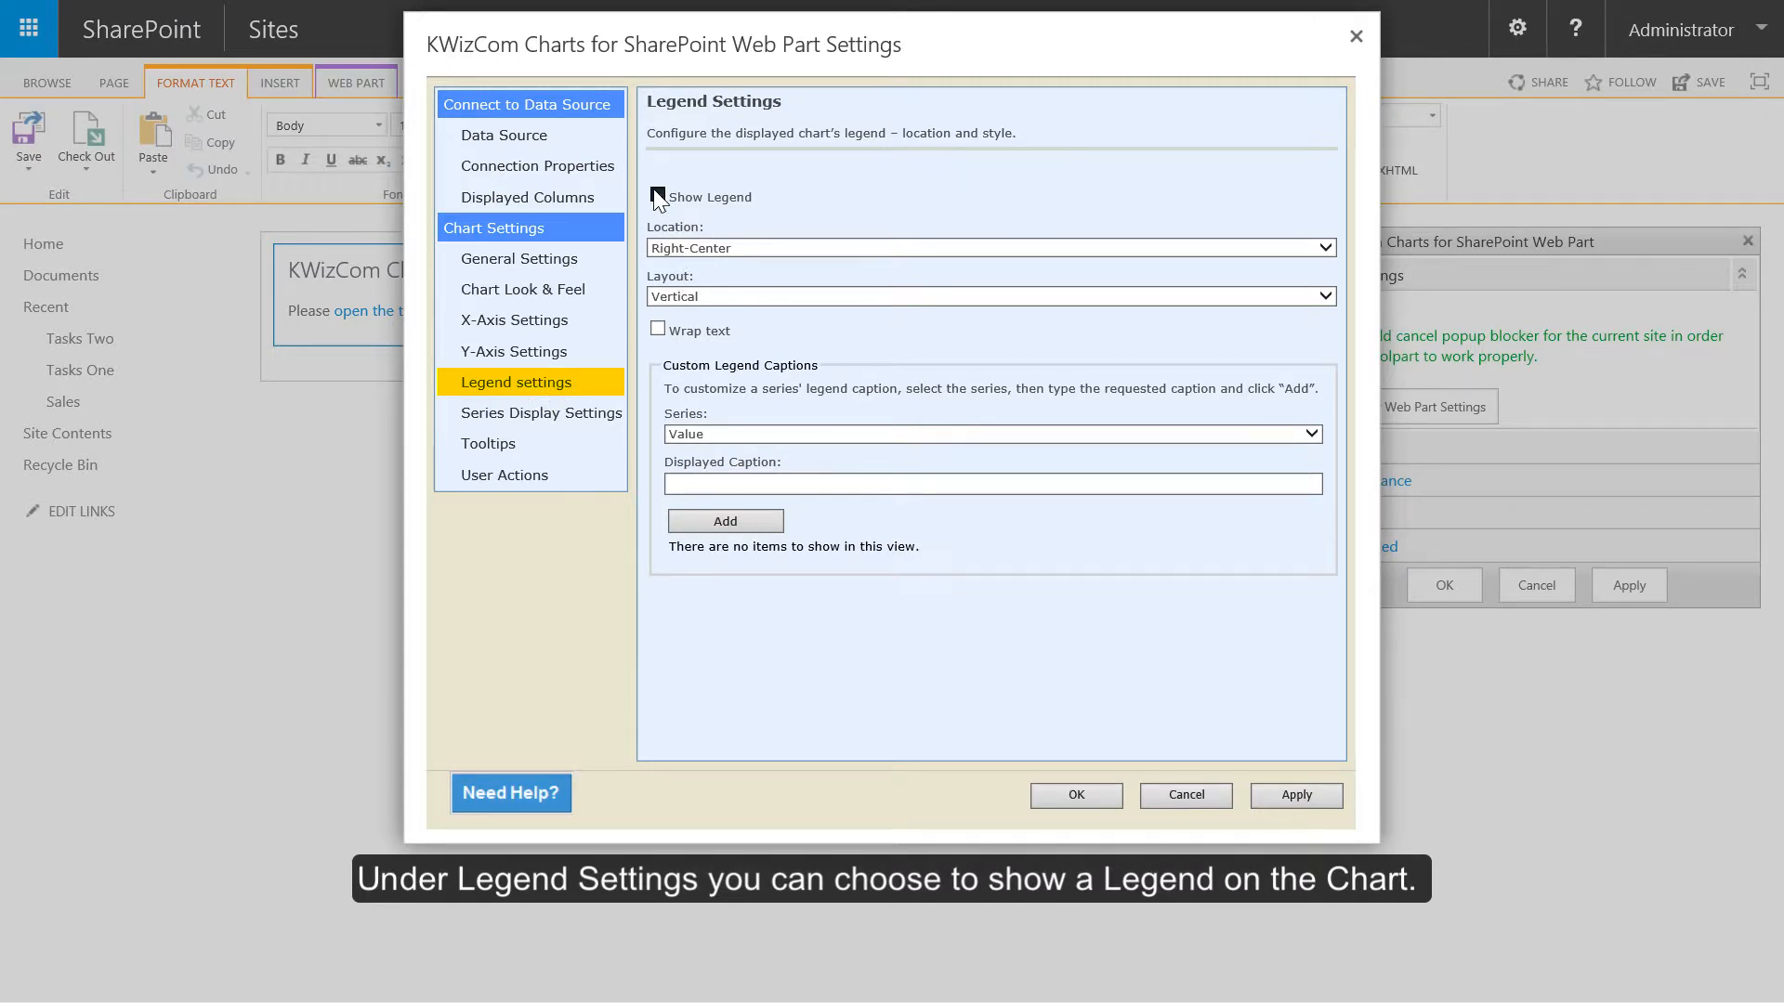
click(657, 197)
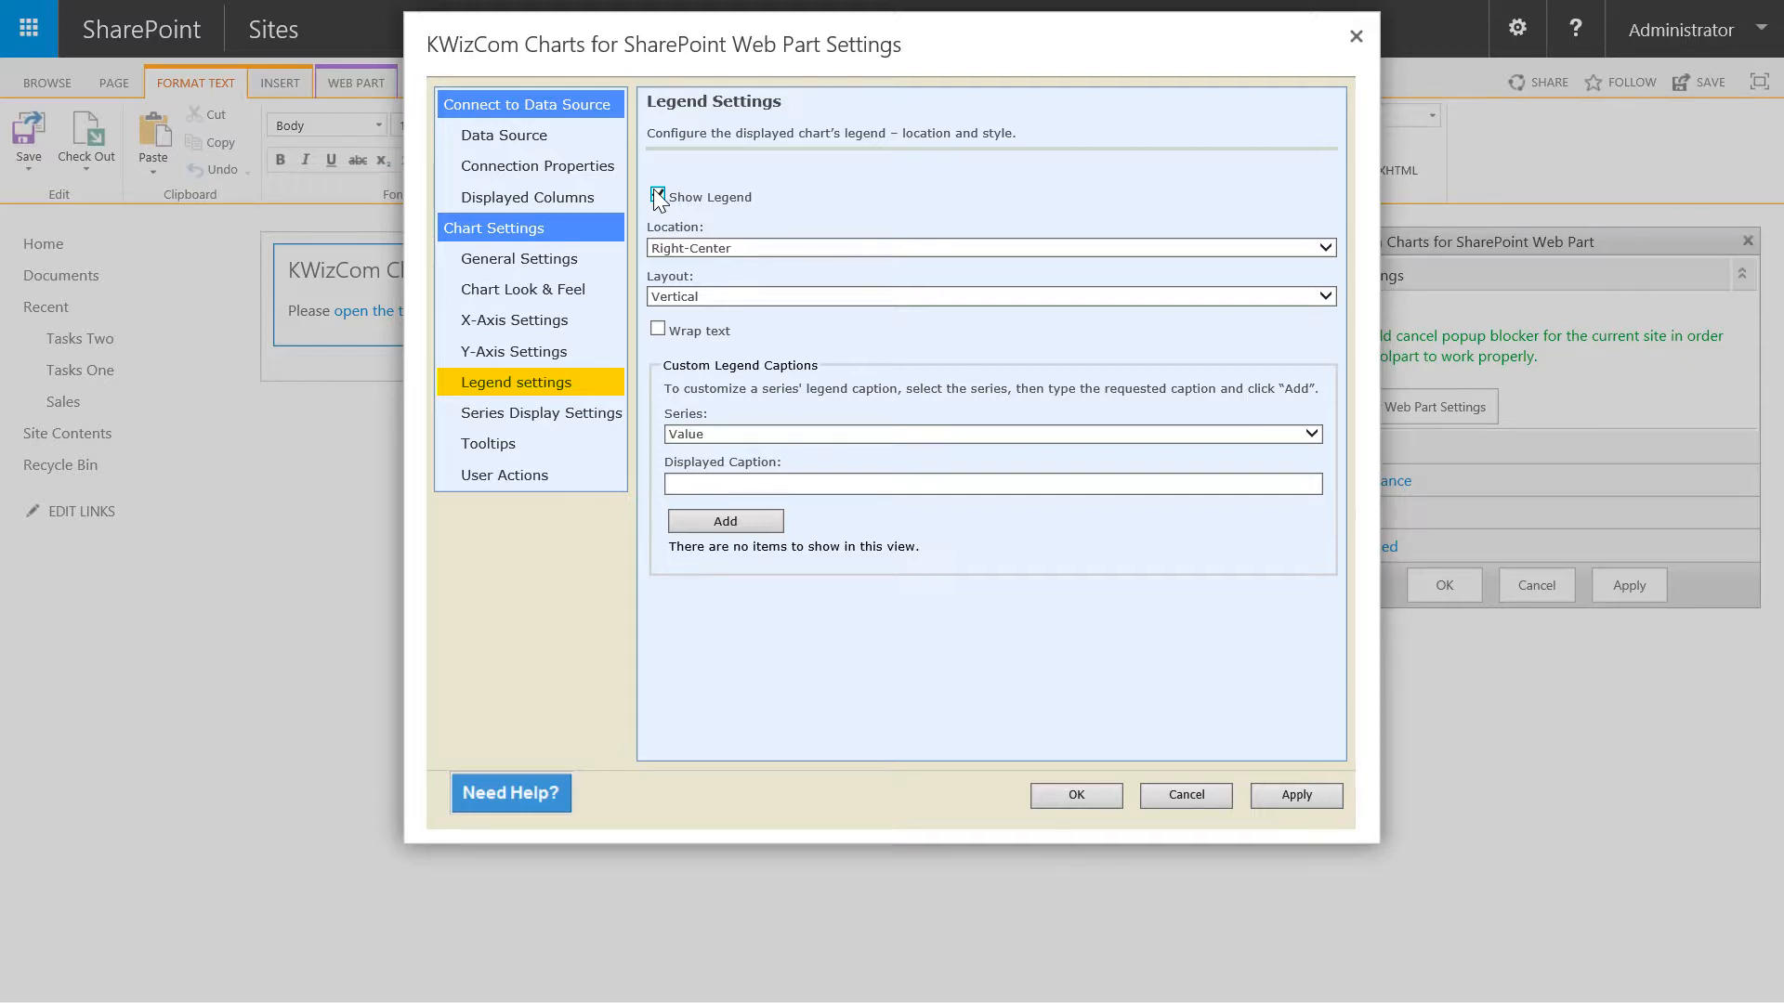
click(657, 196)
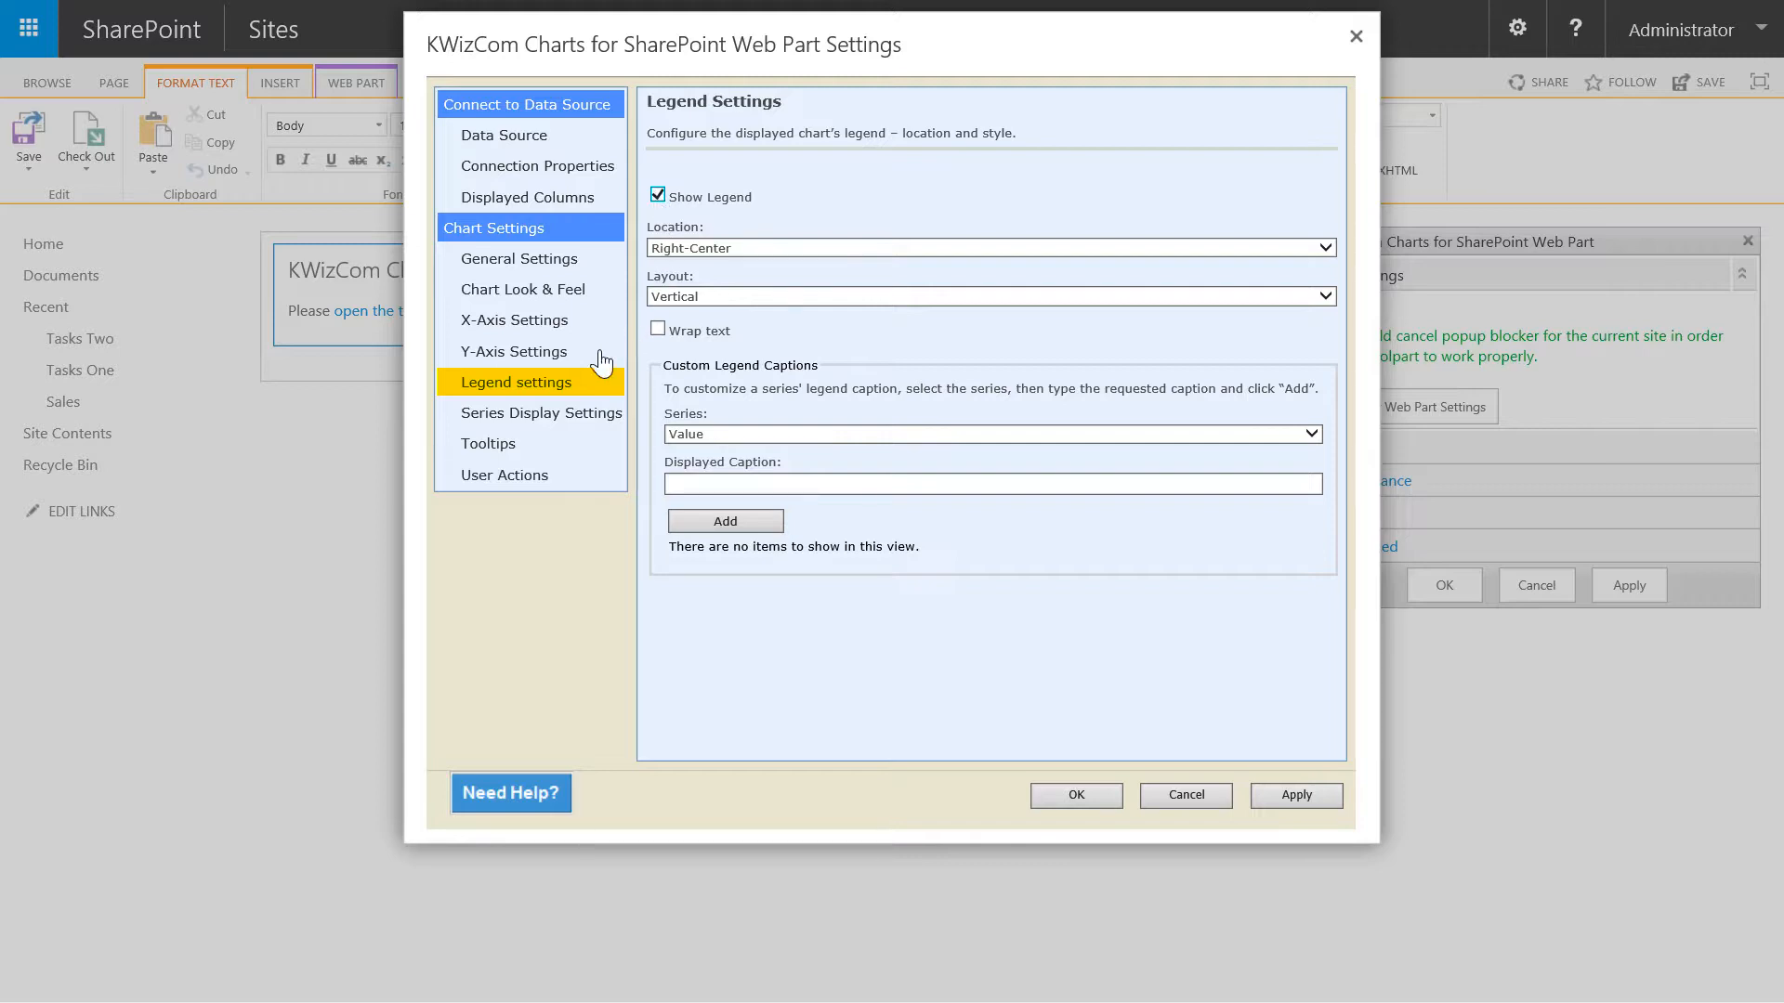
click(541, 412)
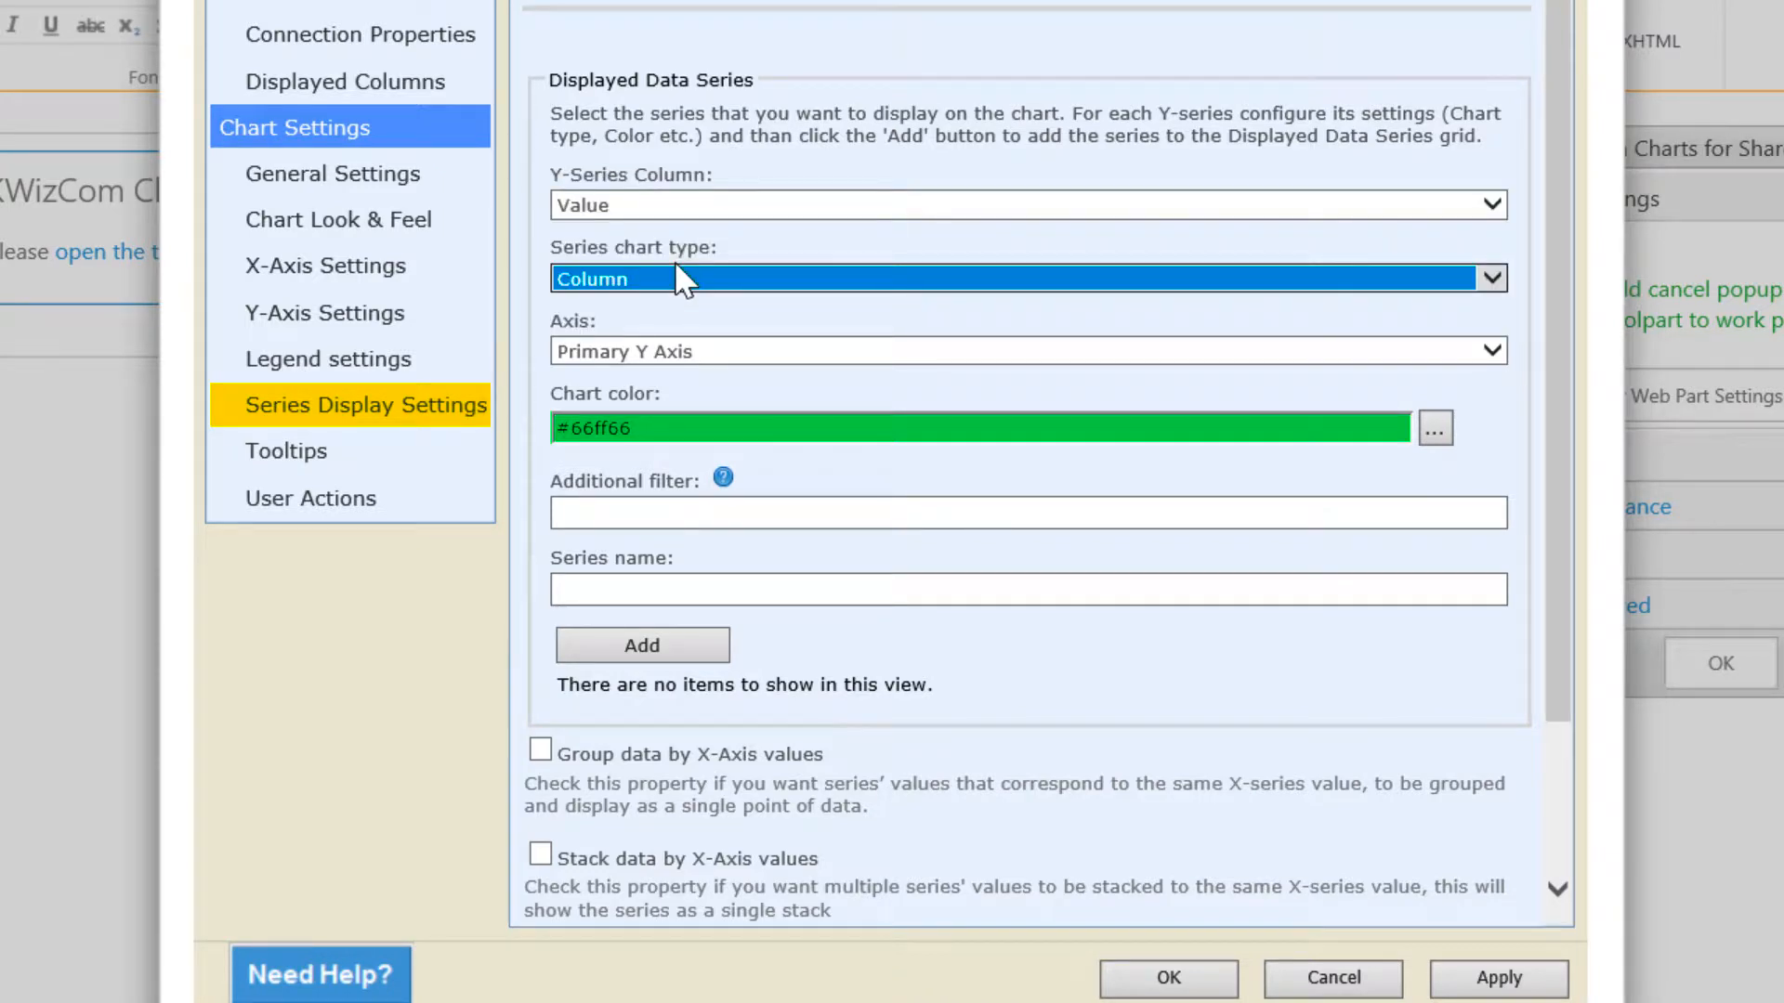
mouse_move(699, 386)
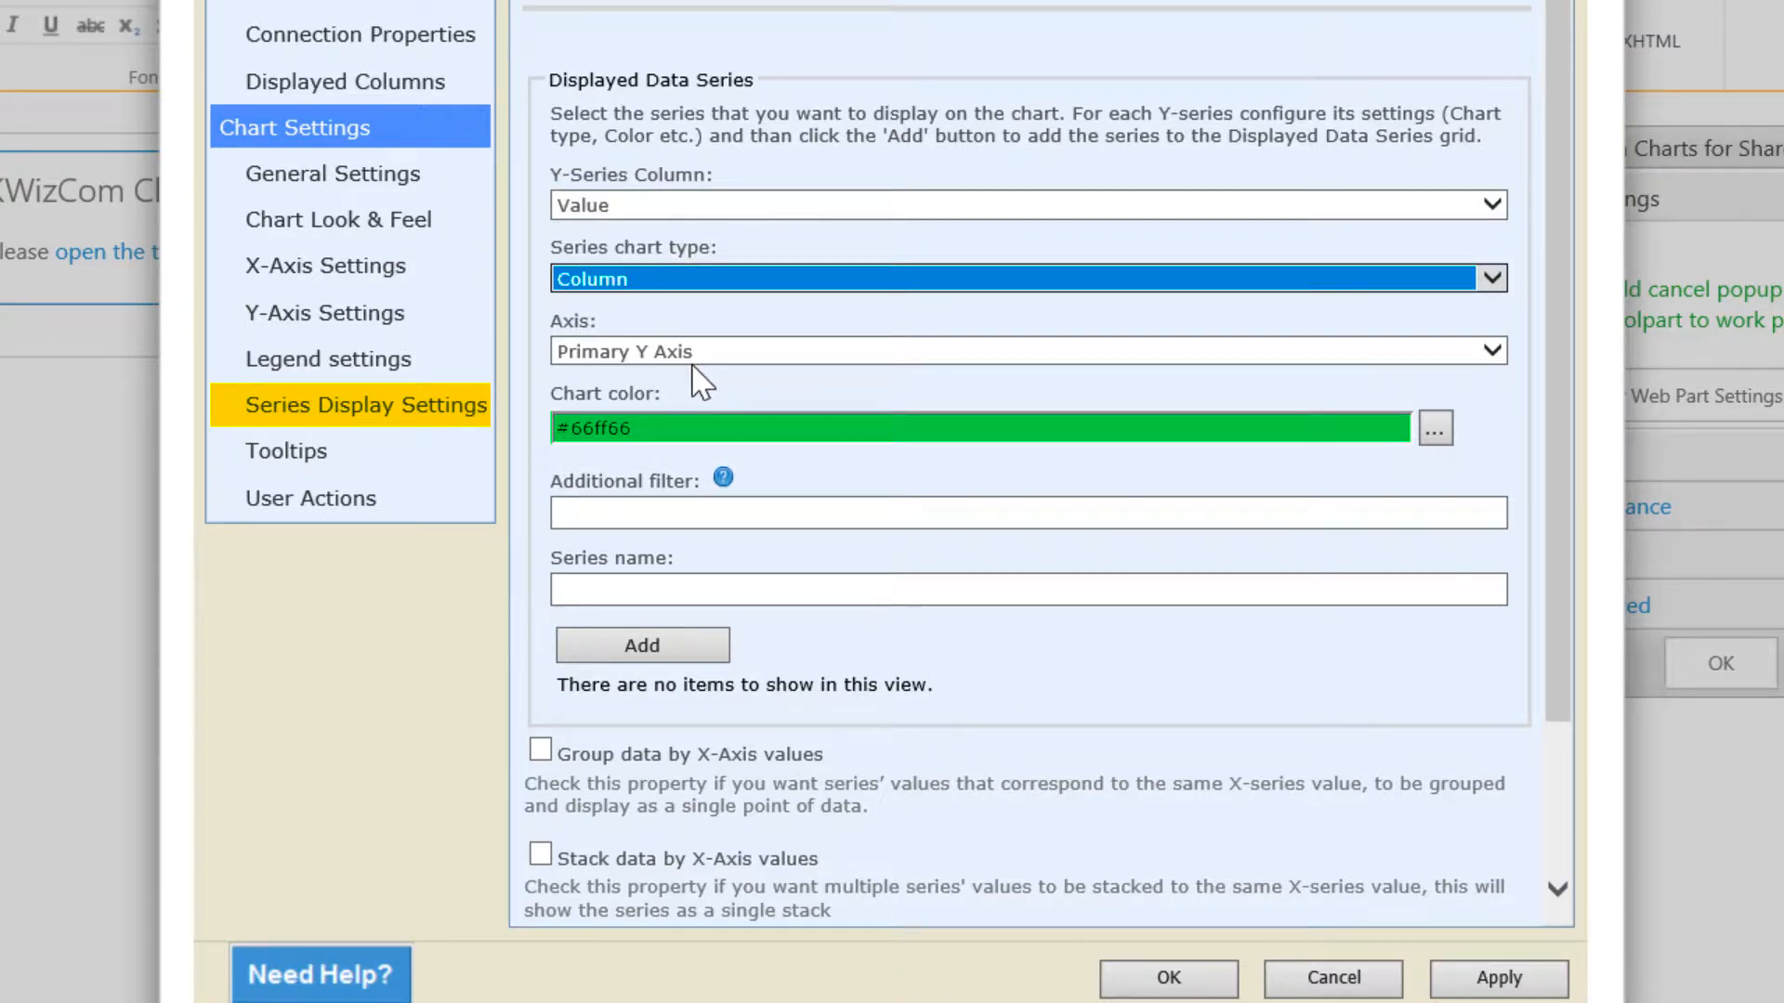
Scroll down the Series Display Settings for the Value column, Column type, primary Y axis series
scroll(down, 3)
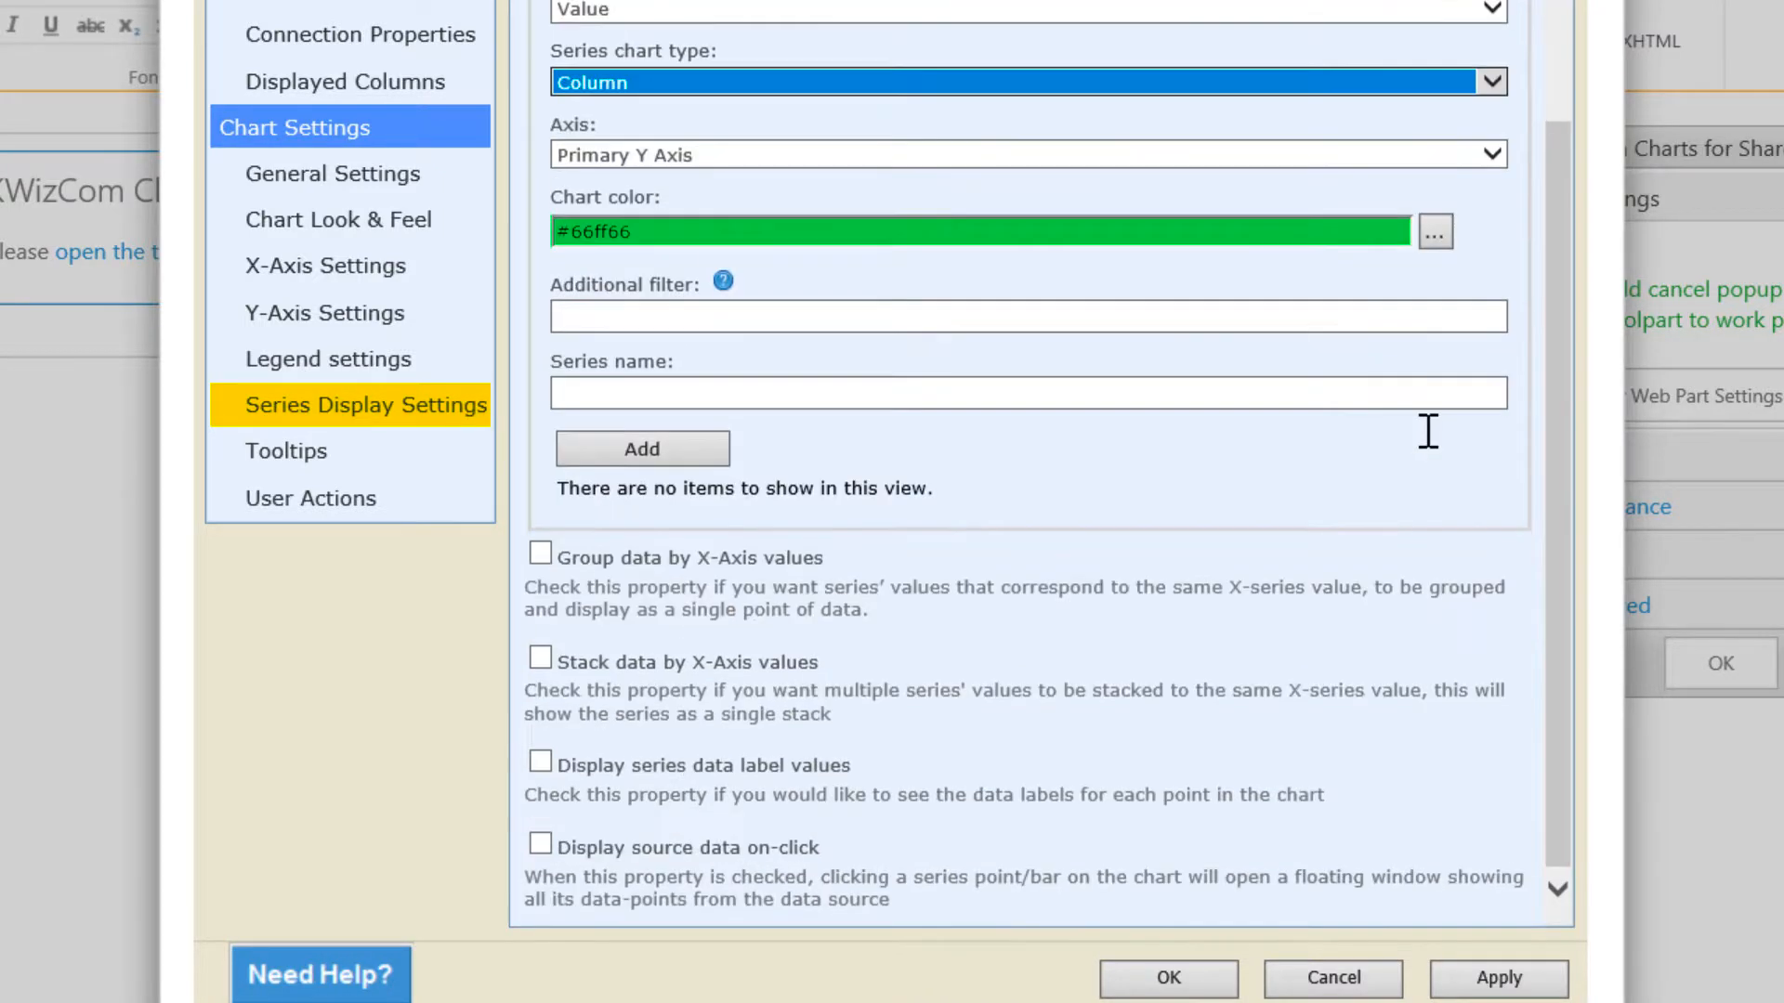
mouse_move(1435, 232)
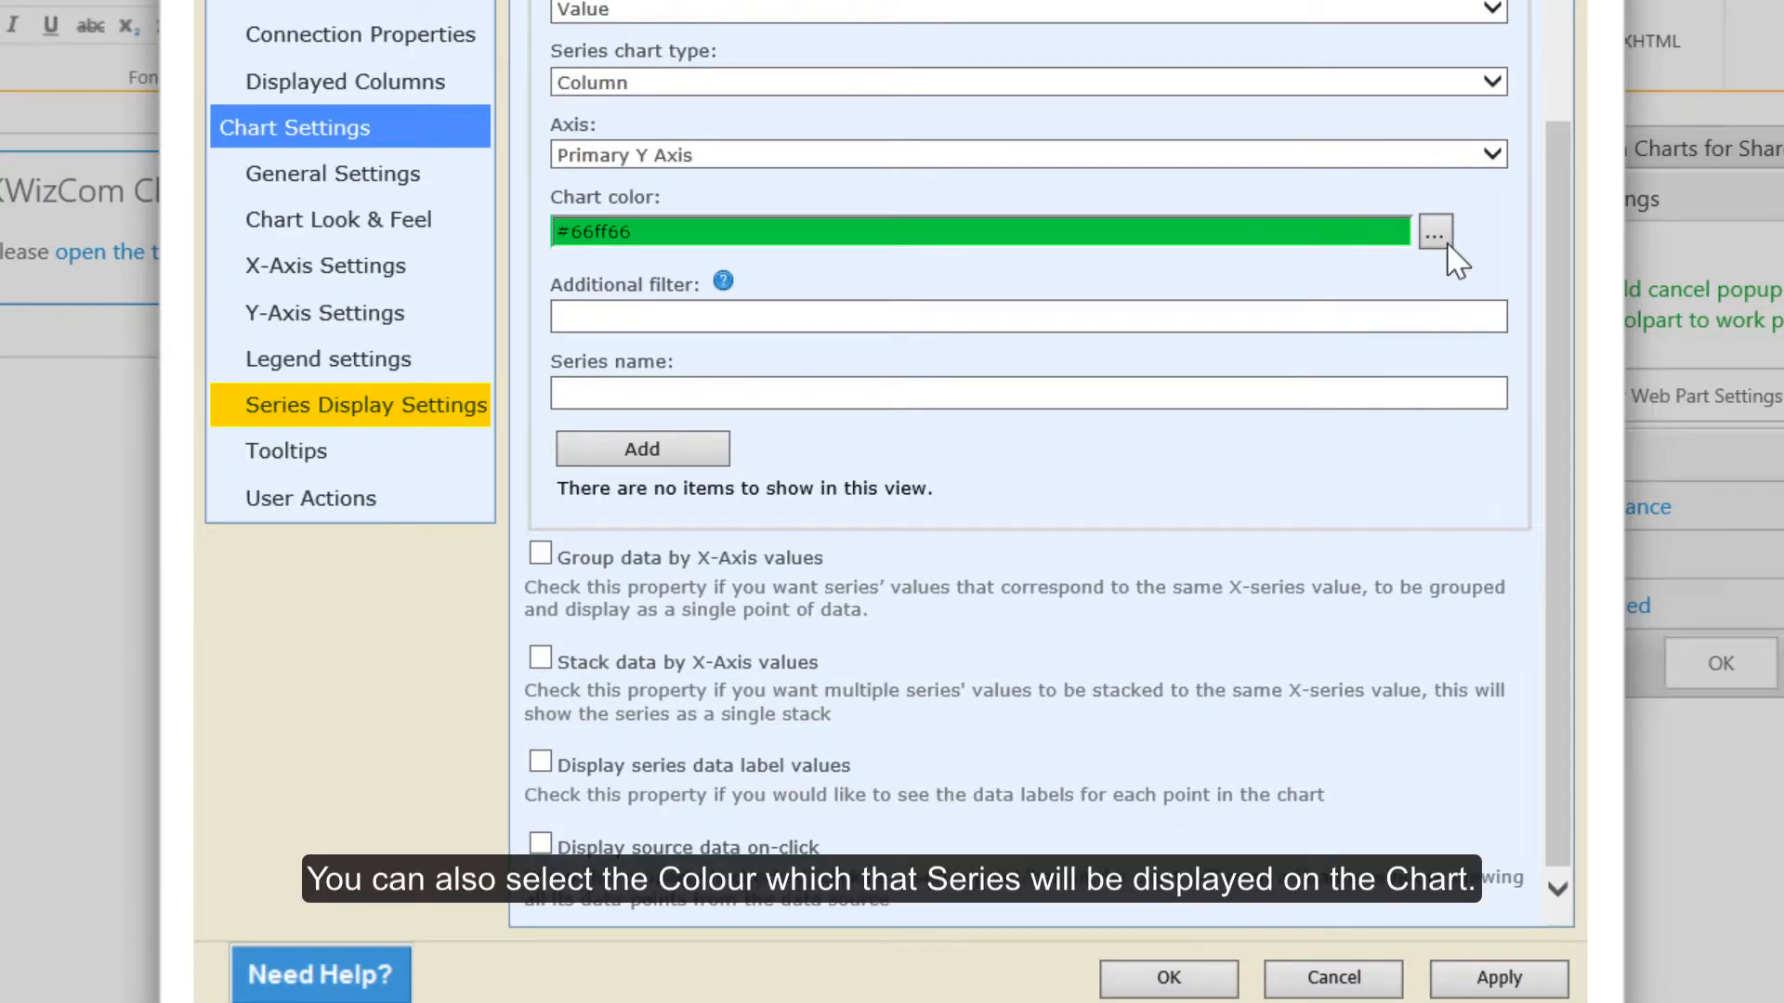
mouse_move(1434, 234)
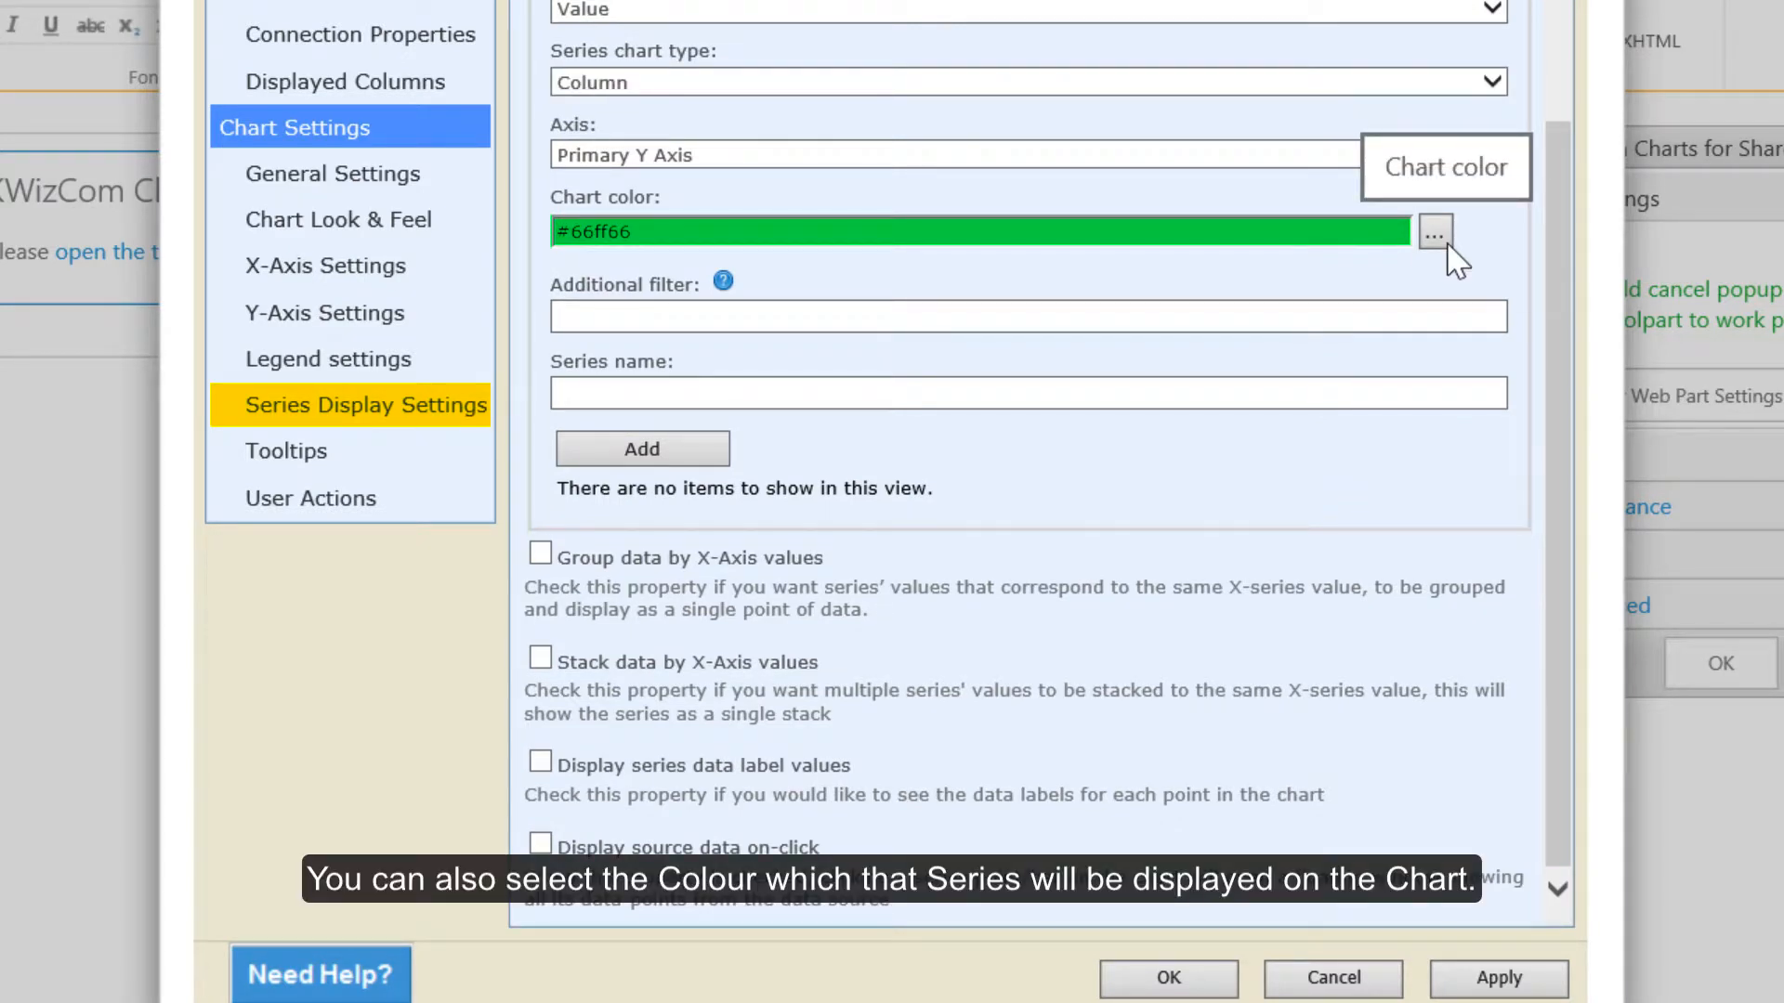
Set the Value series chart colour to MidnightBlue
click(1434, 232)
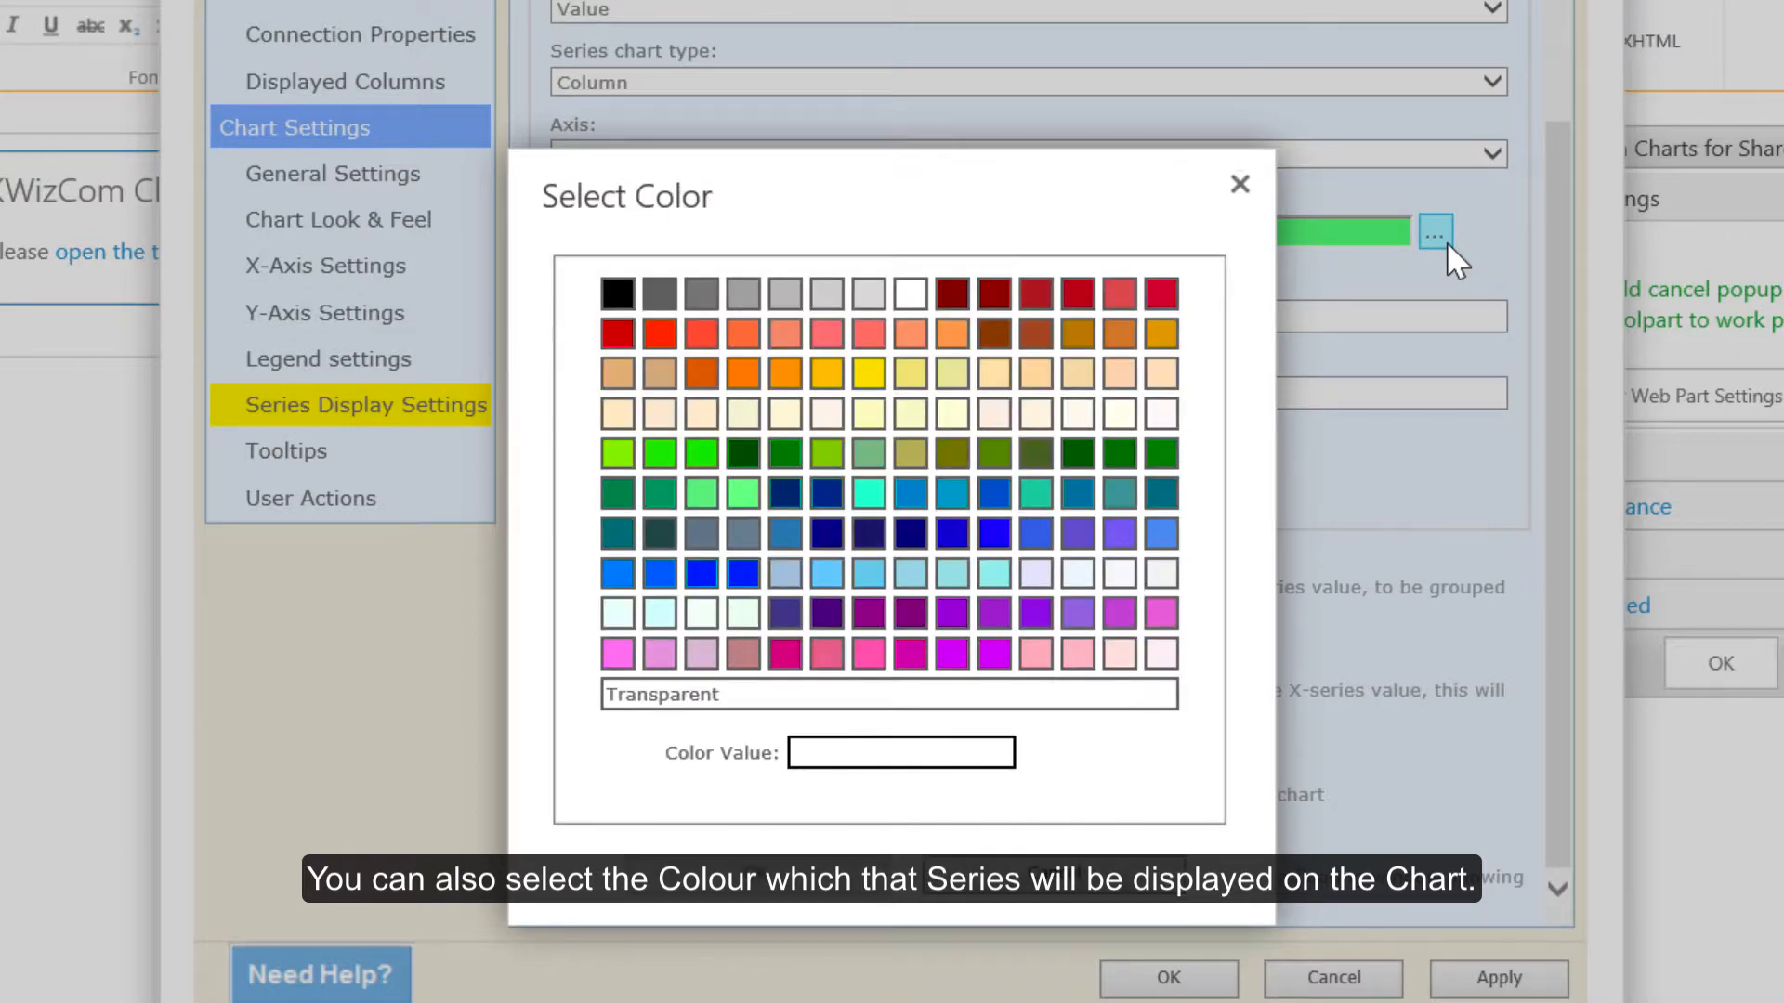
mouse_move(908, 496)
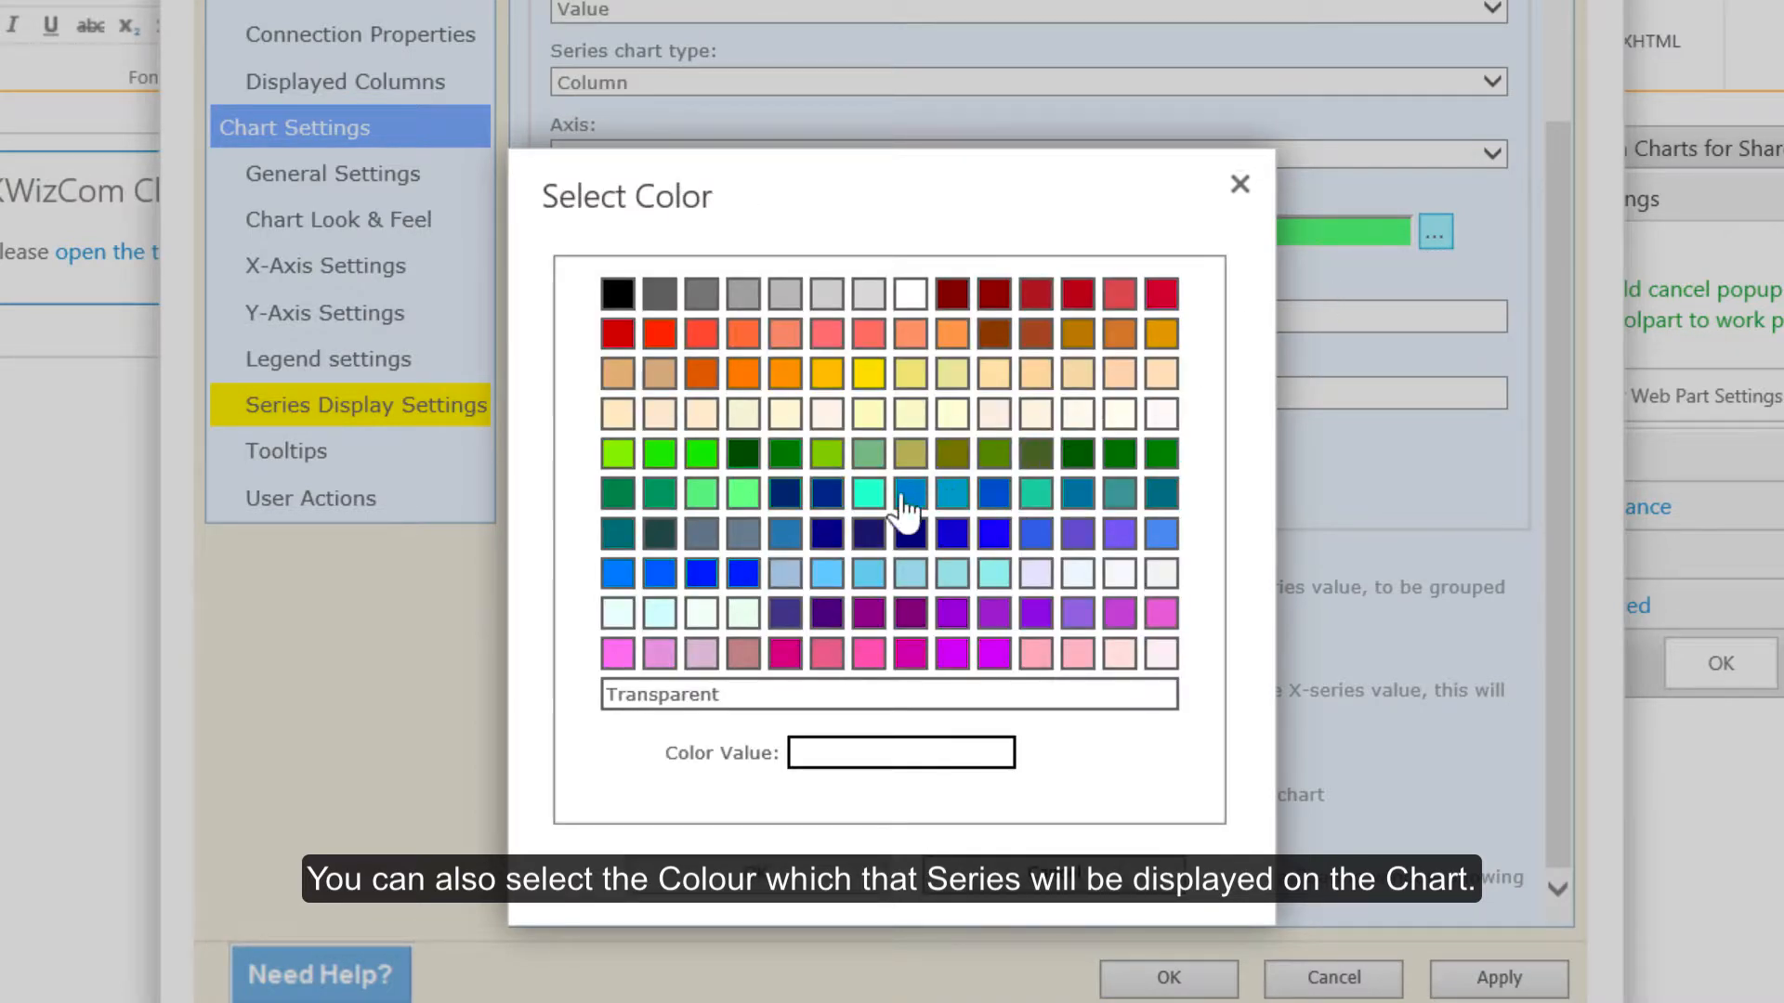
click(827, 533)
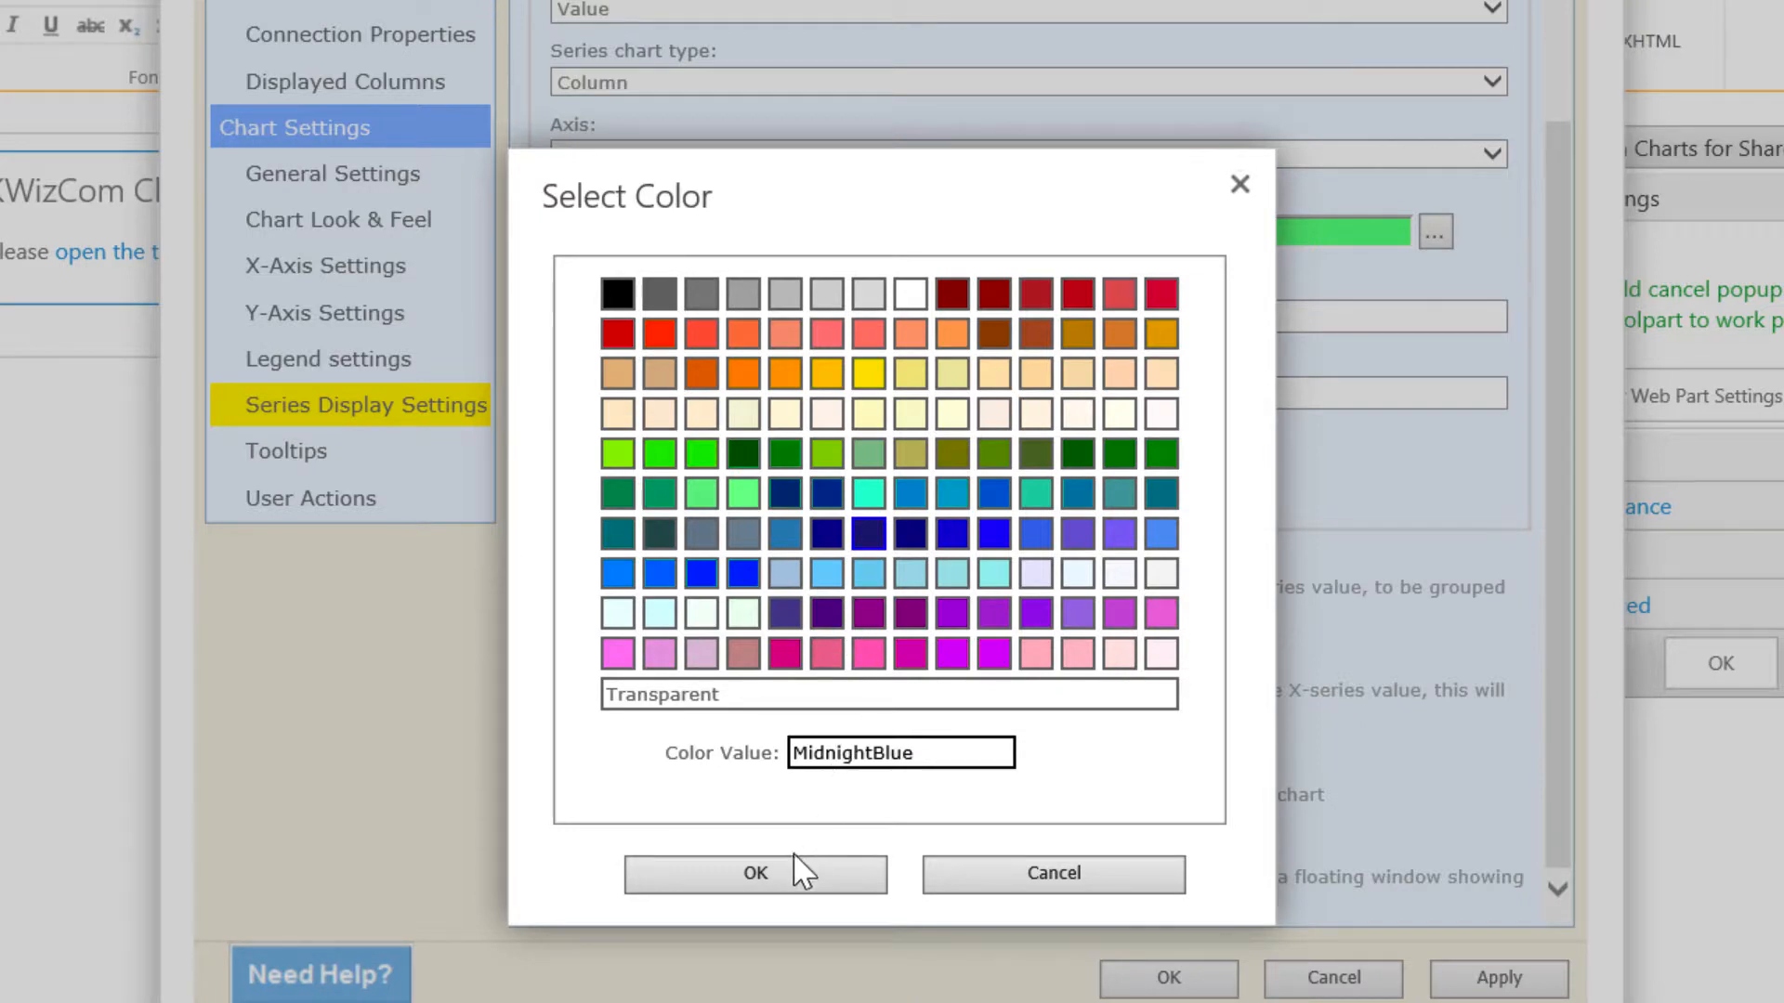
click(755, 873)
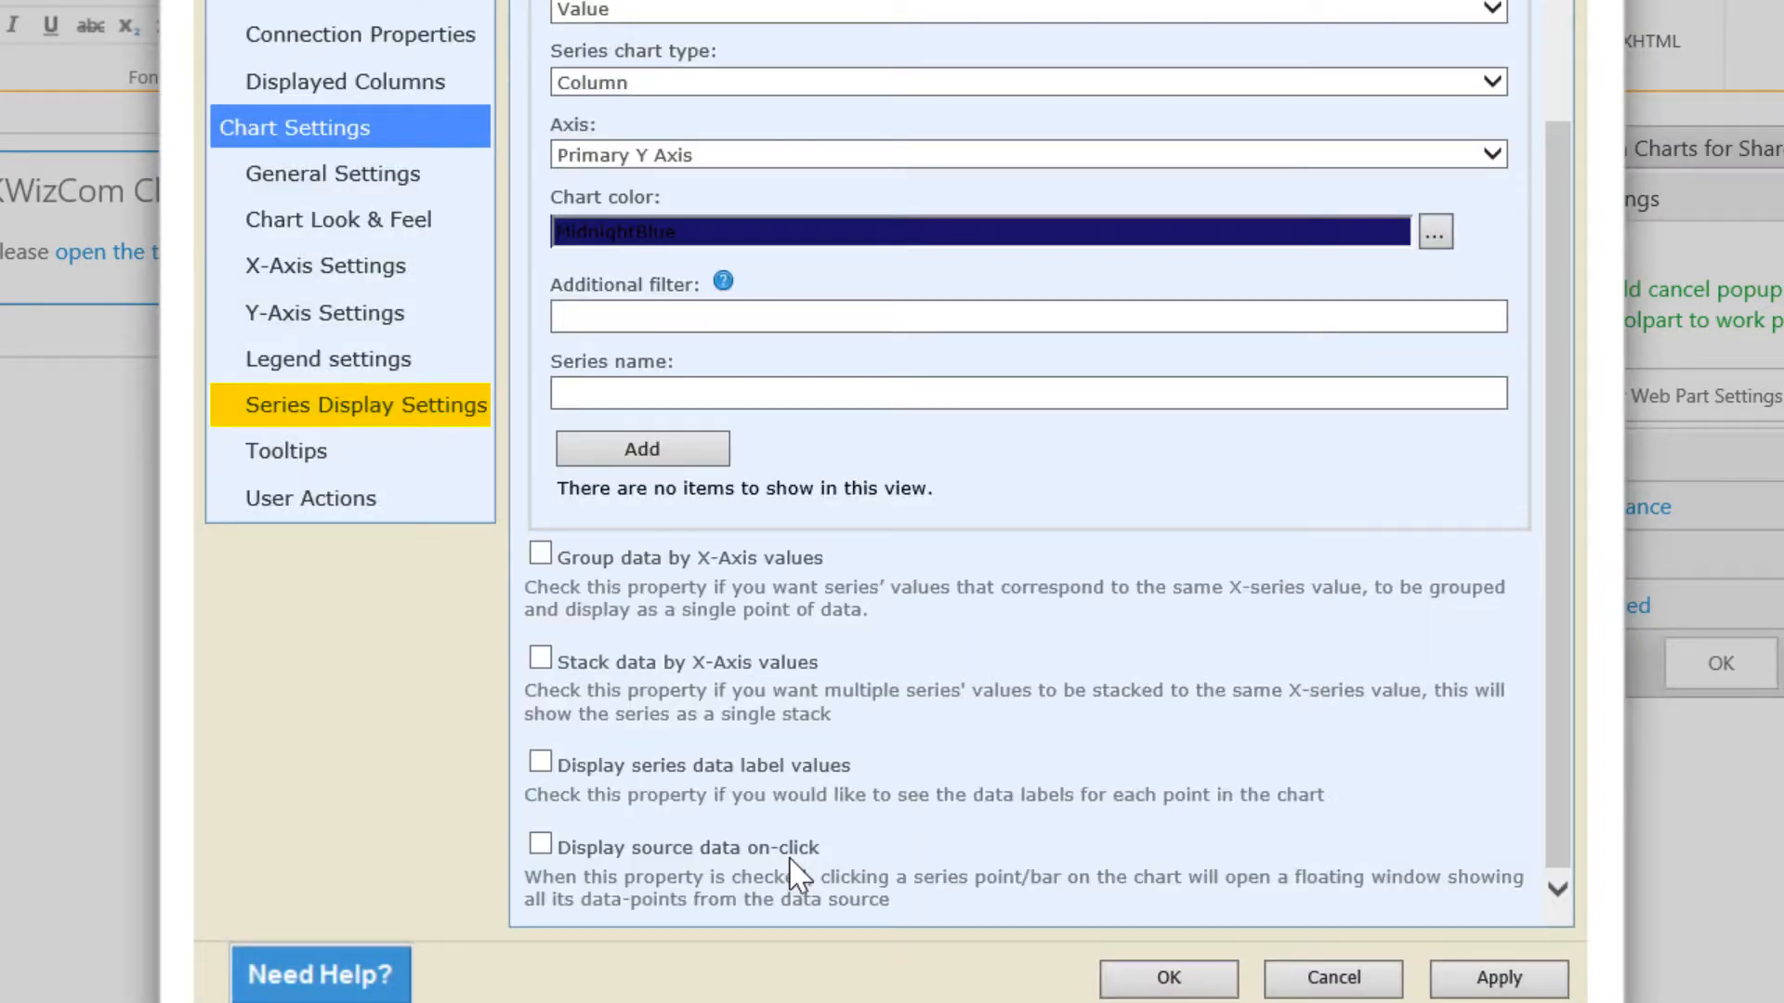
mouse_move(828, 842)
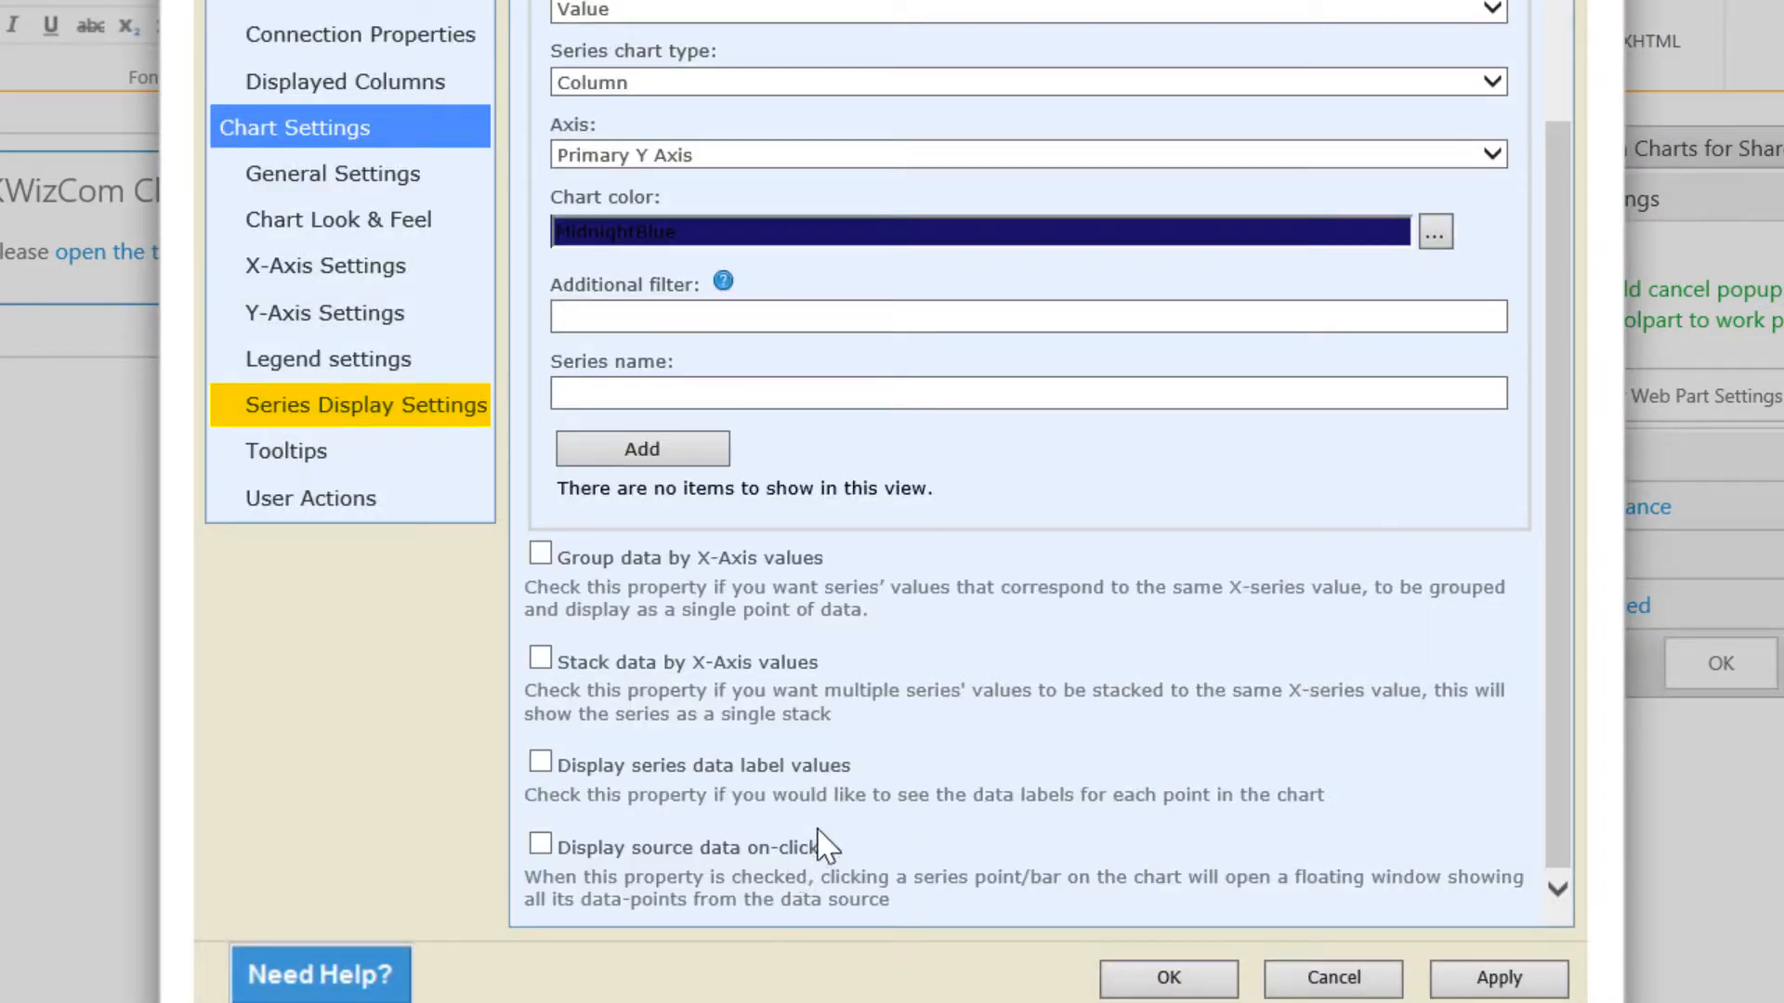
click(828, 393)
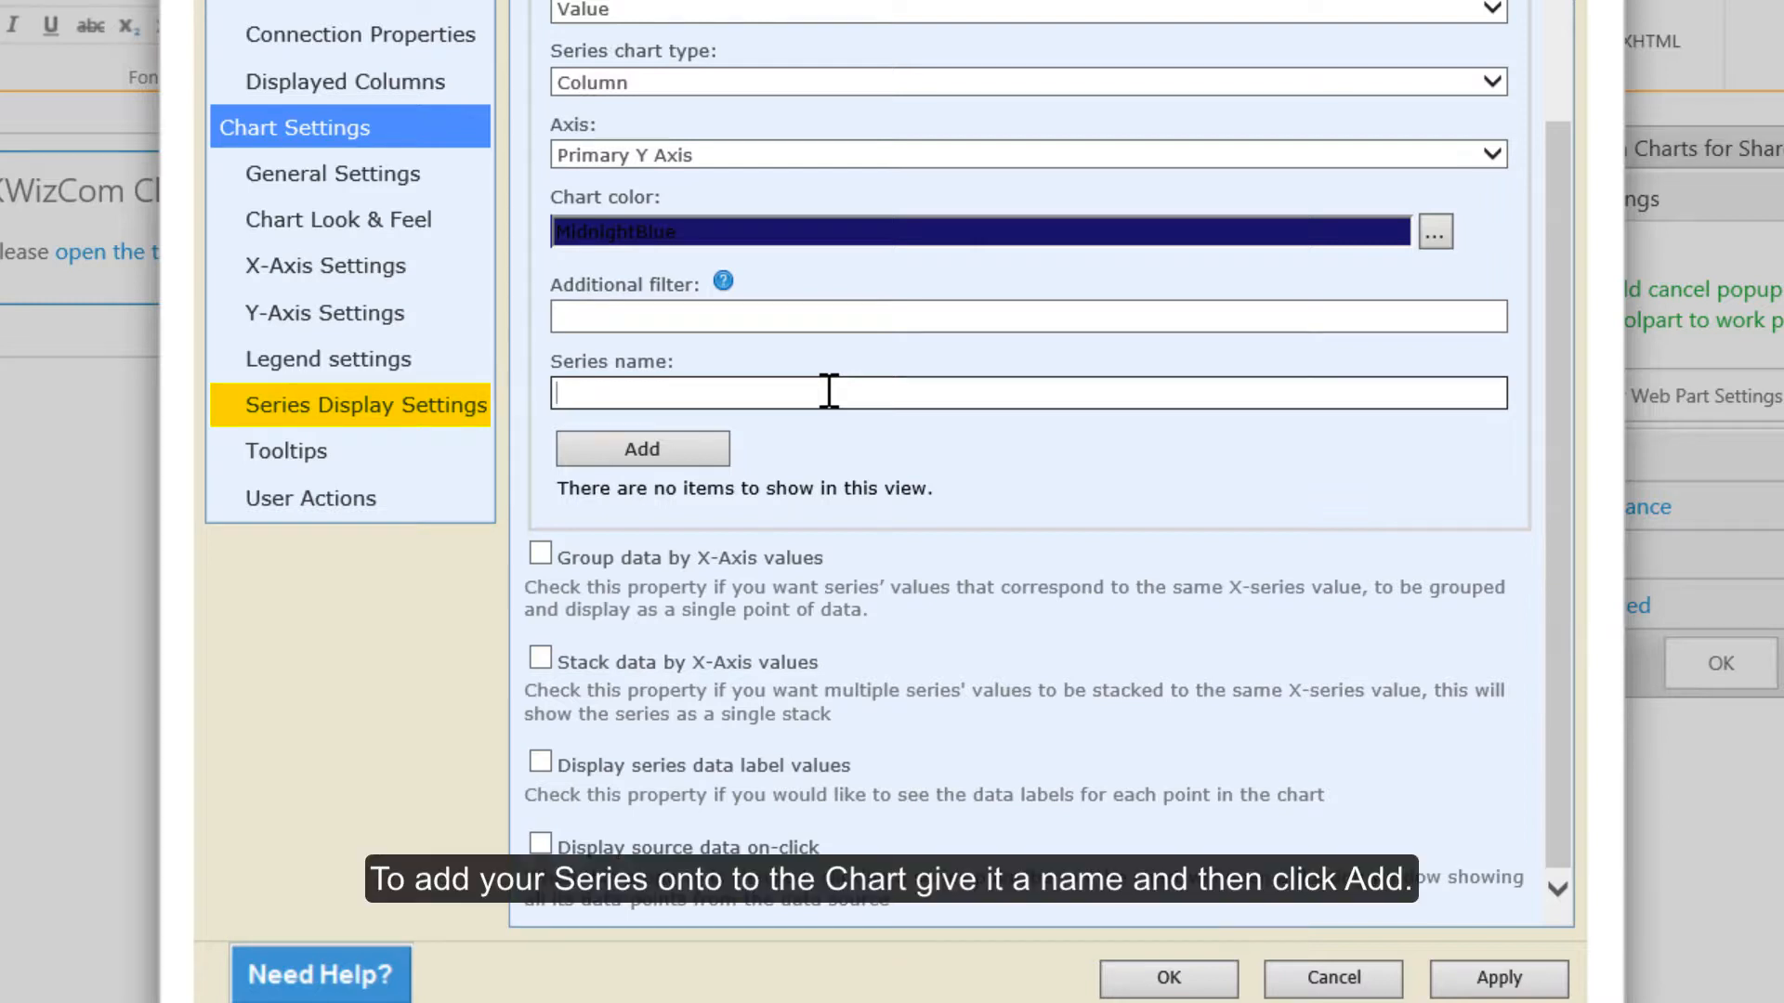
Name the series 'Sales' and add it to the Displayed Data Series grid
text(Sa)
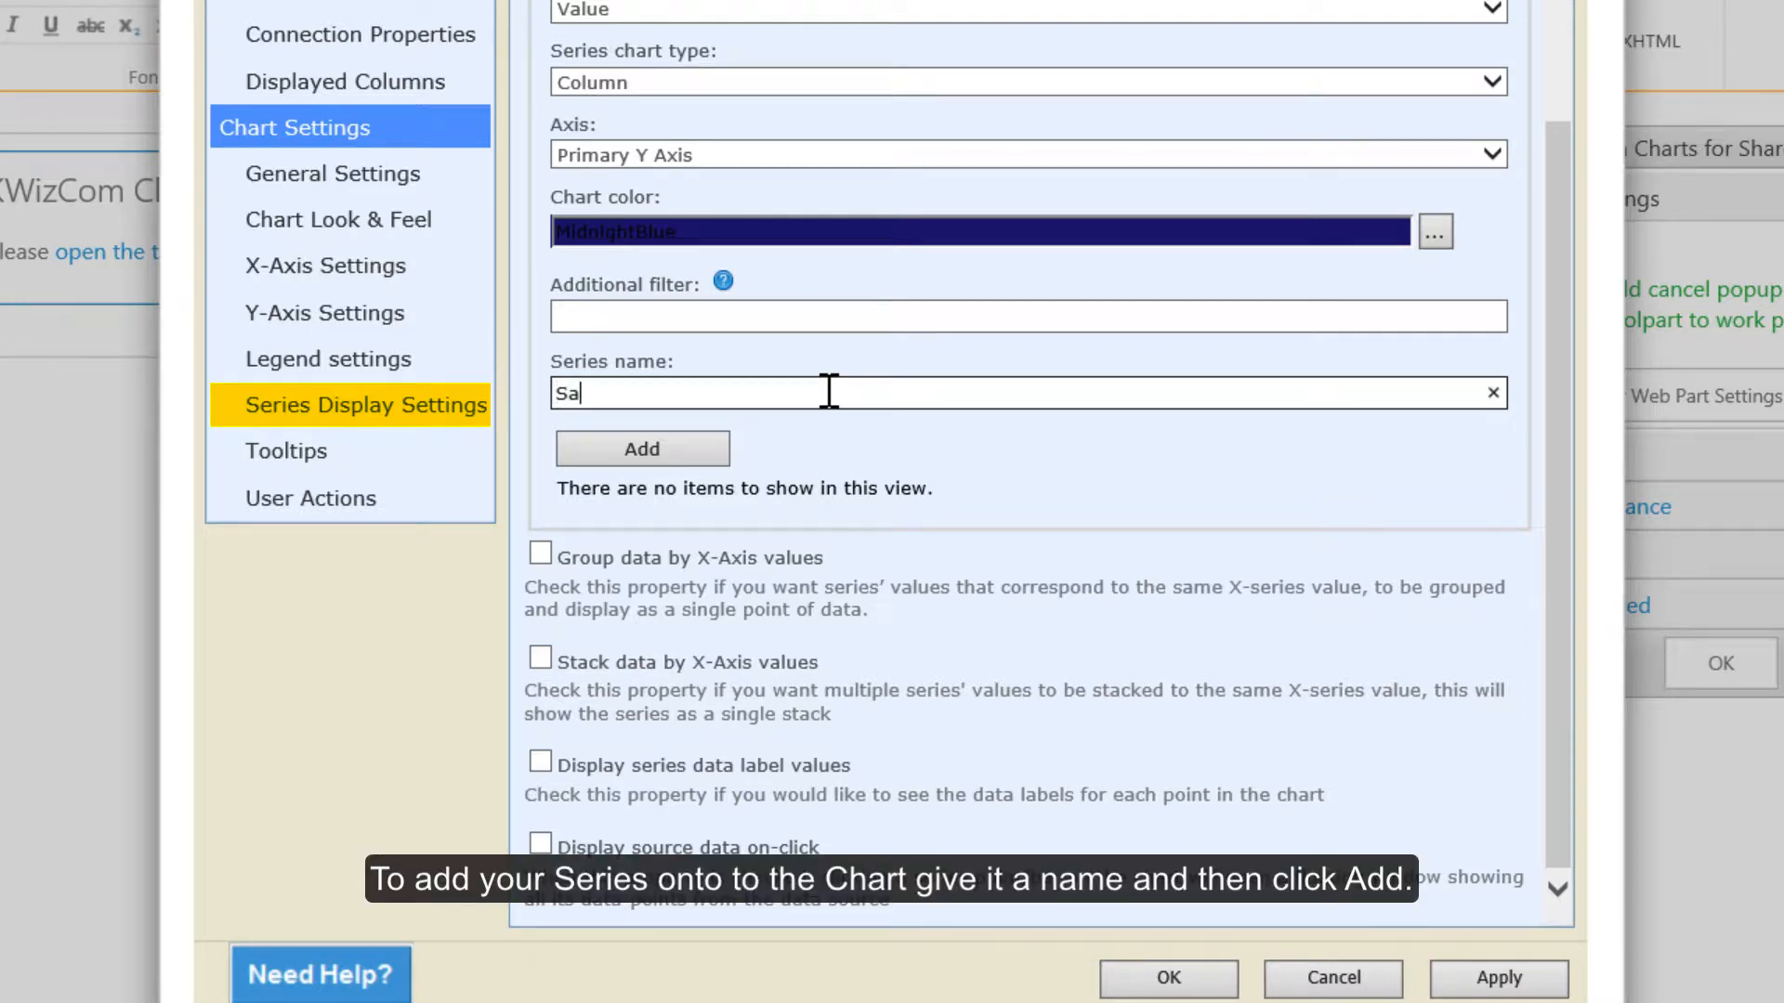
text(les)
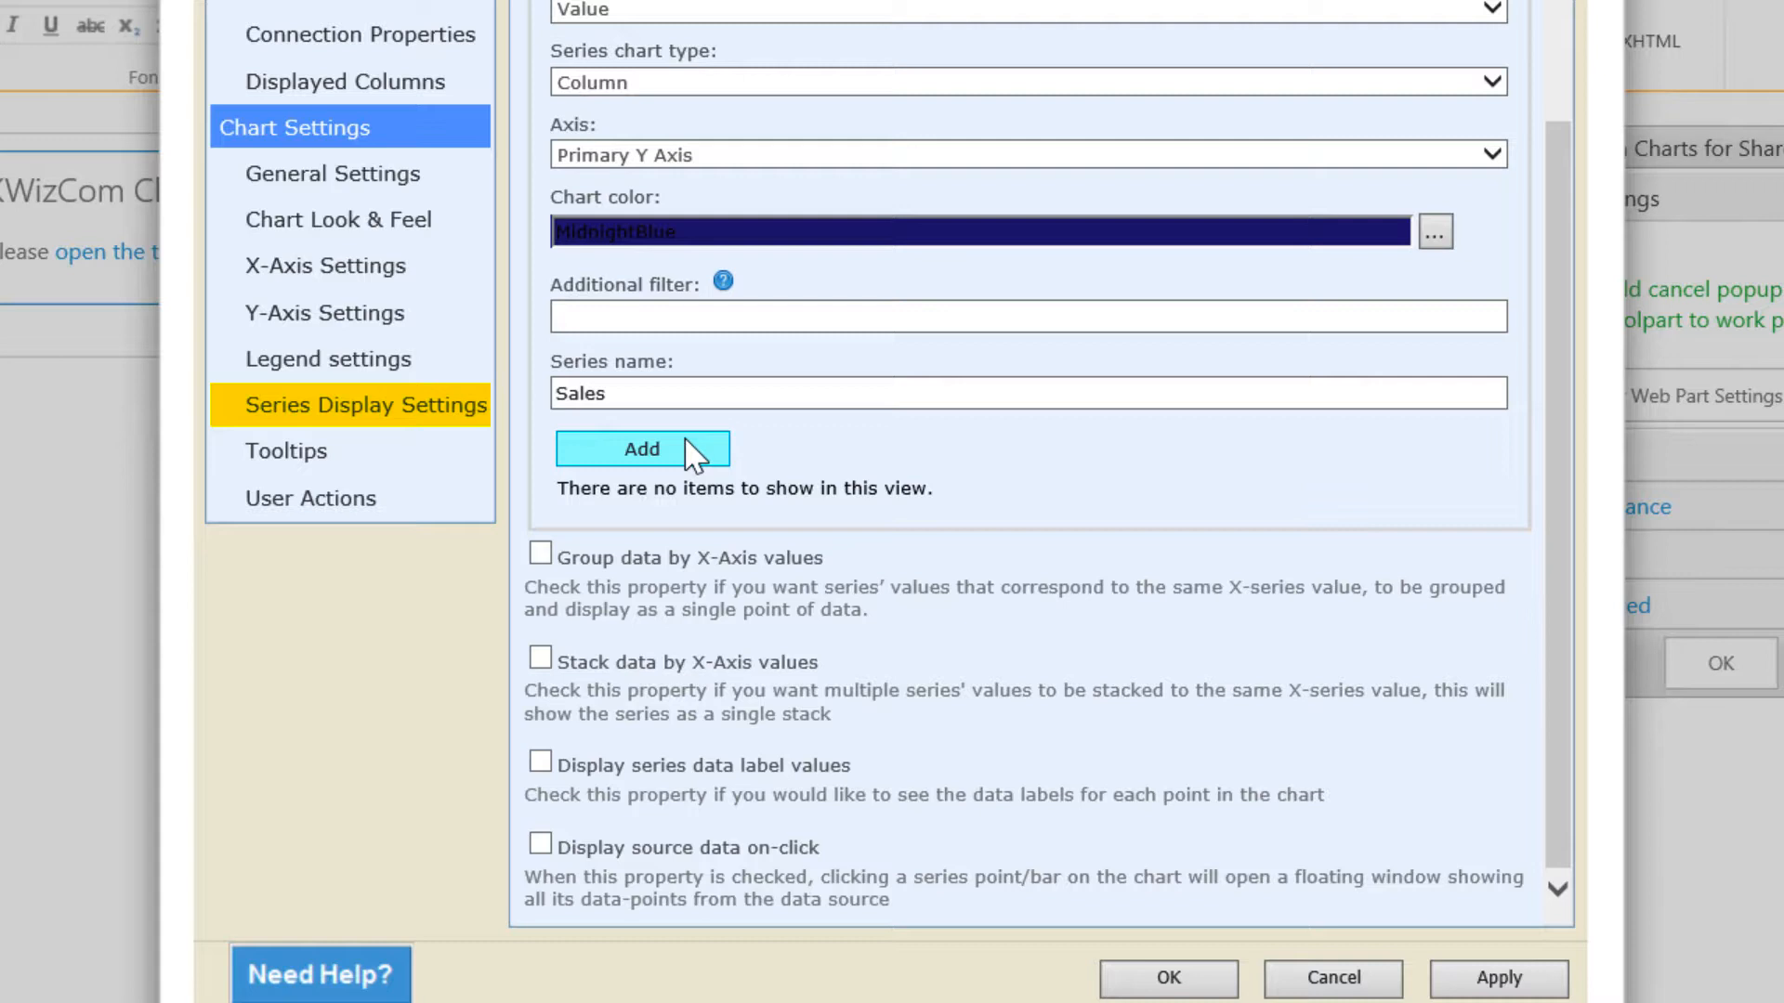
click(642, 448)
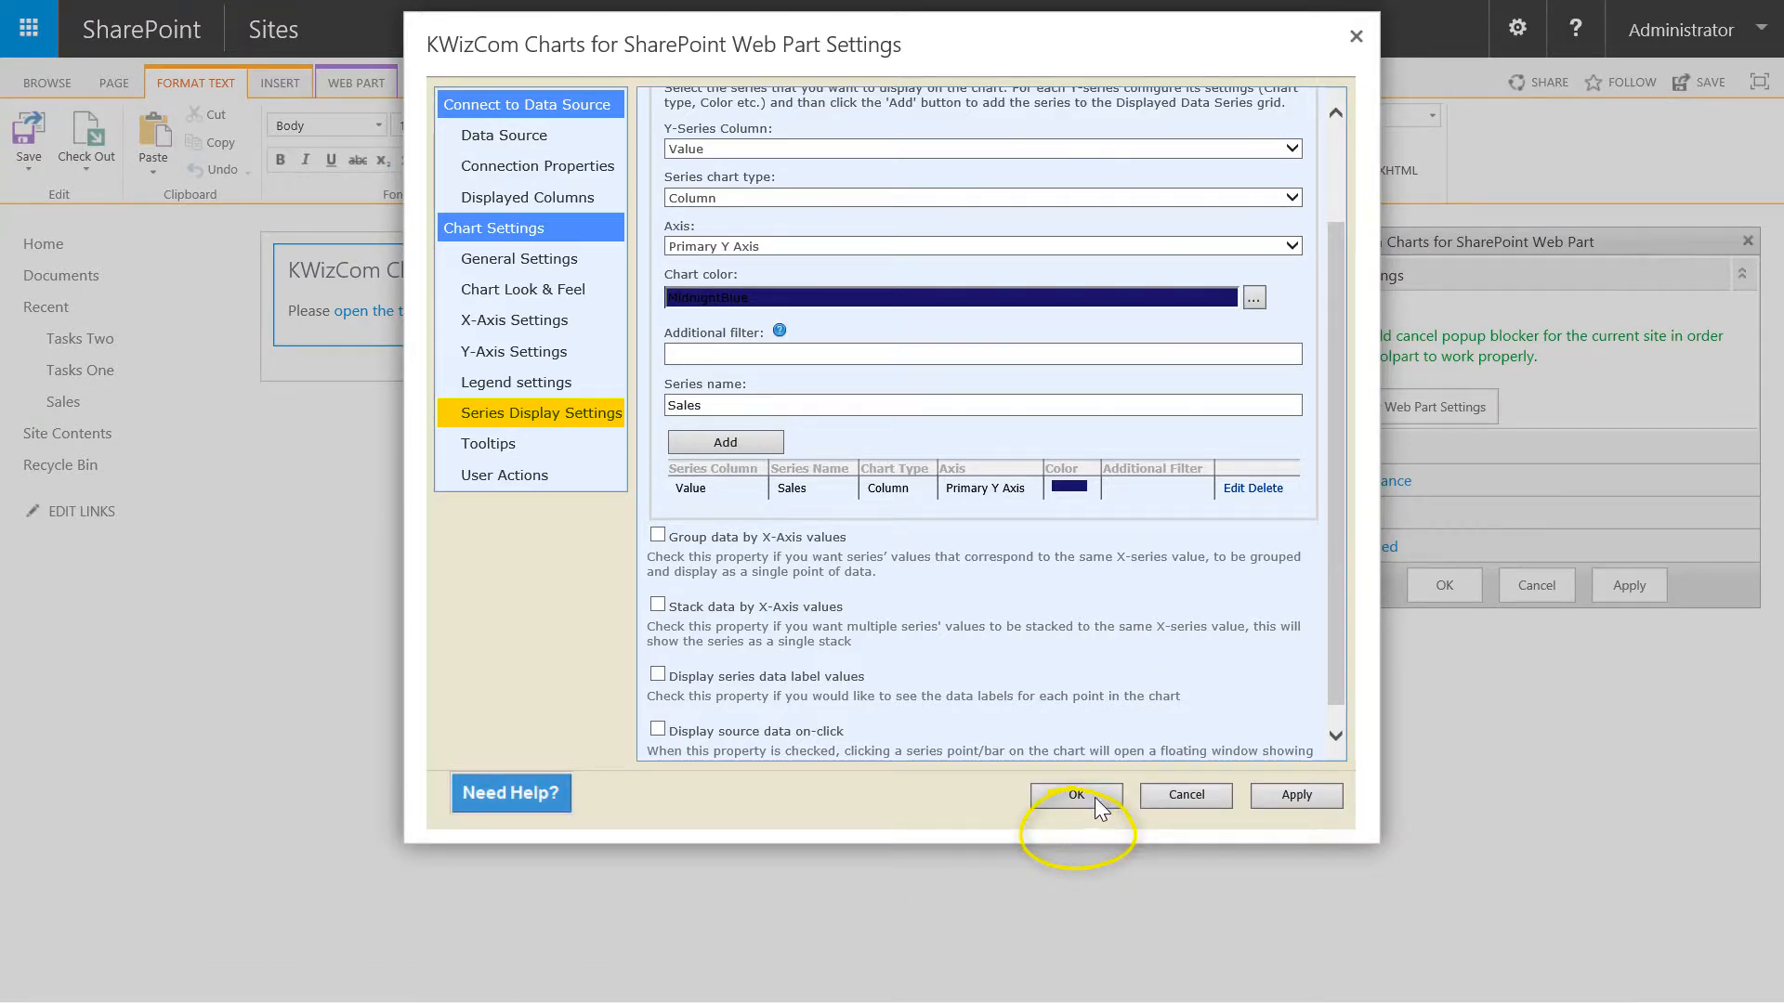
Confirm the chart settings, close the web part pane, and save the Chart Training page
click(1074, 795)
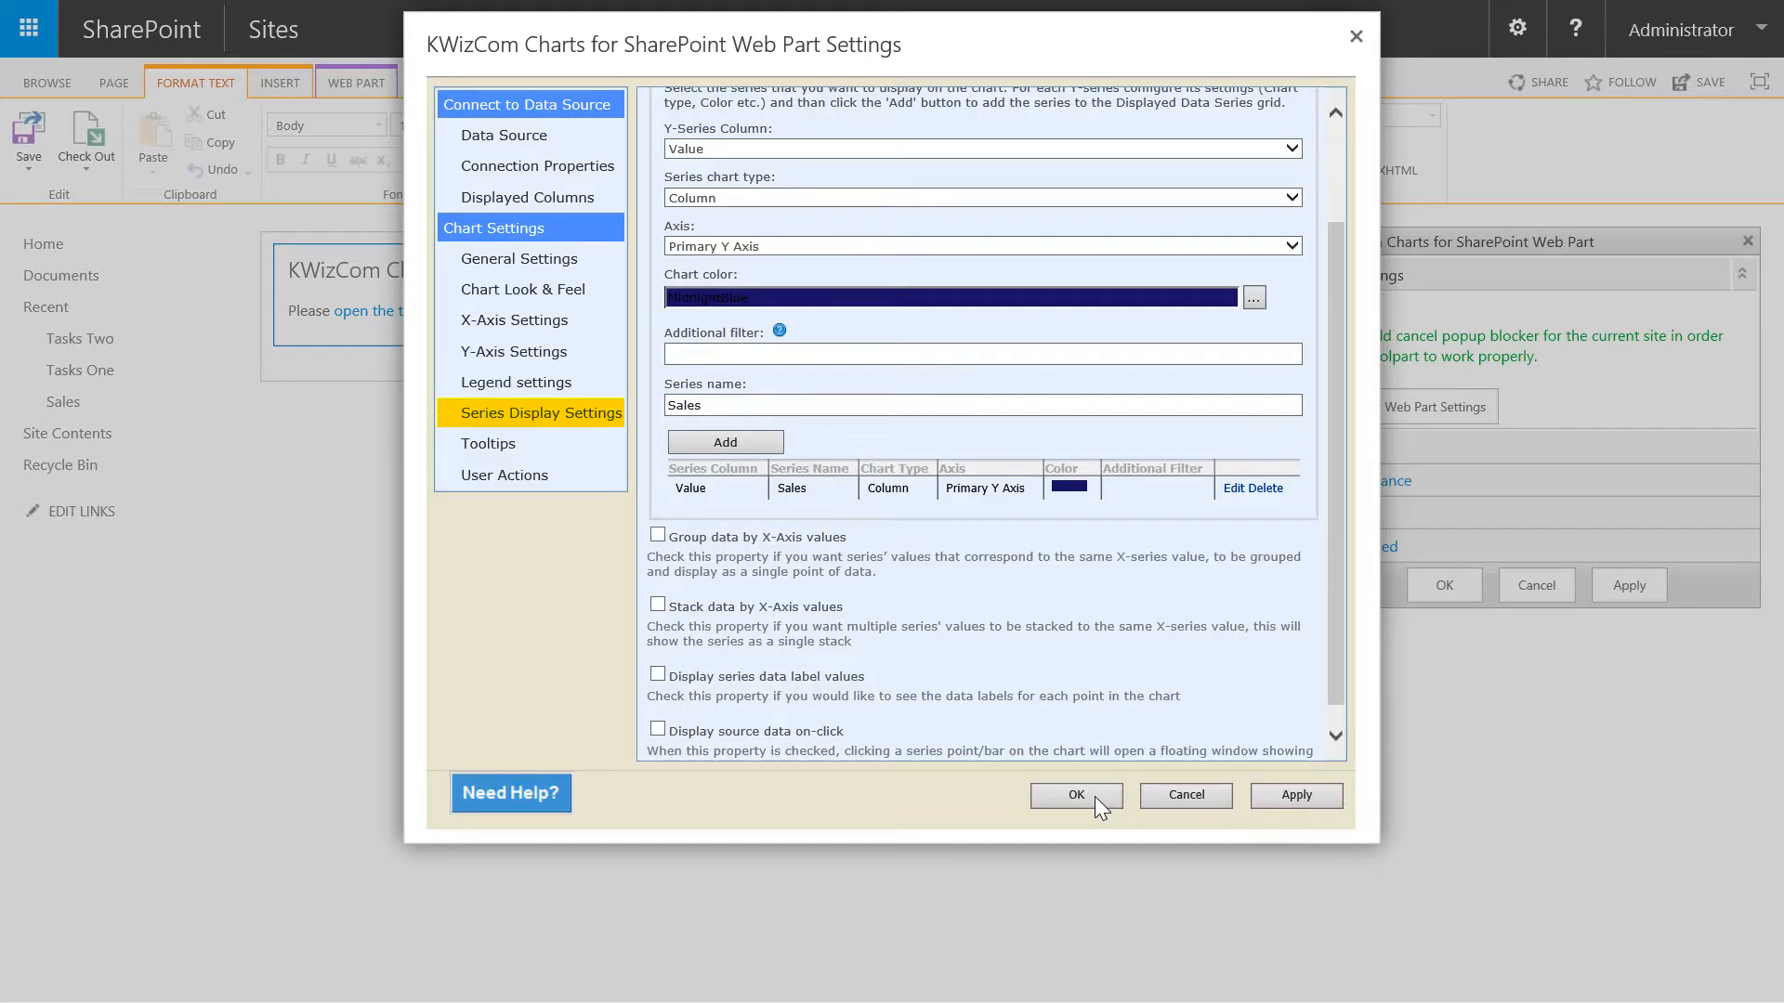
click(1076, 796)
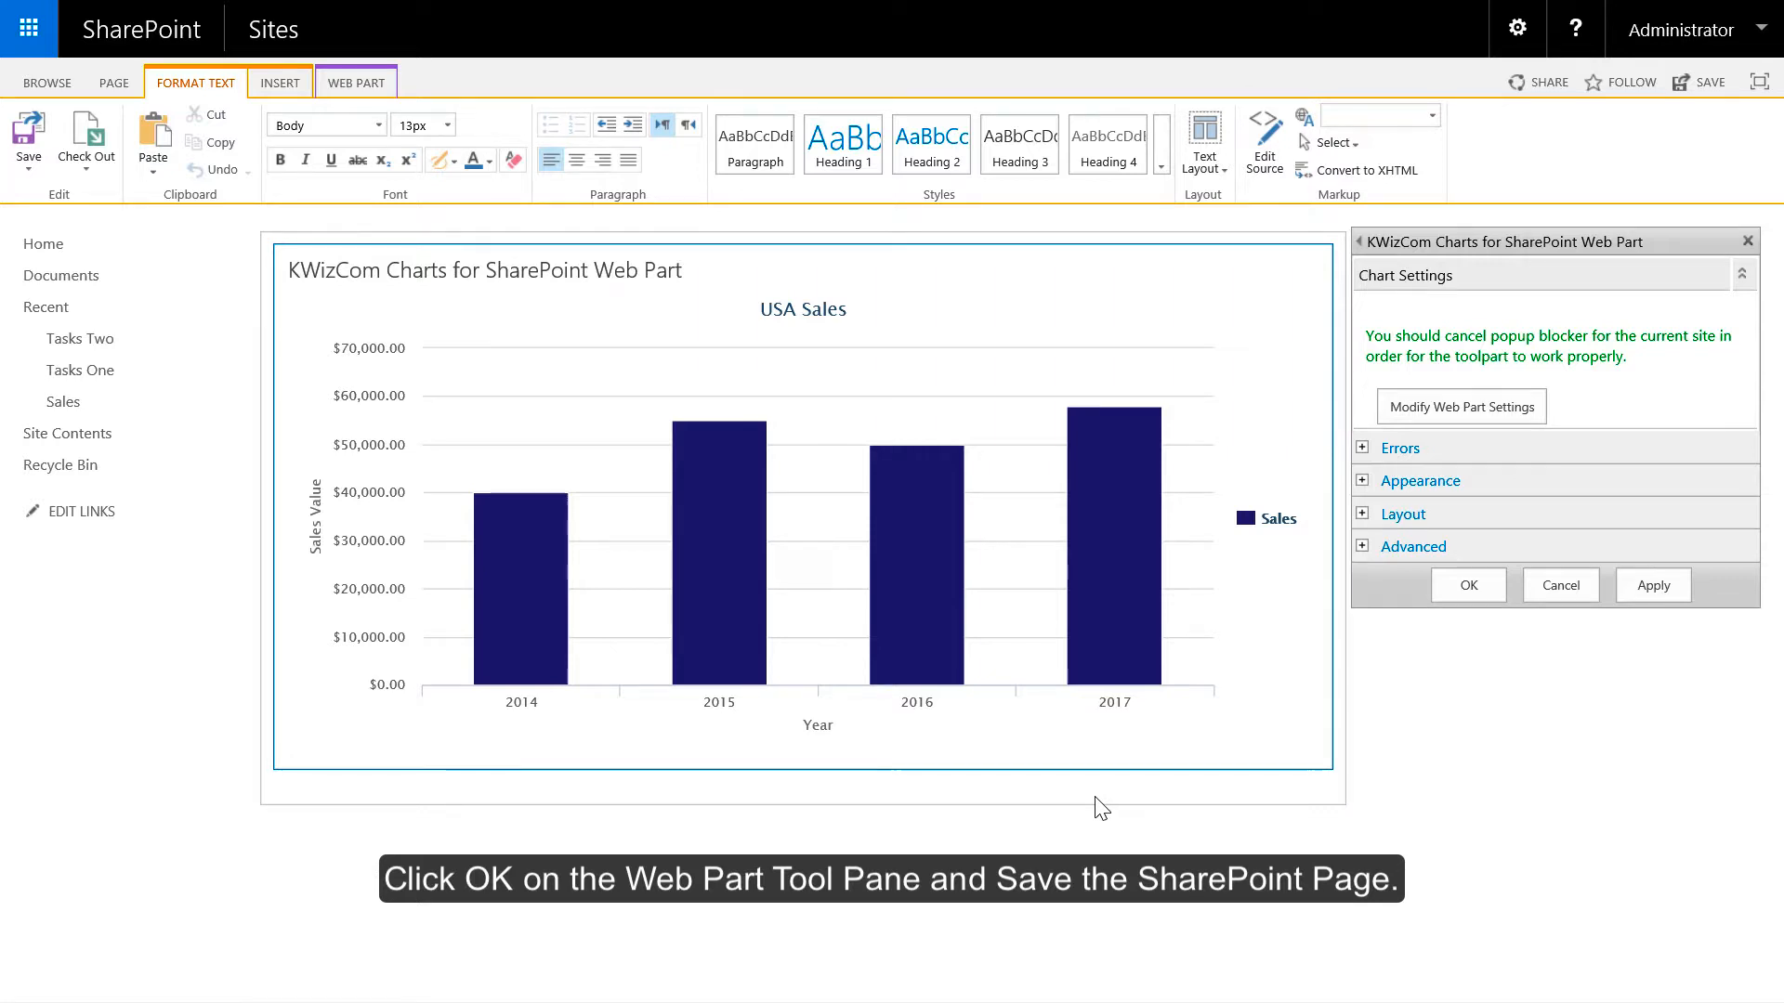
click(1468, 586)
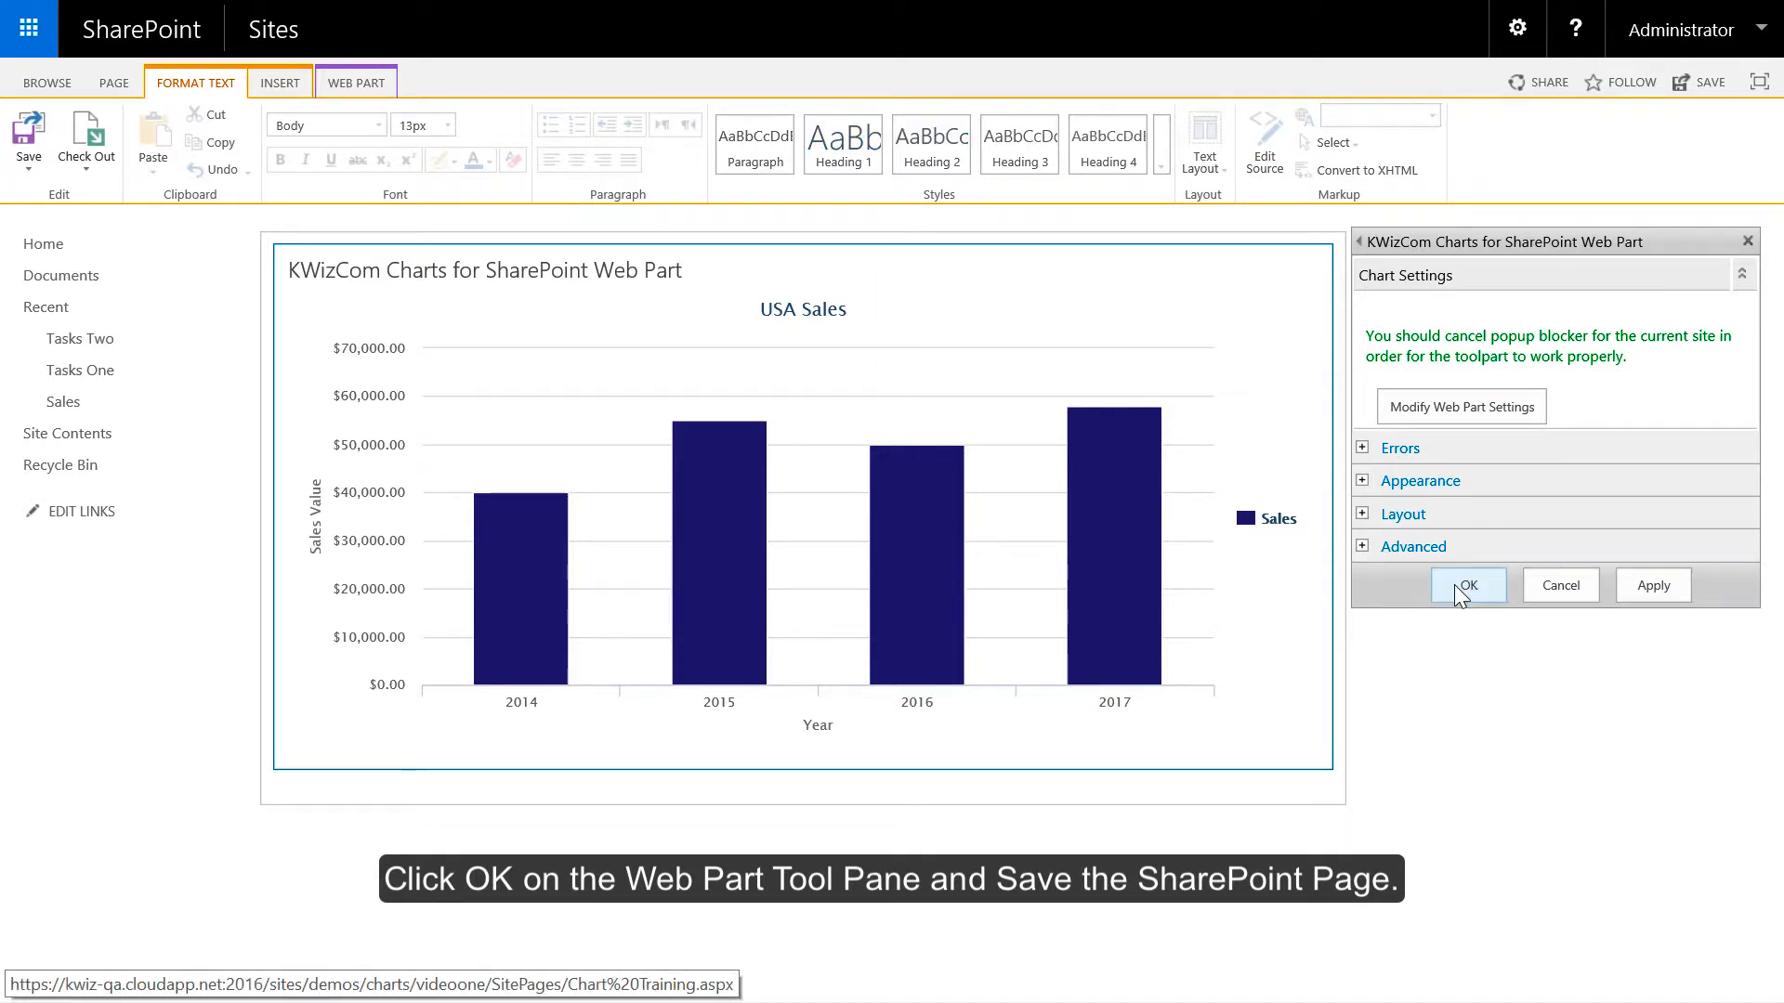
click(1467, 584)
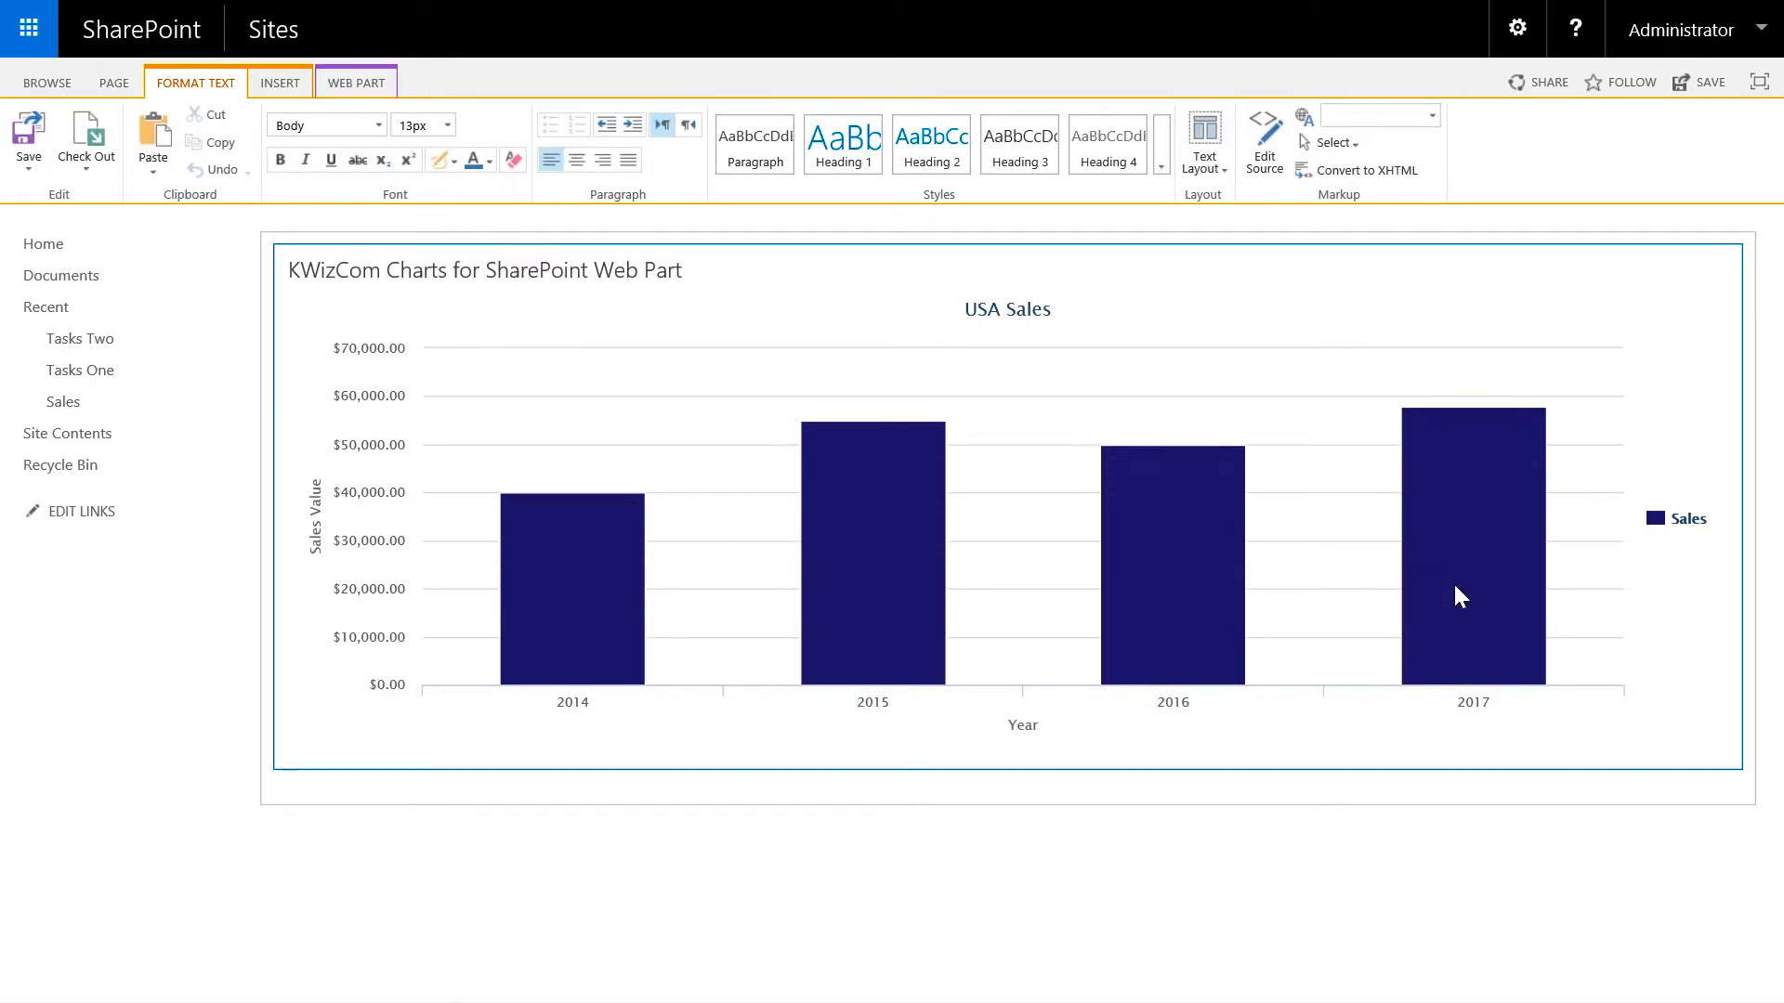
click(28, 134)
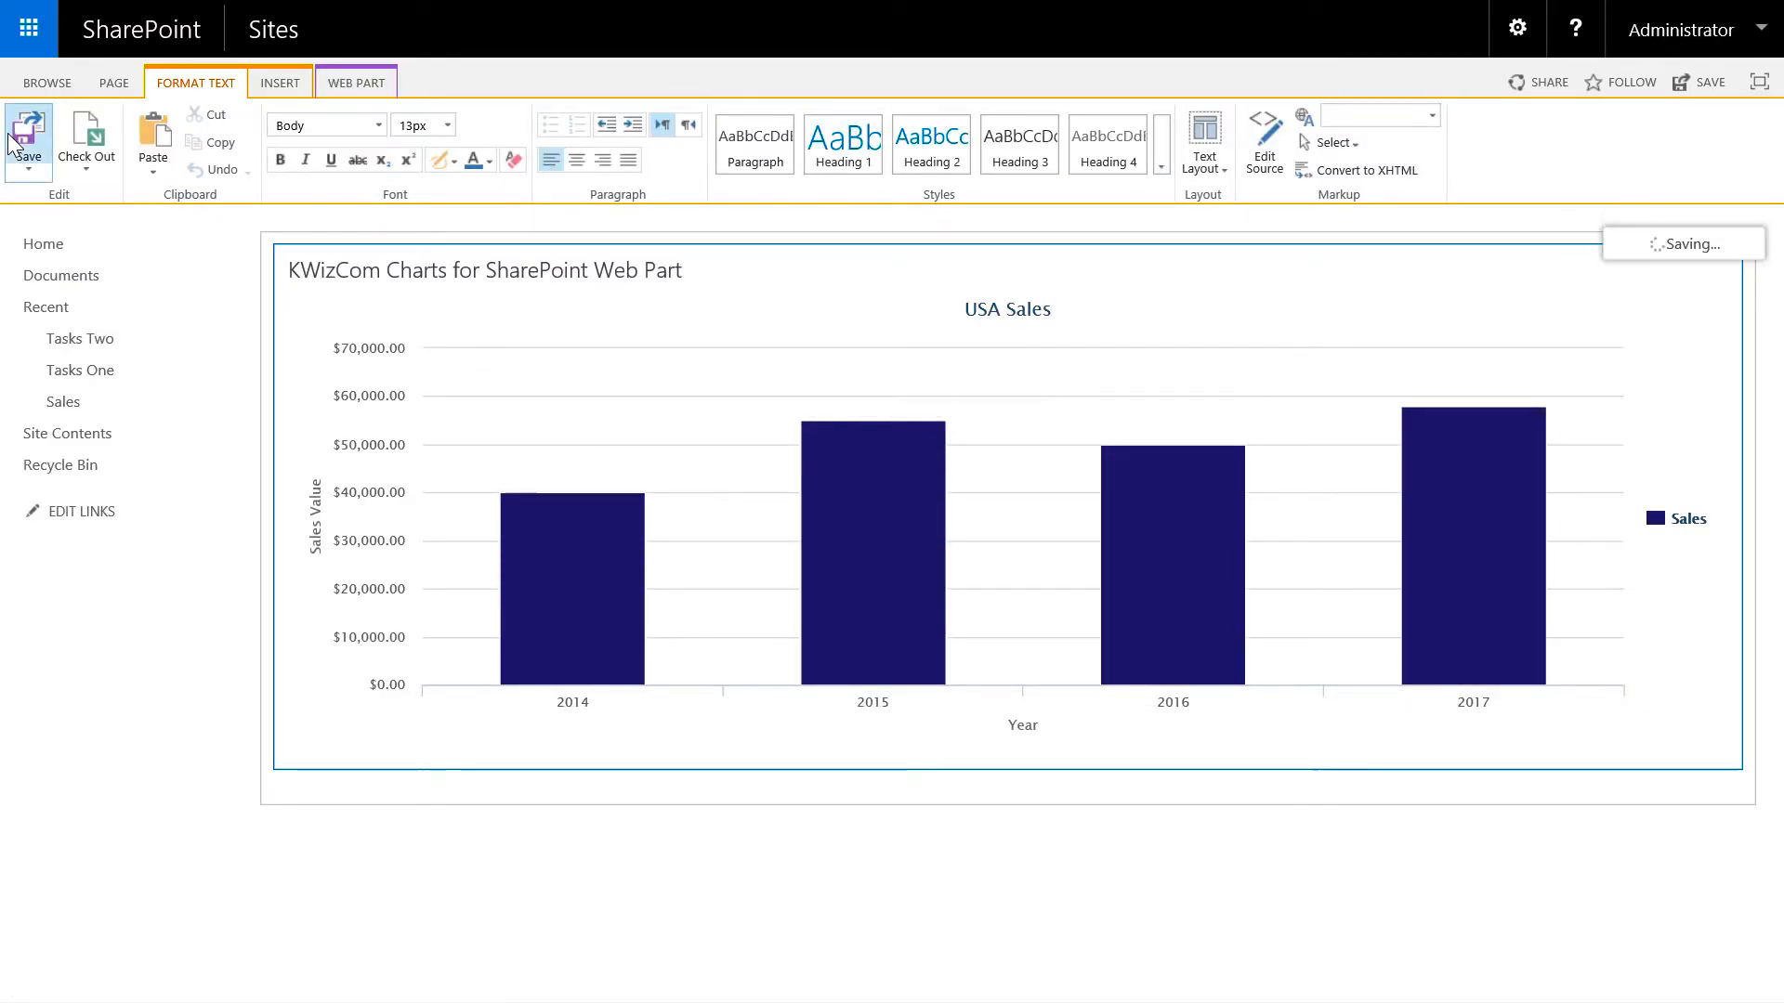
click(28, 134)
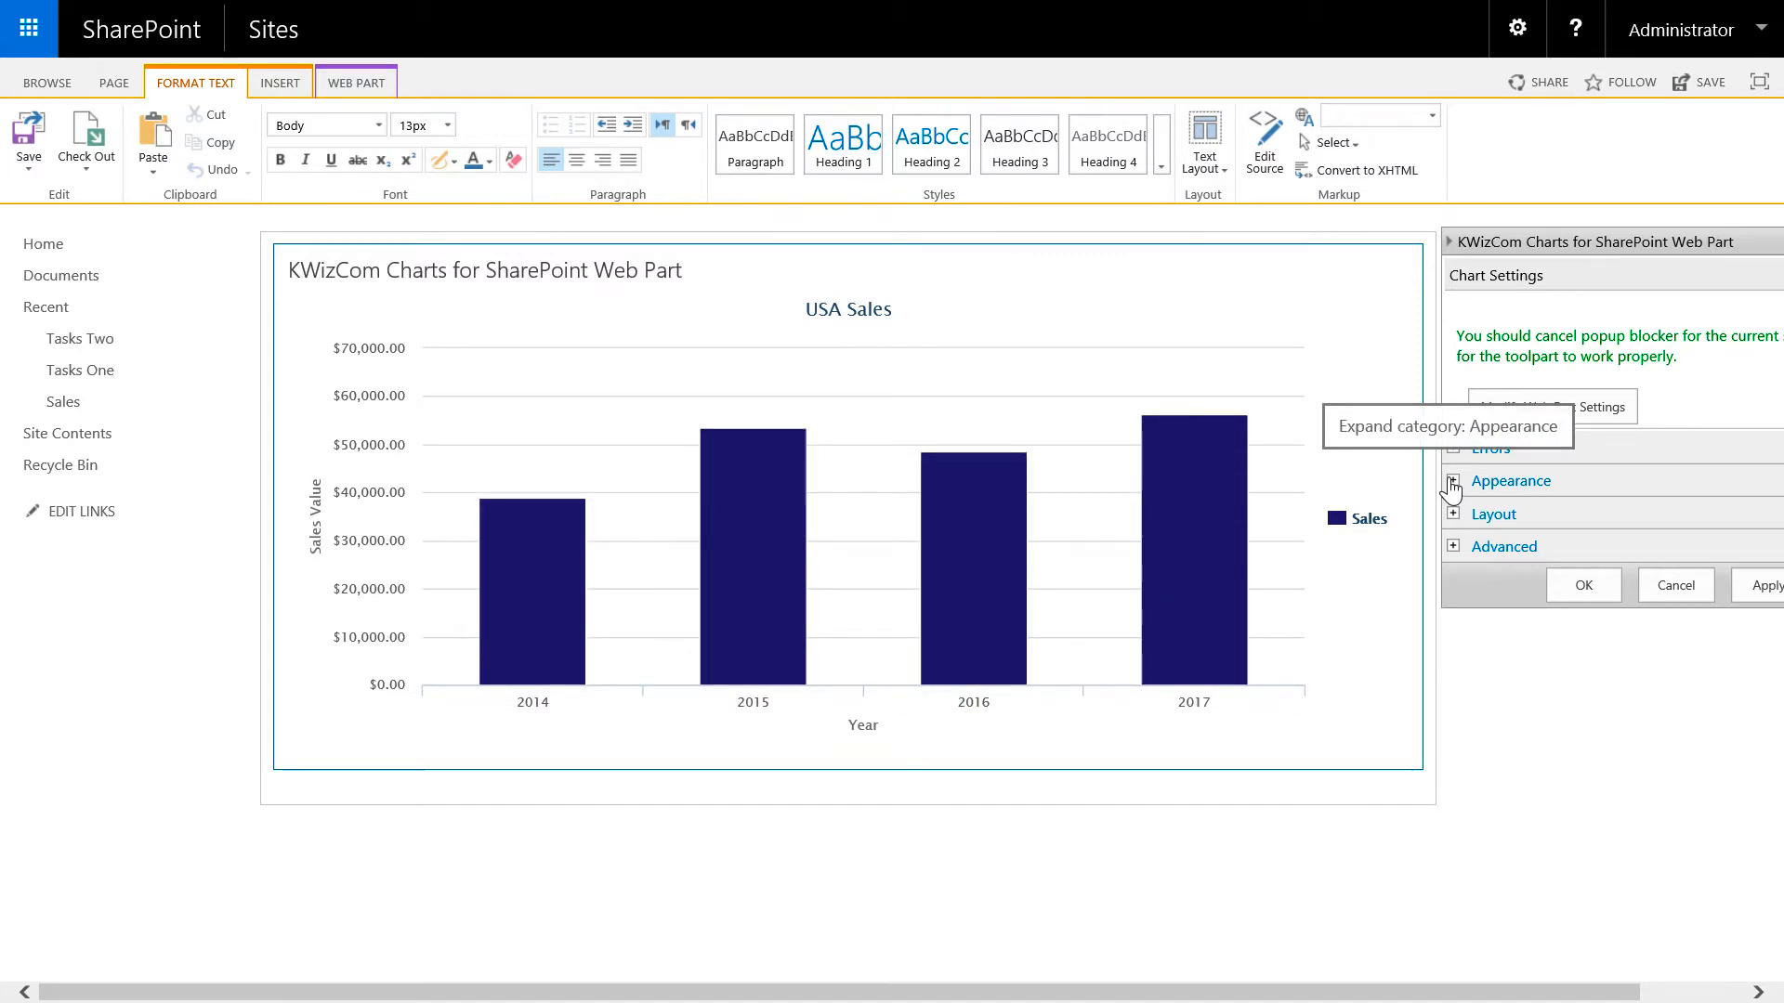
click(1453, 481)
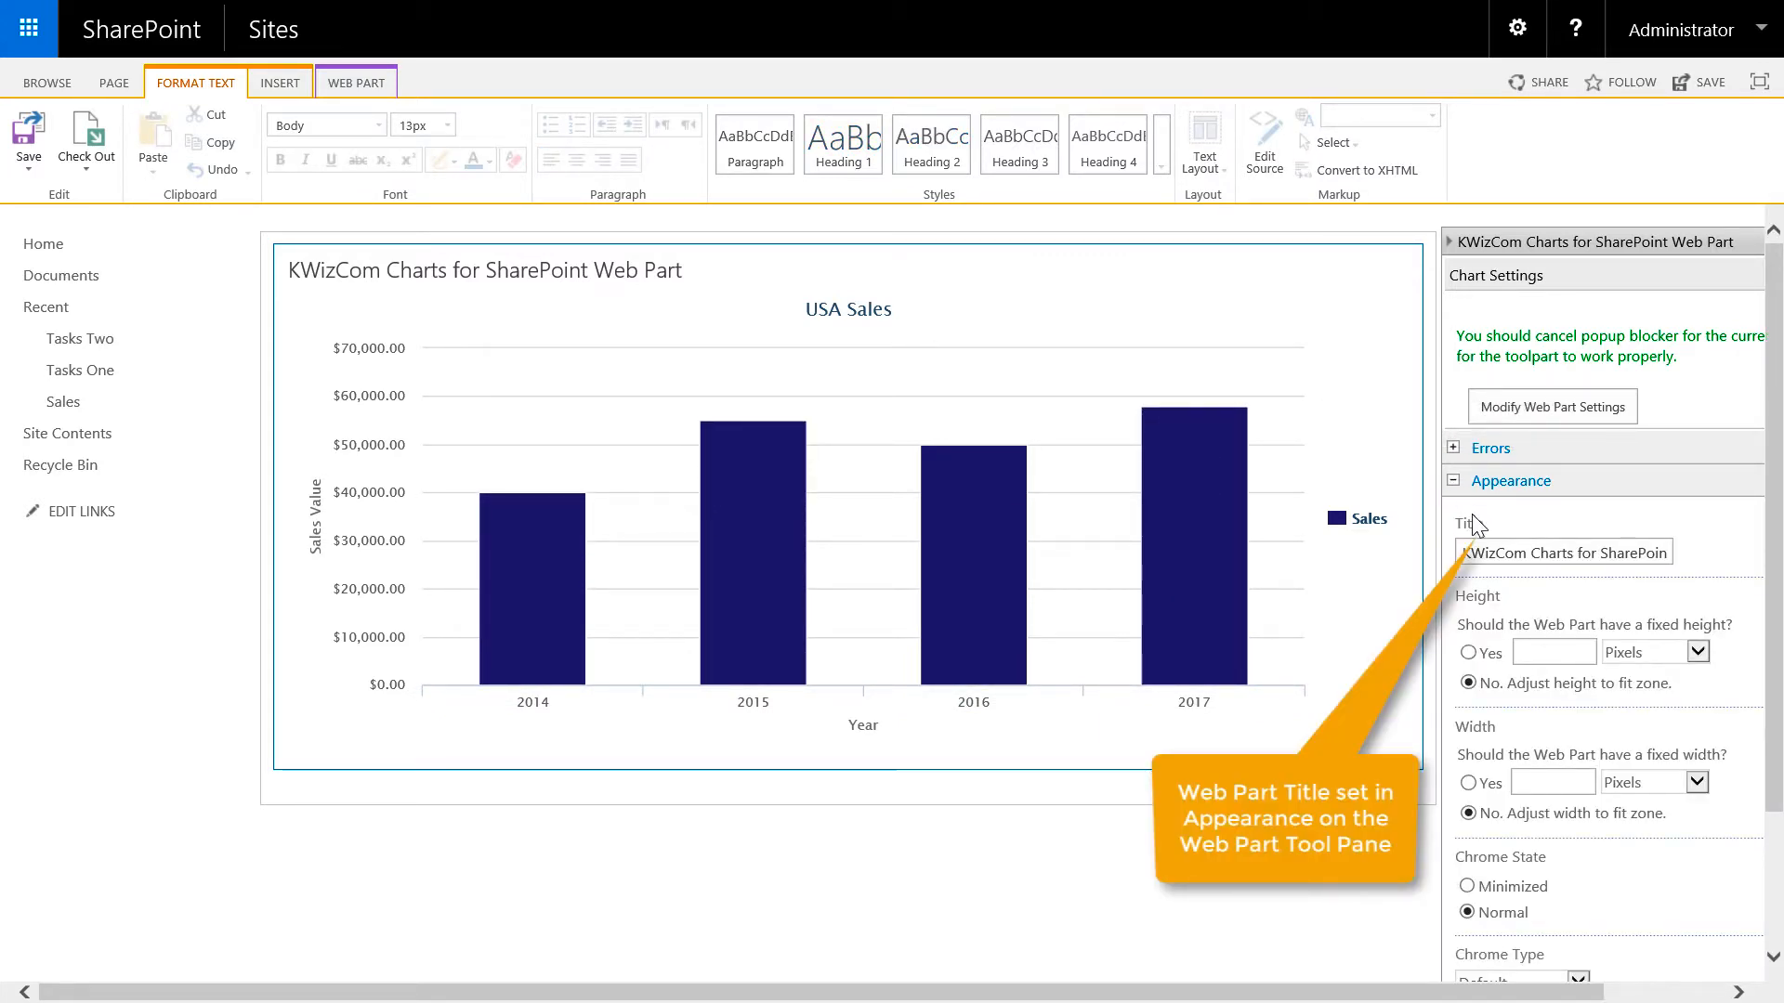
scroll(down, 3)
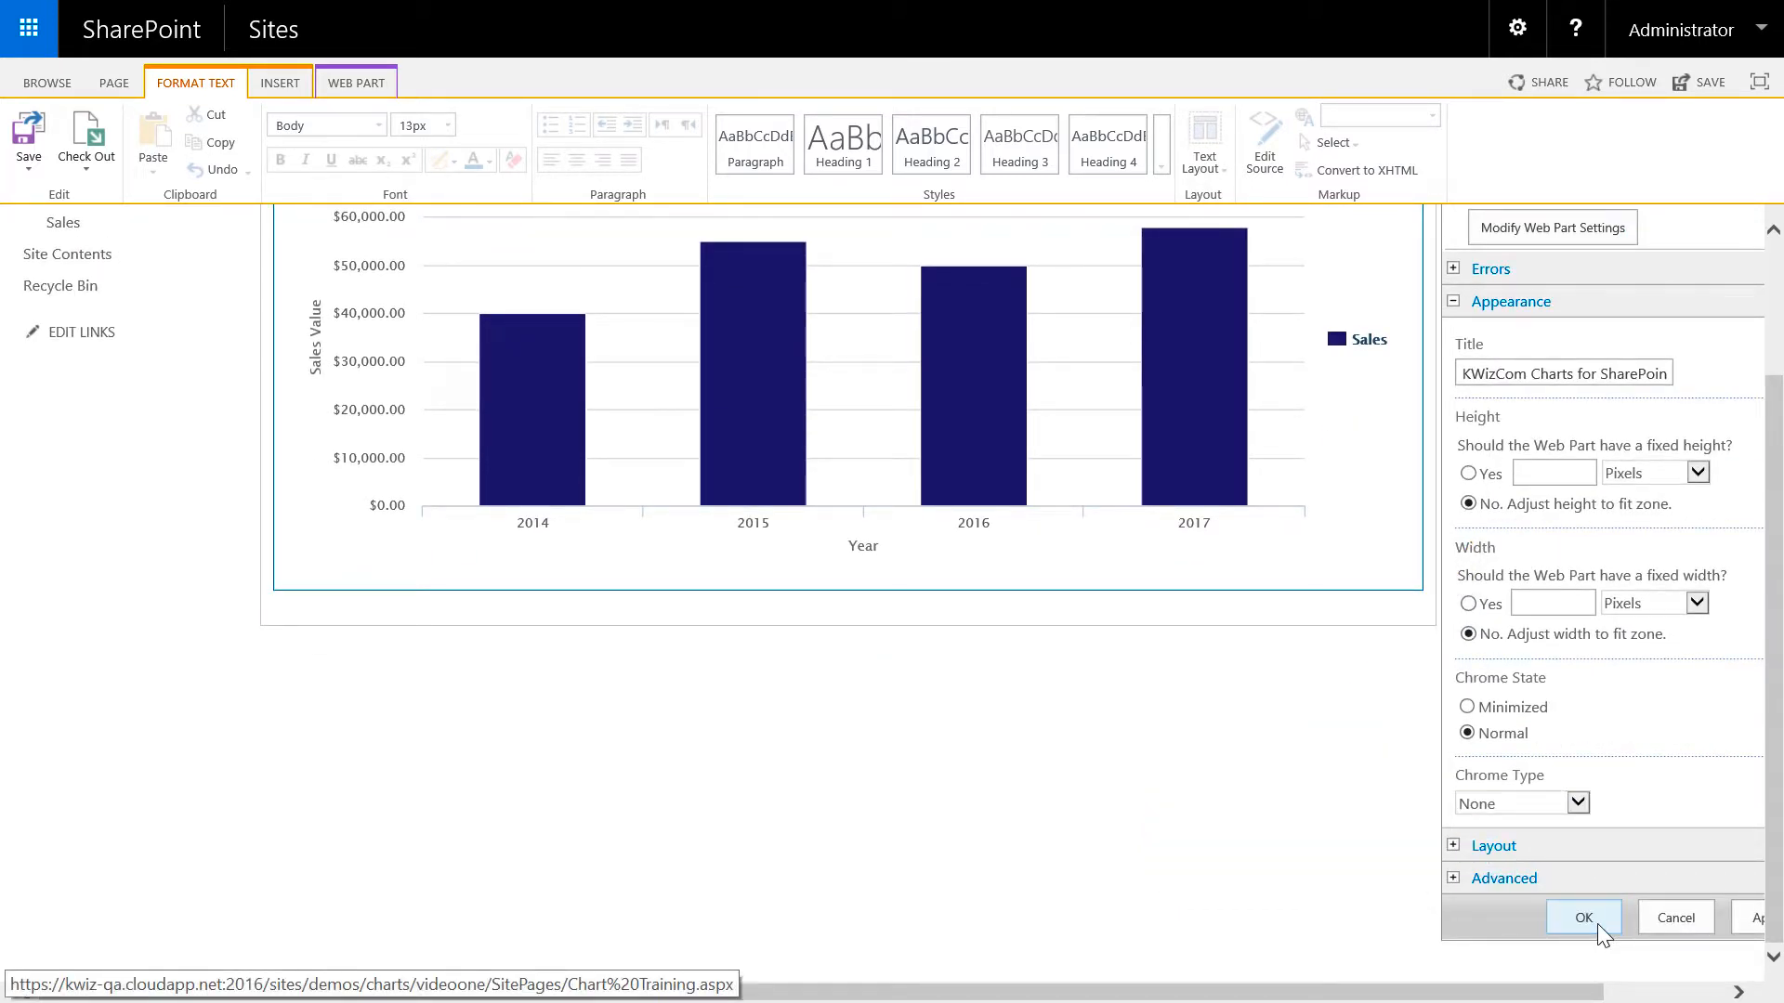
click(1583, 917)
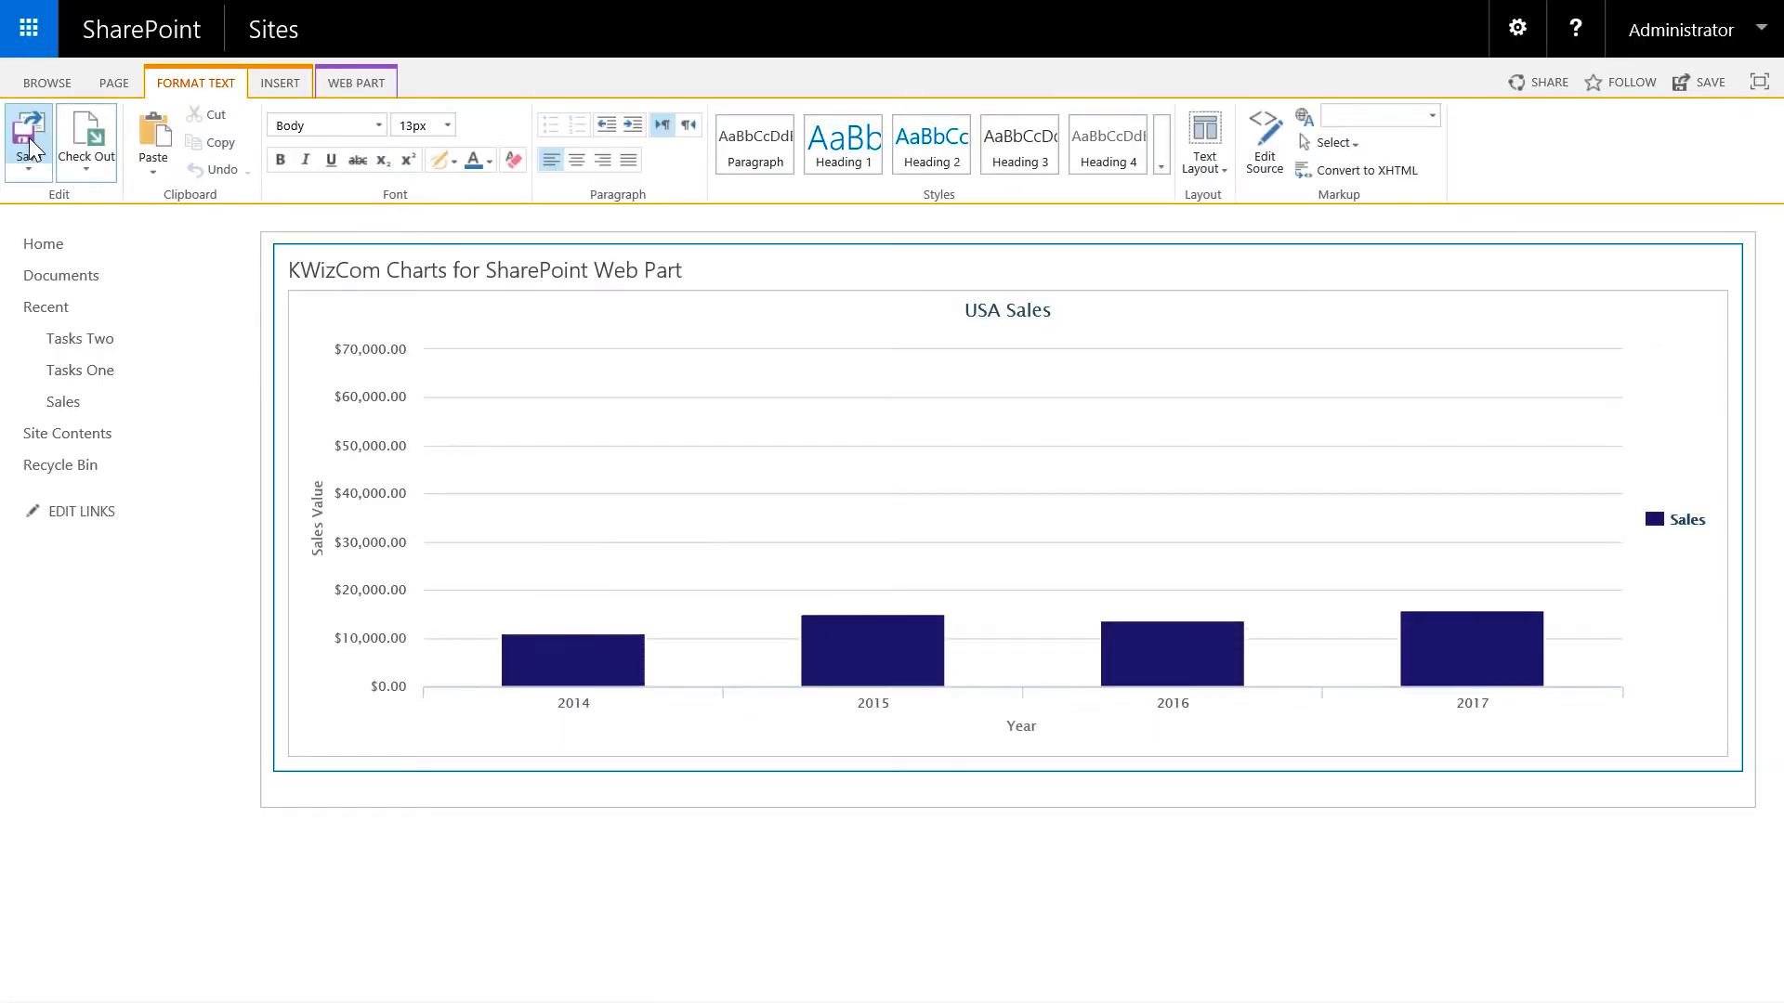
click(27, 135)
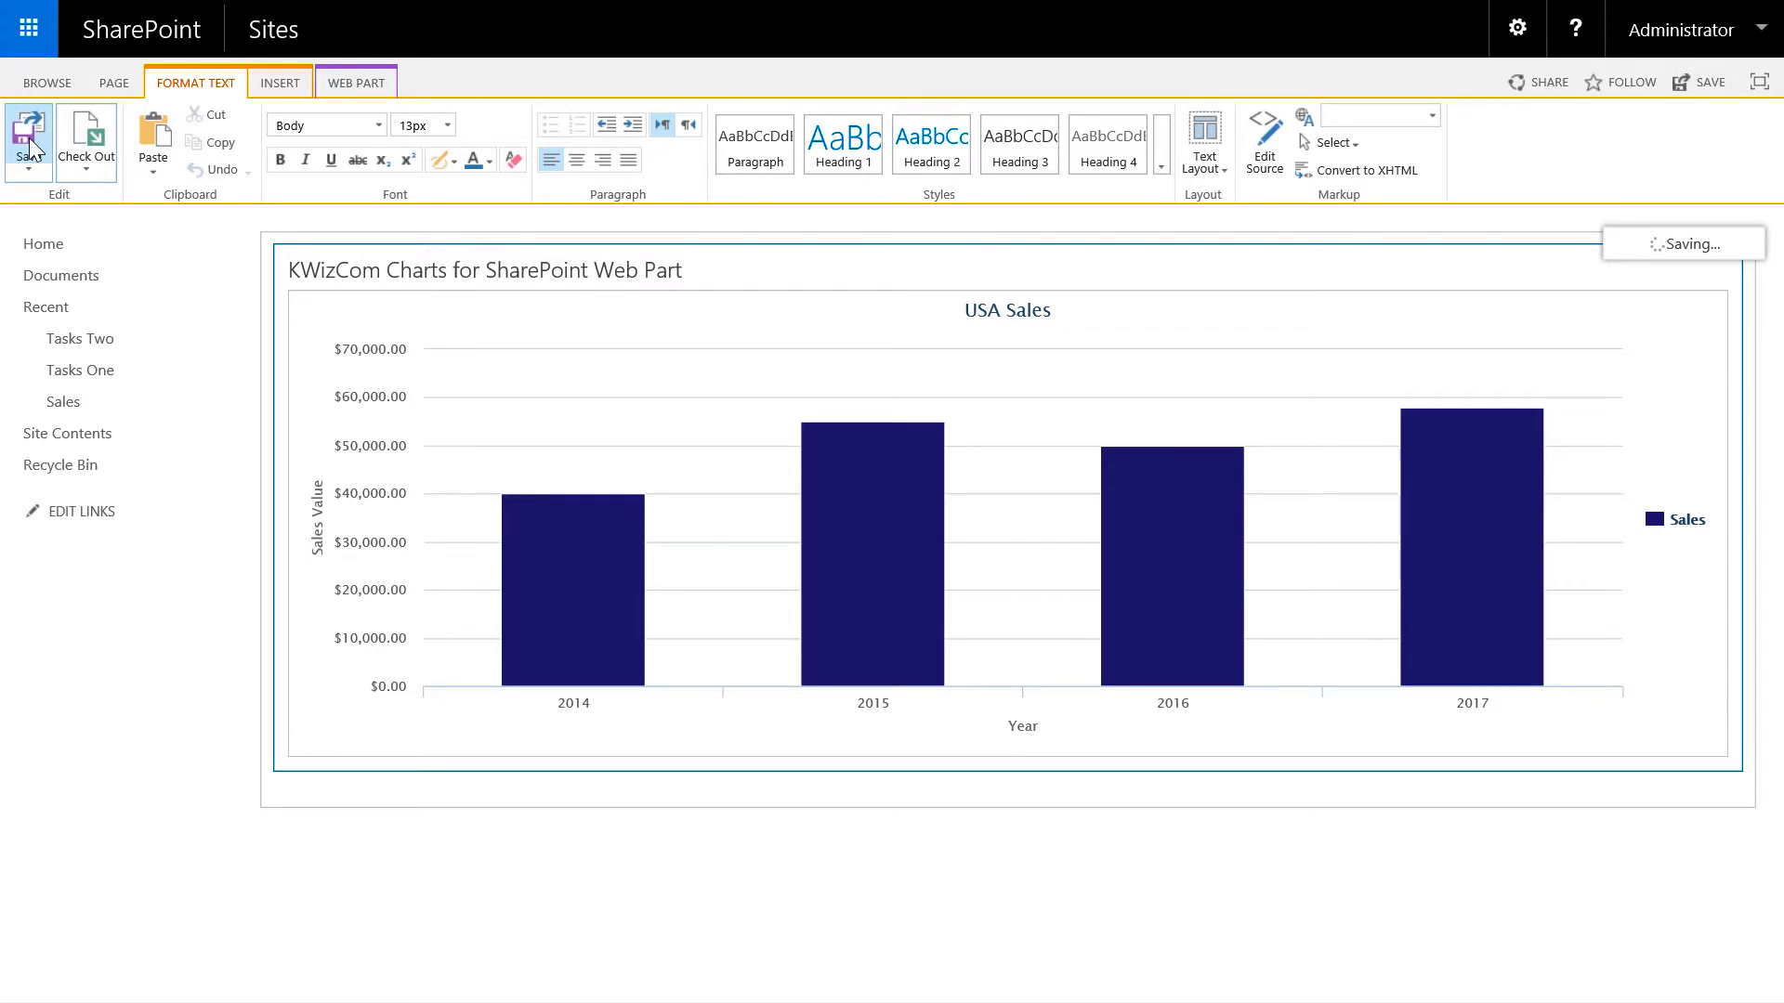
click(29, 139)
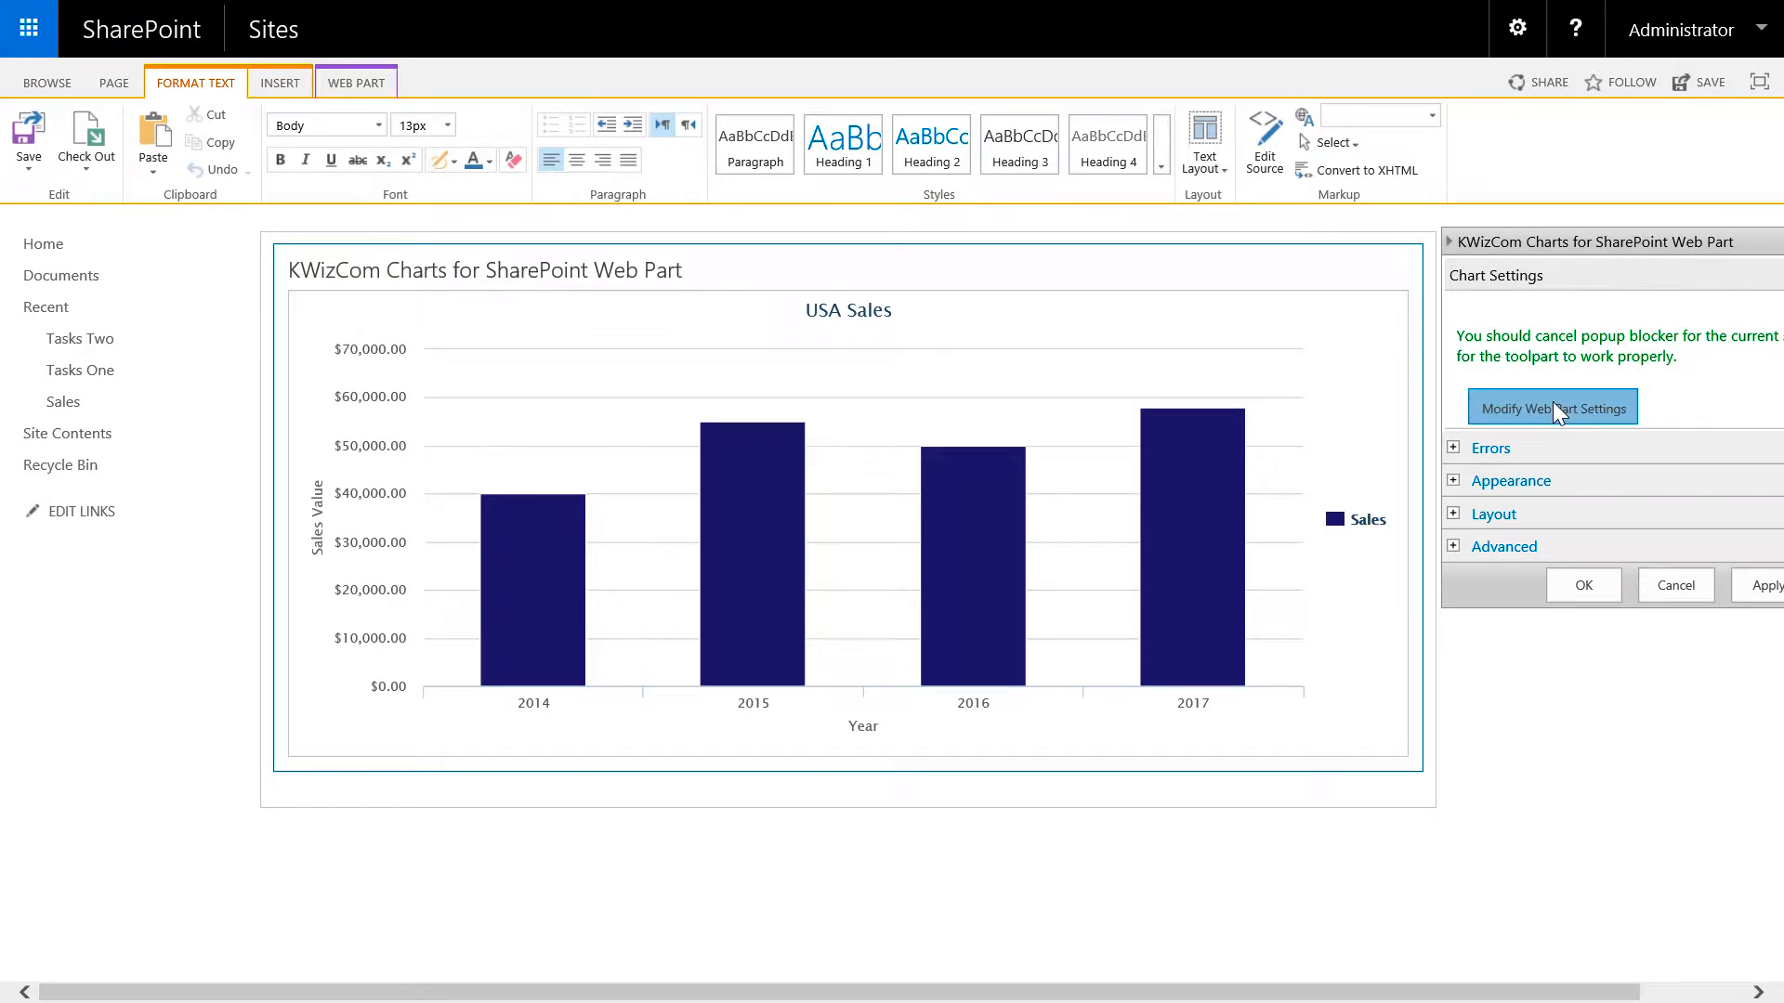
Reopen the chart web part settings at Series Display Settings showing the Sales series
click(1553, 407)
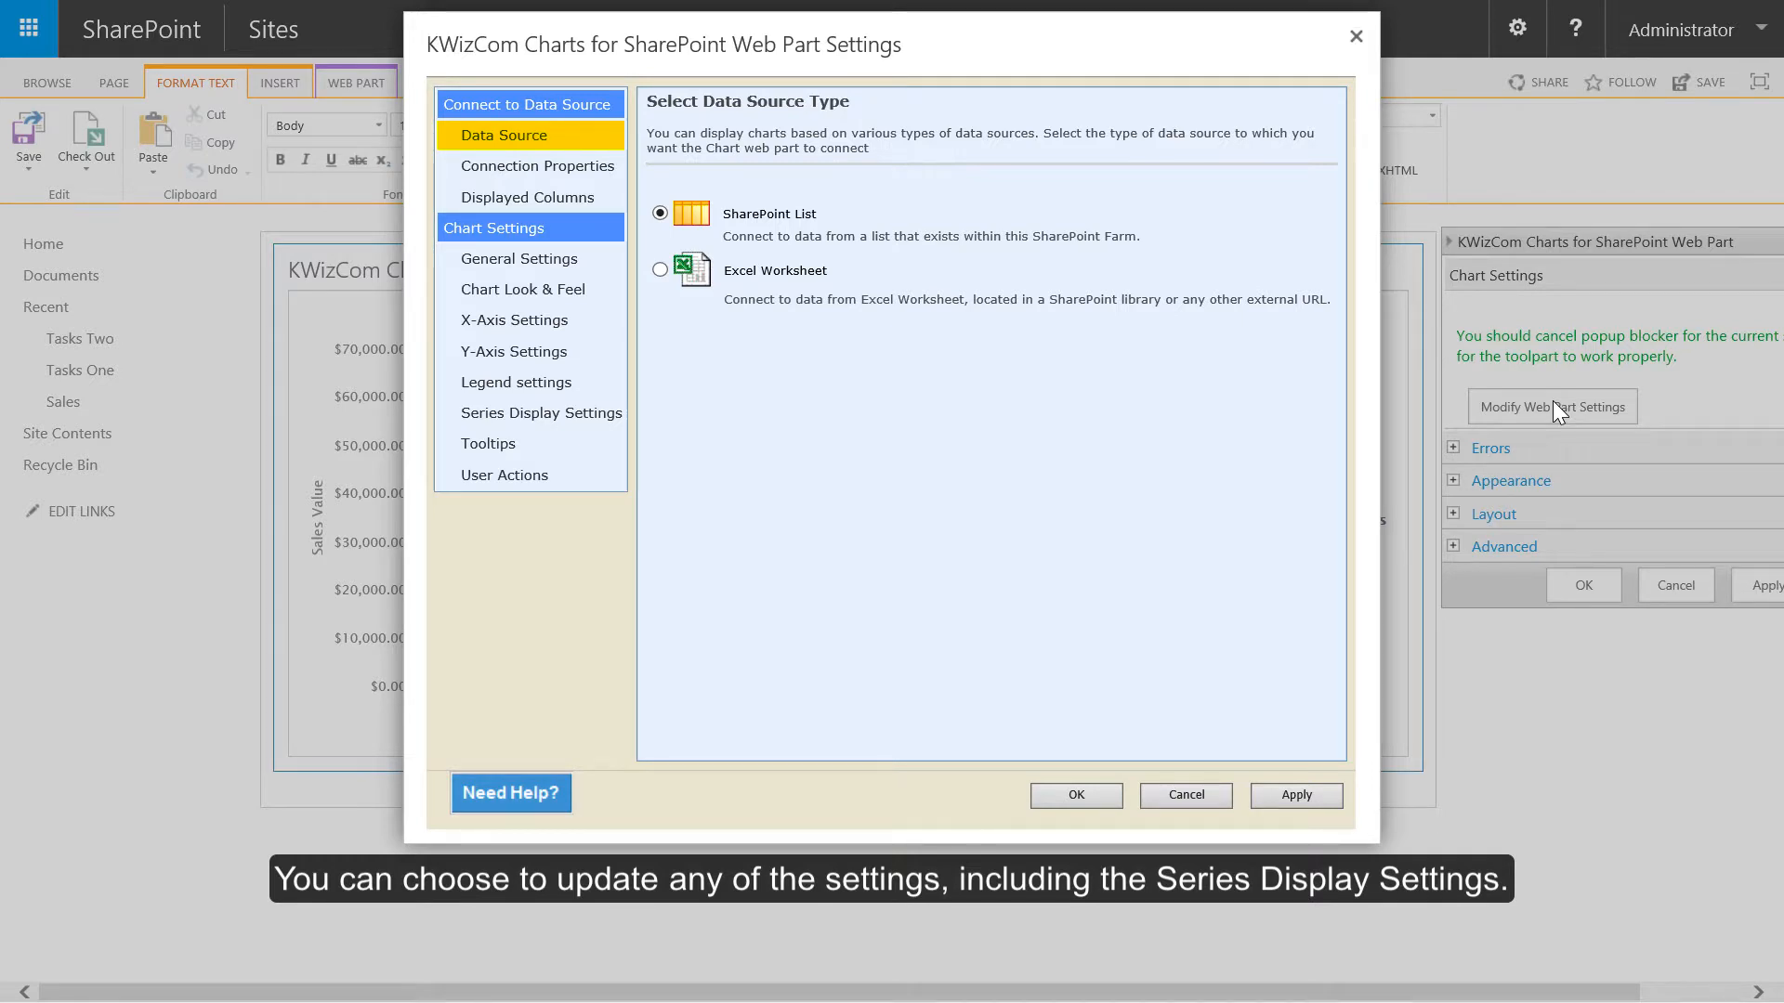
mouse_move(553, 419)
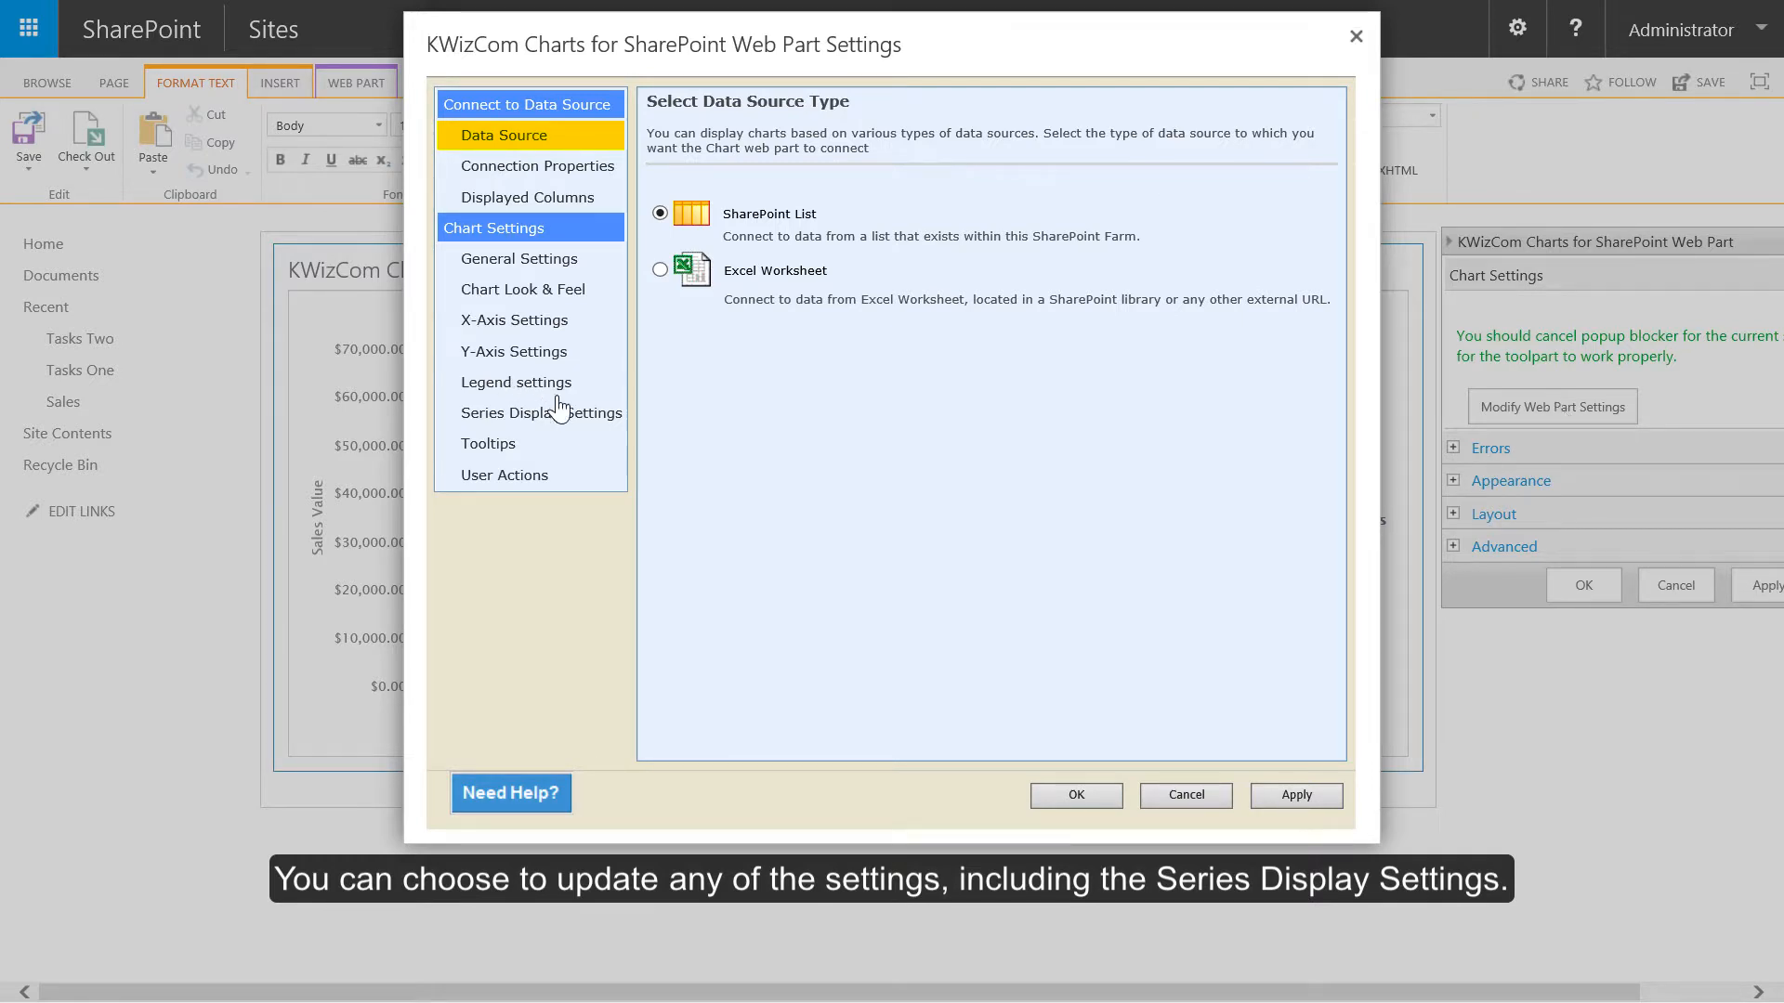
click(541, 413)
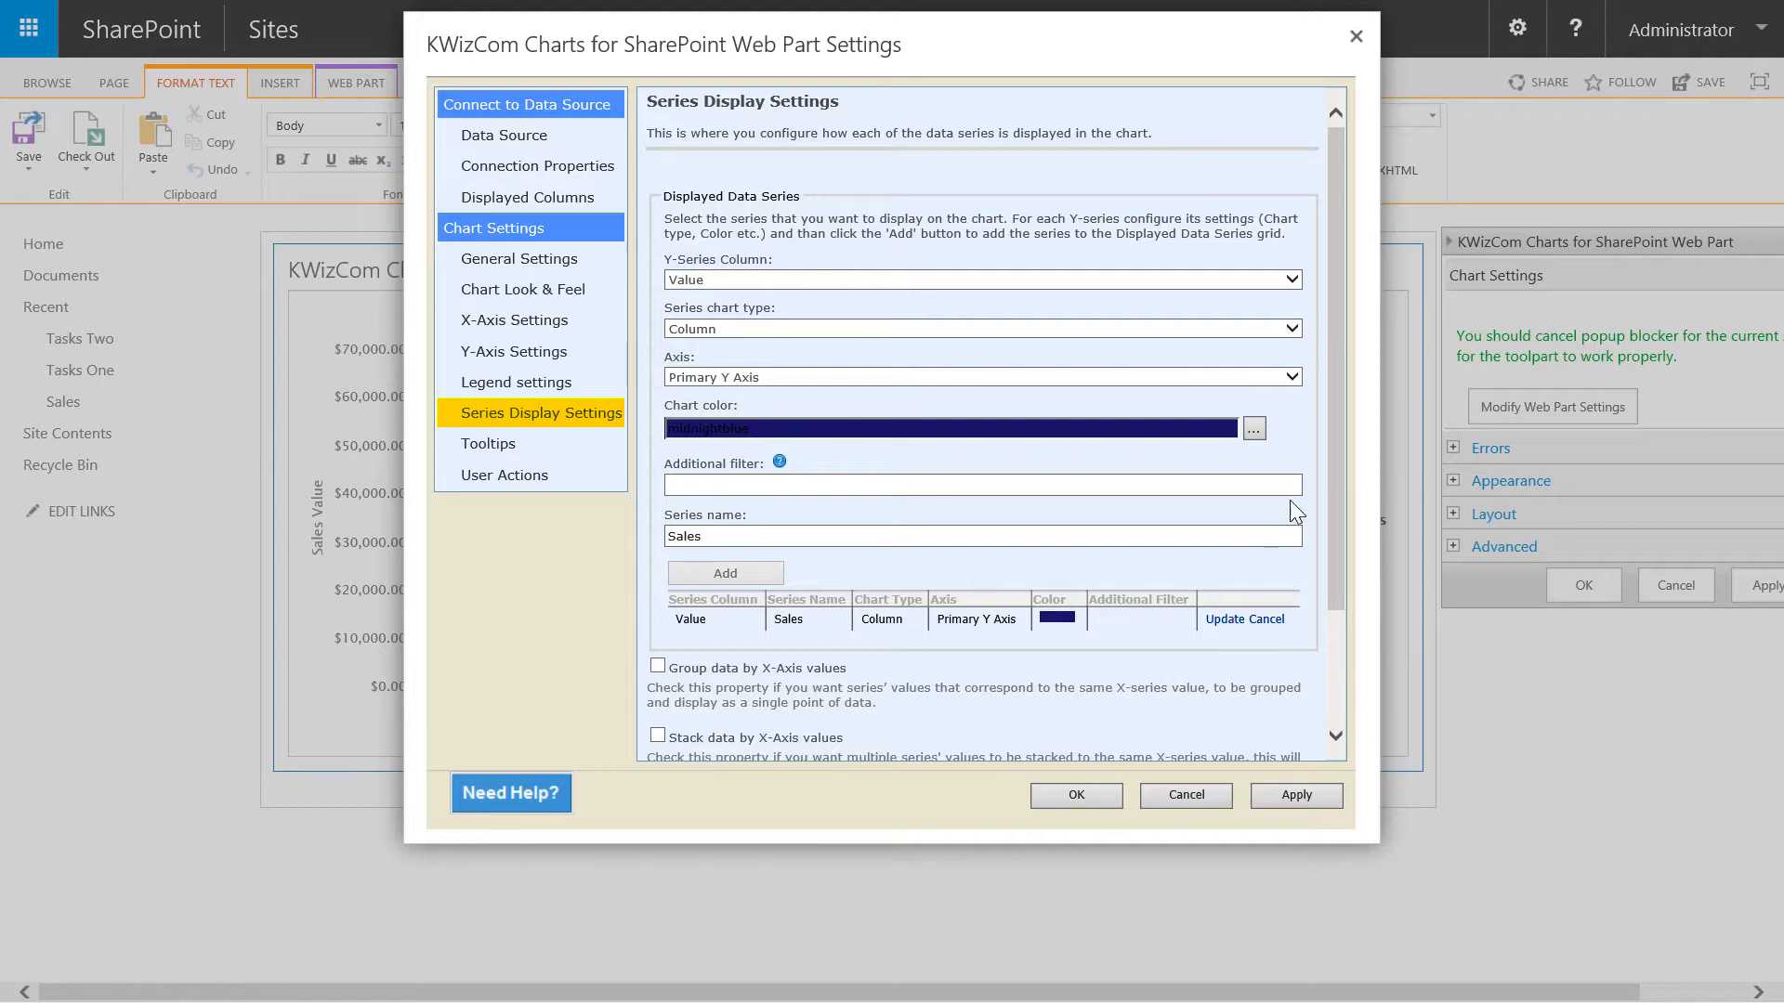
Change the Sales series colour to red and update the series
click(1253, 428)
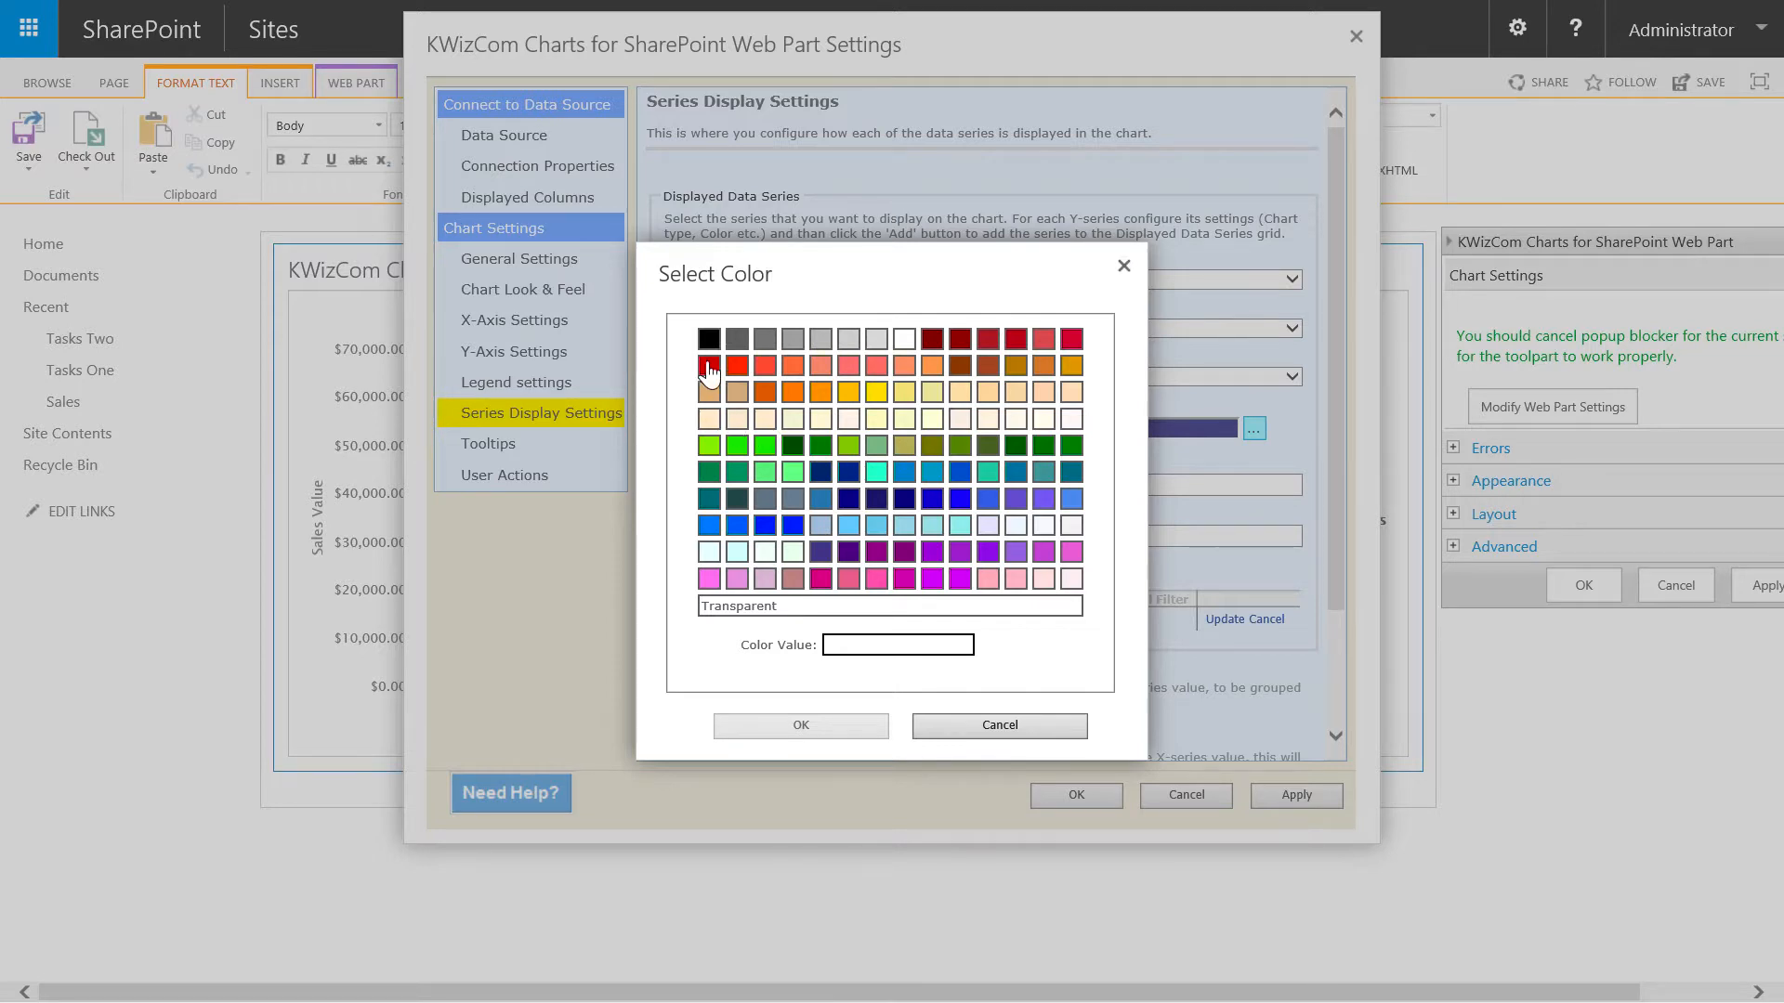
click(709, 366)
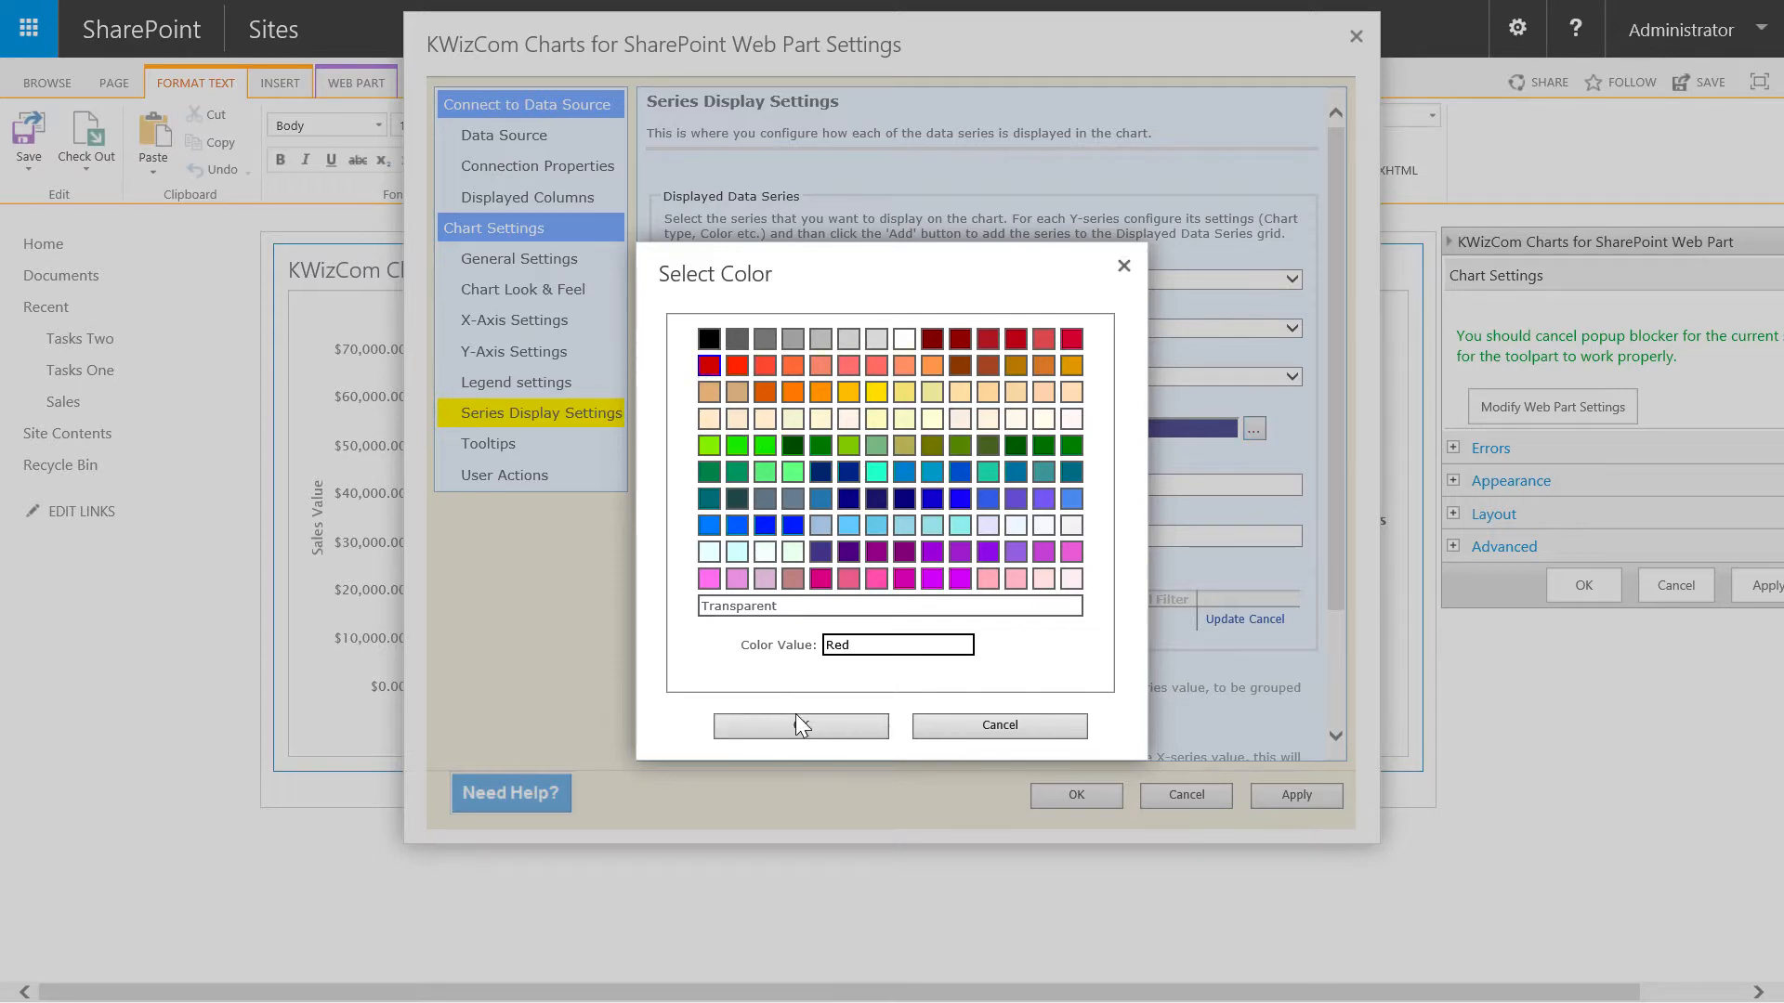
click(800, 726)
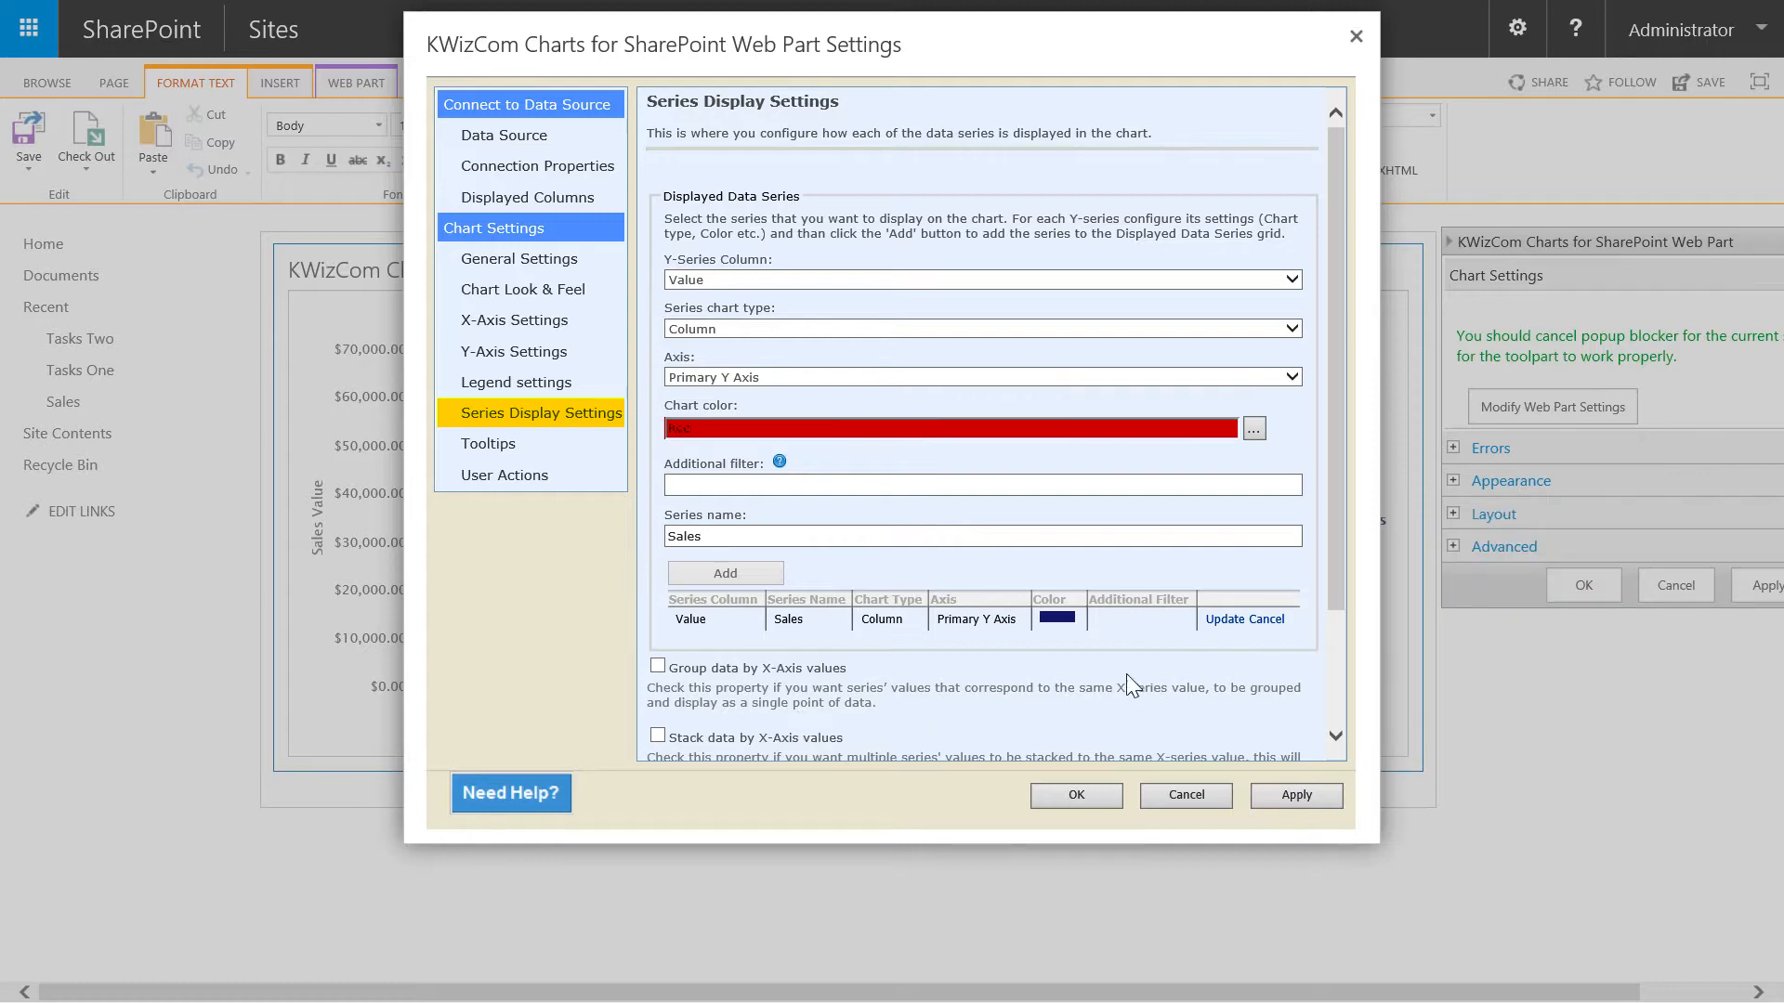
click(1224, 618)
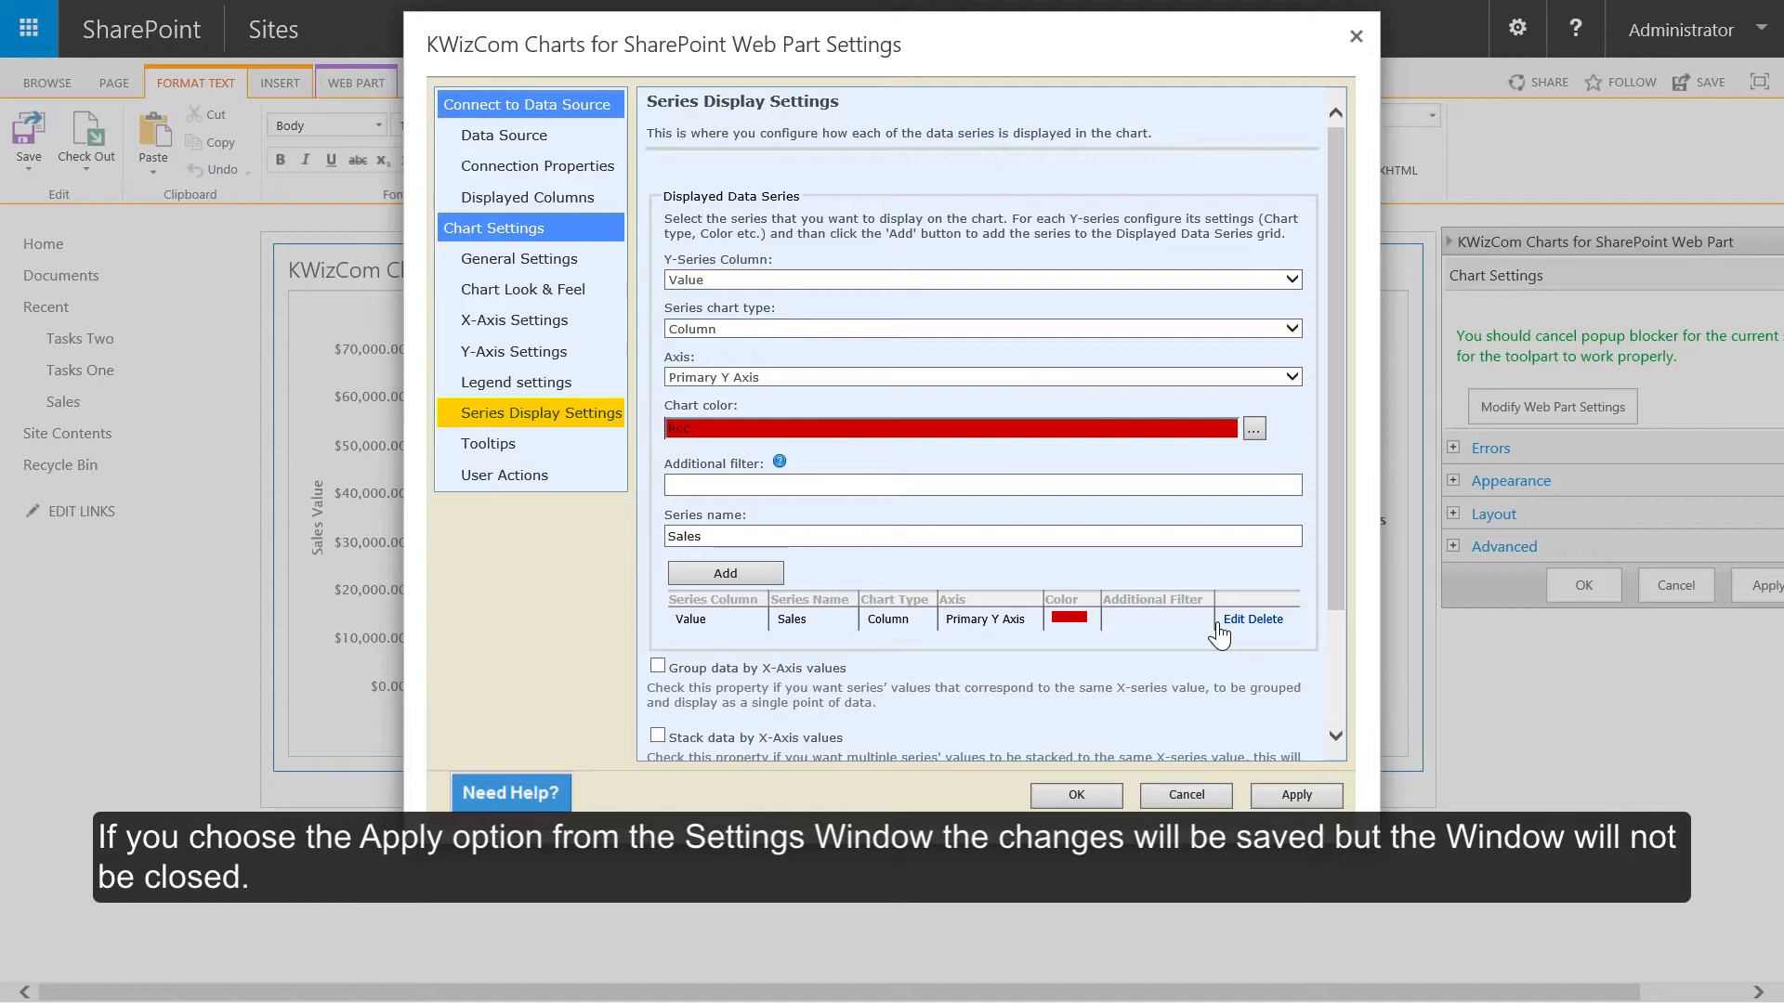
Apply the chart settings and move on to the Tooltips page
click(1296, 794)
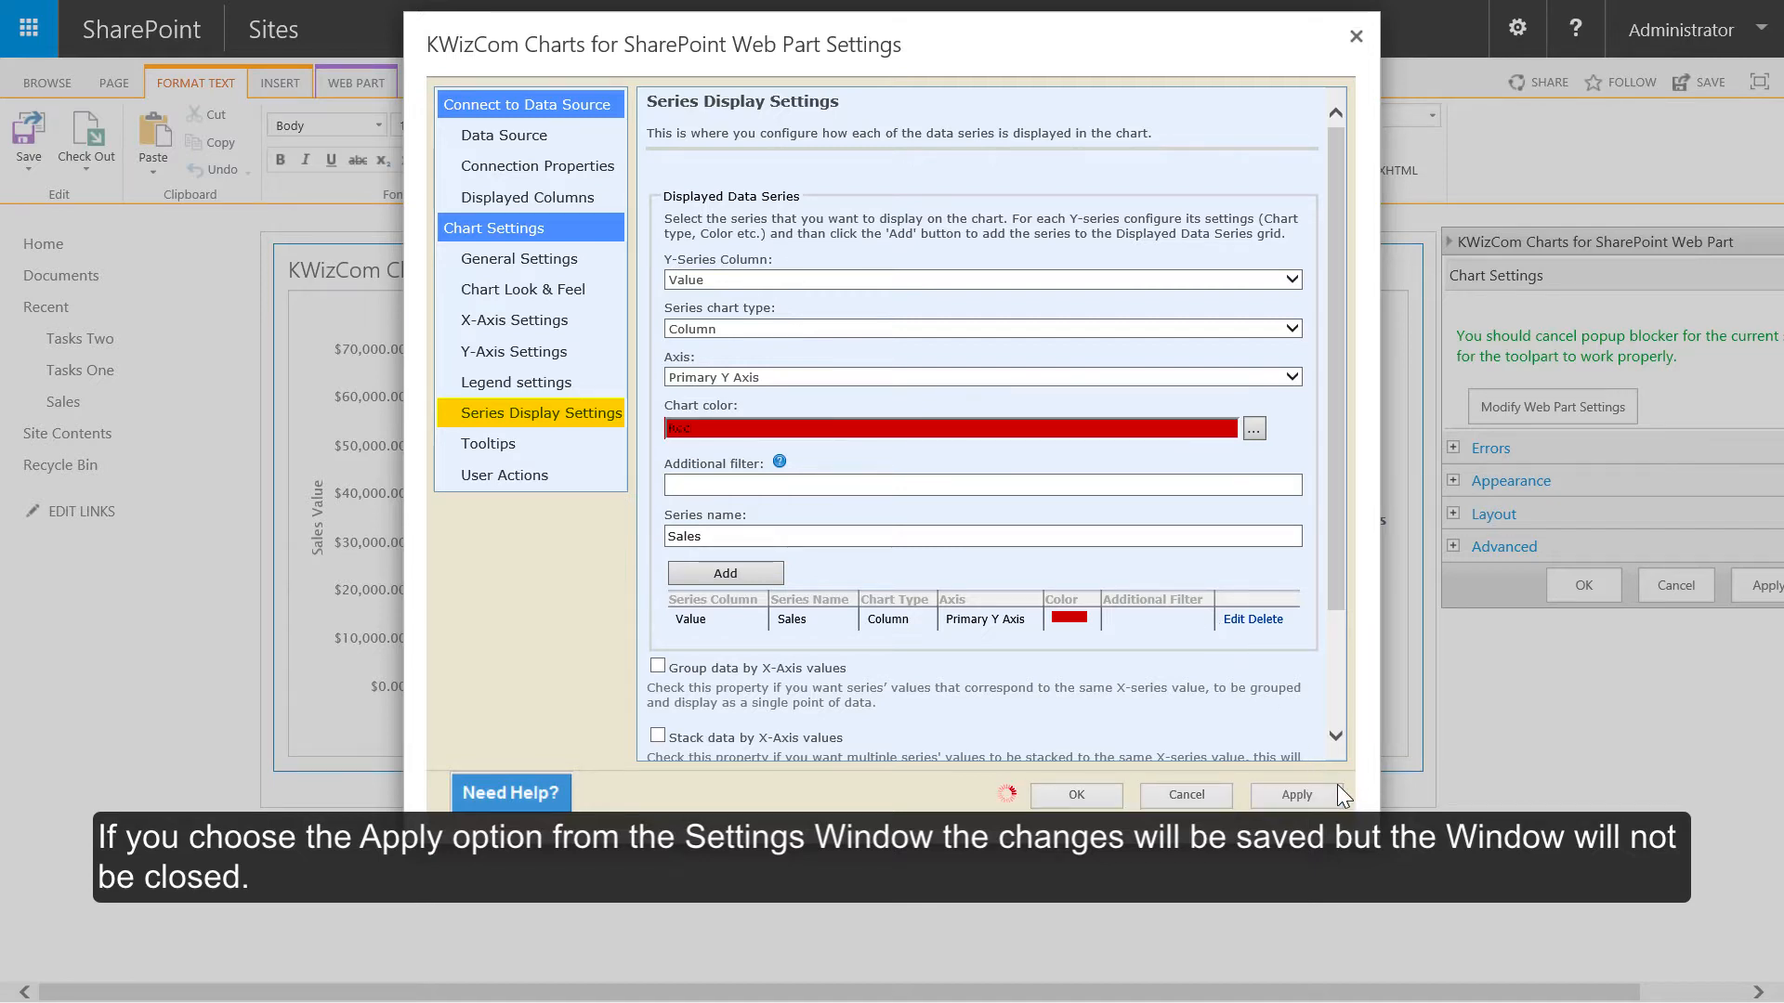
click(1296, 795)
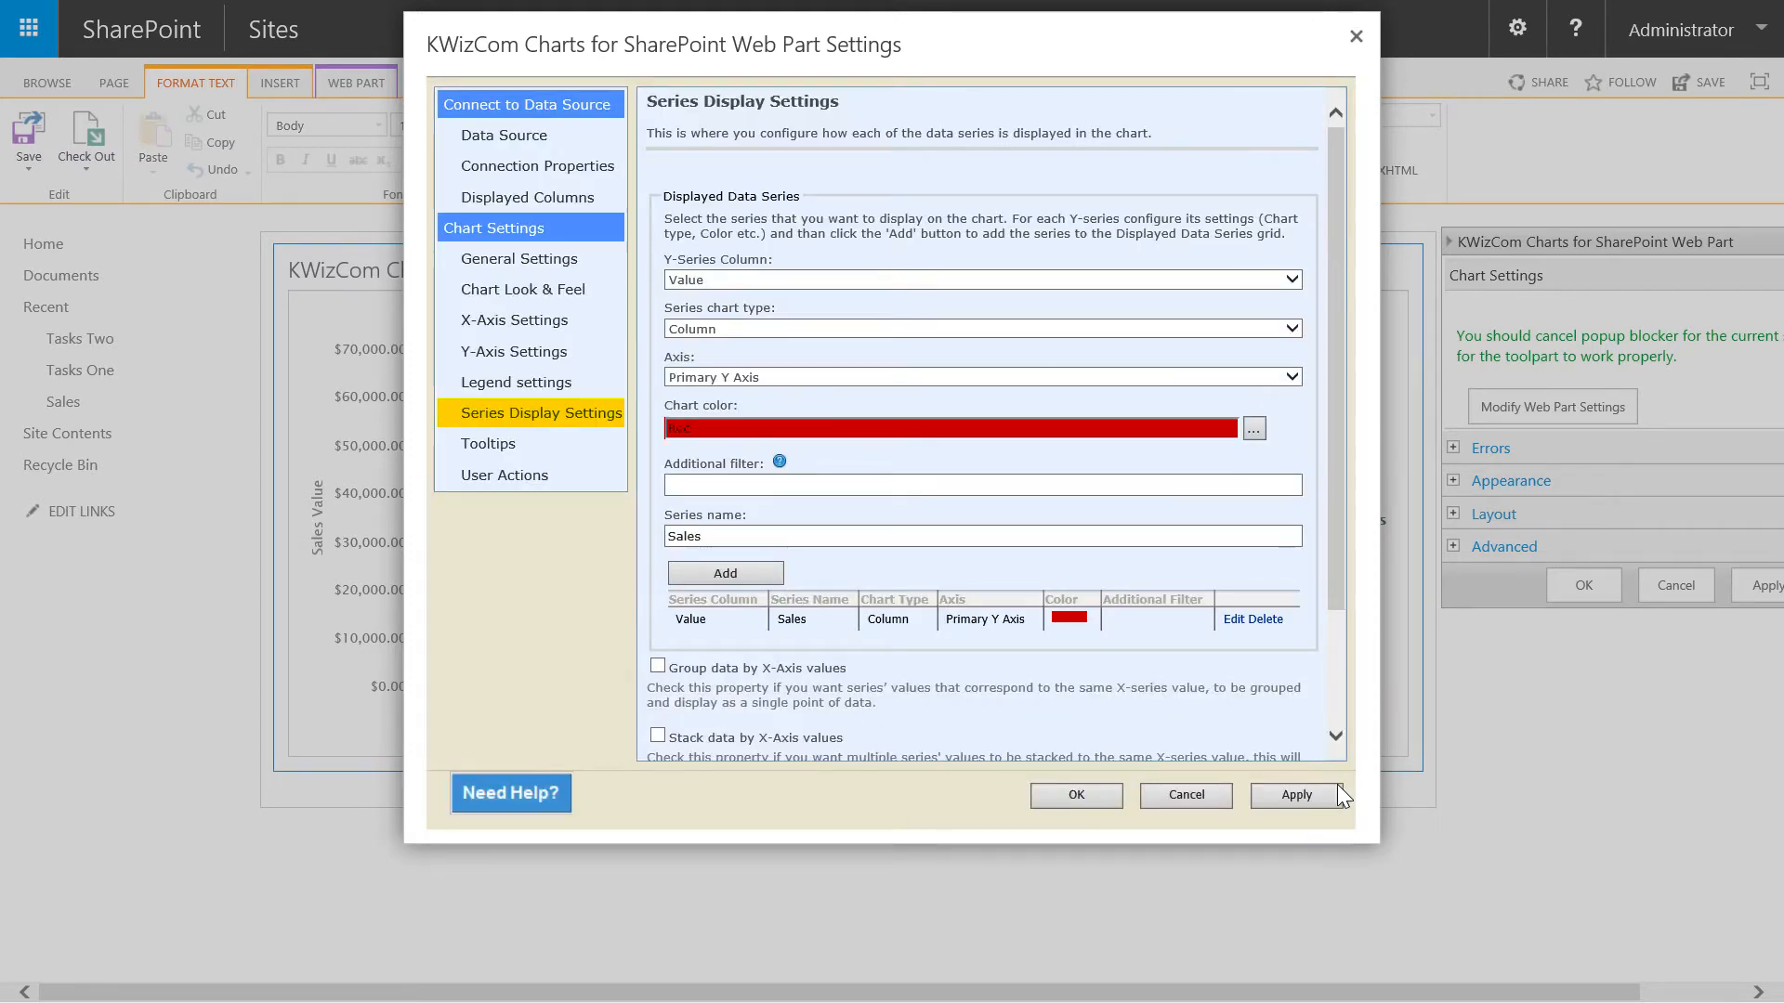
click(1297, 795)
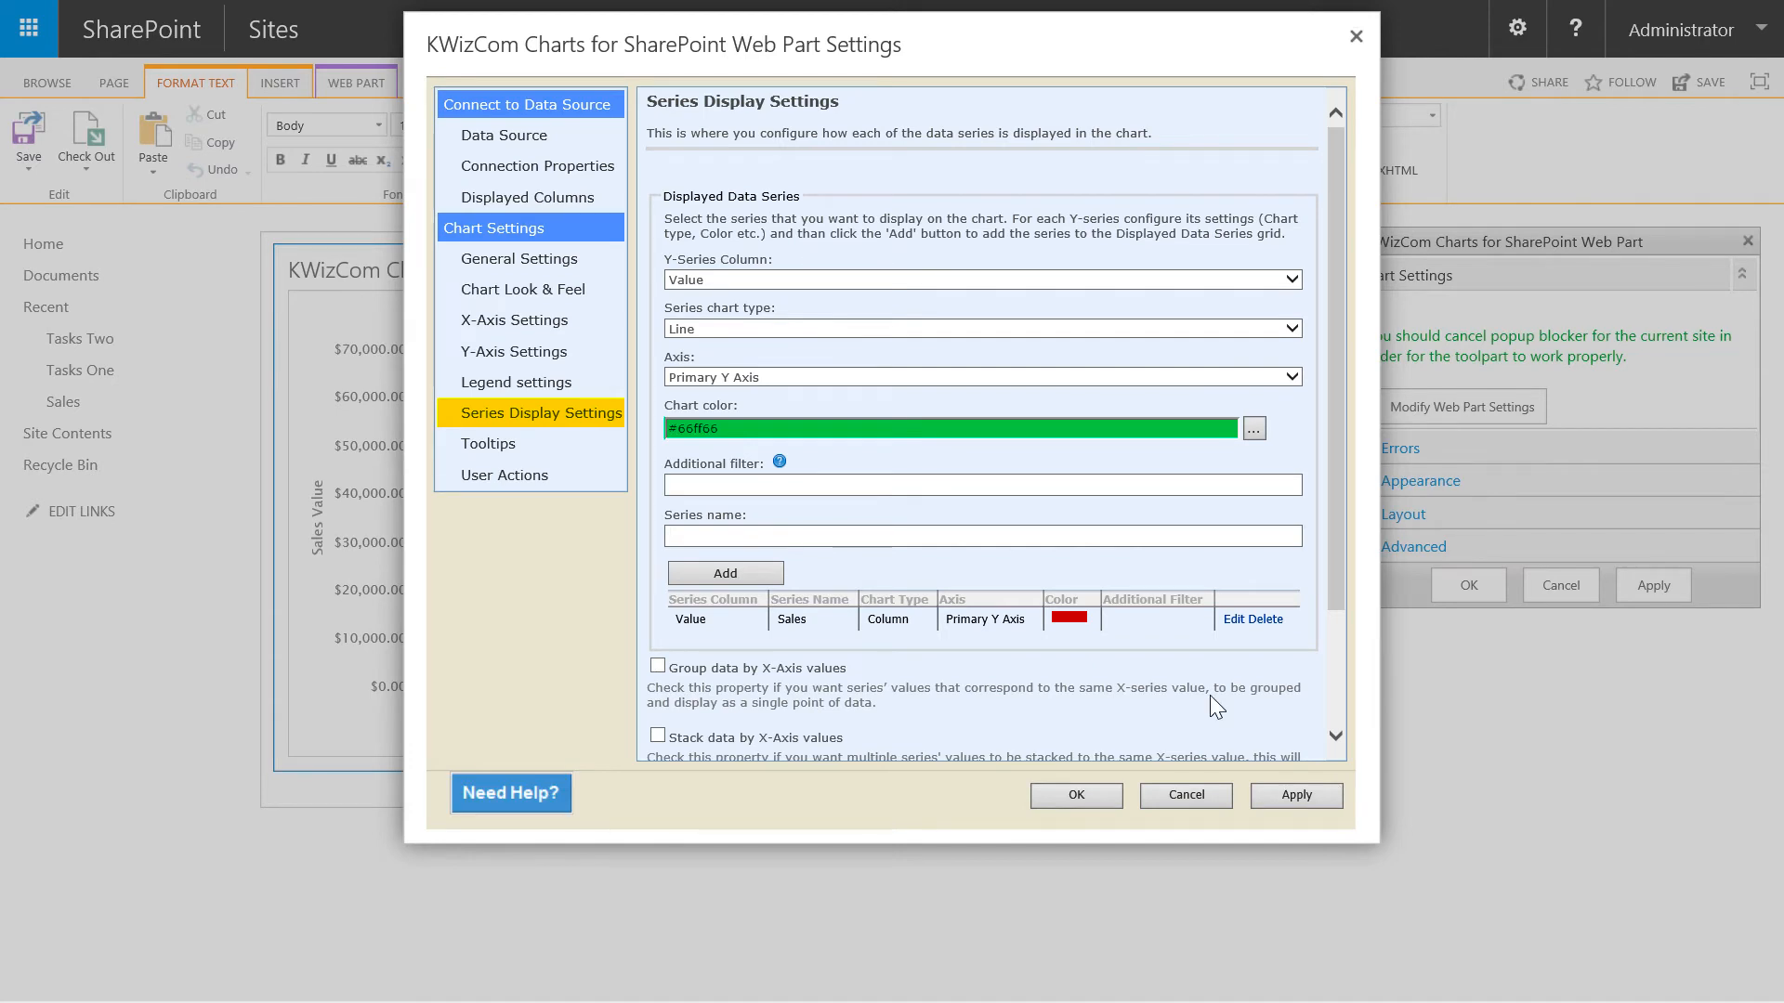
mouse_move(1013, 48)
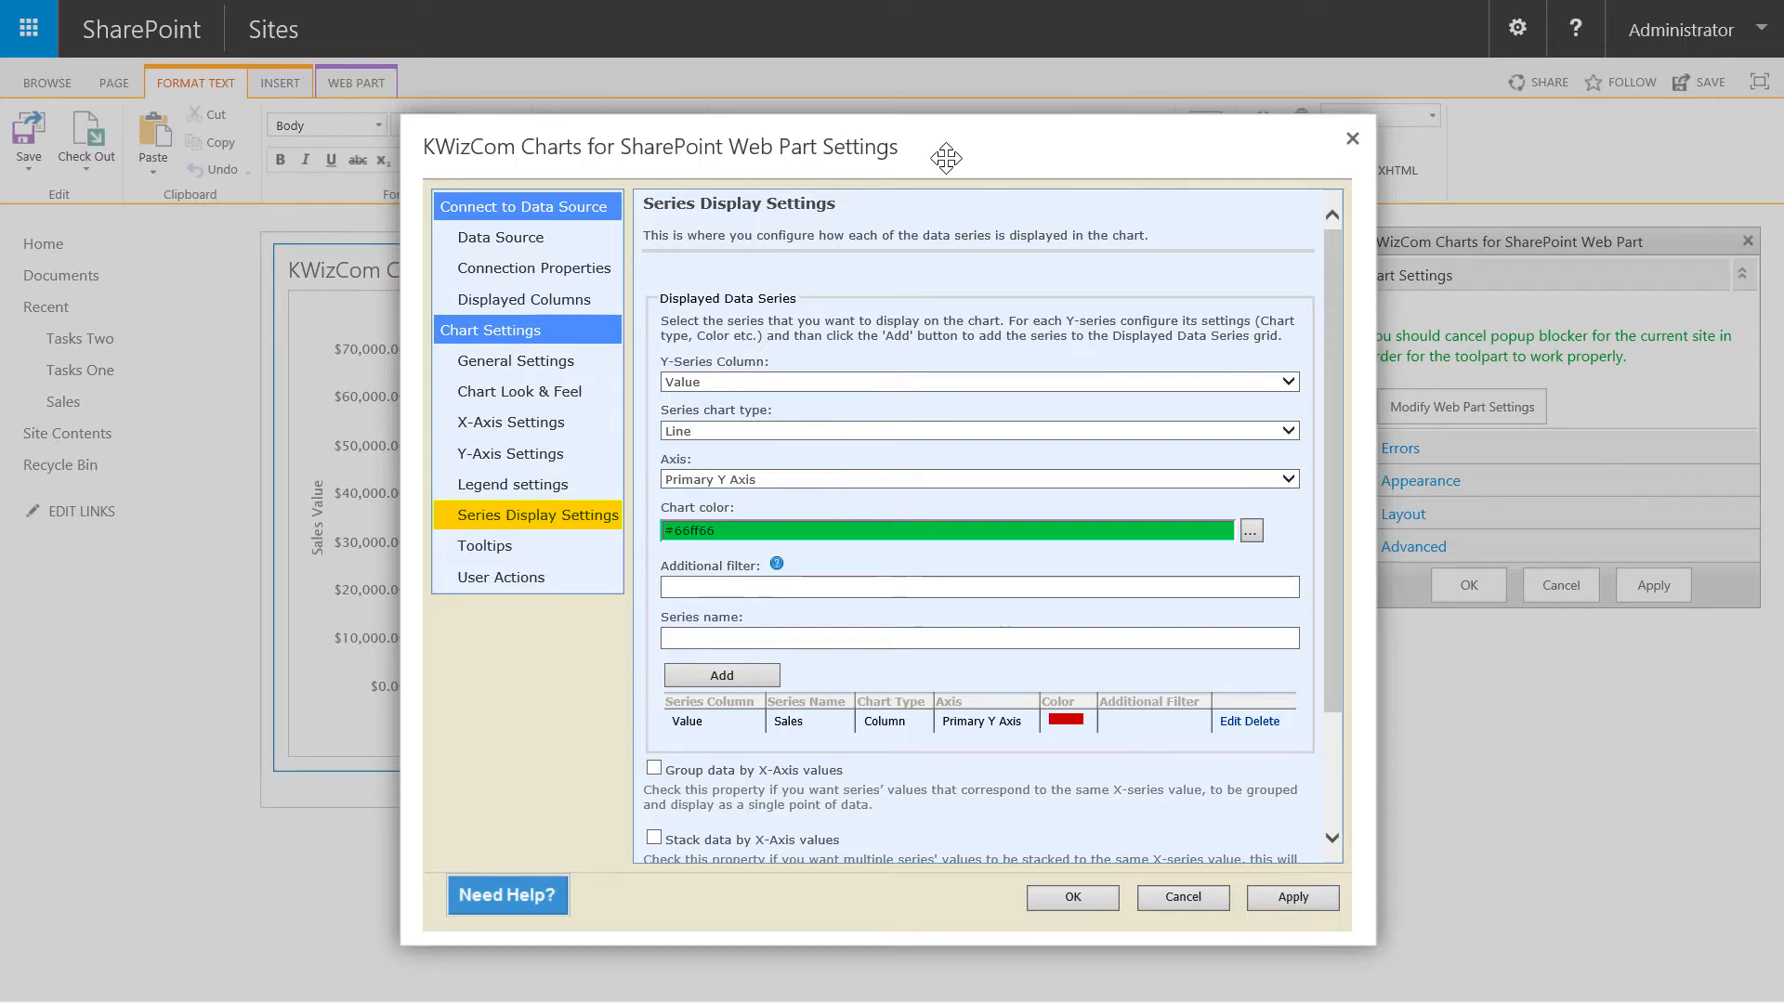
click(484, 545)
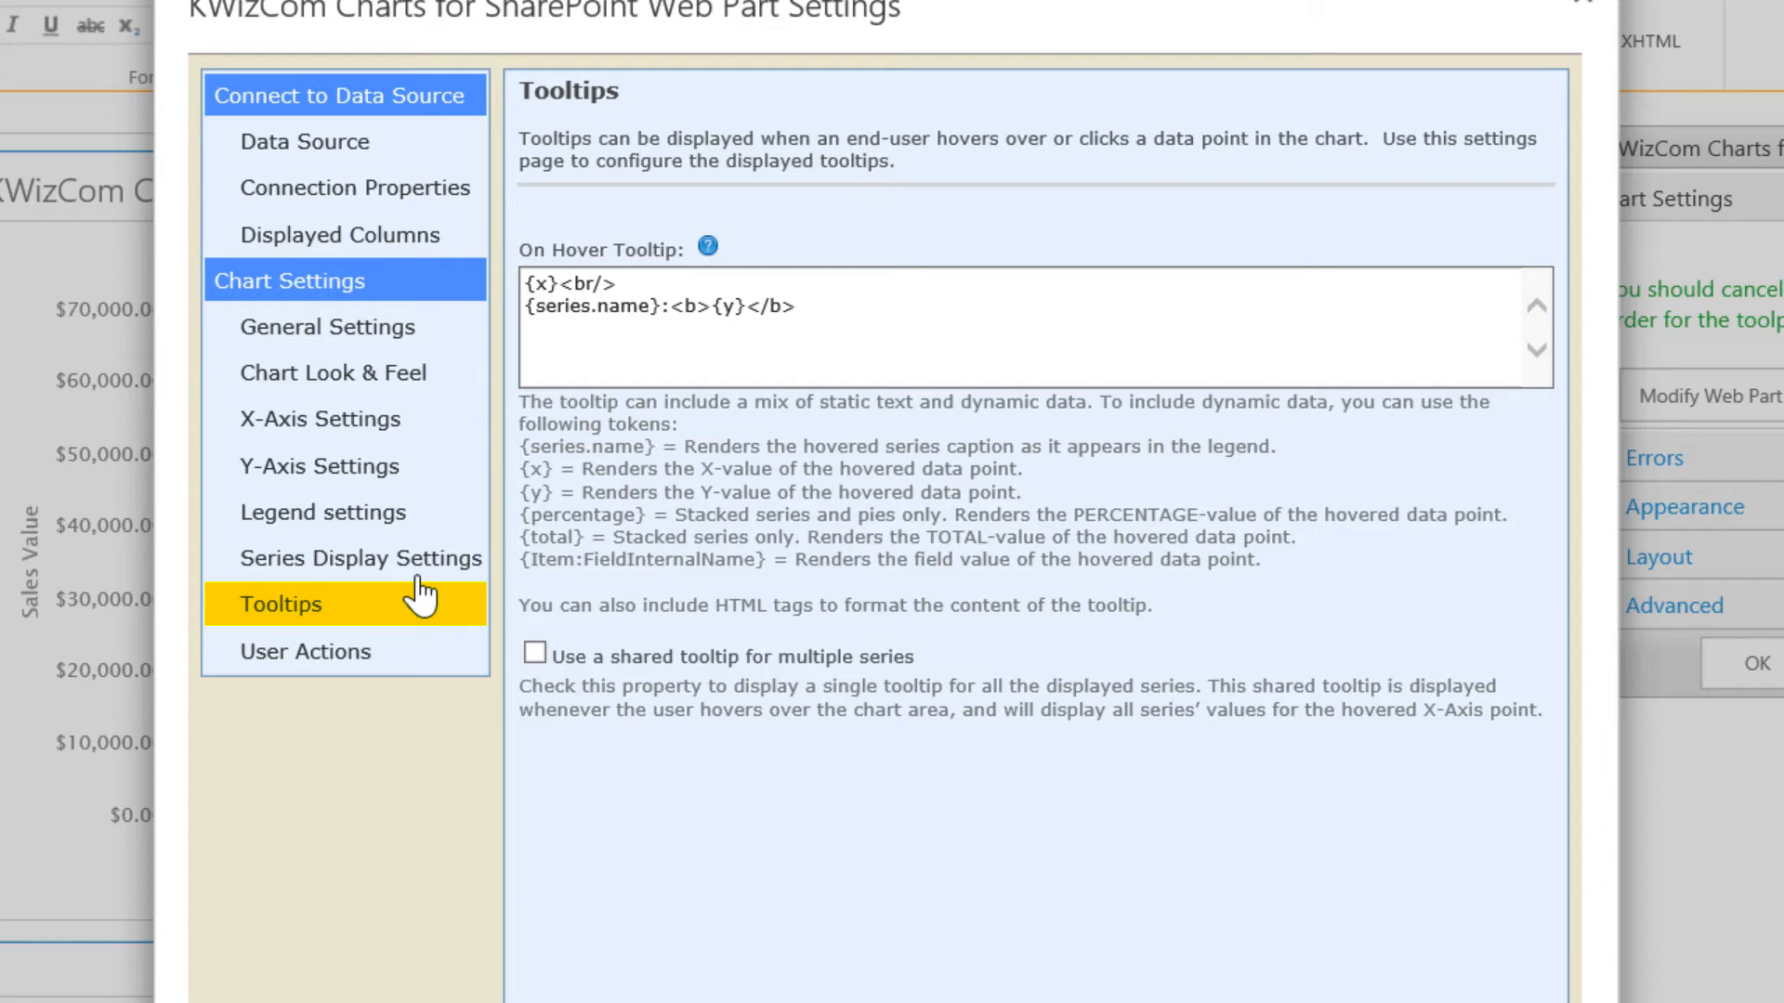
mouse_move(348, 658)
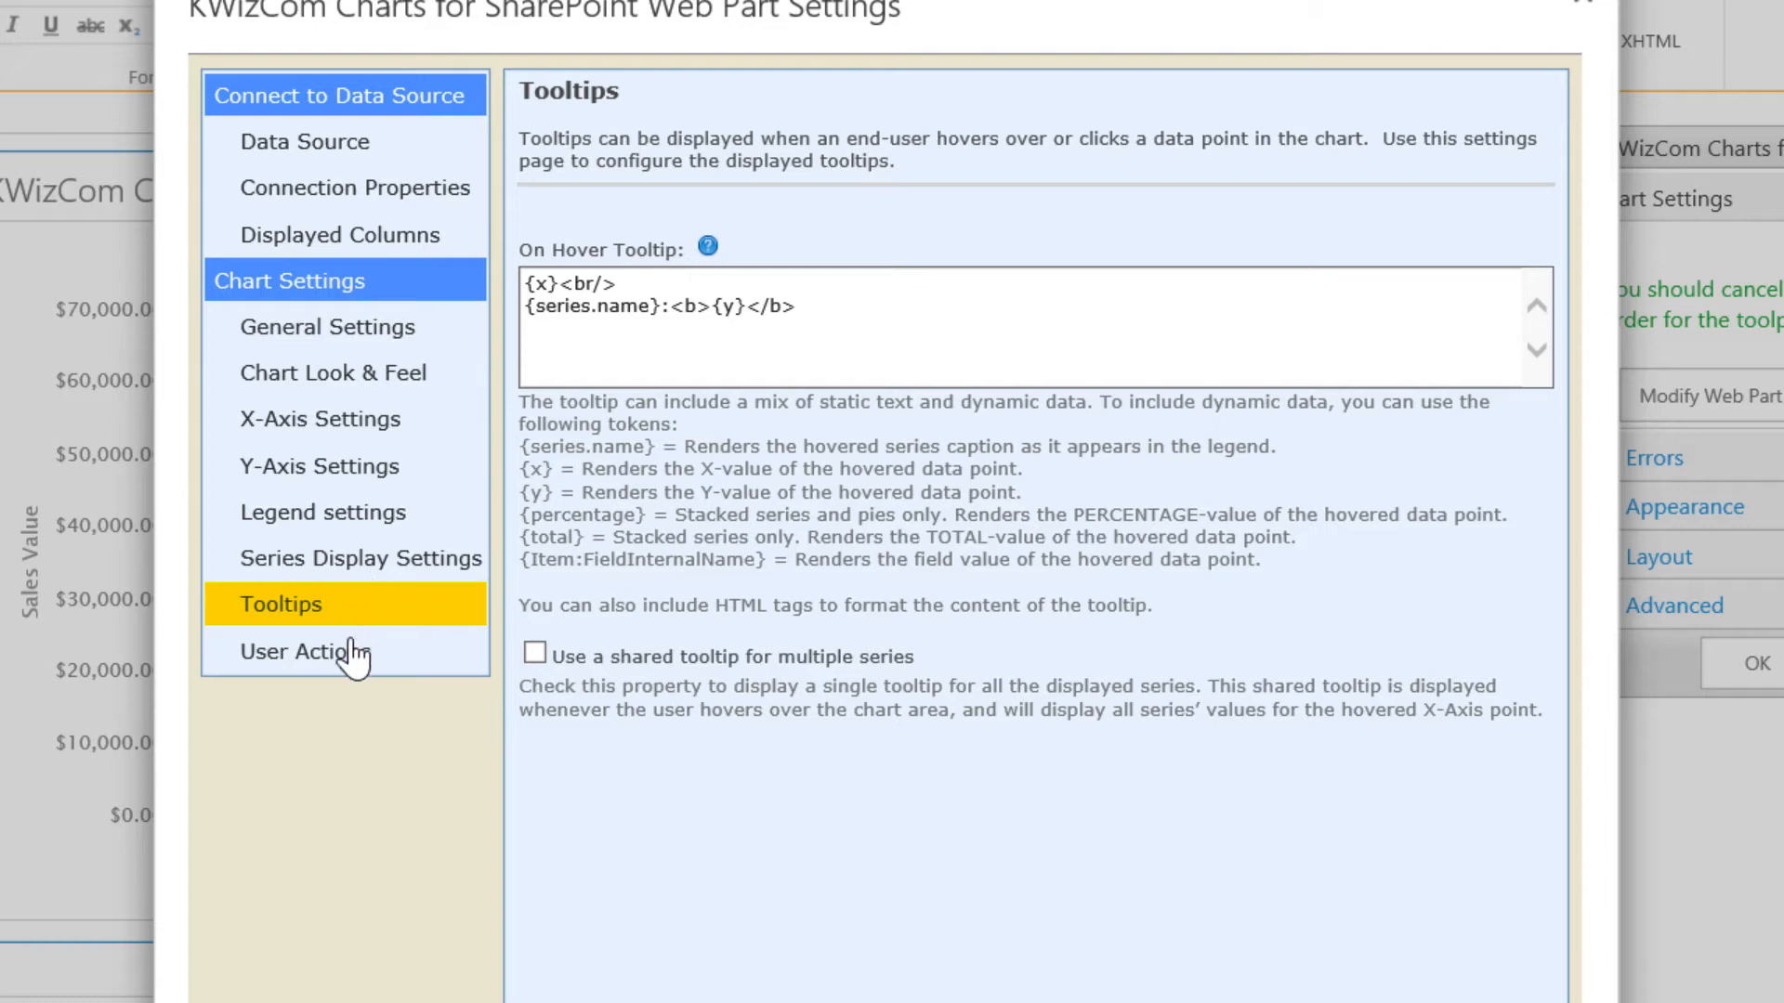
Open the User Actions settings page after reviewing Tooltips
click(315, 651)
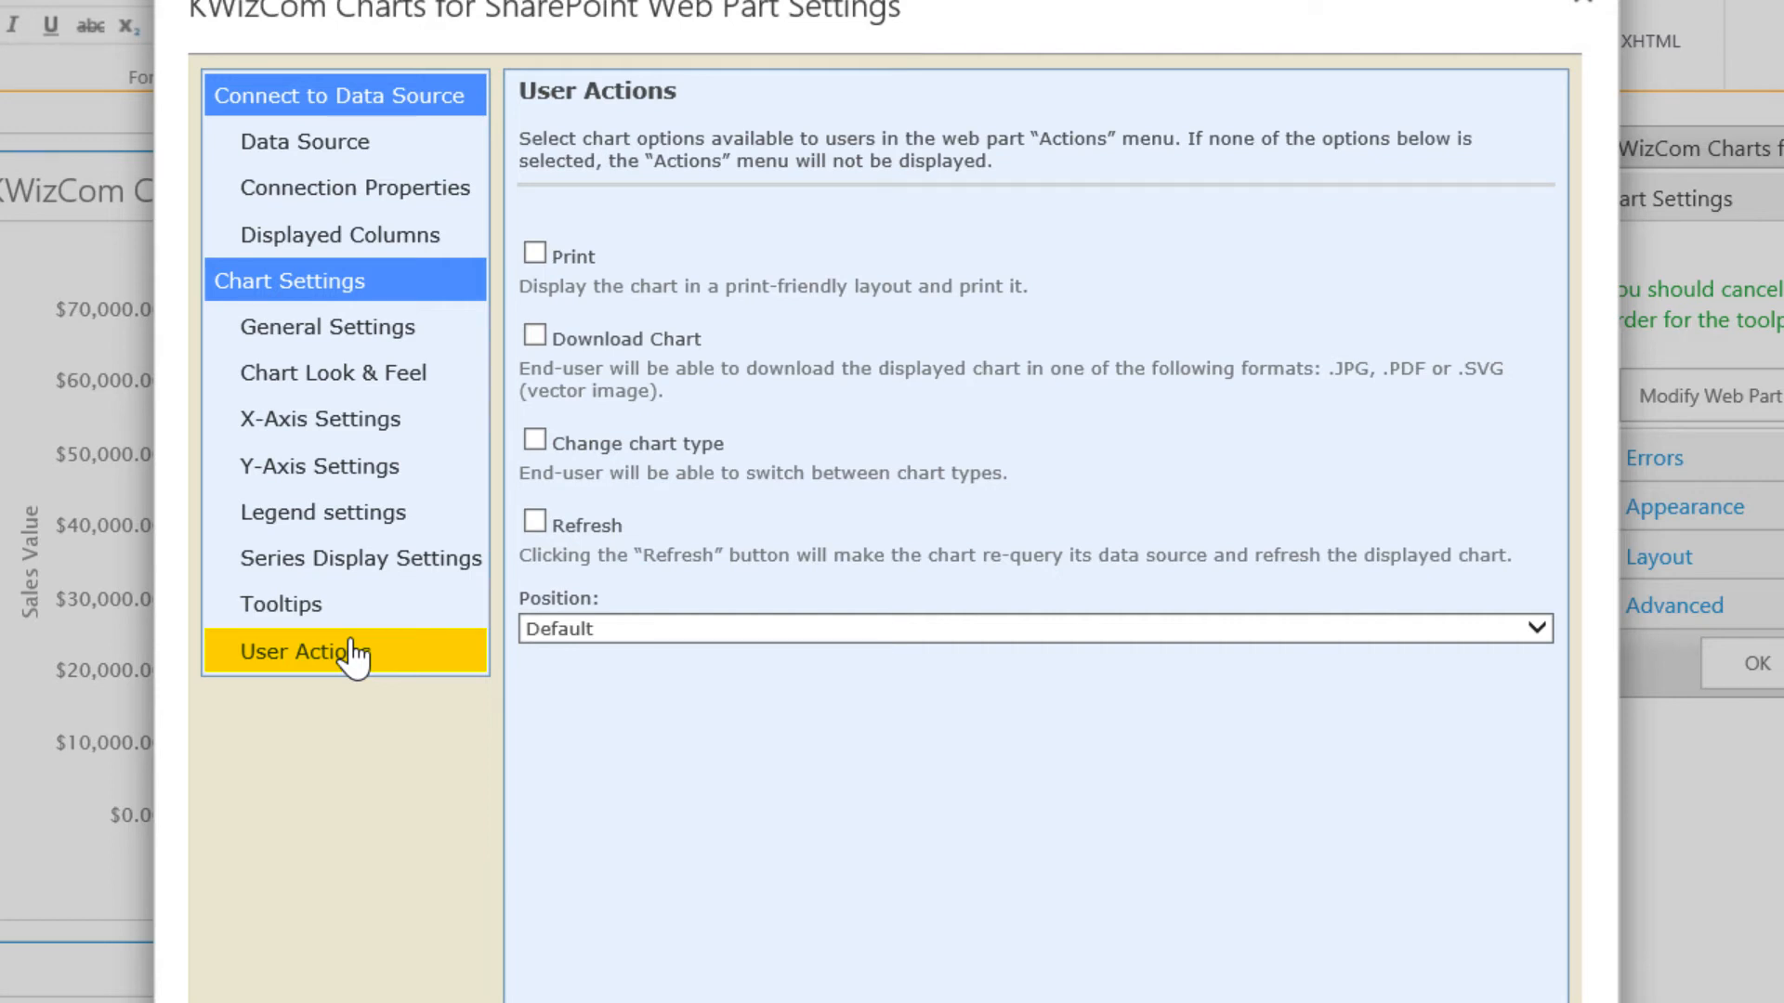
mouse_move(535, 270)
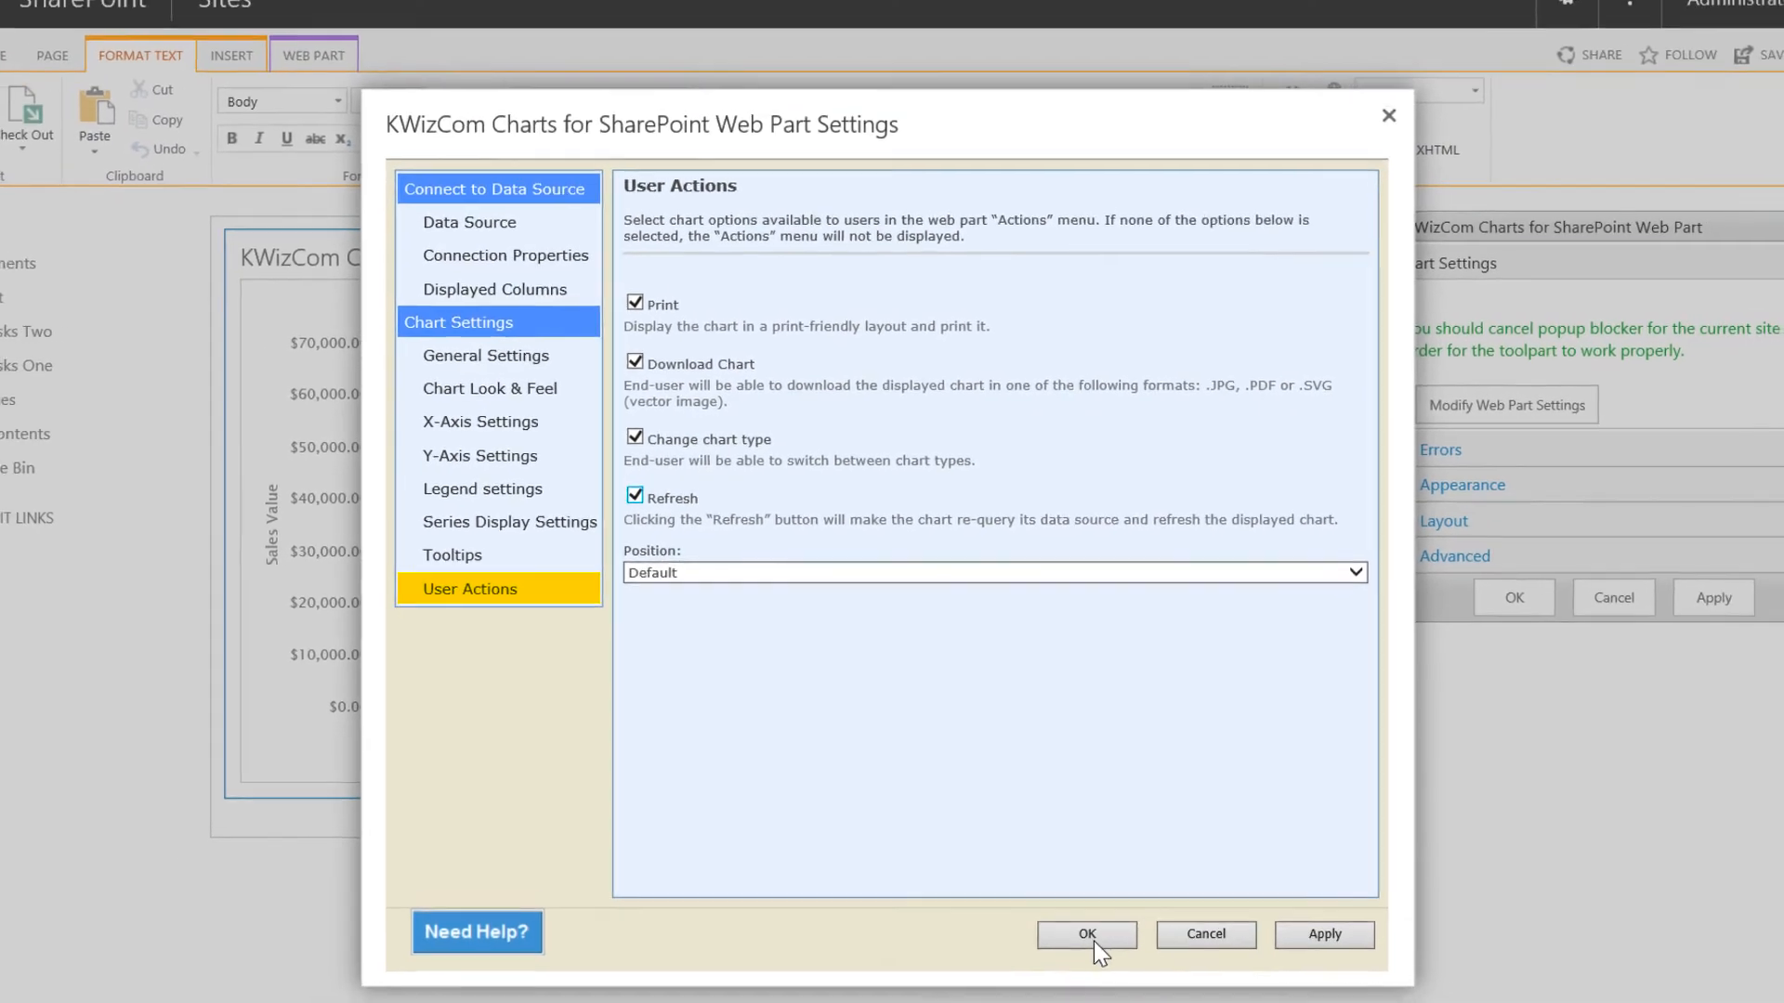
Enable Print, Download Chart, Change chart type and Refresh, and save the chart settings
click(1086, 935)
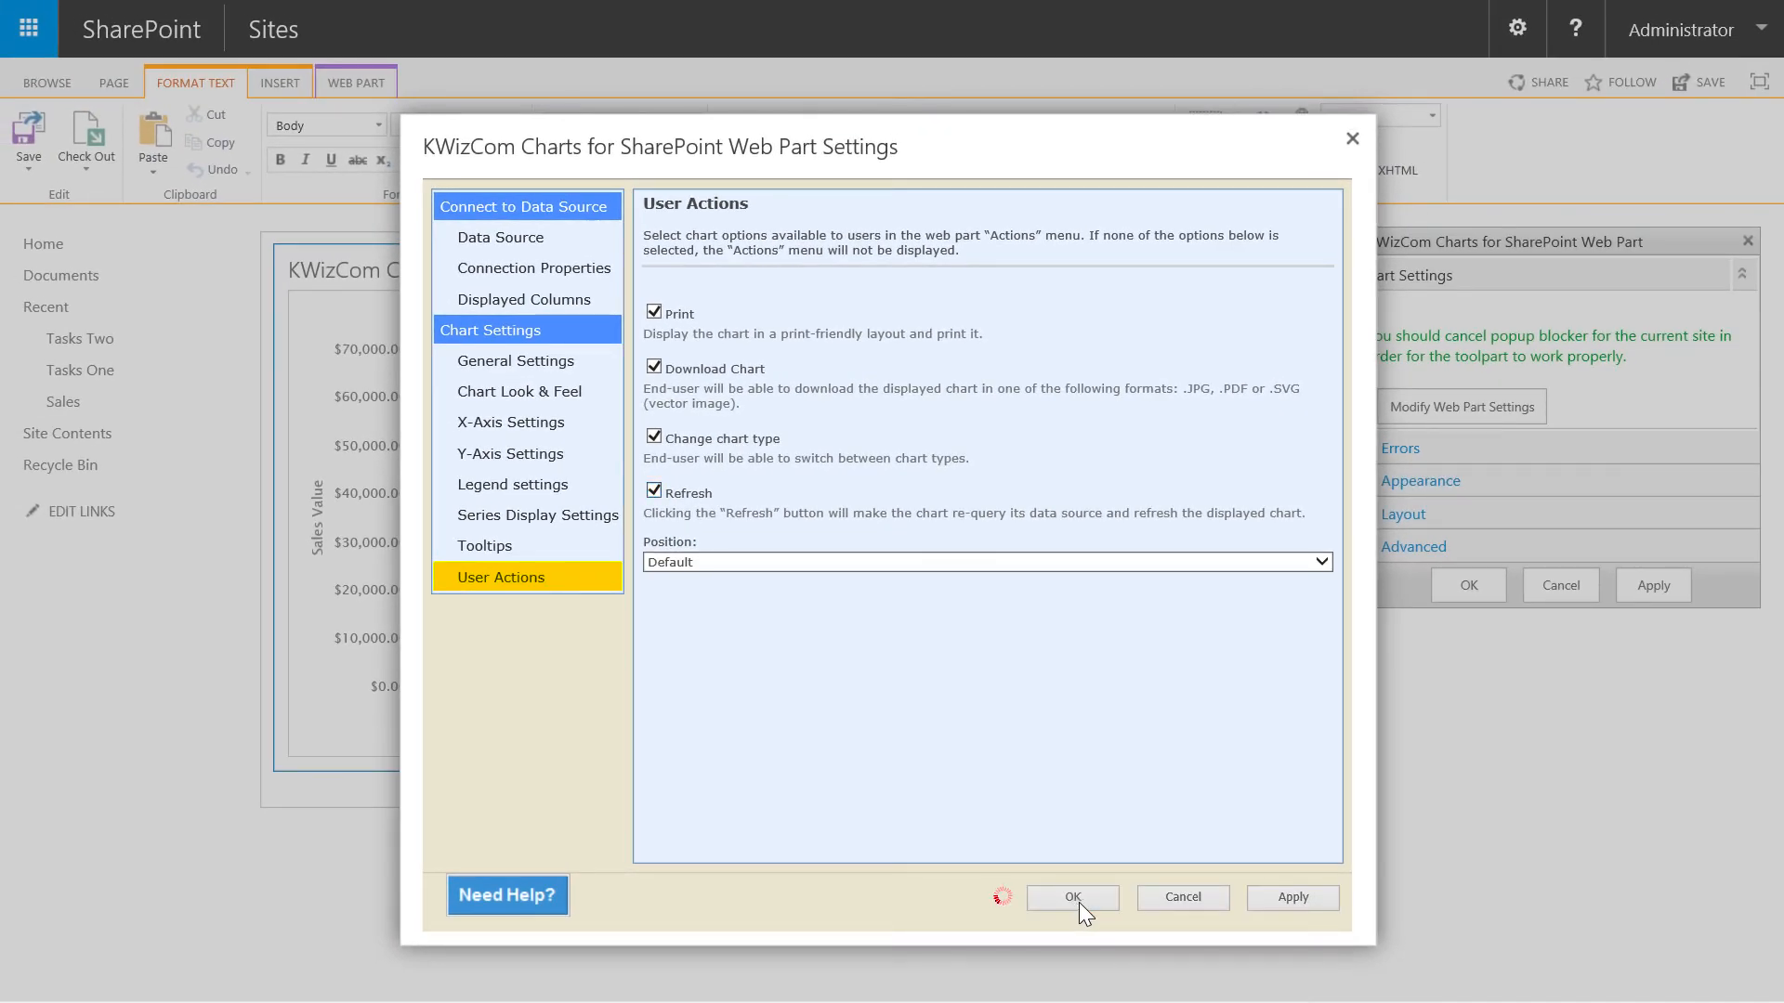
click(1072, 898)
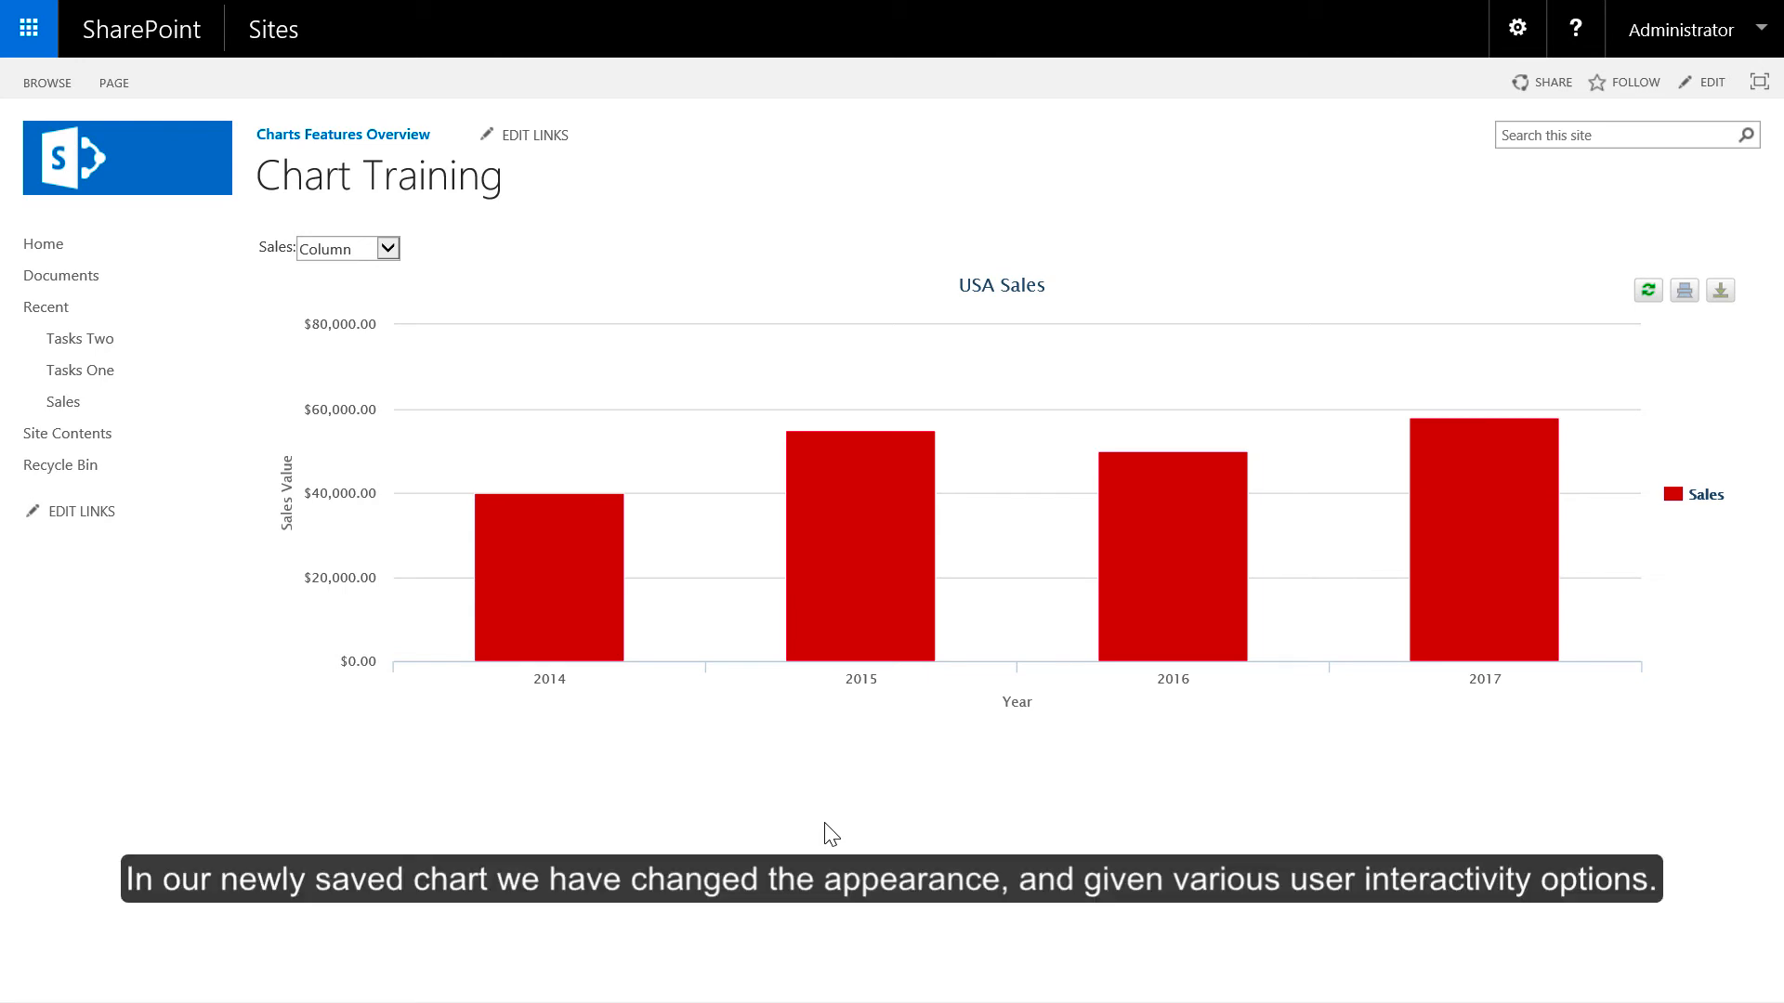
mouse_move(913, 805)
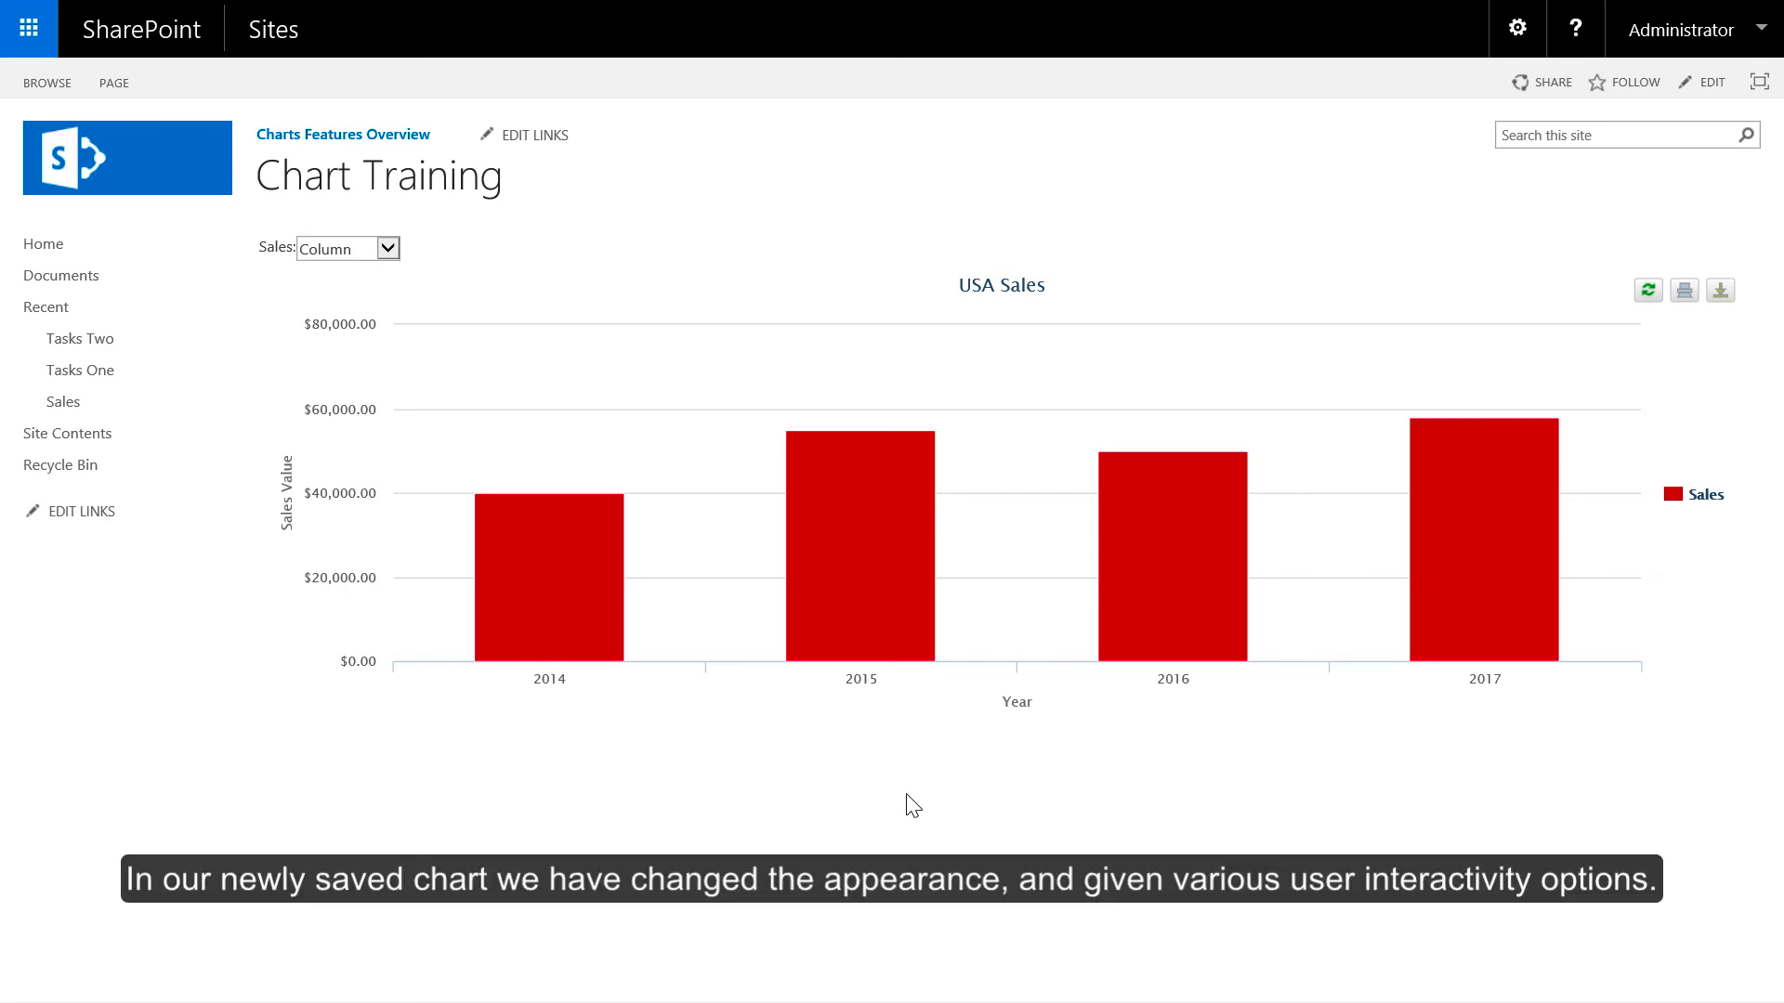
mouse_move(860, 584)
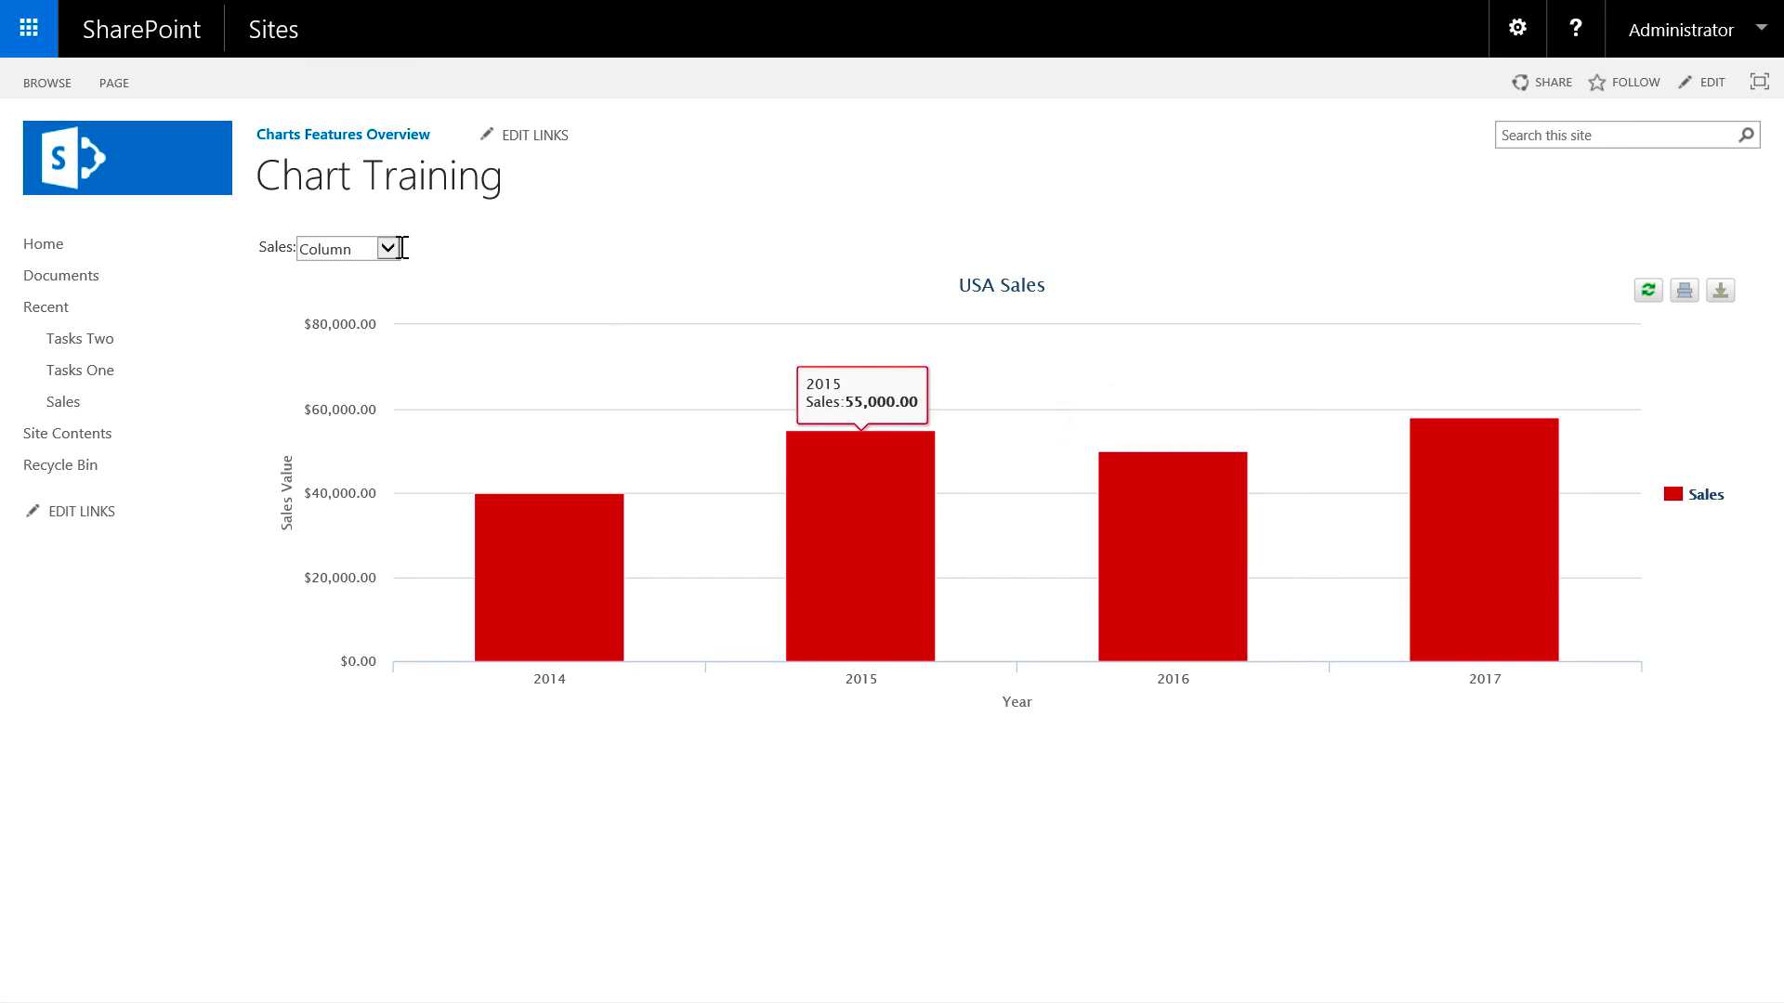
Switch the USA Sales chart to Line from the chart-type dropdown
click(387, 248)
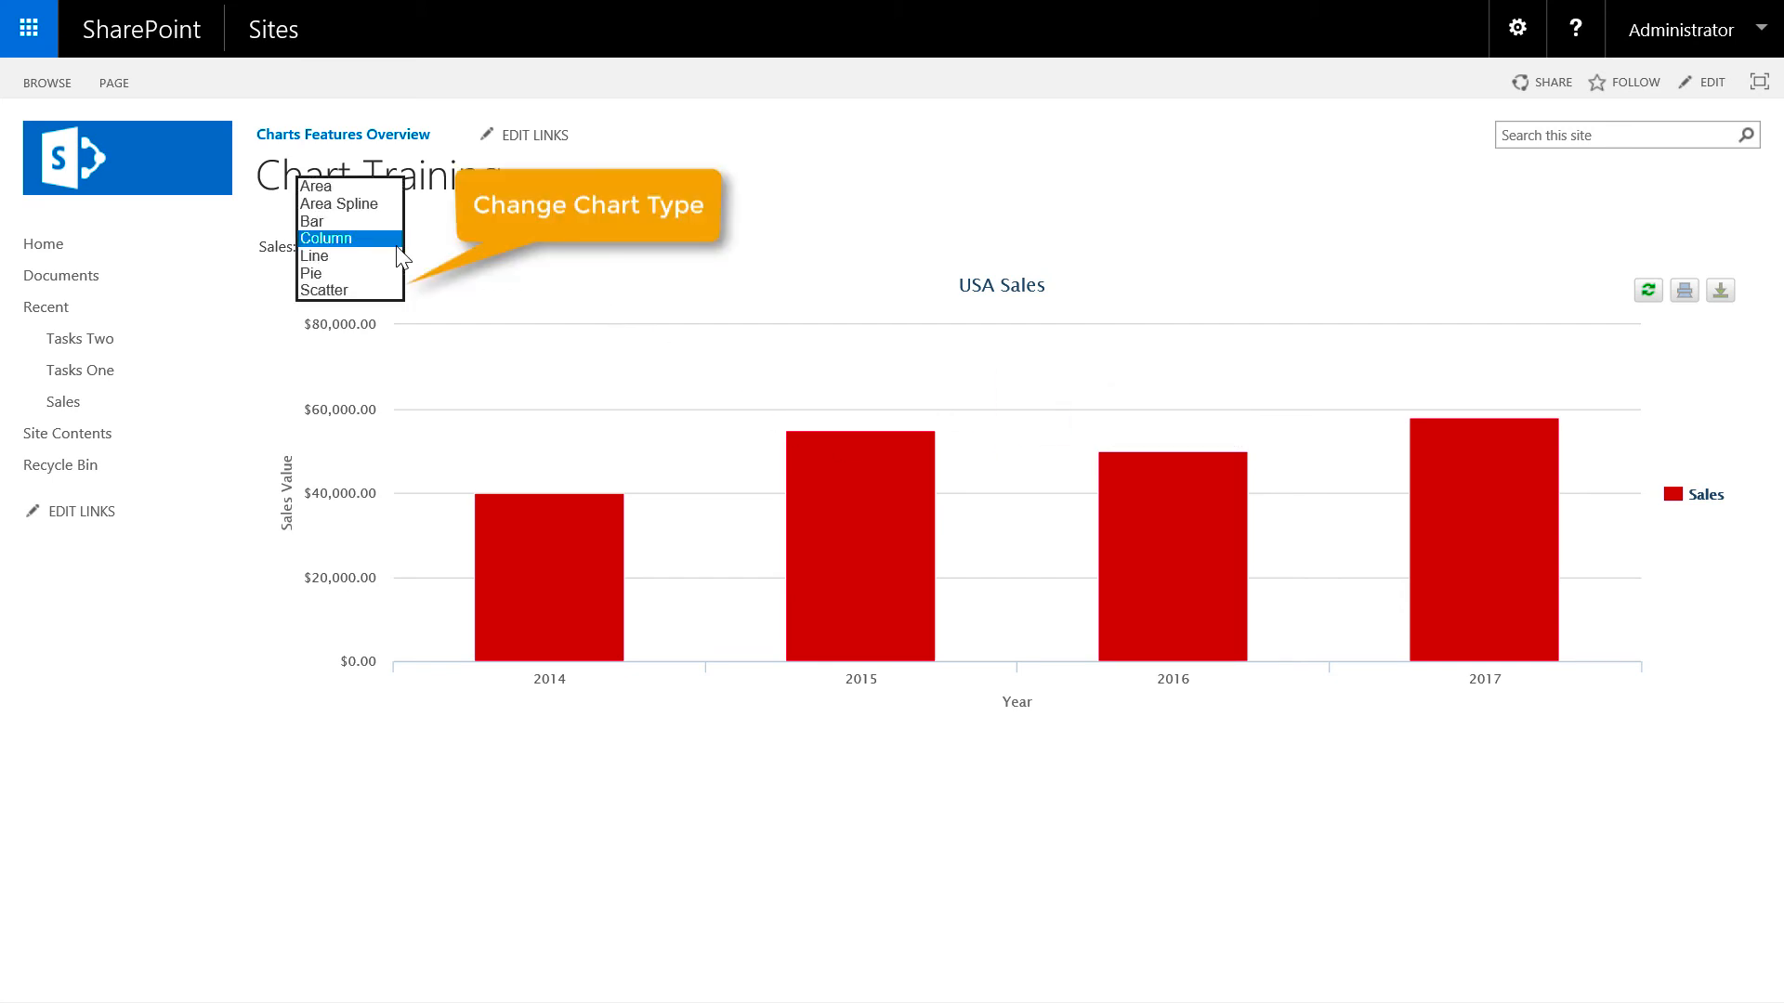
click(314, 255)
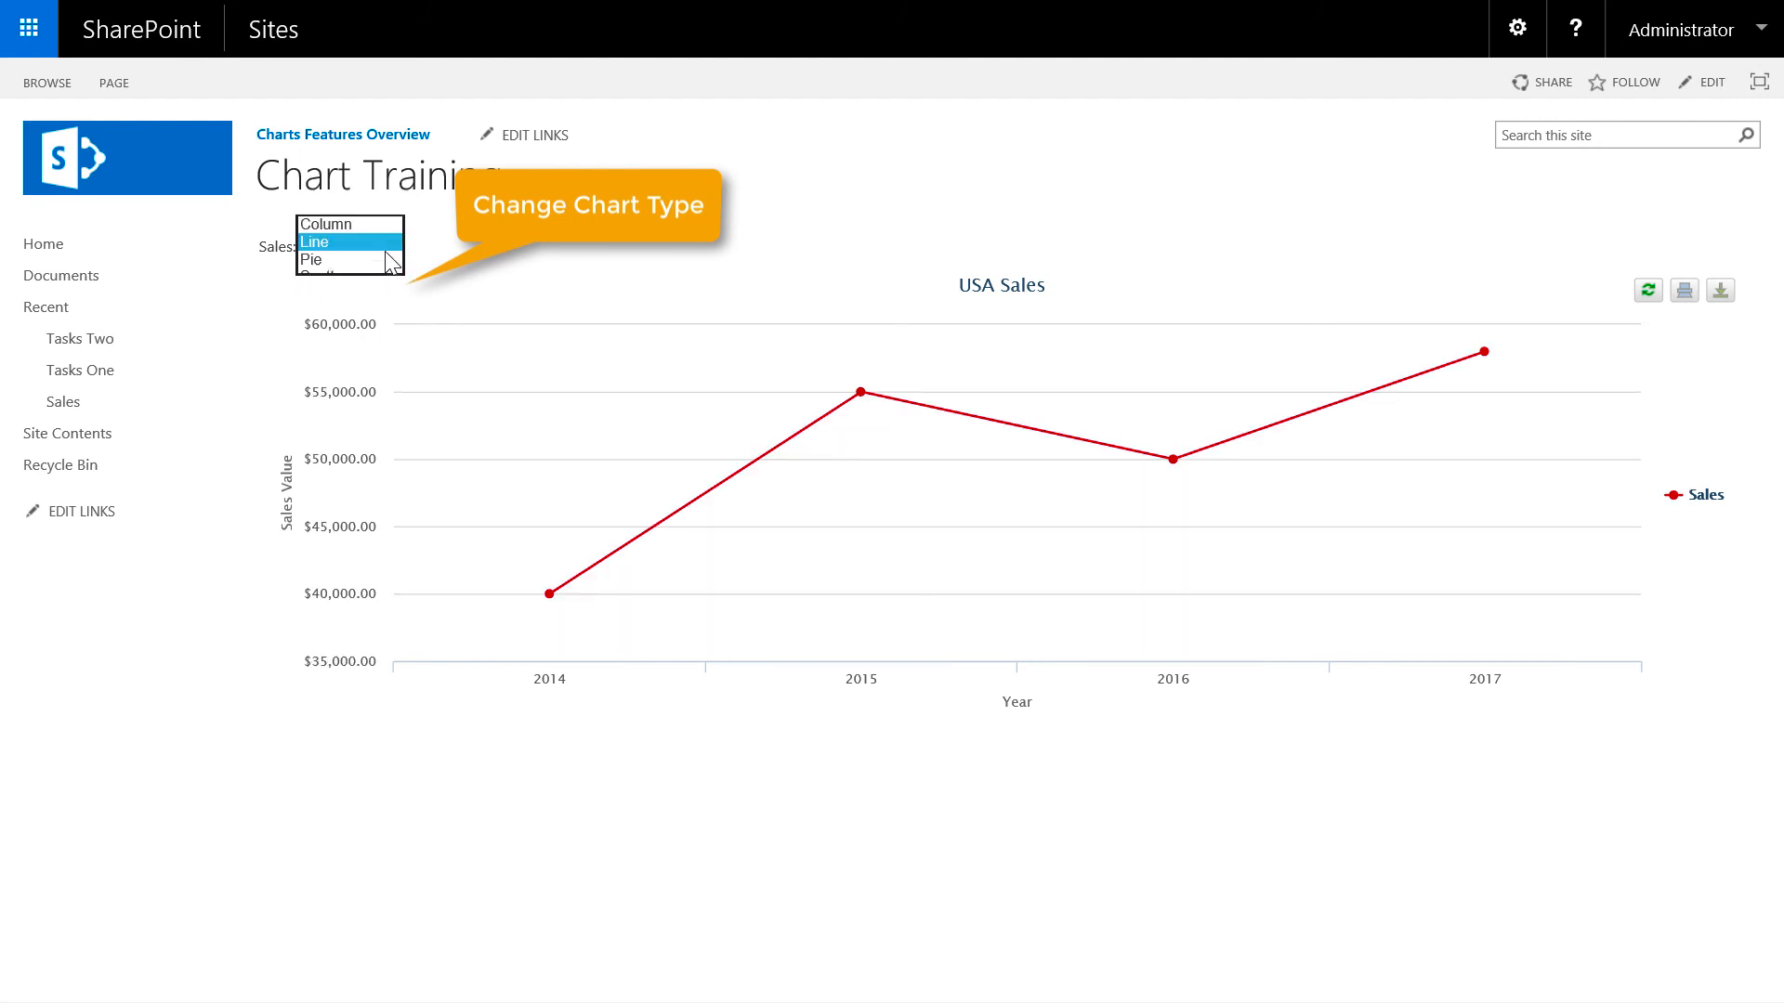
click(314, 242)
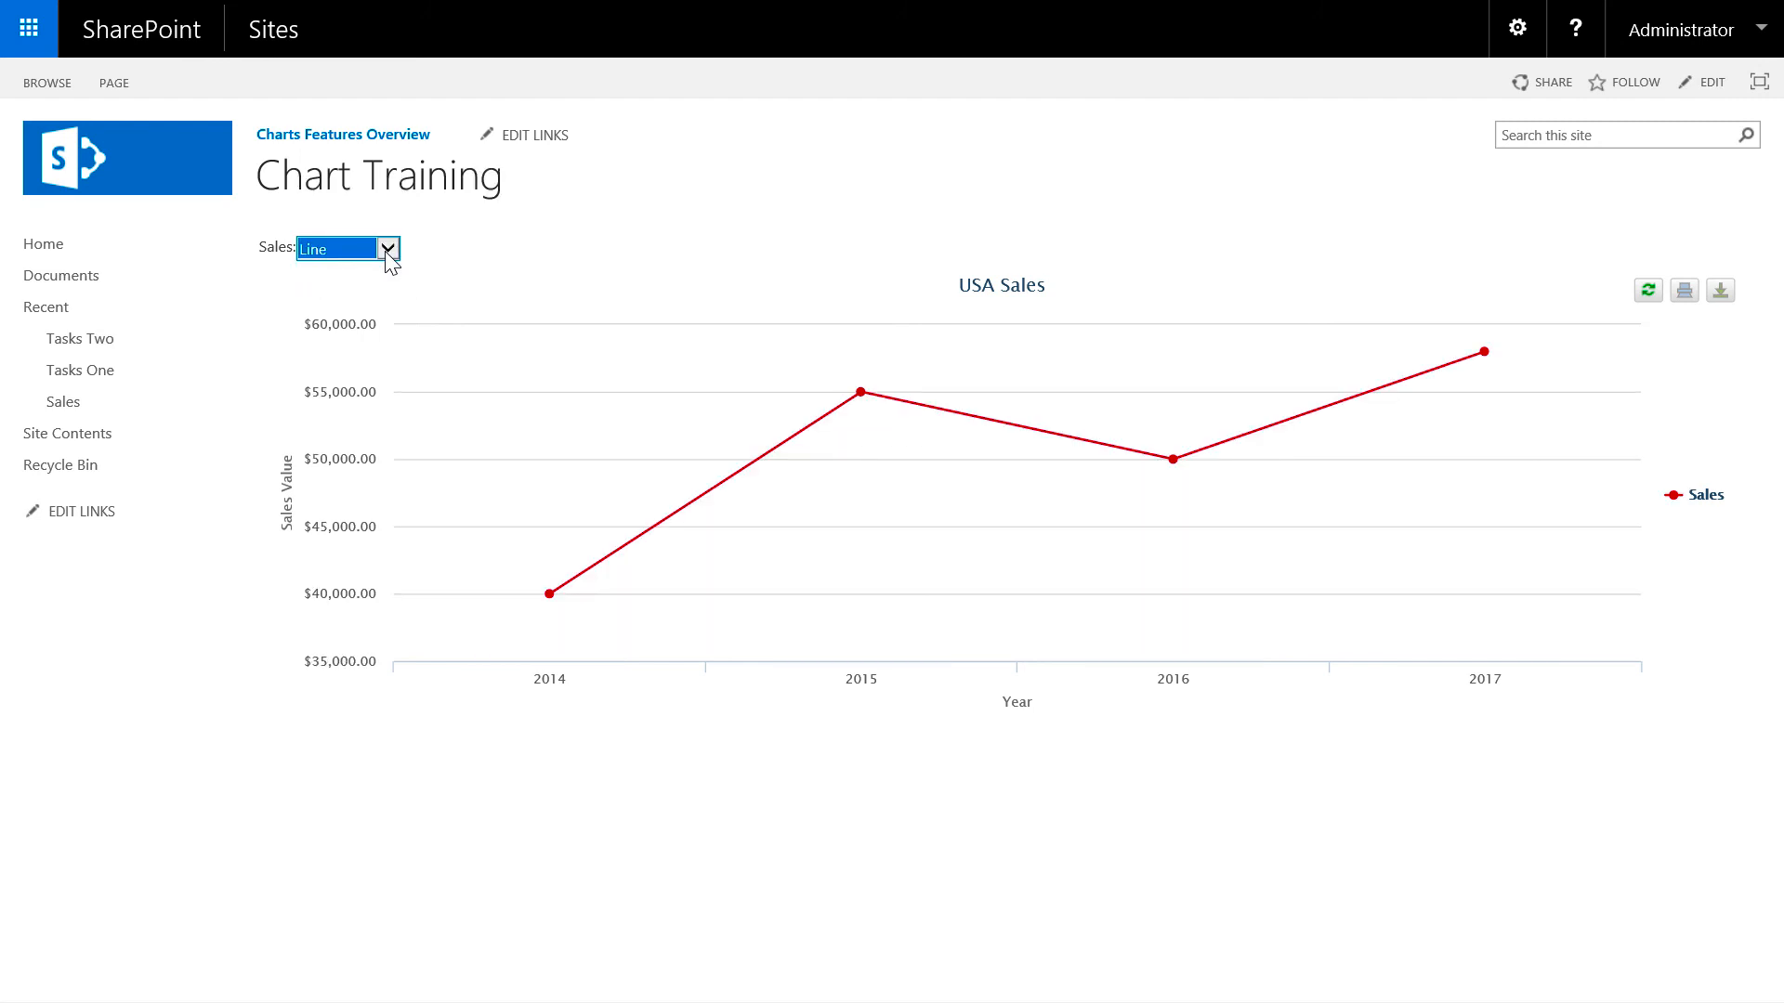